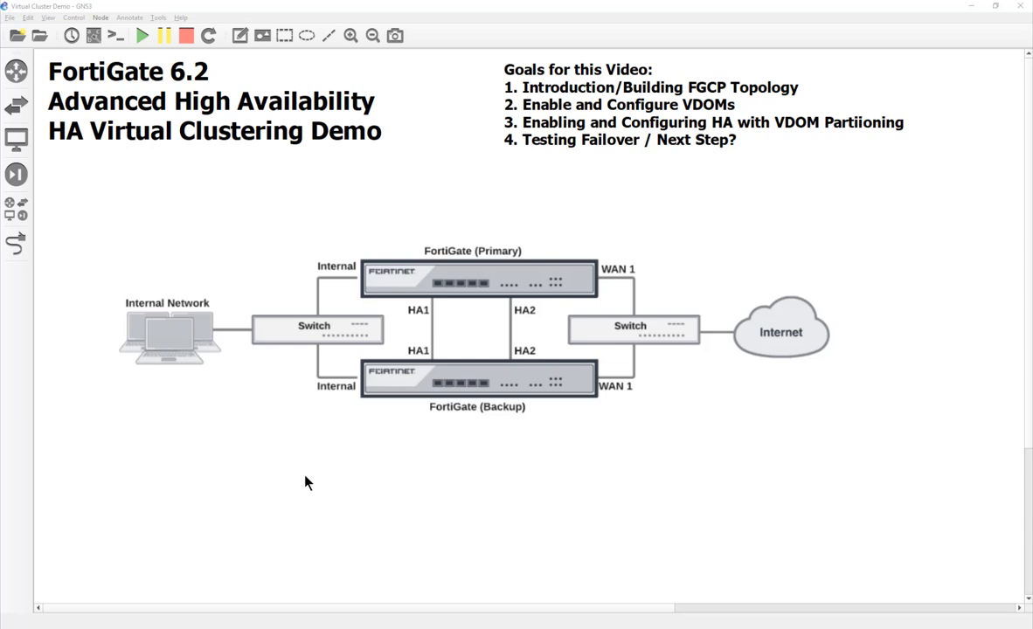
mouse_move(527, 103)
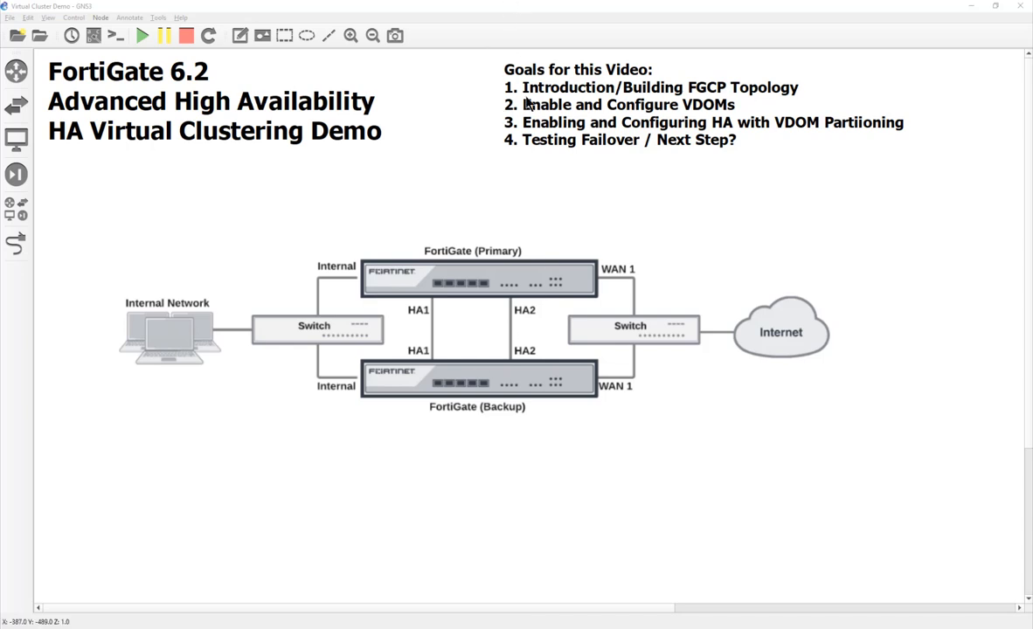
mouse_move(608, 103)
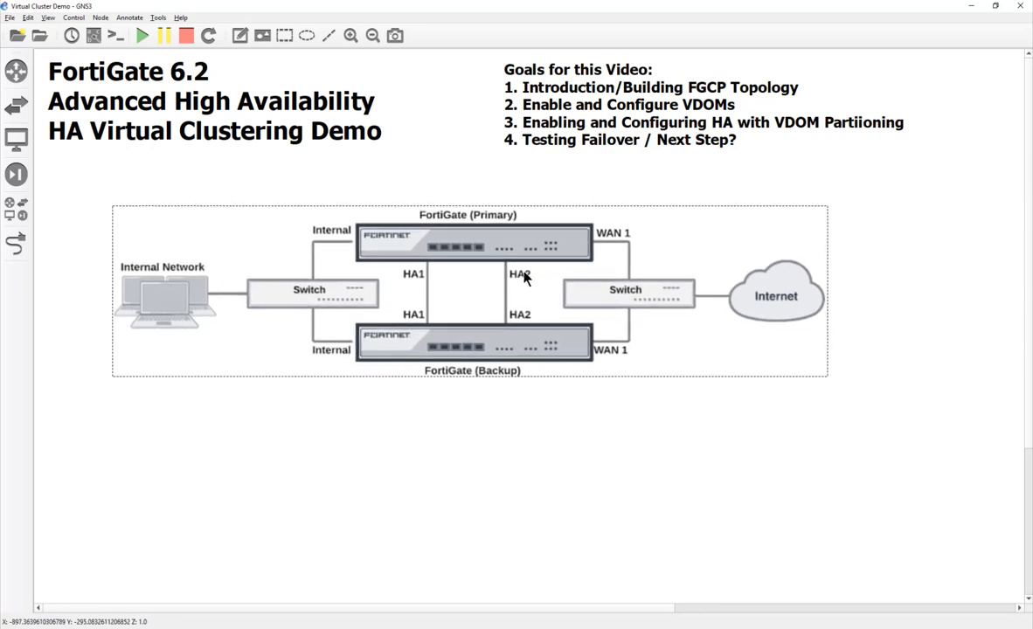
mouse_move(465, 424)
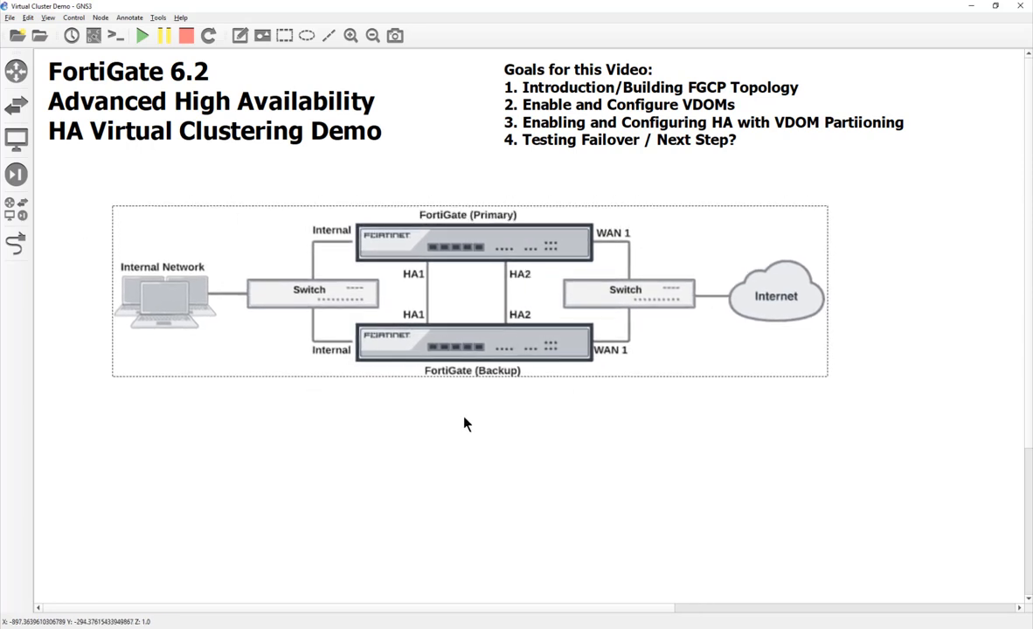
mouse_move(403, 400)
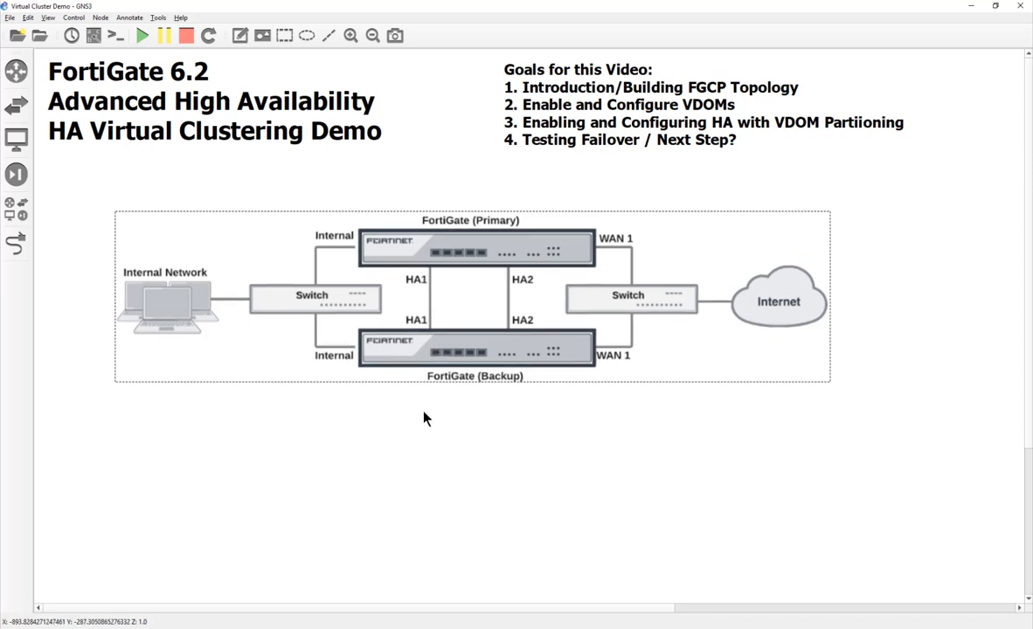
mouse_move(644, 96)
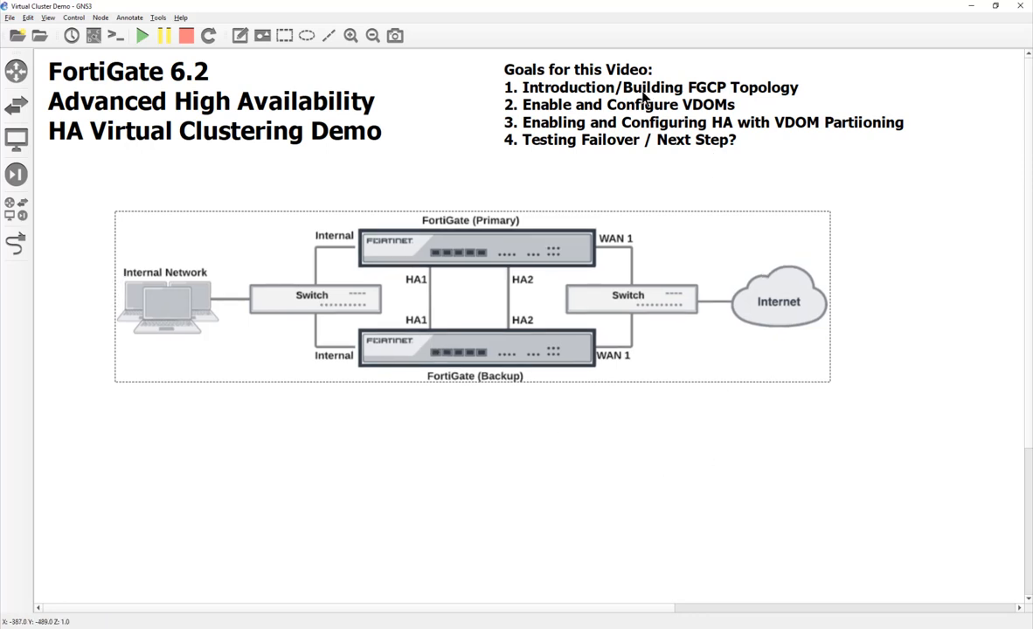
mouse_move(675, 101)
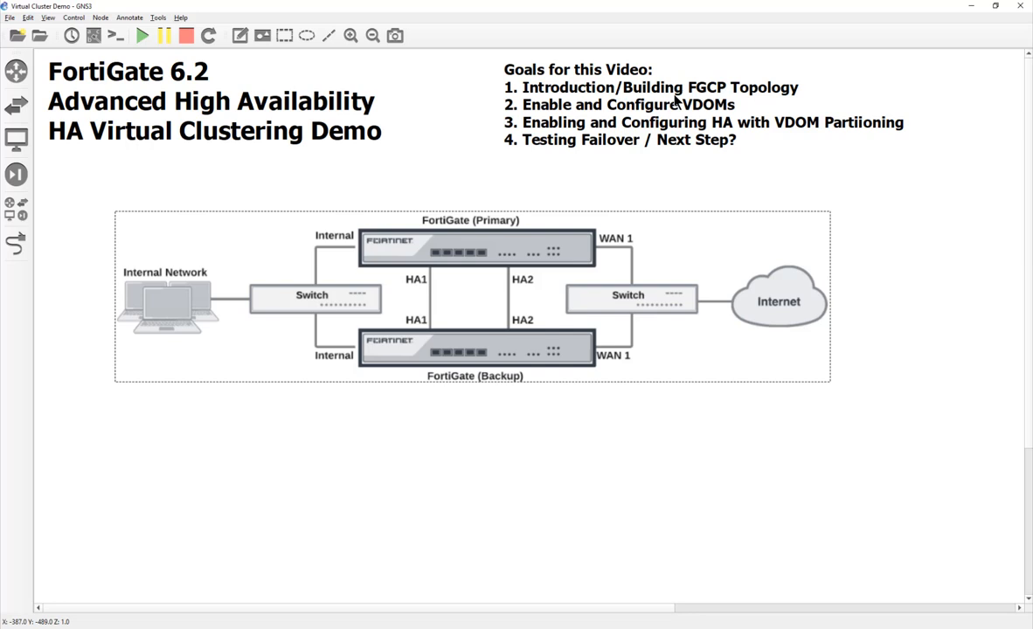
mouse_move(819, 99)
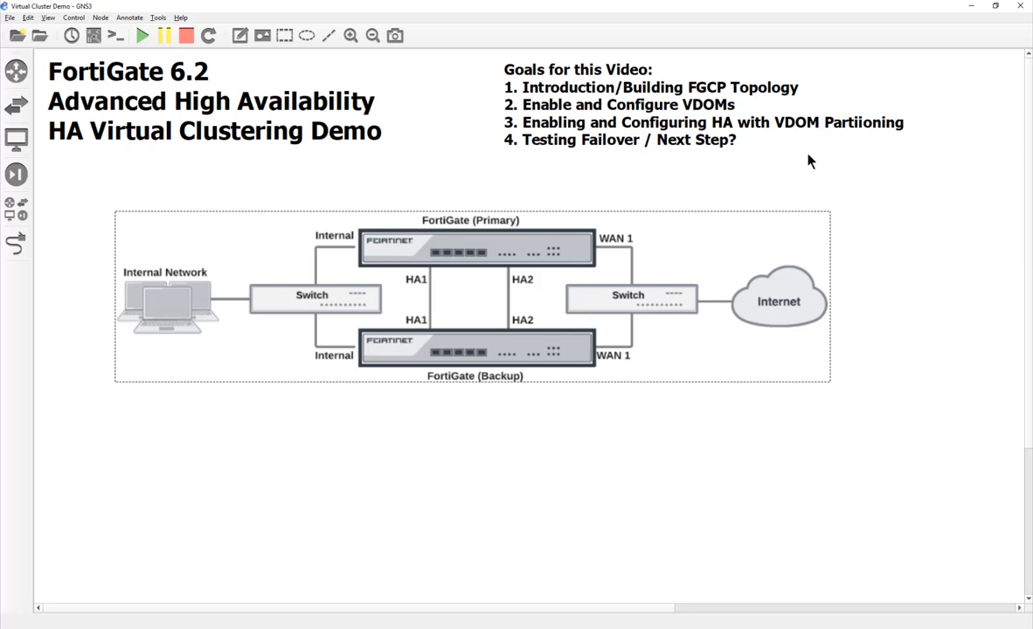
mouse_move(516, 138)
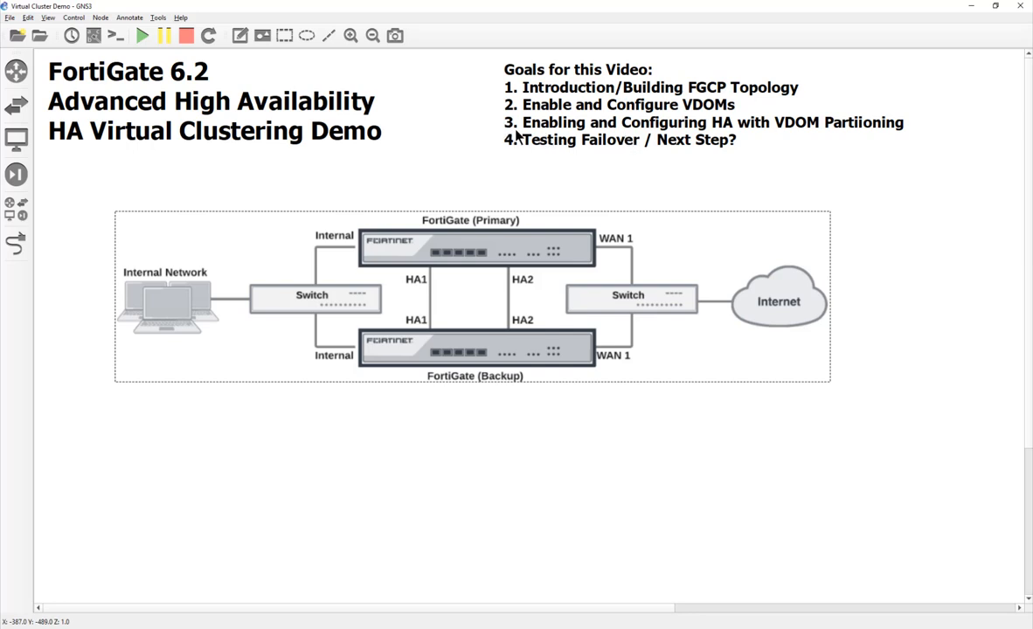
mouse_move(595, 267)
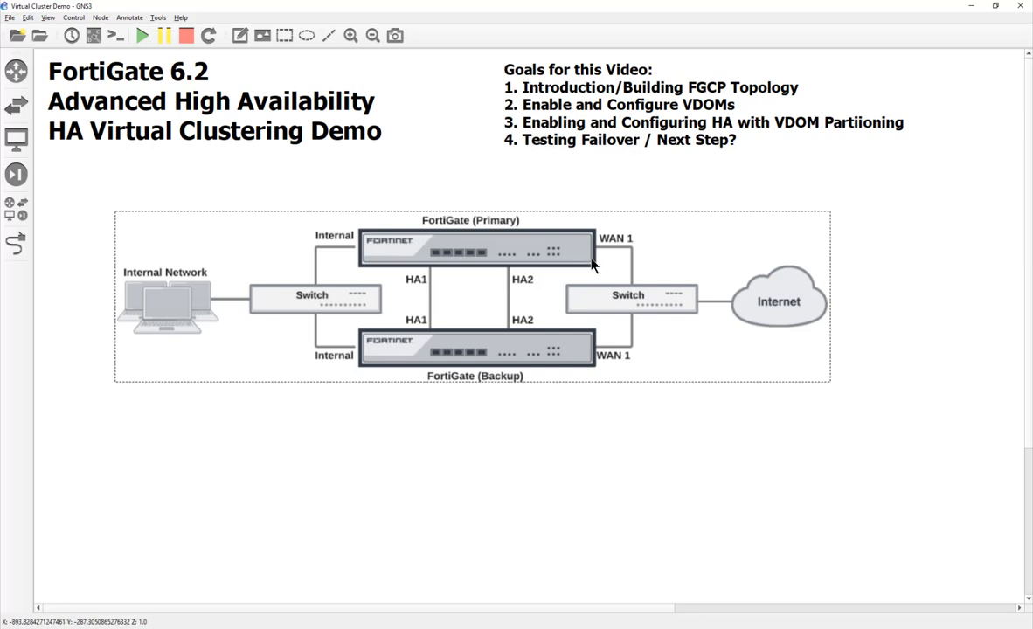
mouse_move(574, 92)
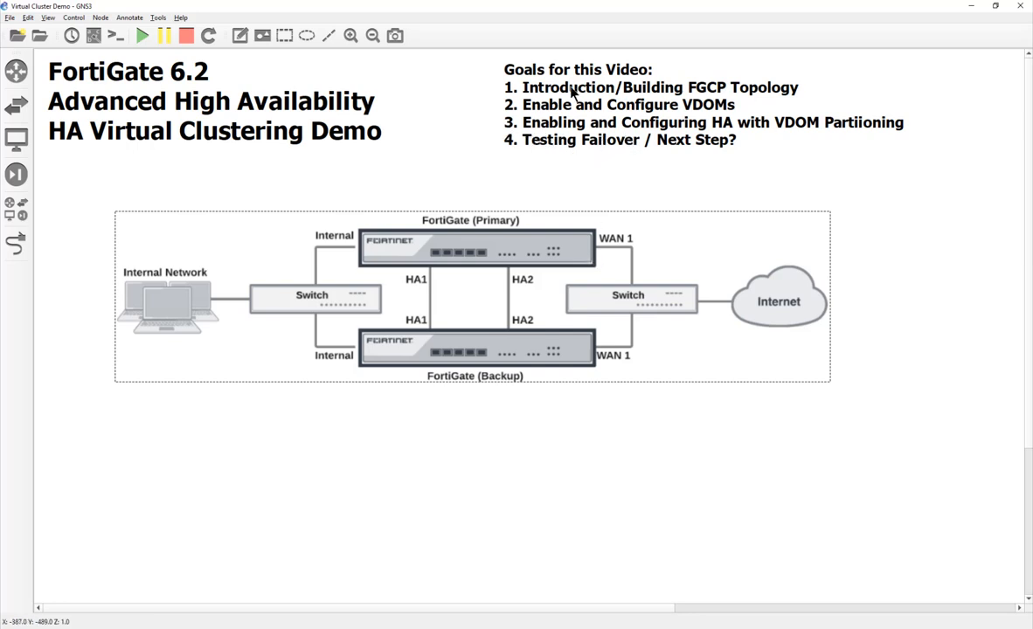
mouse_move(686, 144)
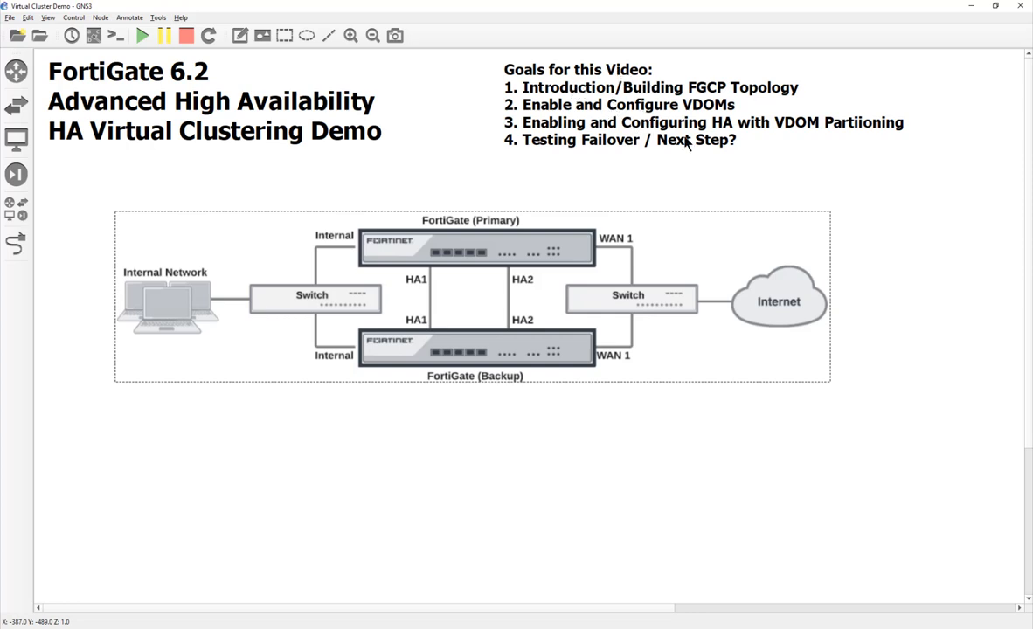
mouse_move(649, 224)
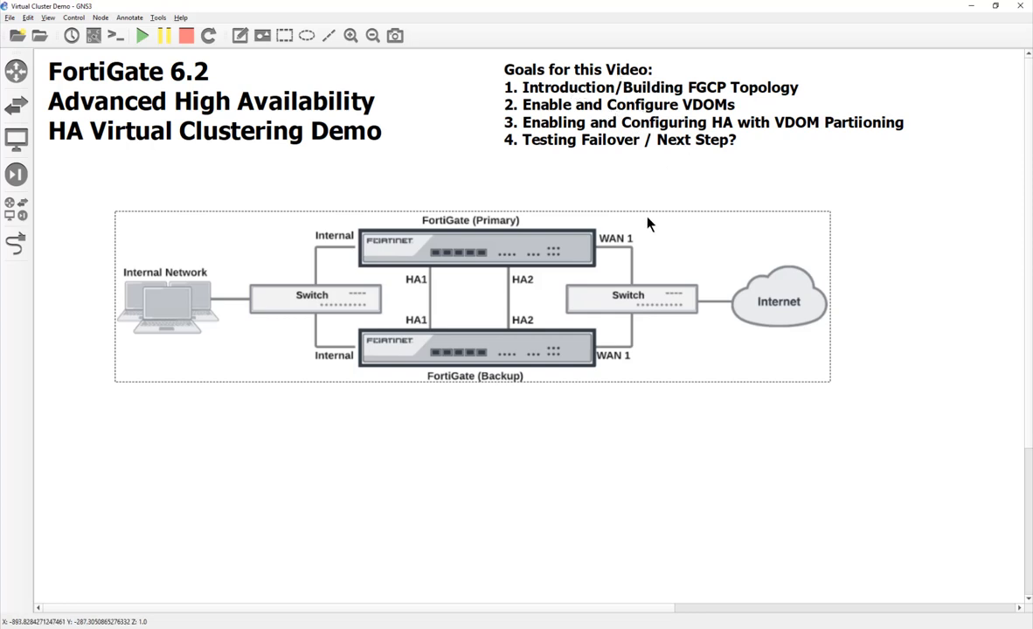
mouse_move(542, 92)
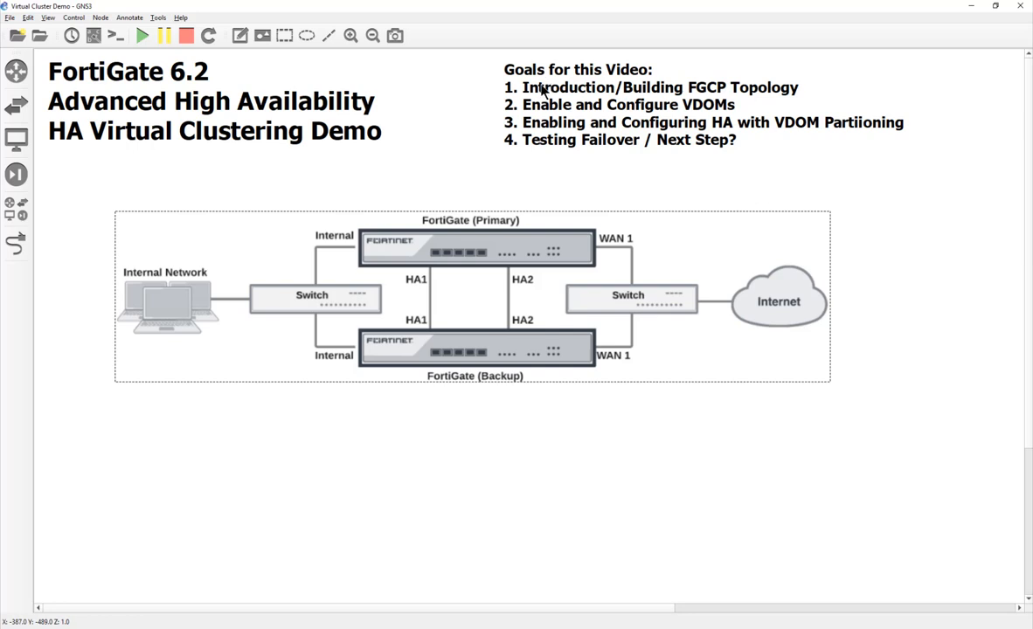
mouse_move(540, 125)
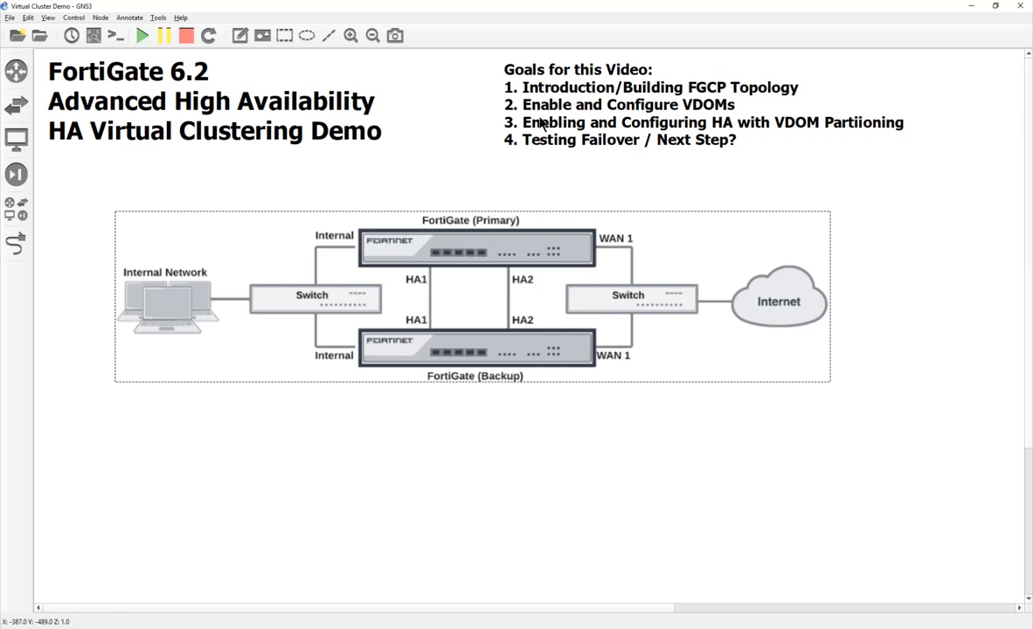
mouse_move(863, 122)
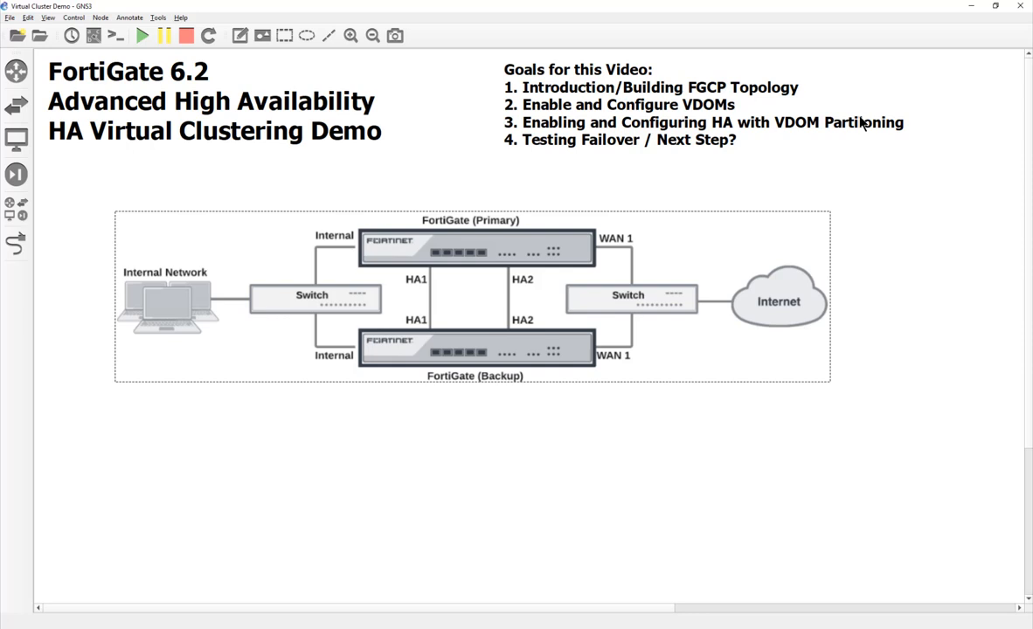
mouse_move(608, 349)
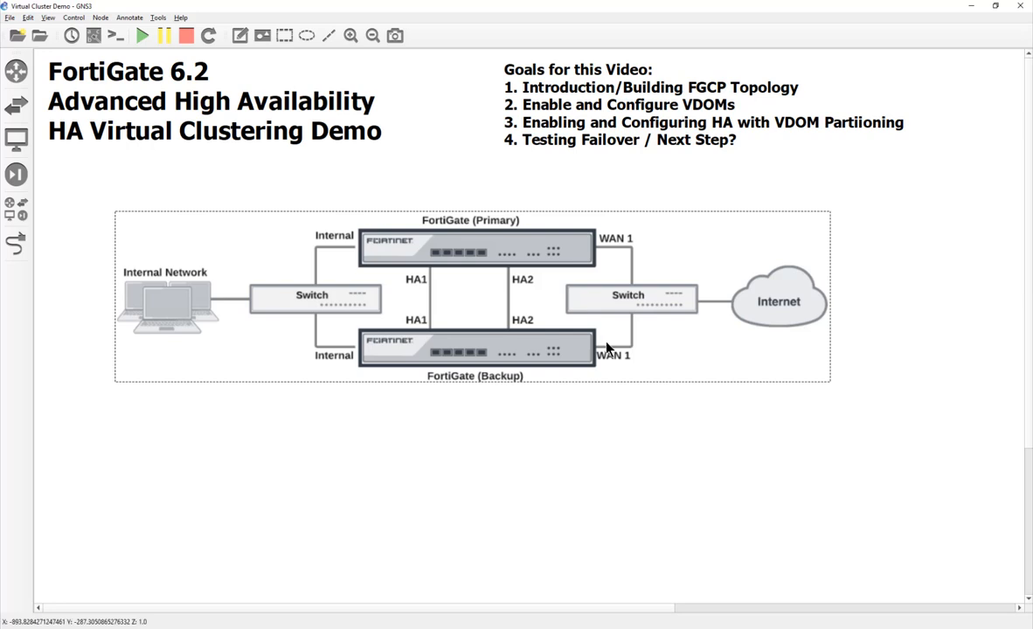
mouse_move(725, 96)
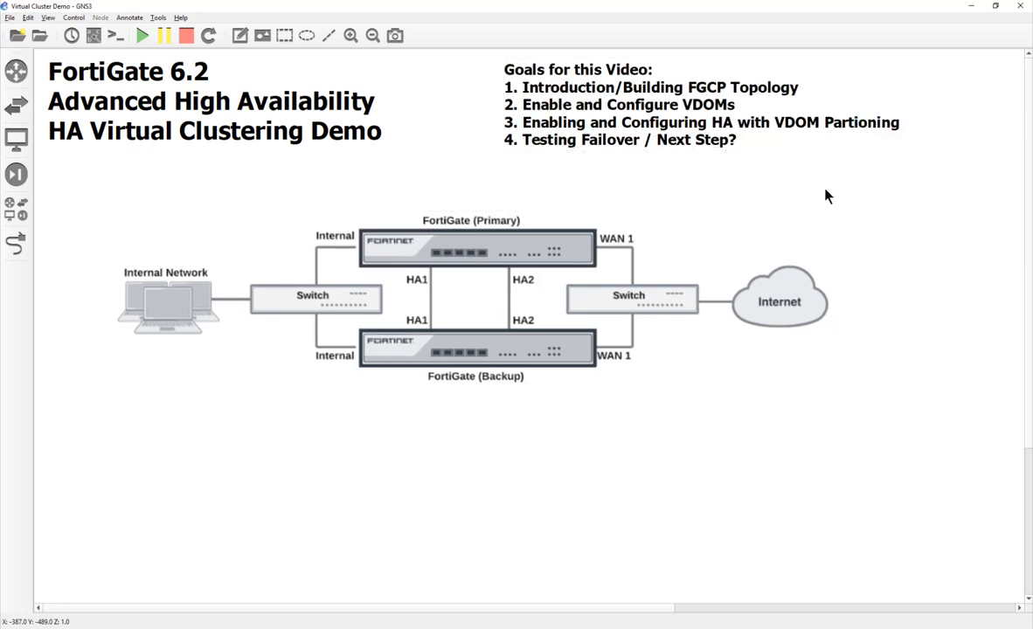
mouse_move(787, 123)
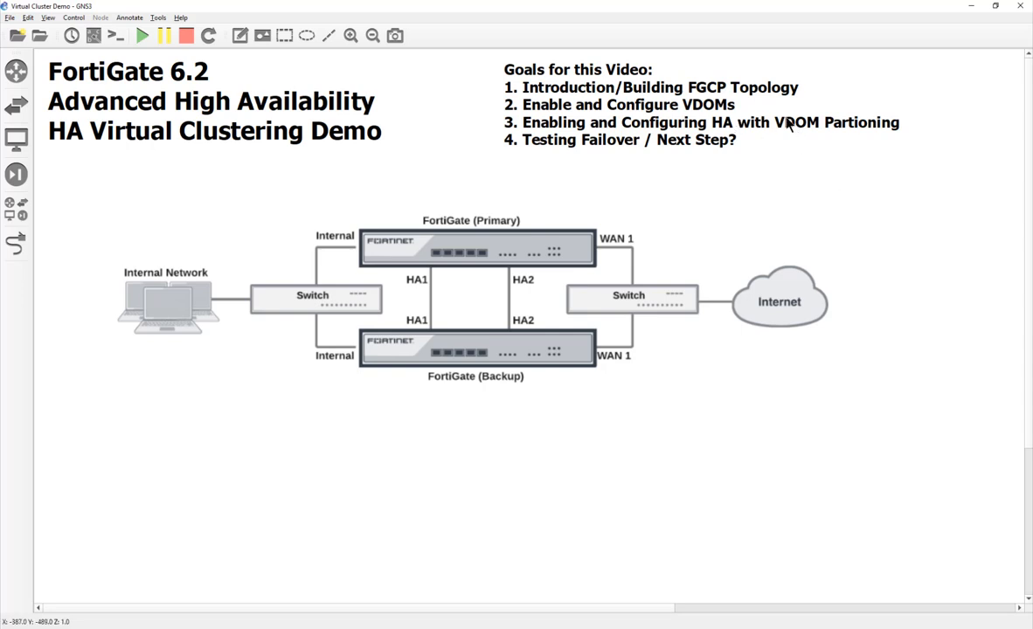
mouse_move(855, 130)
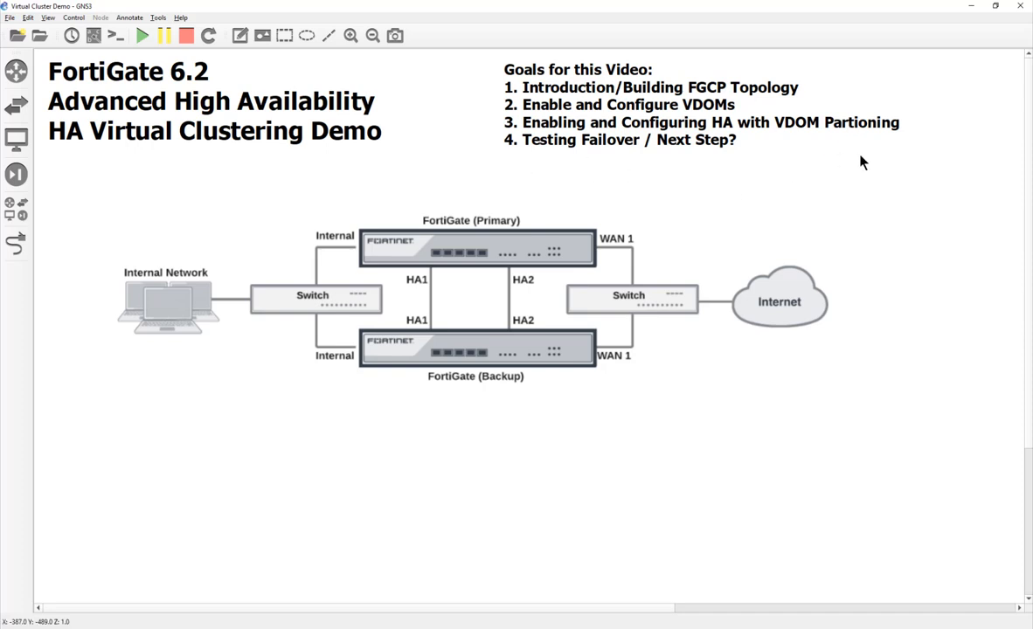
mouse_move(682, 157)
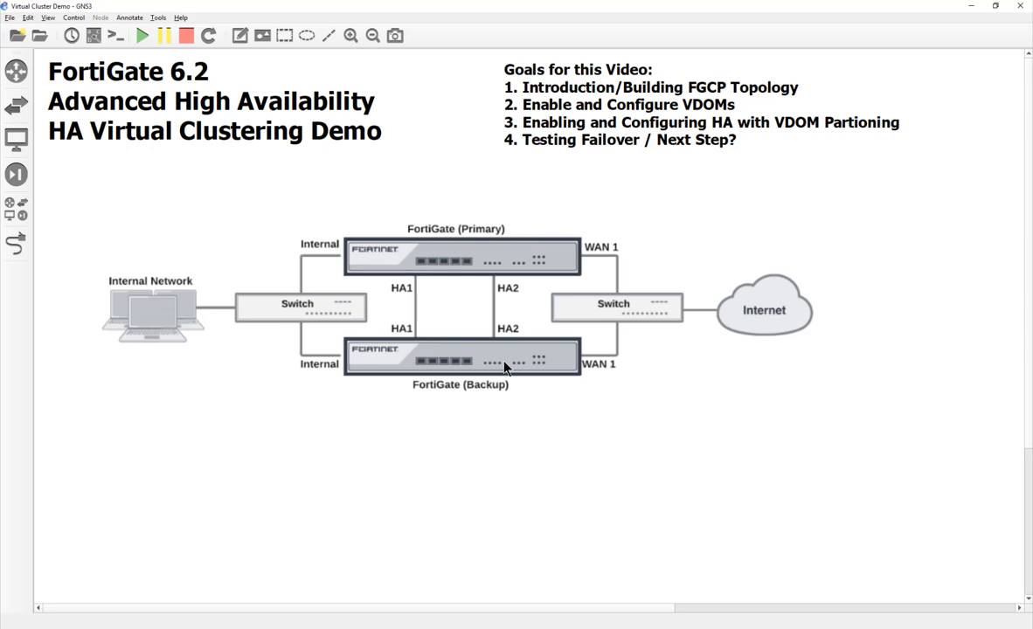
mouse_move(488, 297)
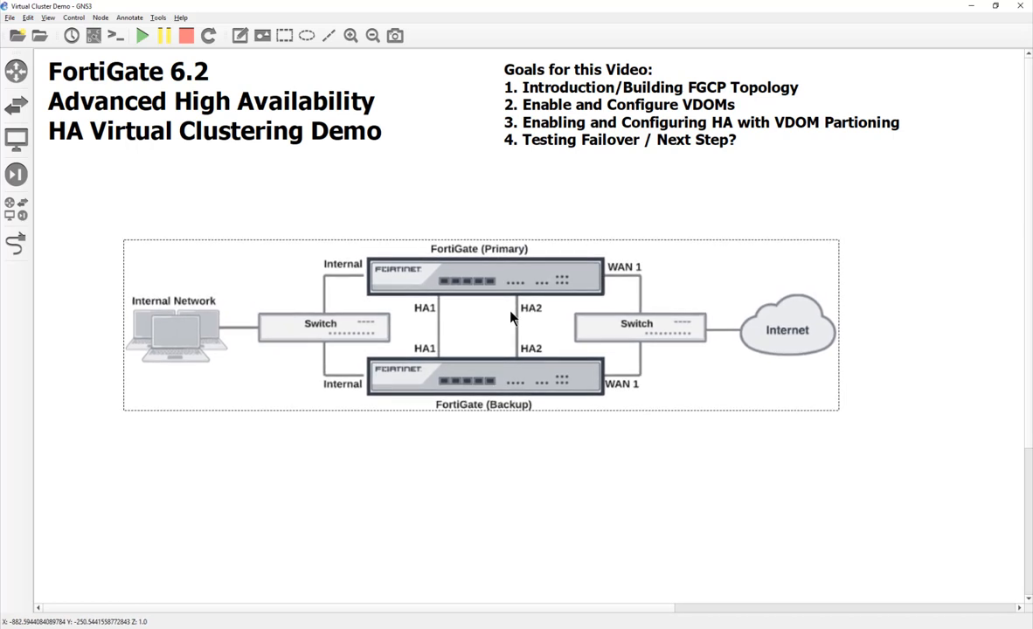
mouse_move(548, 409)
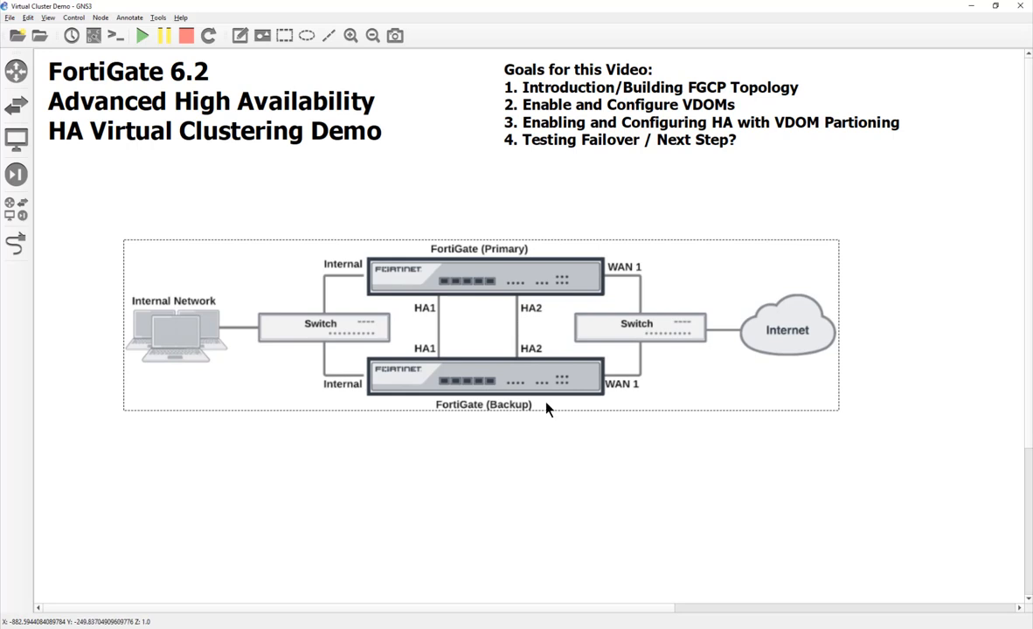
mouse_move(562, 378)
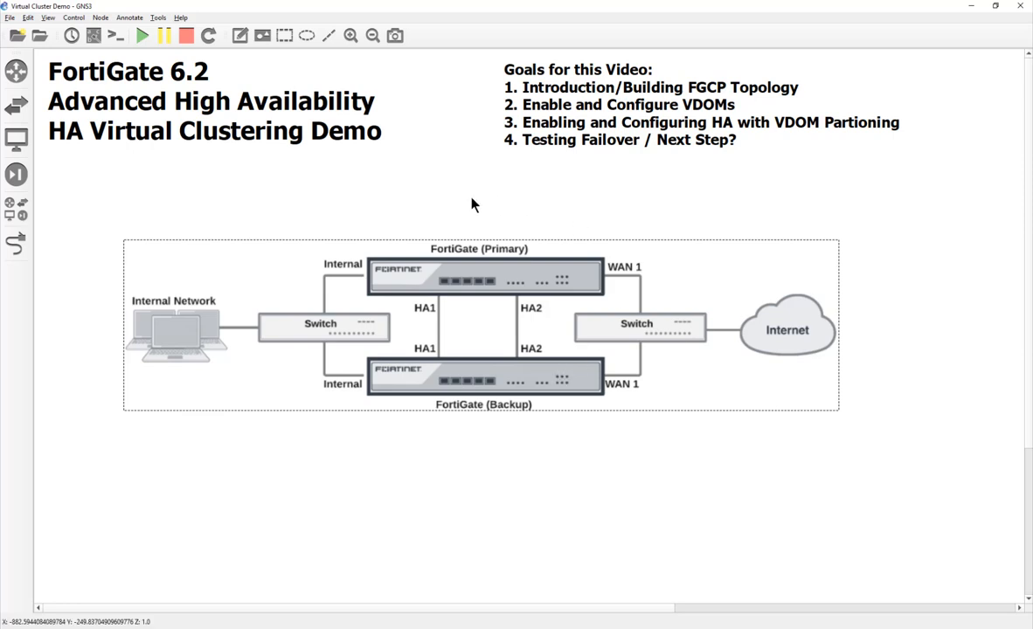
mouse_move(564, 280)
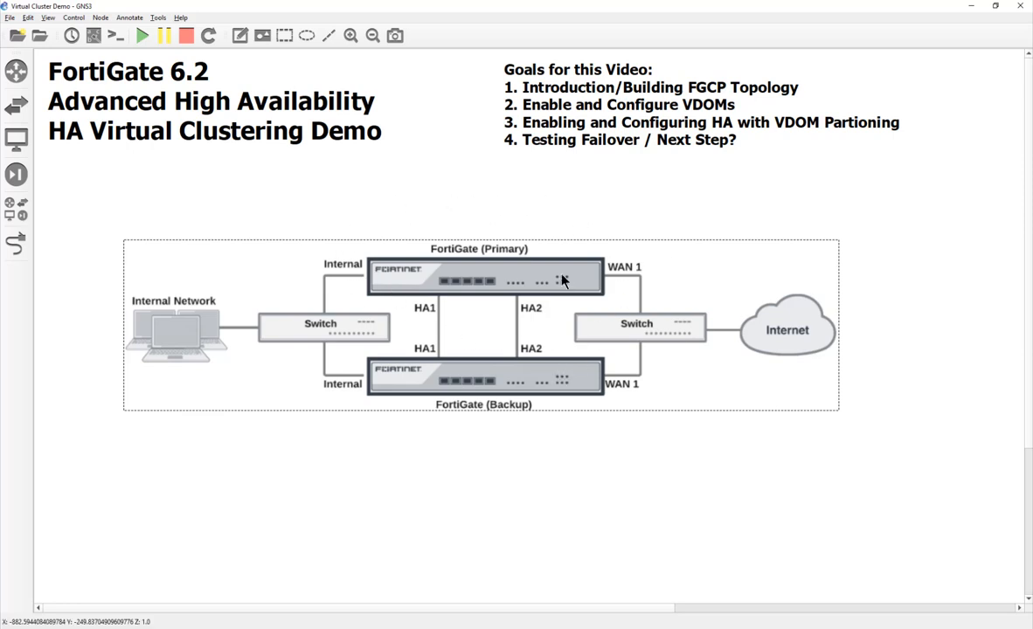
mouse_move(631, 269)
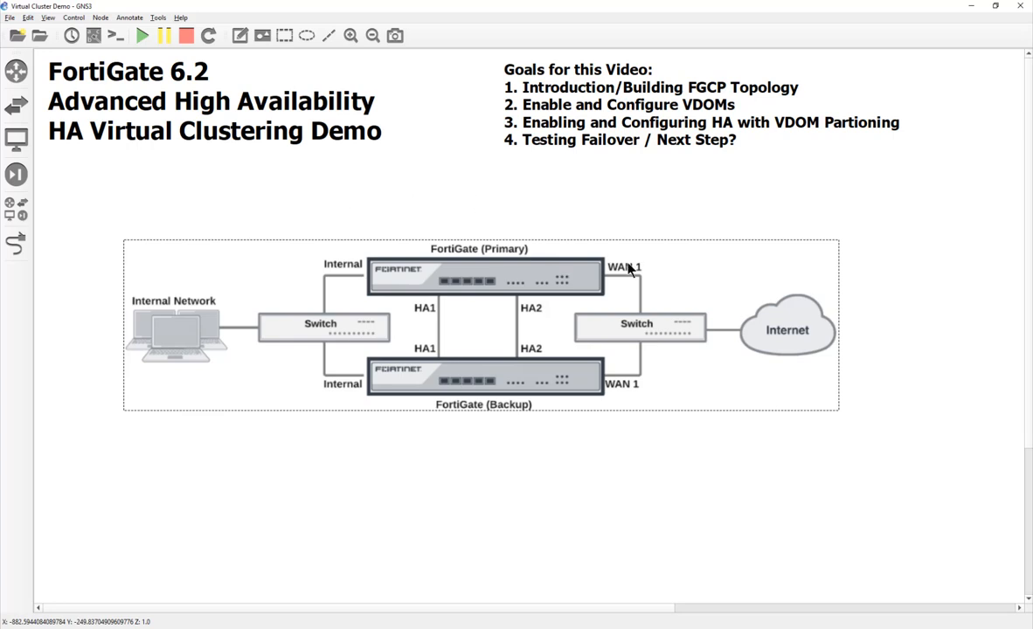
mouse_move(404, 269)
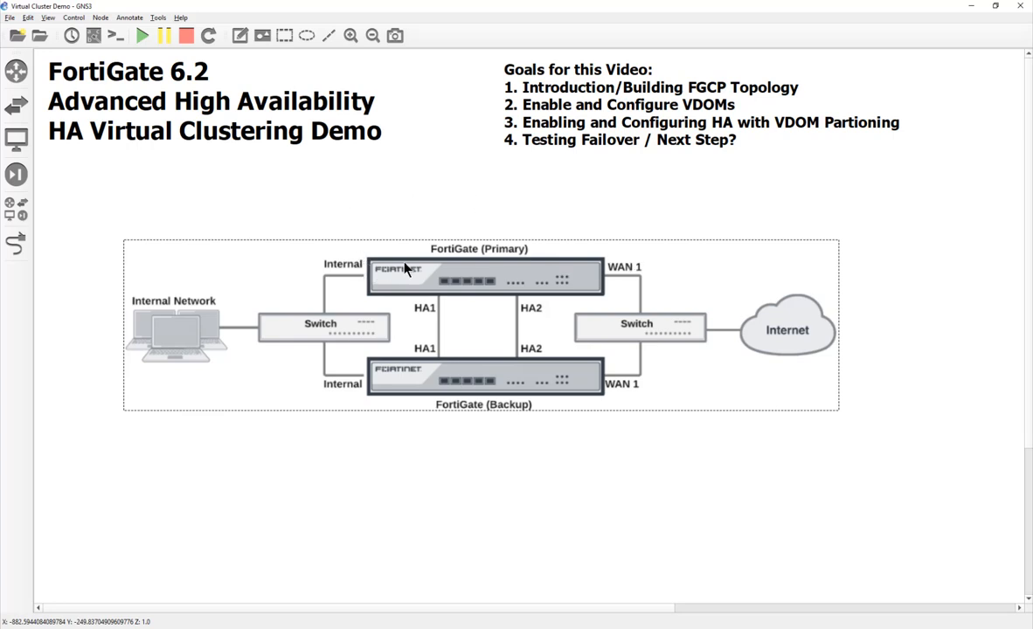
mouse_move(615, 398)
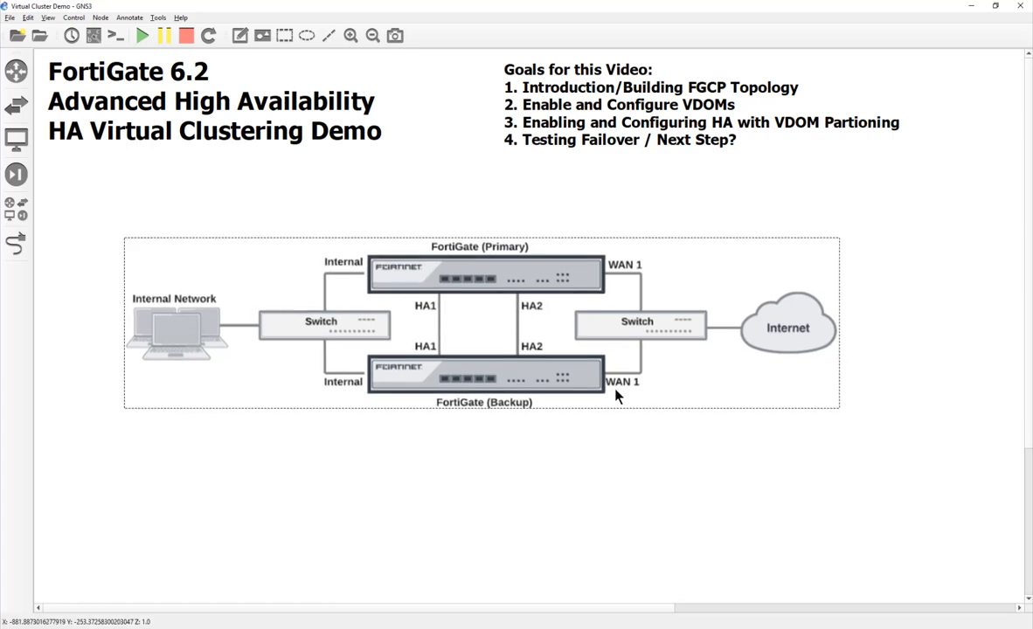
mouse_move(428, 376)
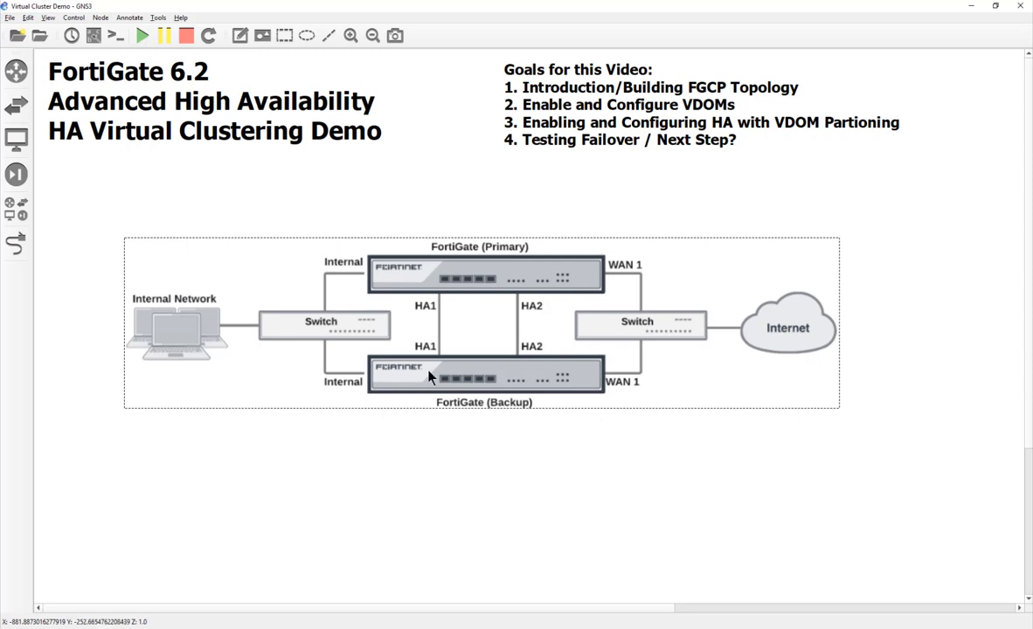
mouse_move(608, 415)
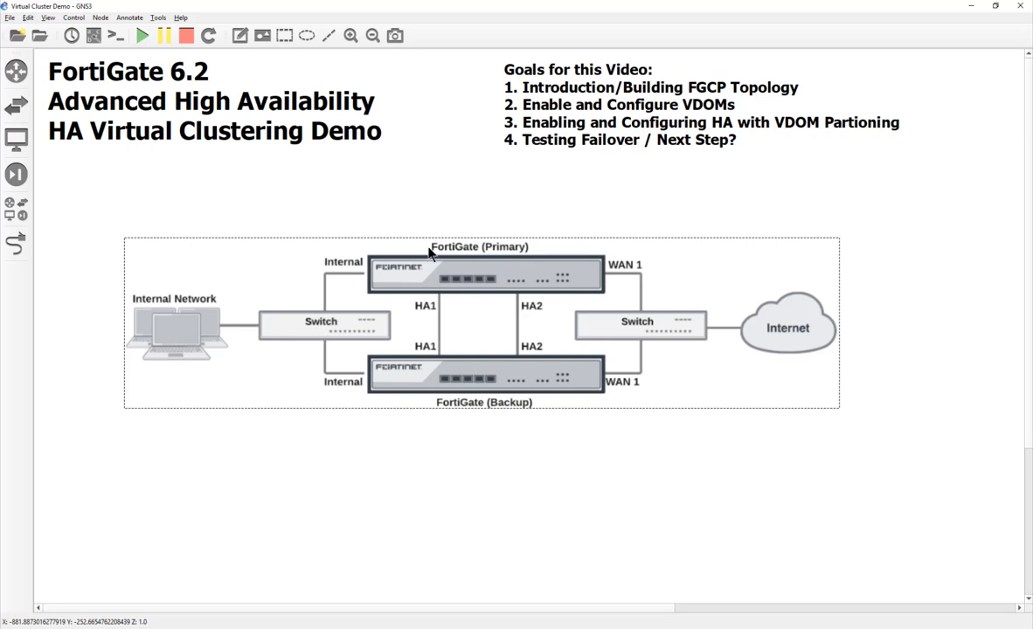
mouse_move(413, 390)
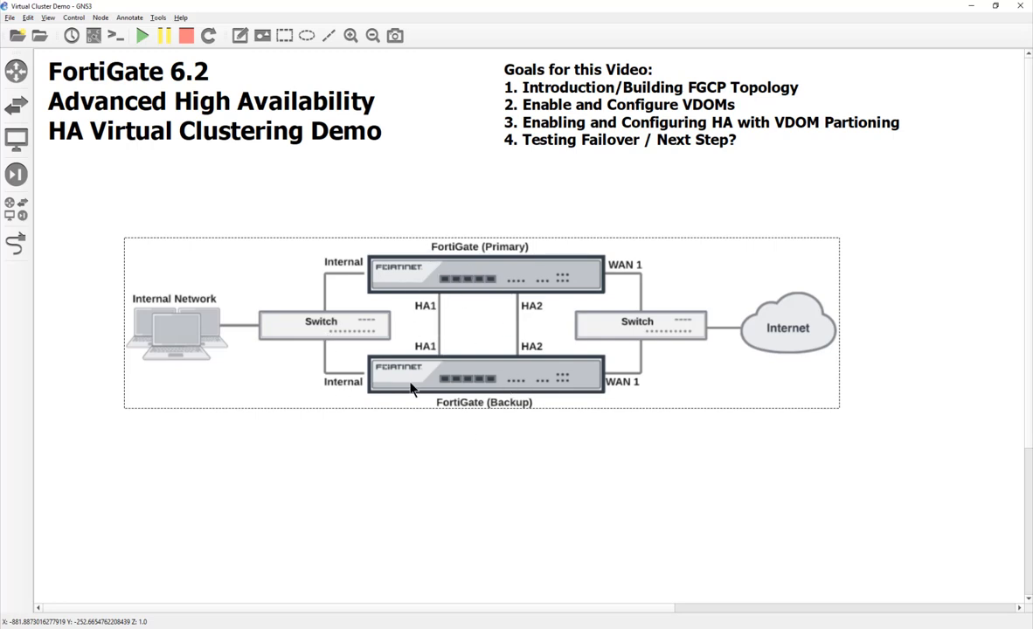
mouse_move(420, 298)
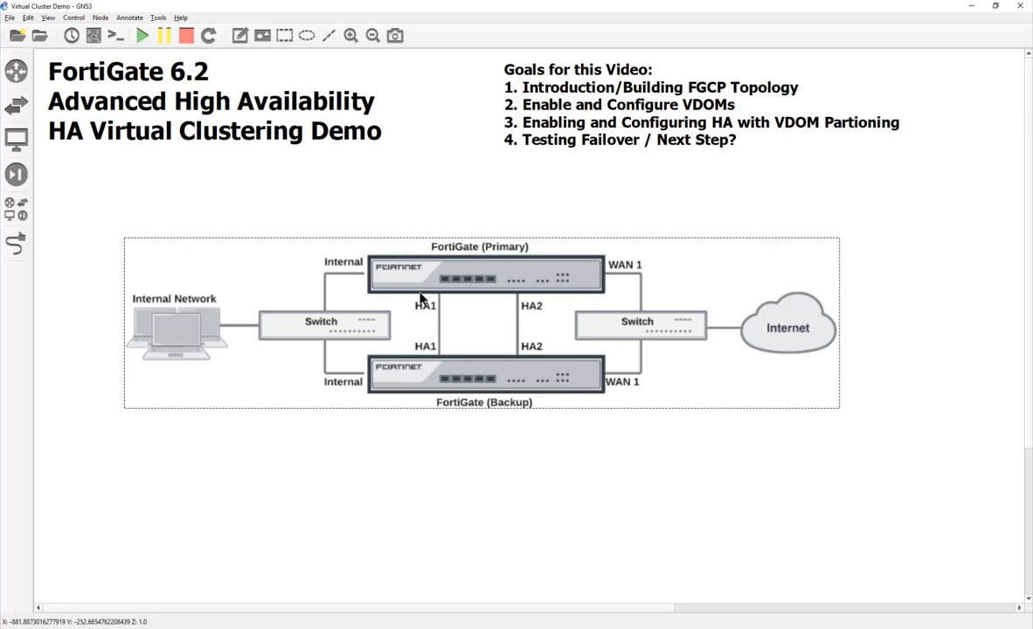
mouse_move(547, 317)
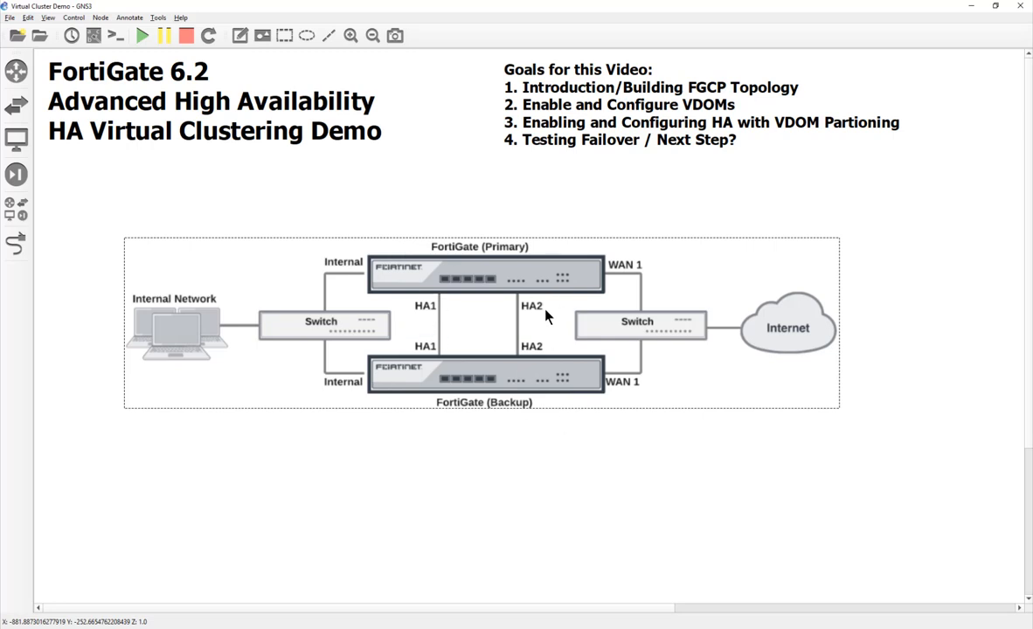
mouse_move(551, 421)
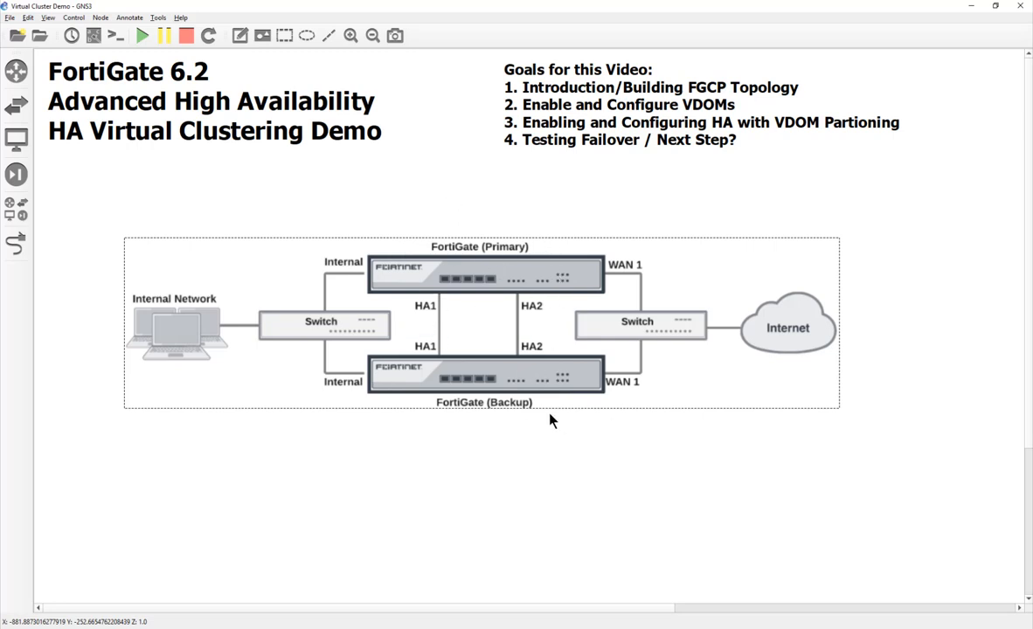
mouse_move(574, 502)
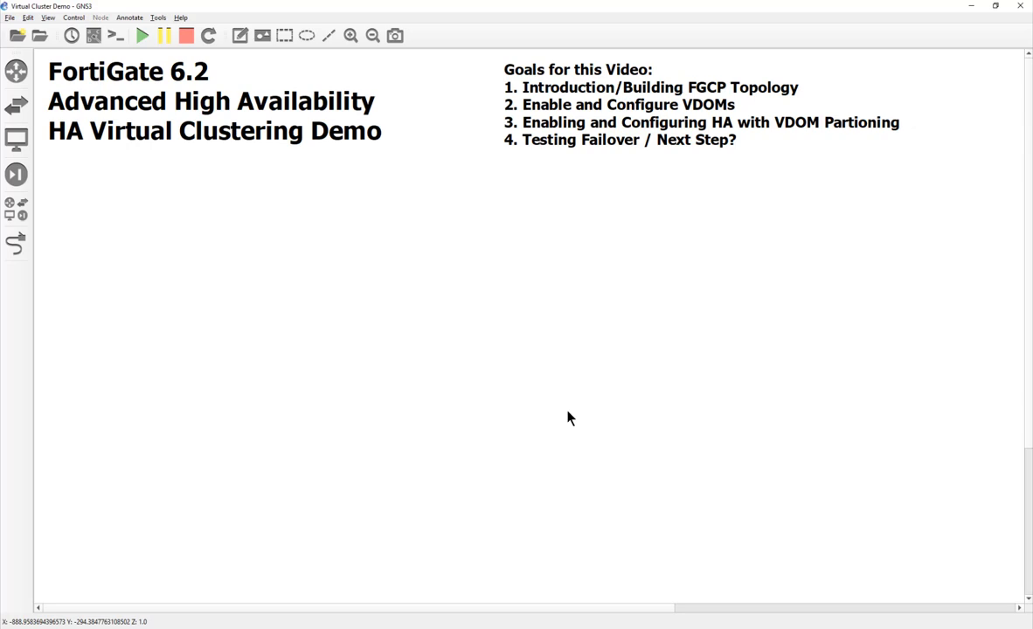
- Scroll the canvas right toward the failover diagram area beneath the title
scroll(right, 3)
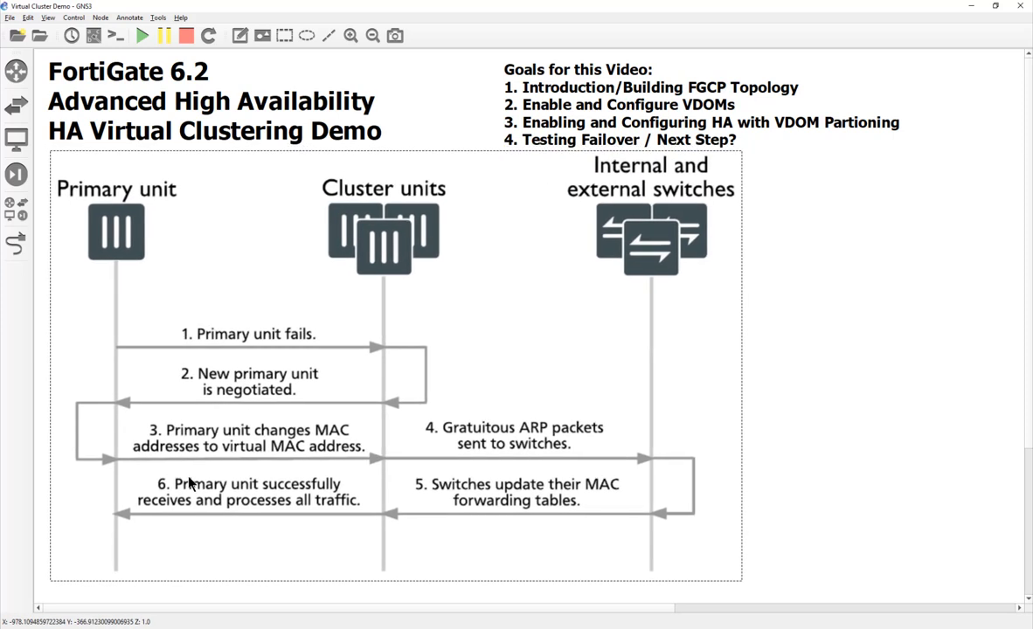
mouse_move(146, 206)
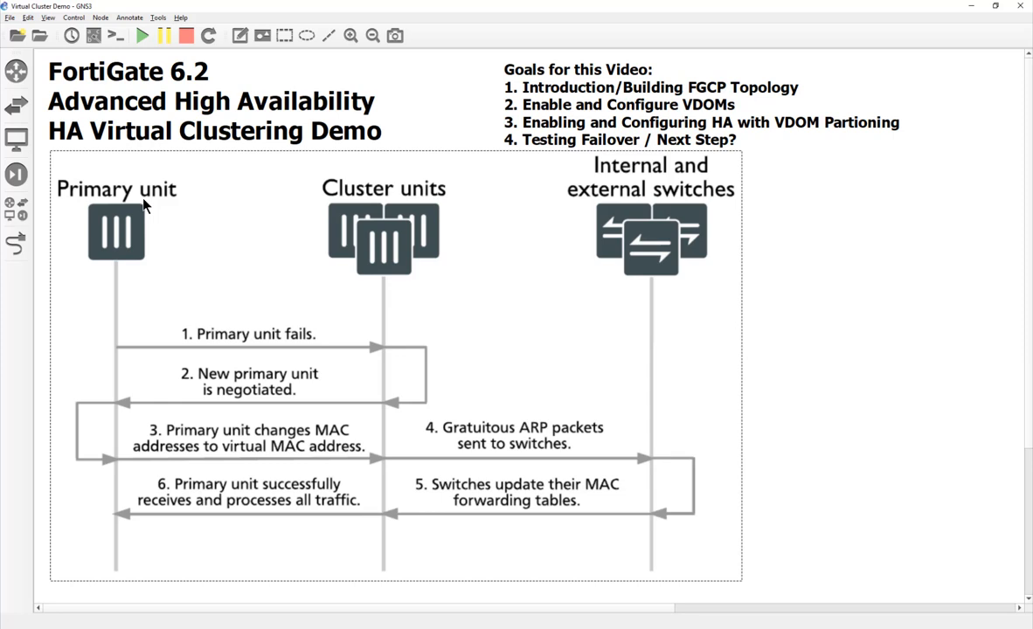
mouse_move(104, 203)
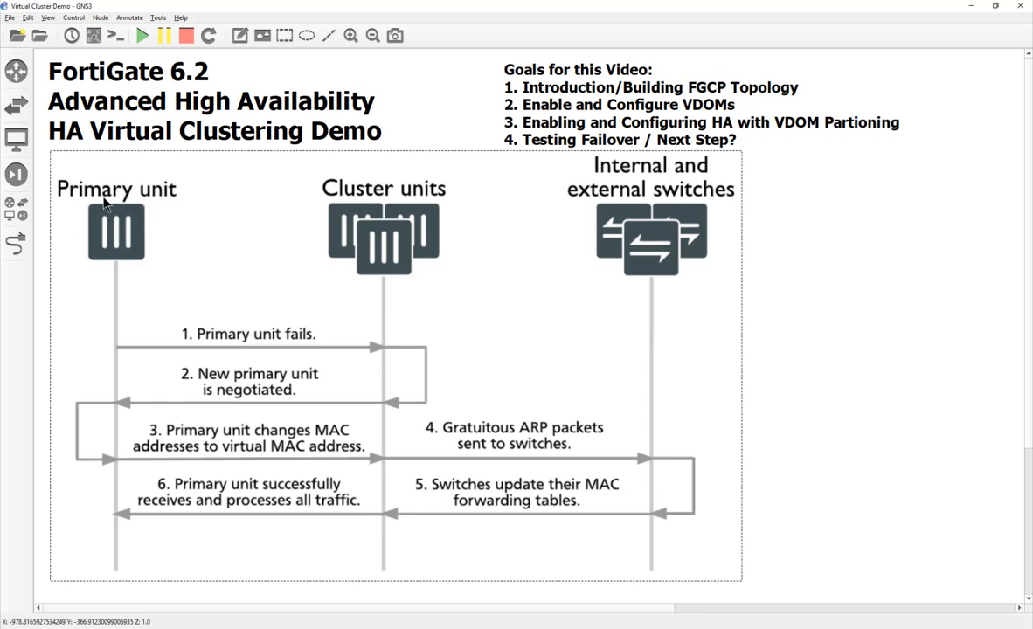
mouse_move(38, 300)
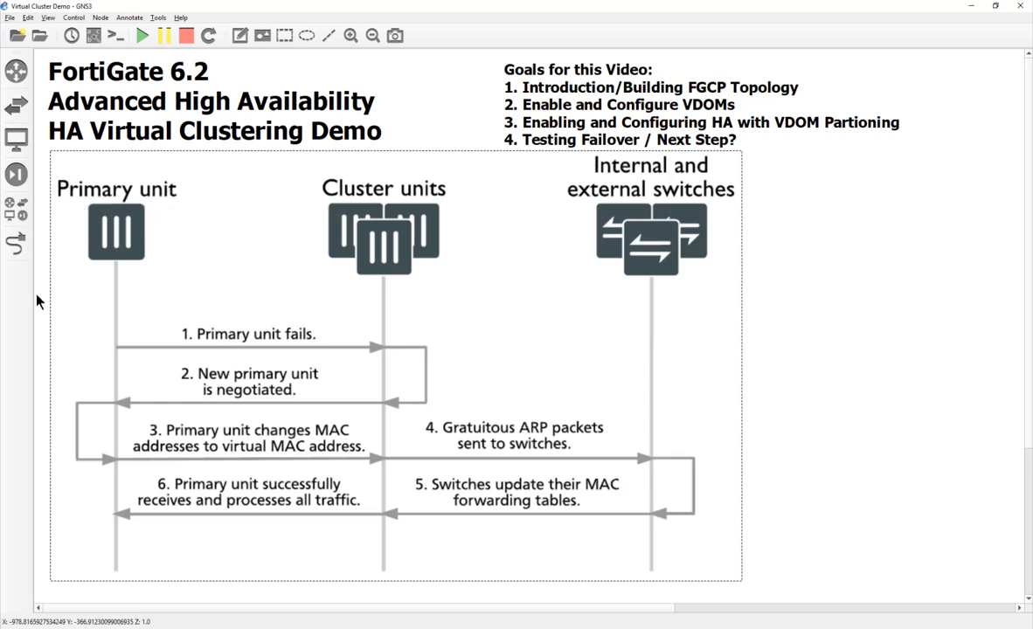
mouse_move(288, 232)
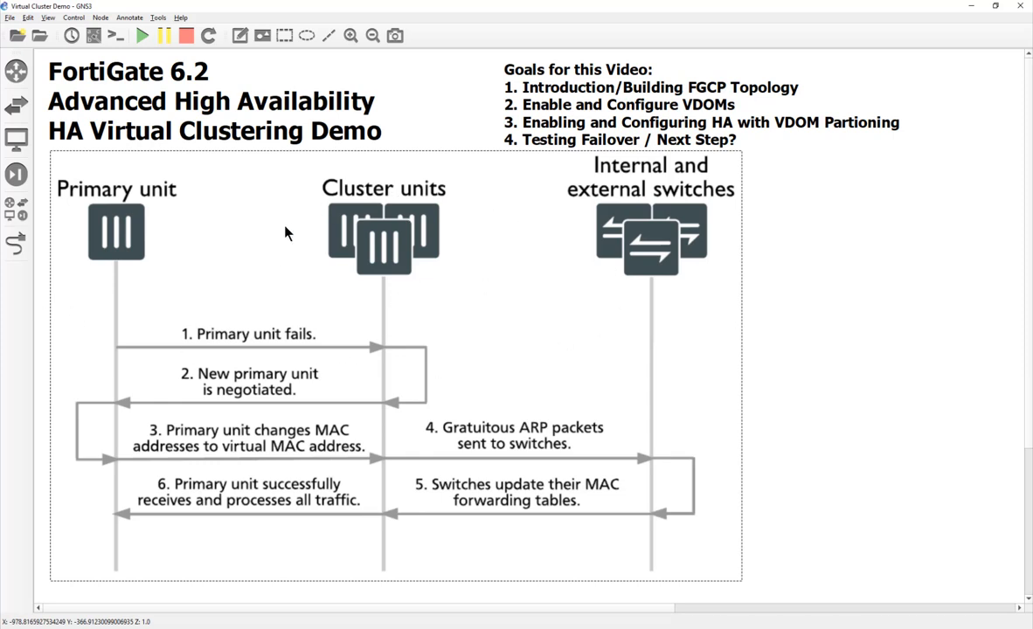
mouse_move(313, 282)
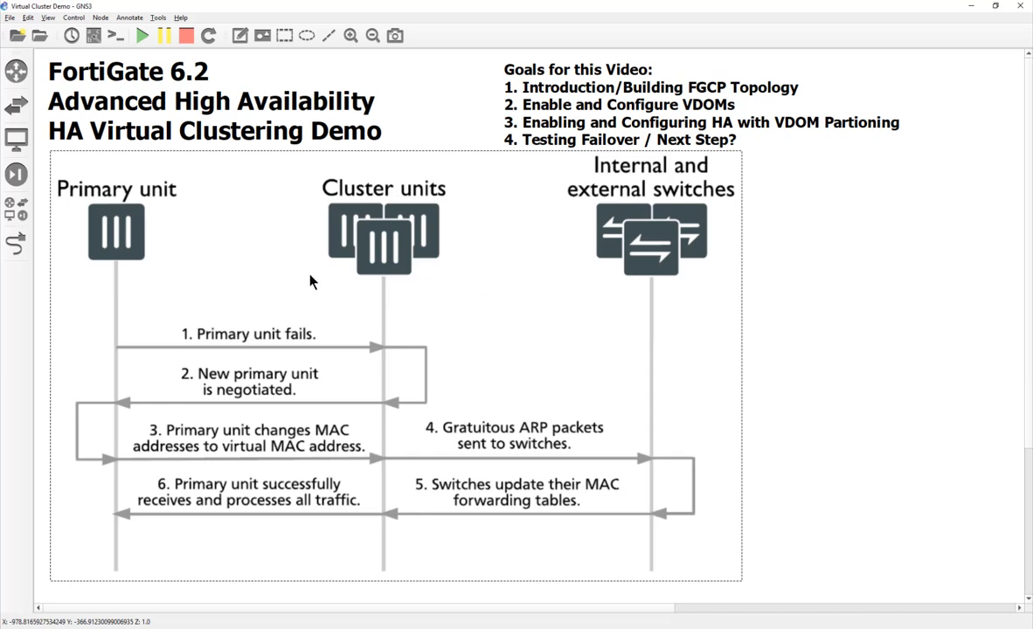
mouse_move(317, 287)
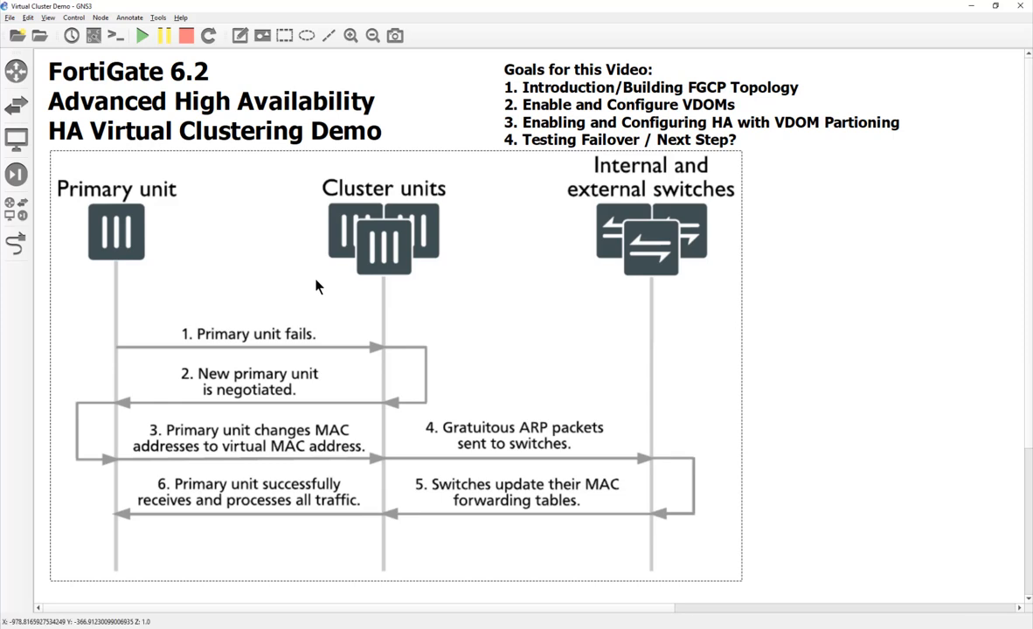
mouse_move(87, 304)
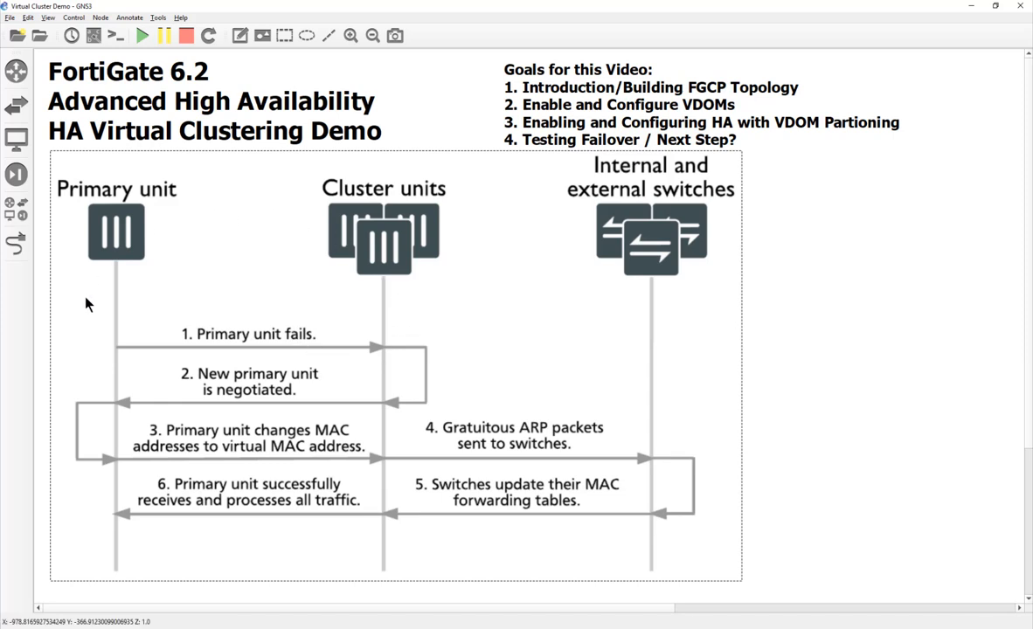
mouse_move(110, 315)
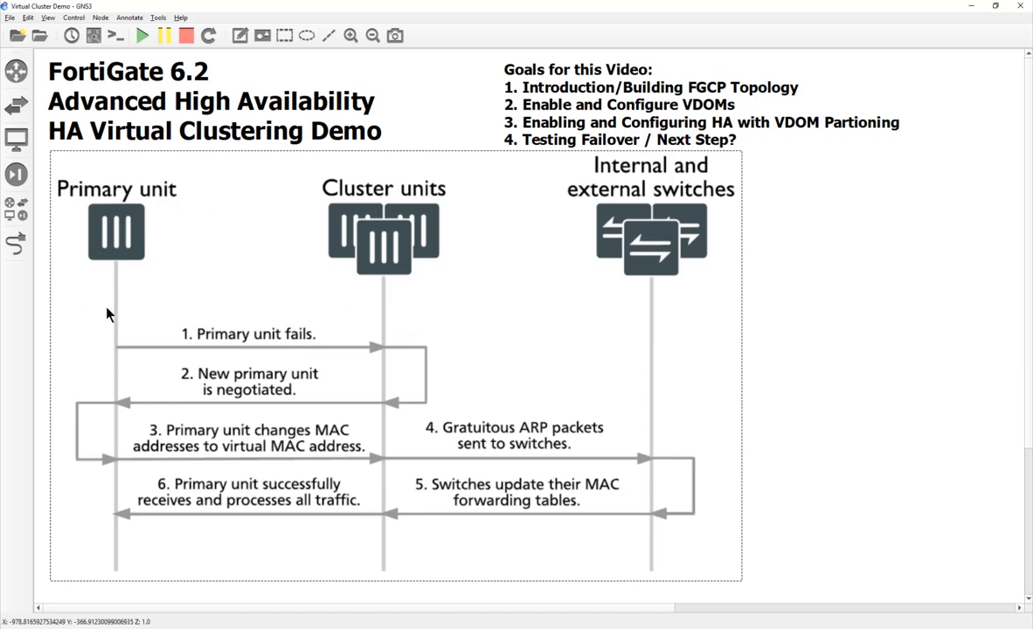
mouse_move(271, 384)
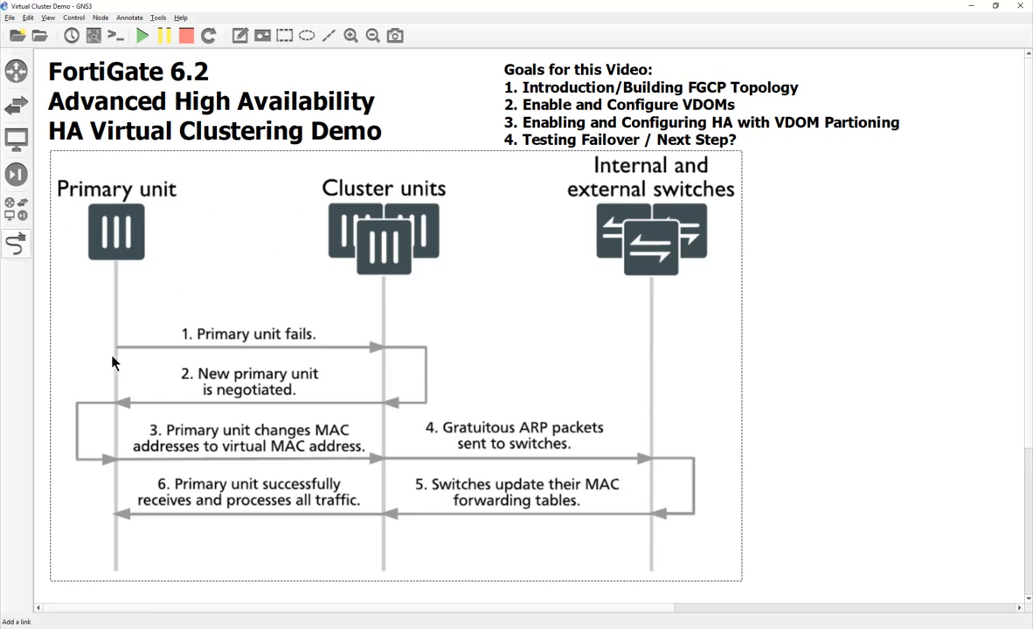
mouse_move(289, 293)
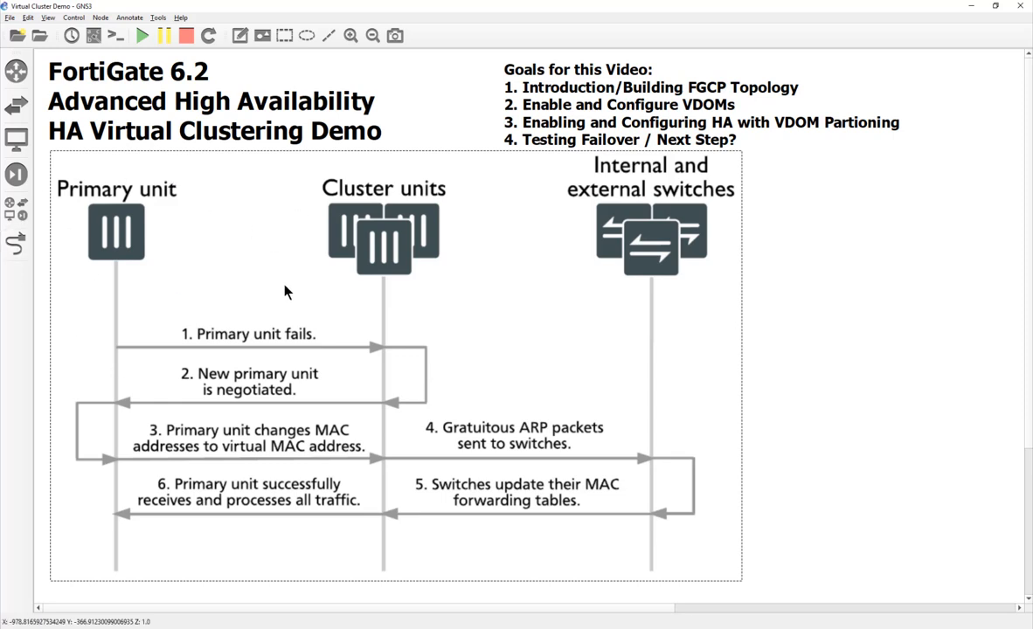
mouse_move(25, 269)
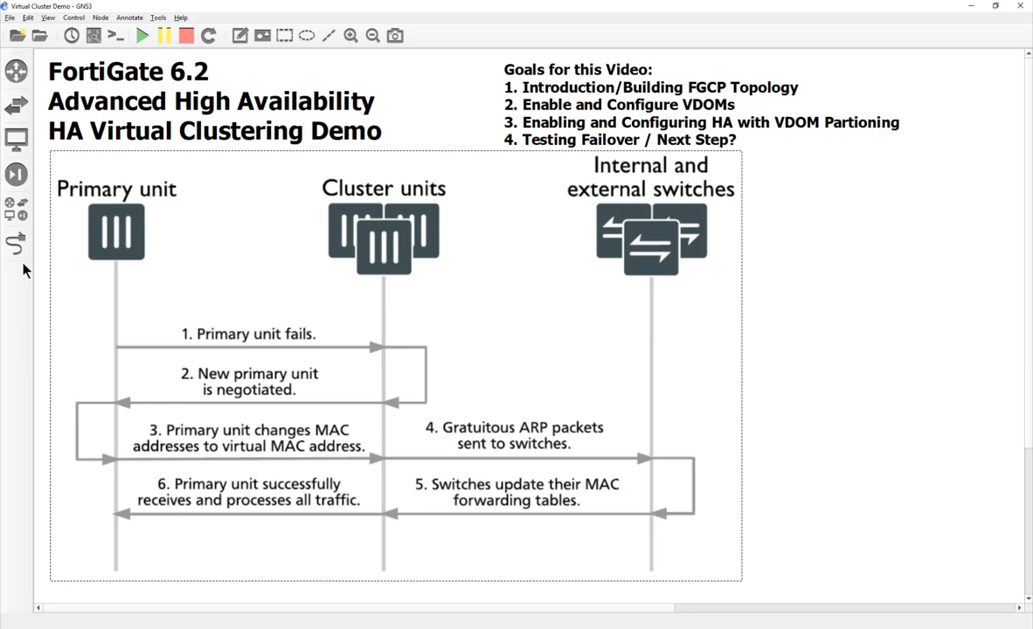
mouse_move(104, 278)
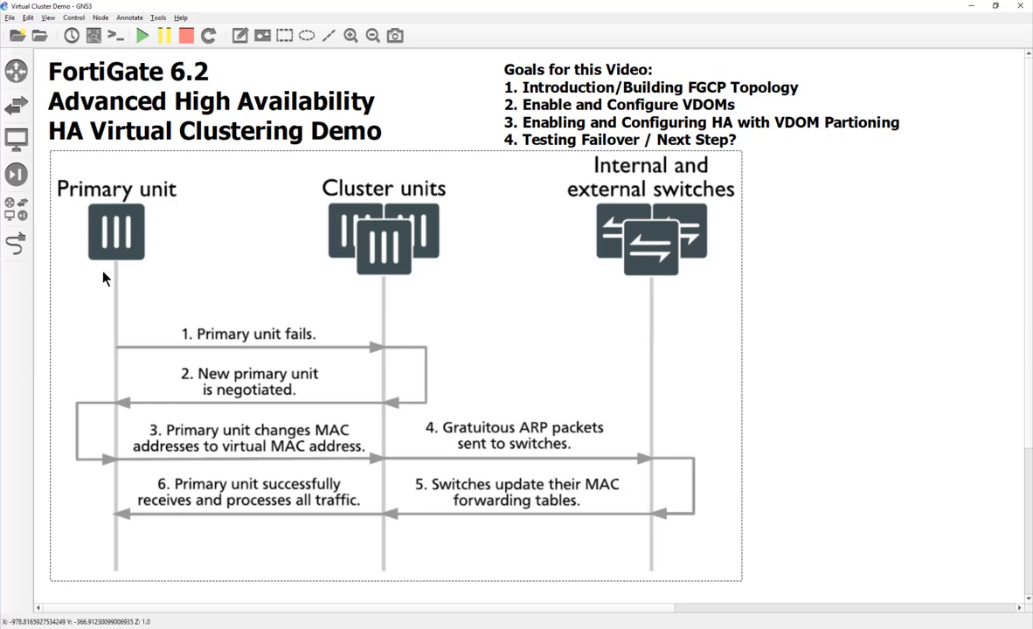
mouse_move(199, 308)
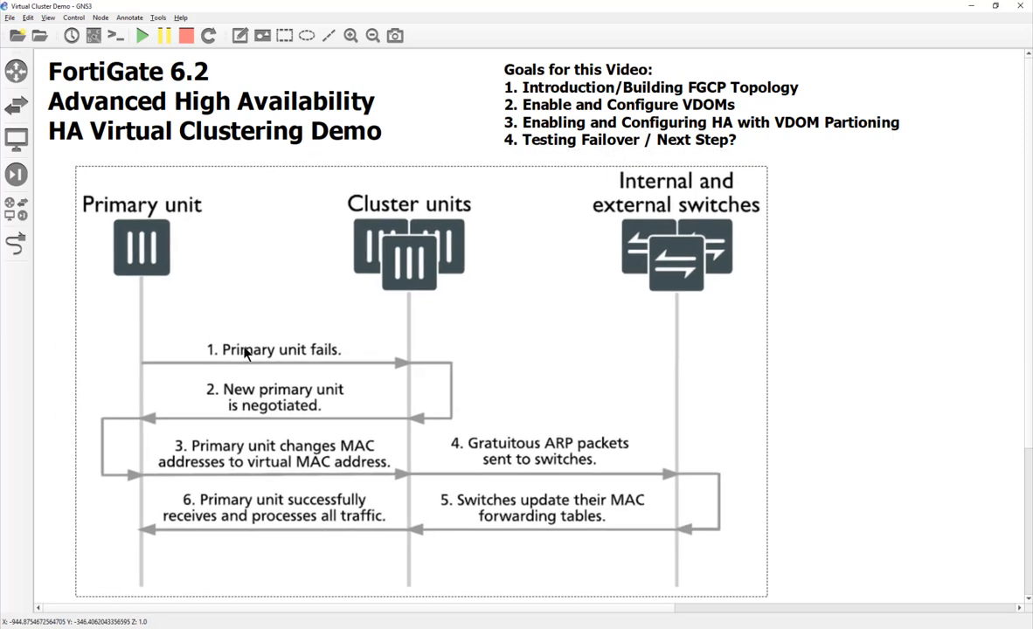
mouse_move(245, 355)
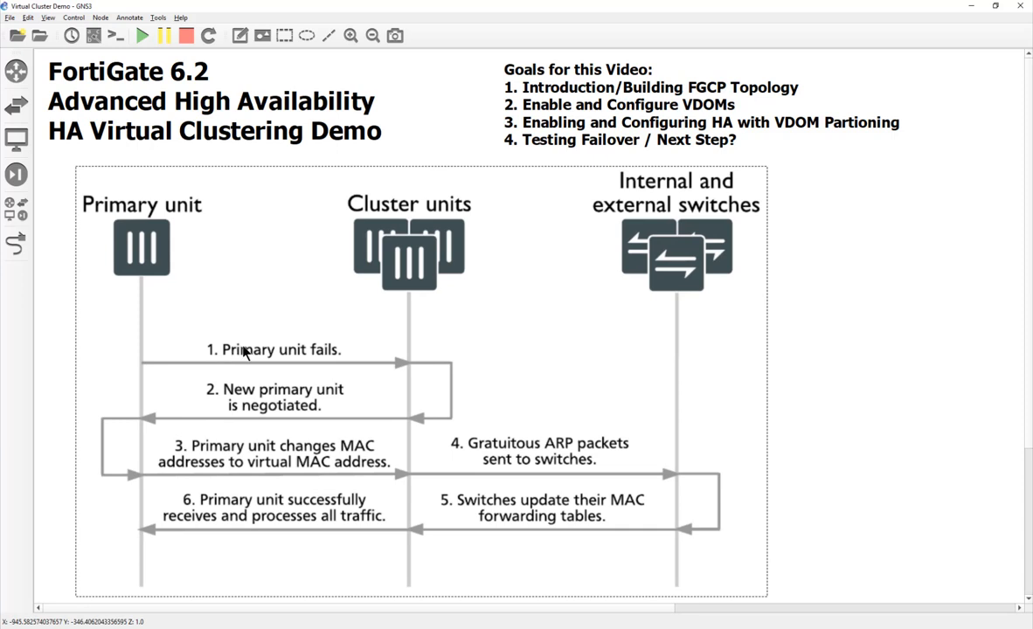
mouse_move(412, 367)
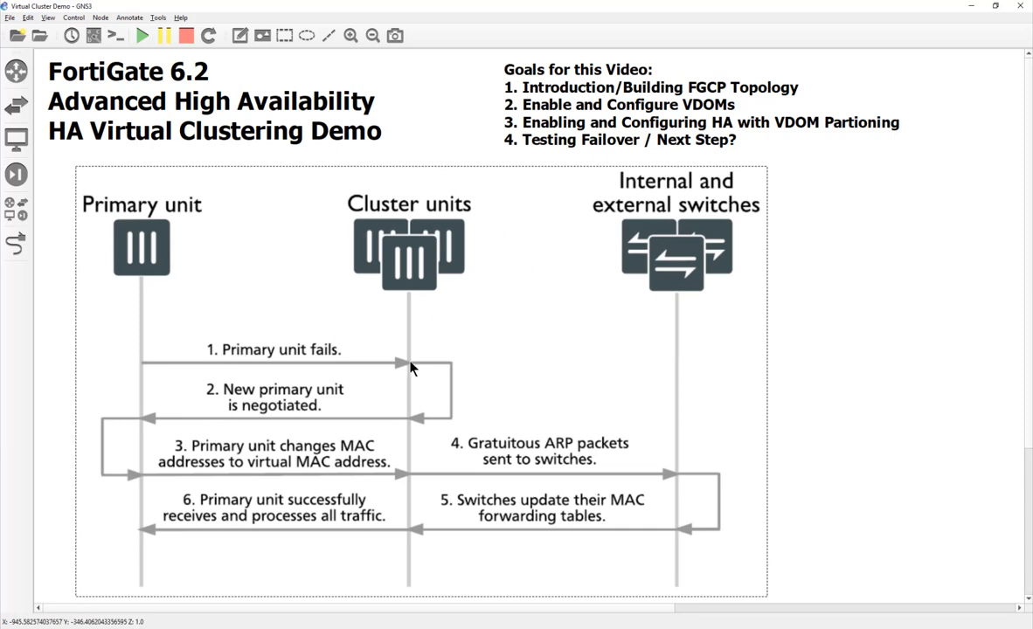
mouse_move(536, 281)
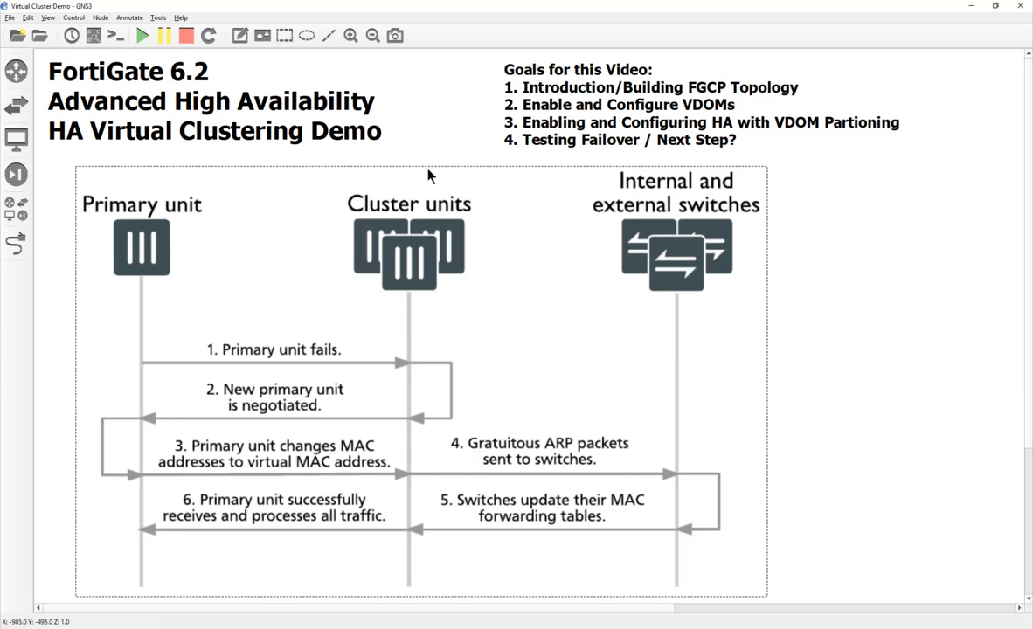
mouse_move(119, 248)
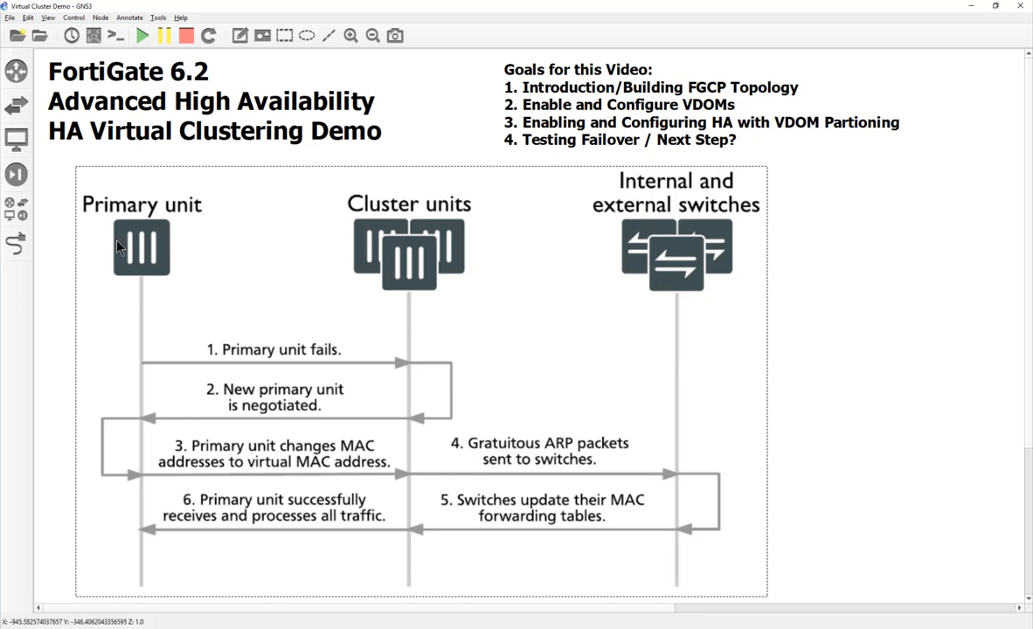
mouse_move(157, 327)
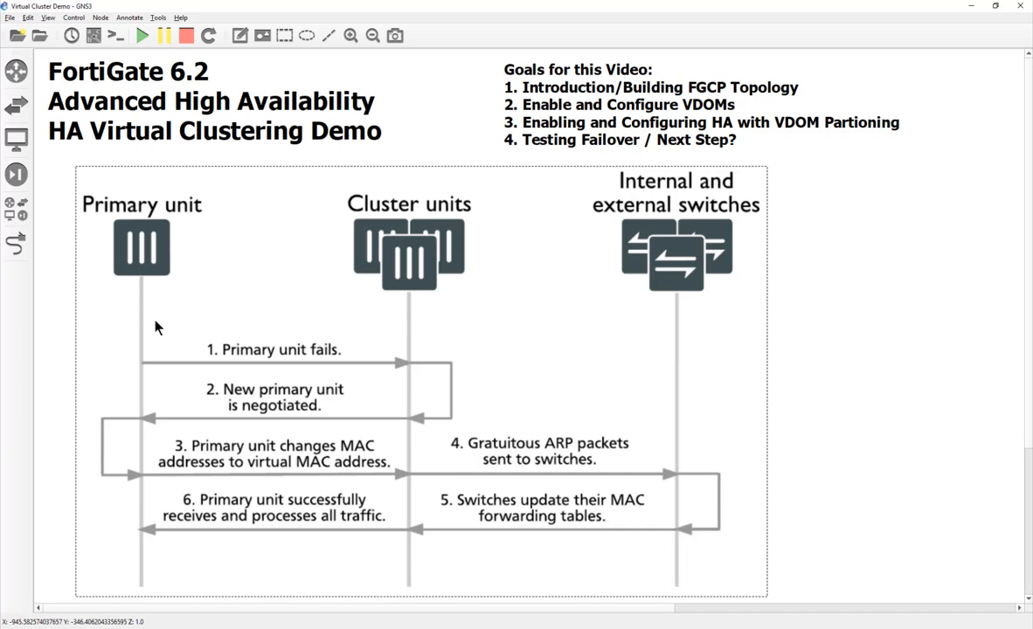
mouse_move(151, 296)
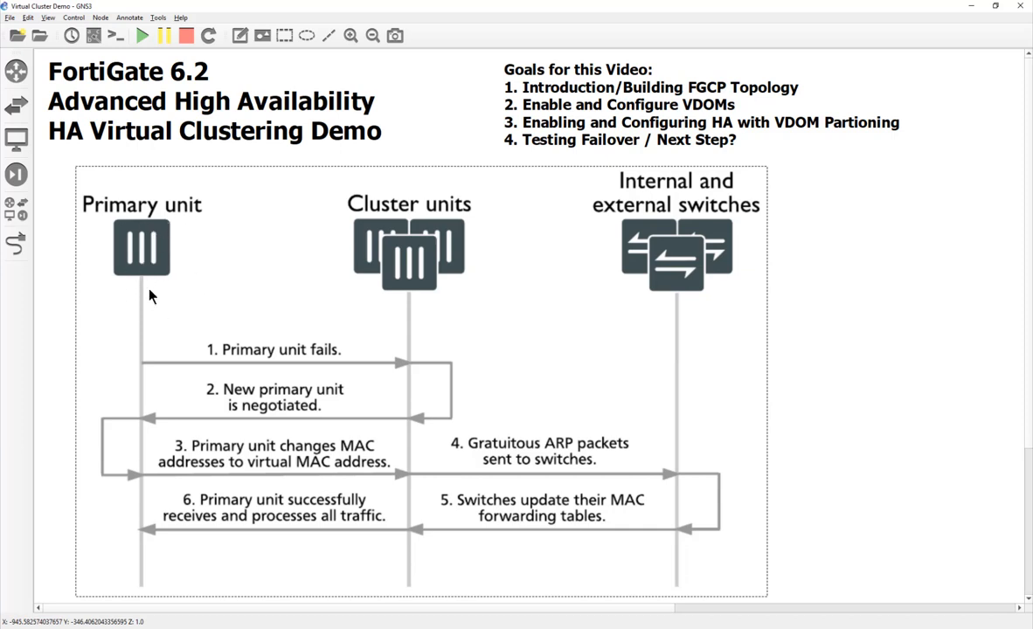
mouse_move(128, 280)
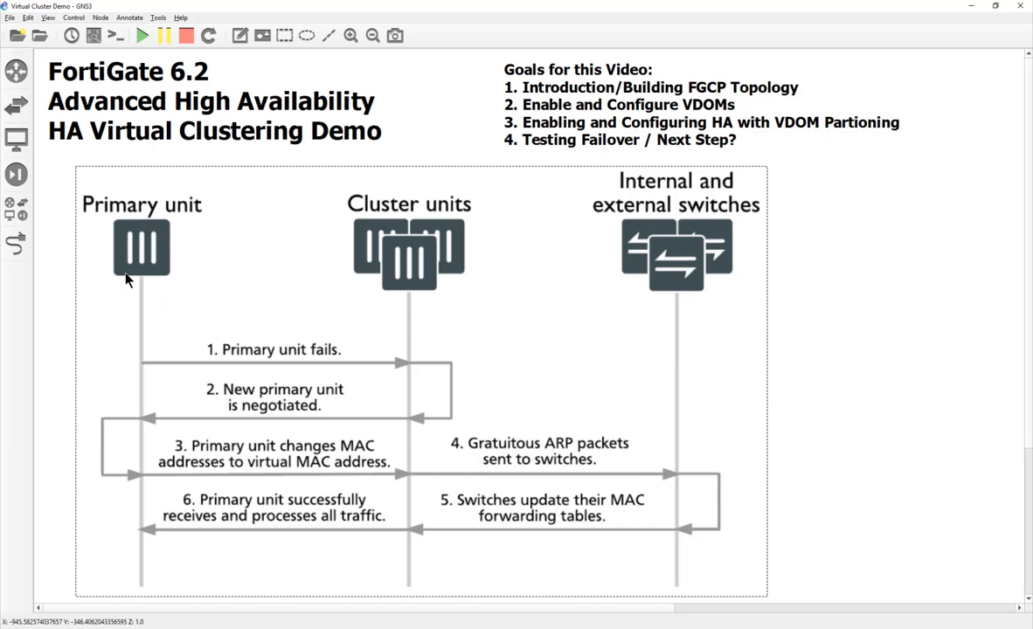
mouse_move(129, 275)
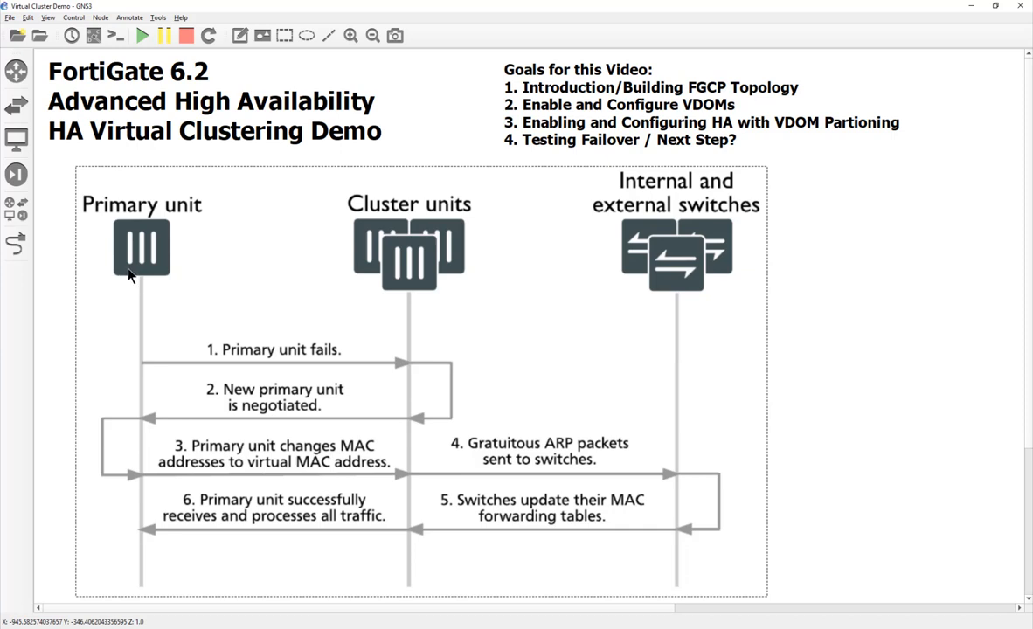
mouse_move(151, 277)
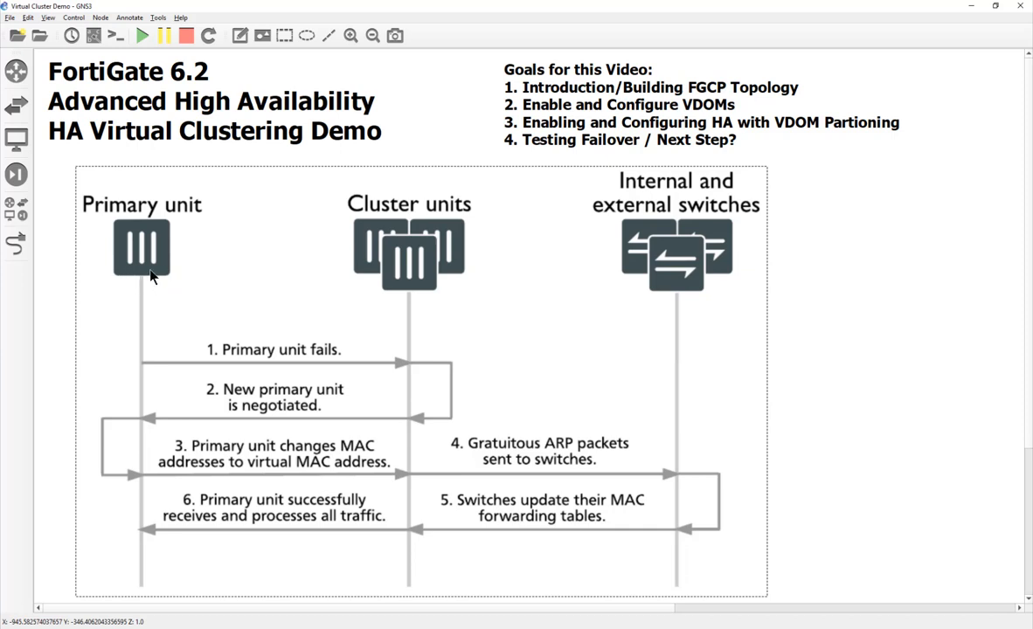
mouse_move(219, 341)
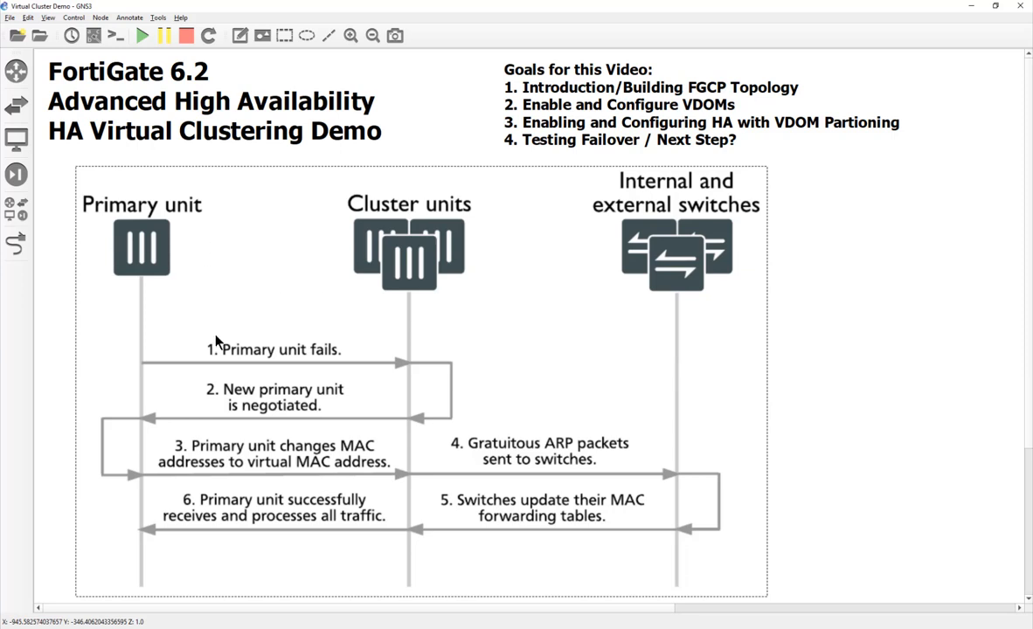
mouse_move(406, 291)
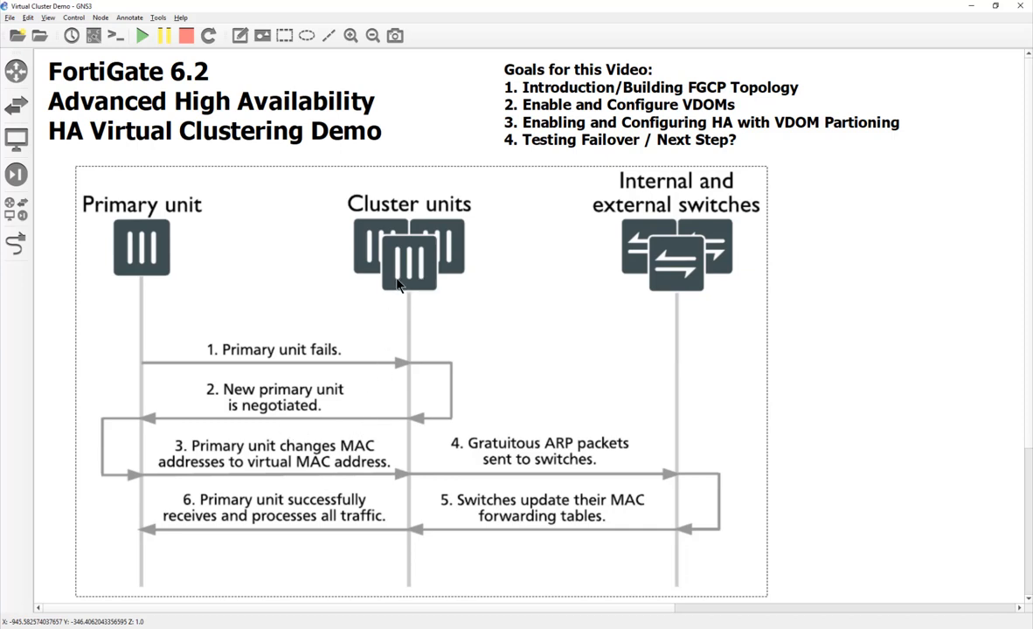
mouse_move(223, 474)
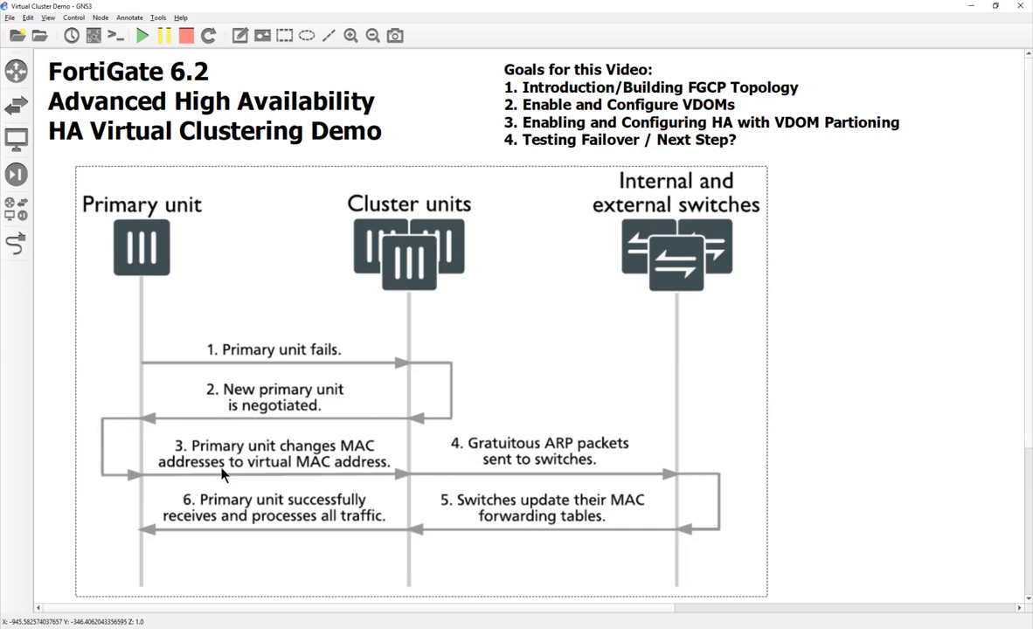
mouse_move(136, 293)
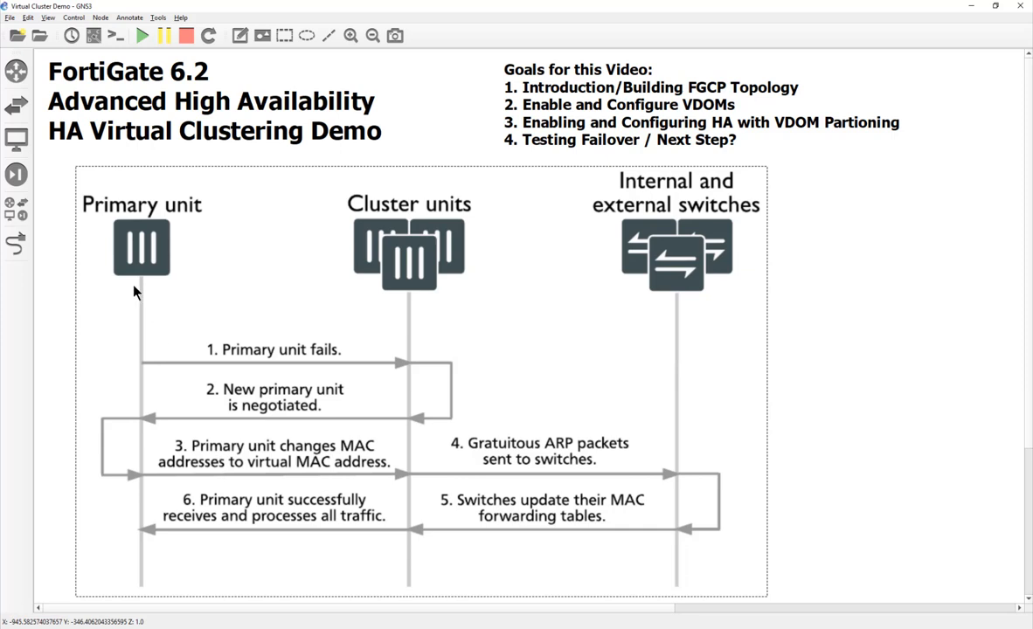
mouse_move(253, 374)
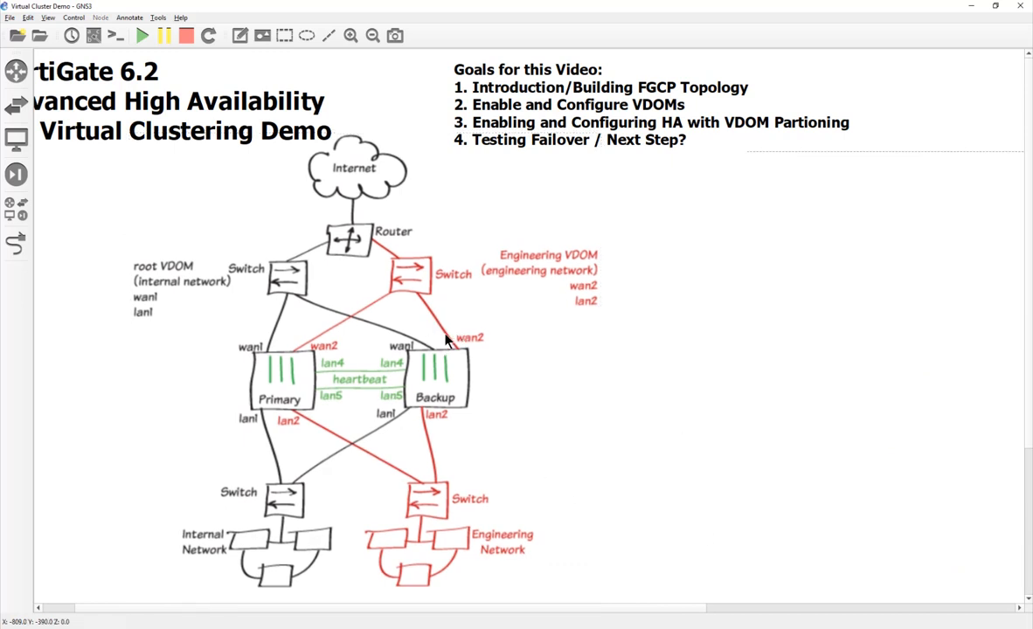
mouse_move(210, 371)
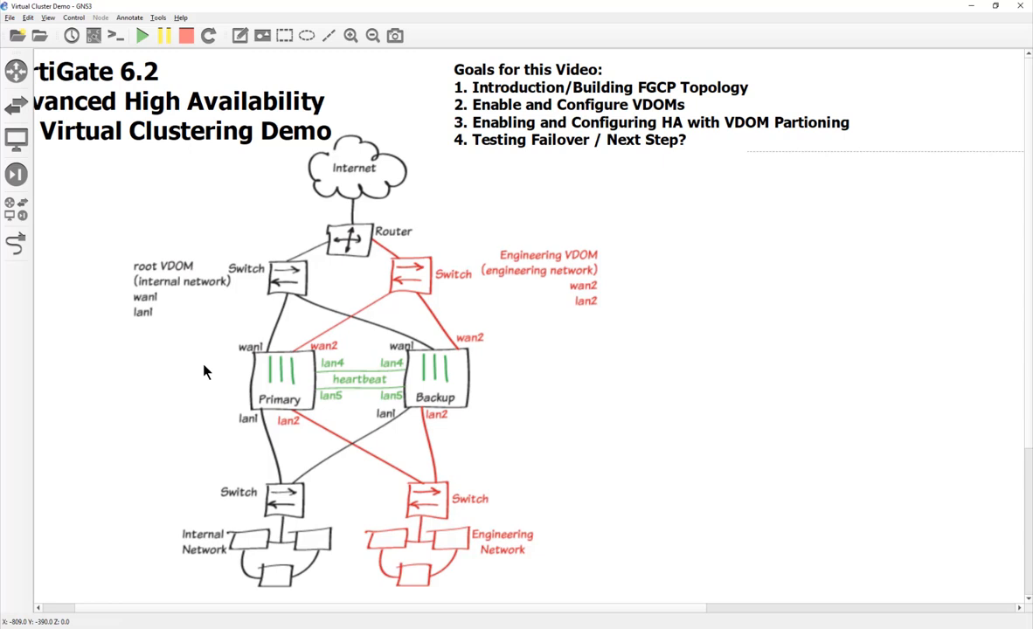
mouse_move(321, 369)
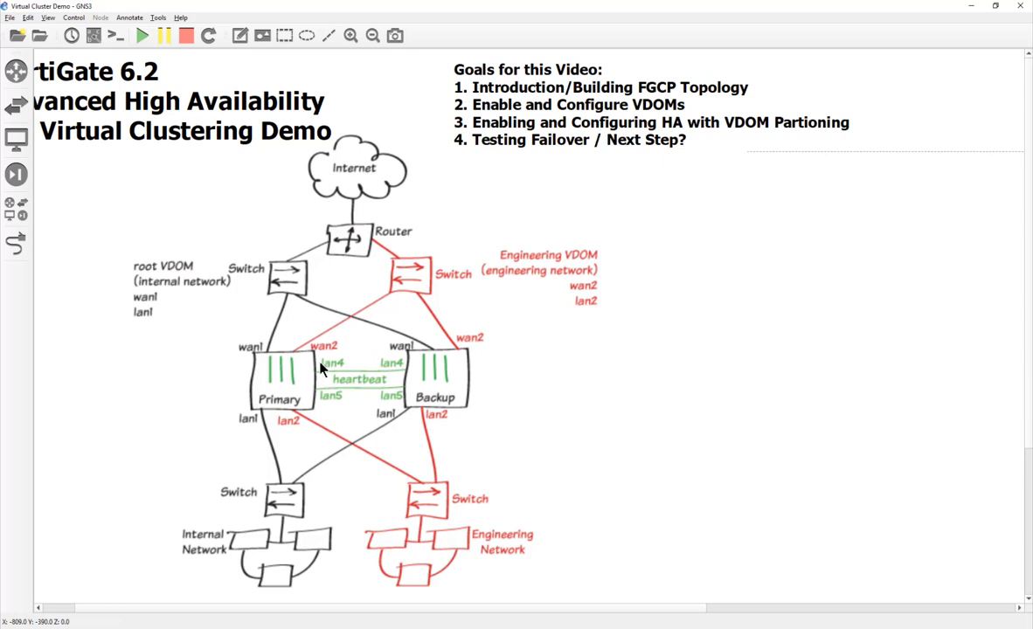
mouse_move(512, 447)
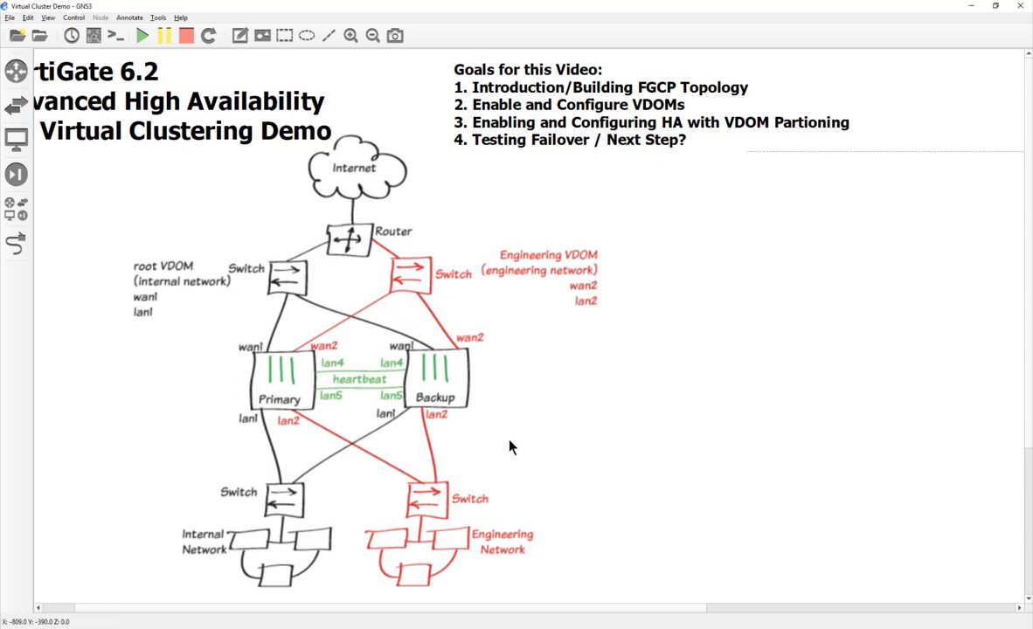
mouse_move(439, 373)
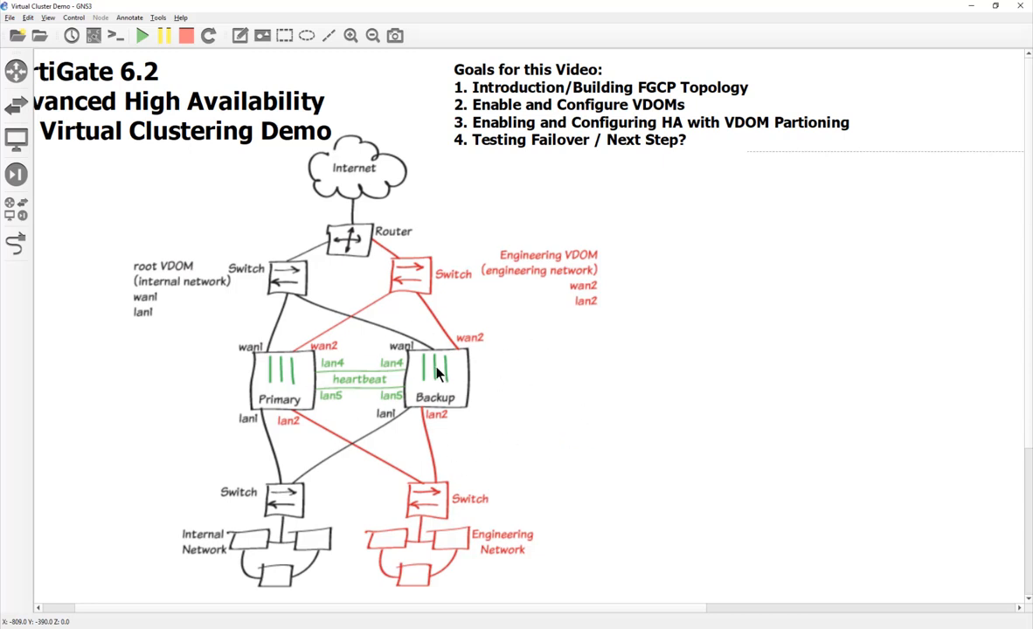
mouse_move(446, 435)
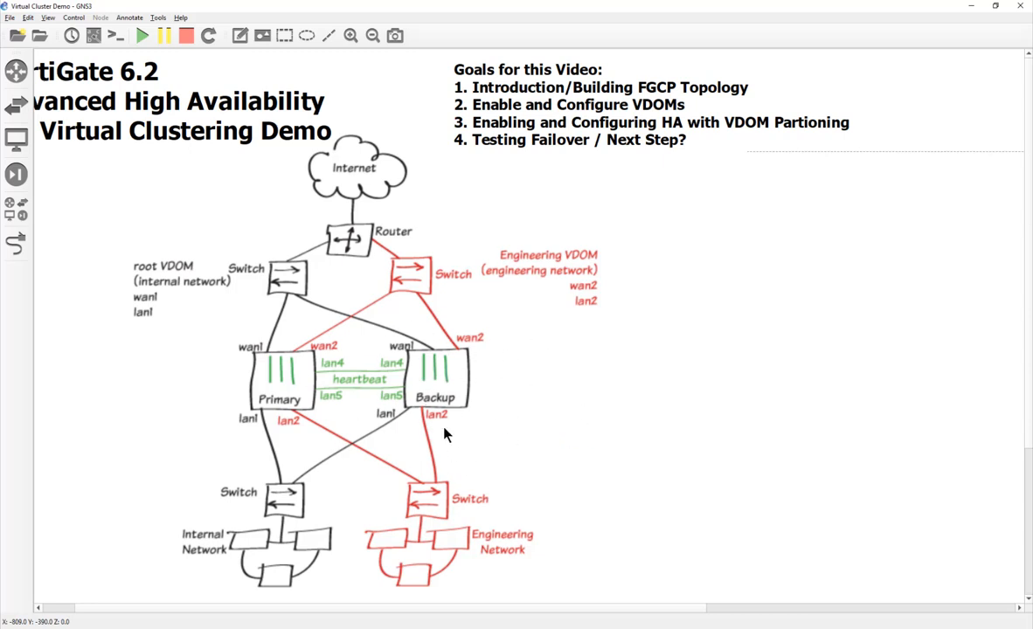
mouse_move(444, 522)
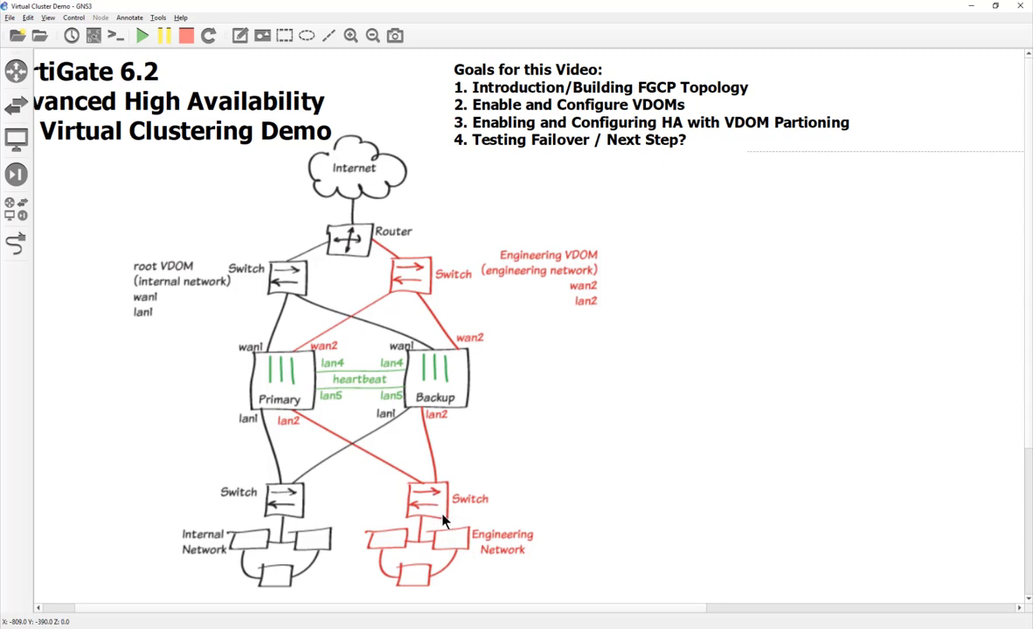
mouse_move(450, 394)
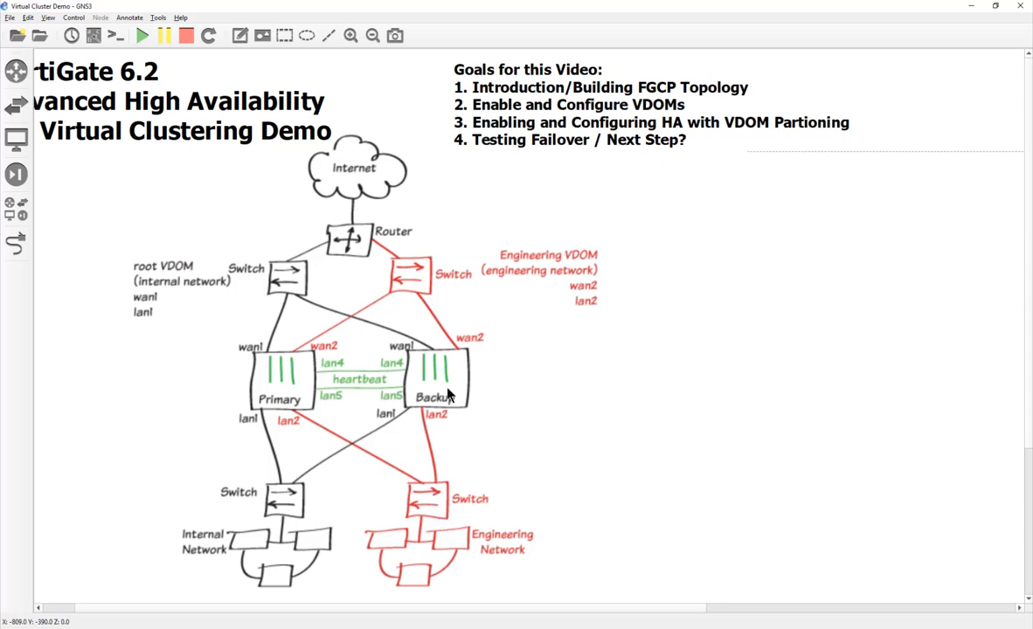
mouse_move(276, 551)
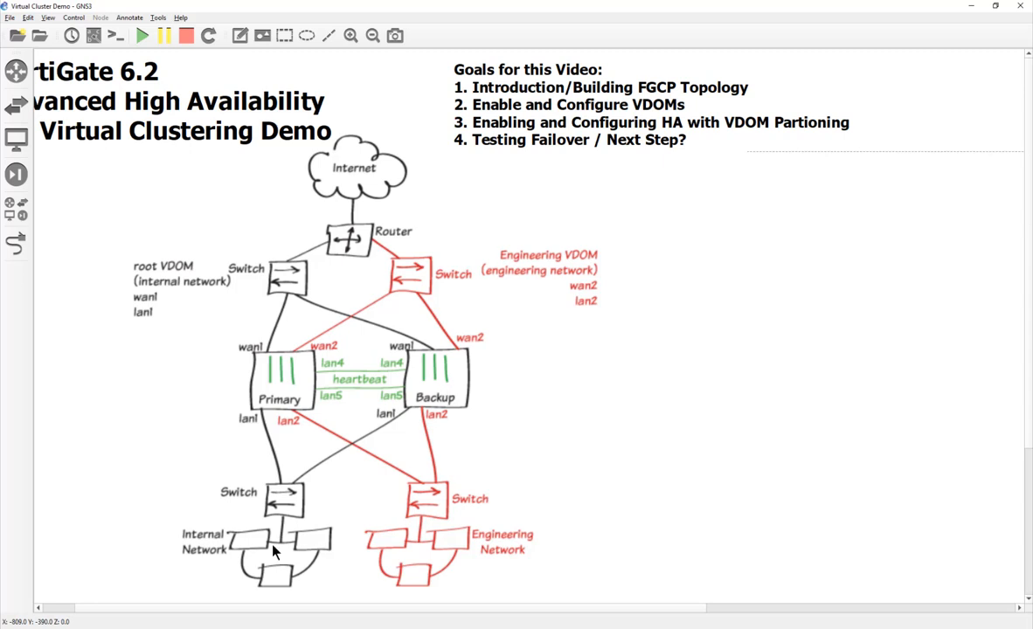
mouse_move(274, 403)
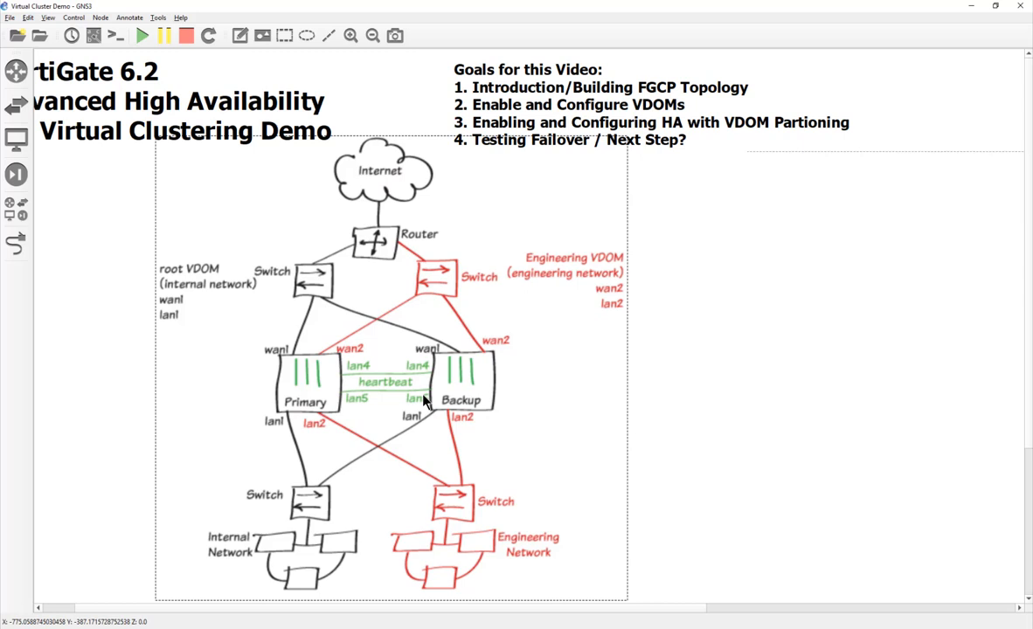
mouse_move(520, 398)
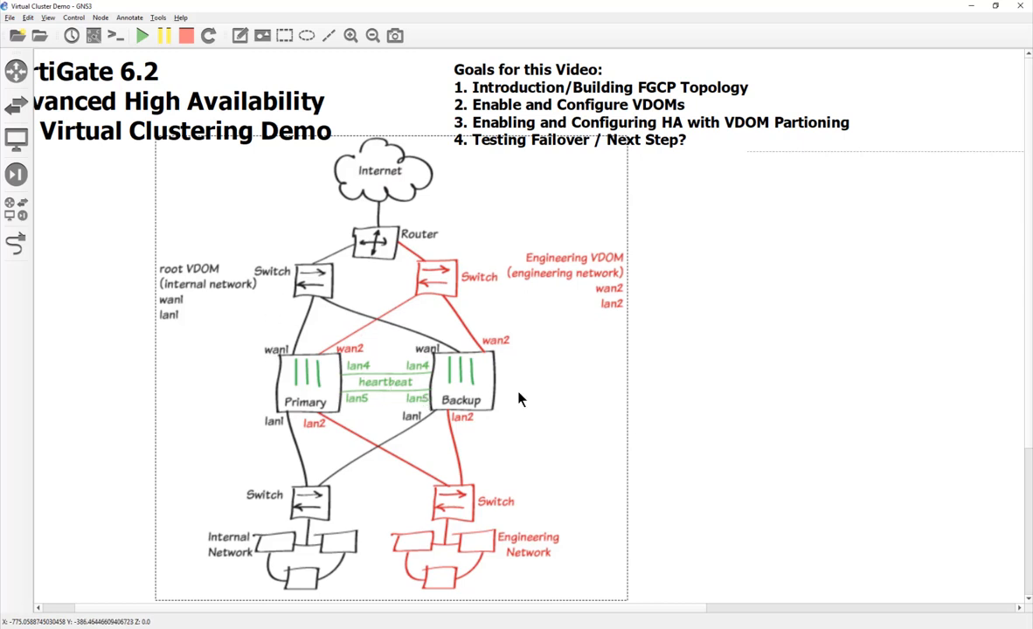
mouse_move(519, 407)
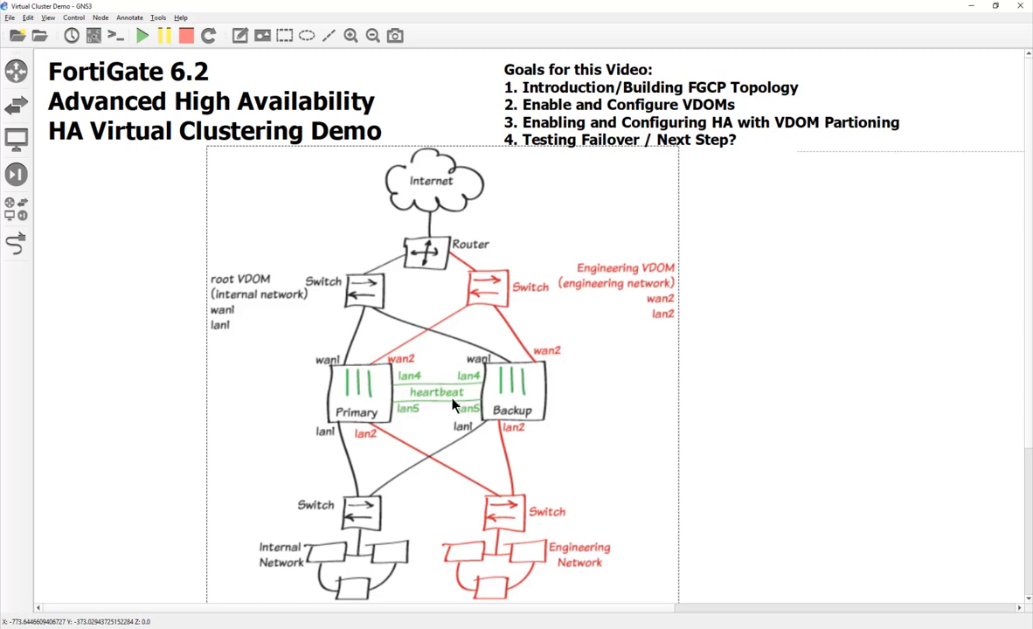
mouse_move(356, 468)
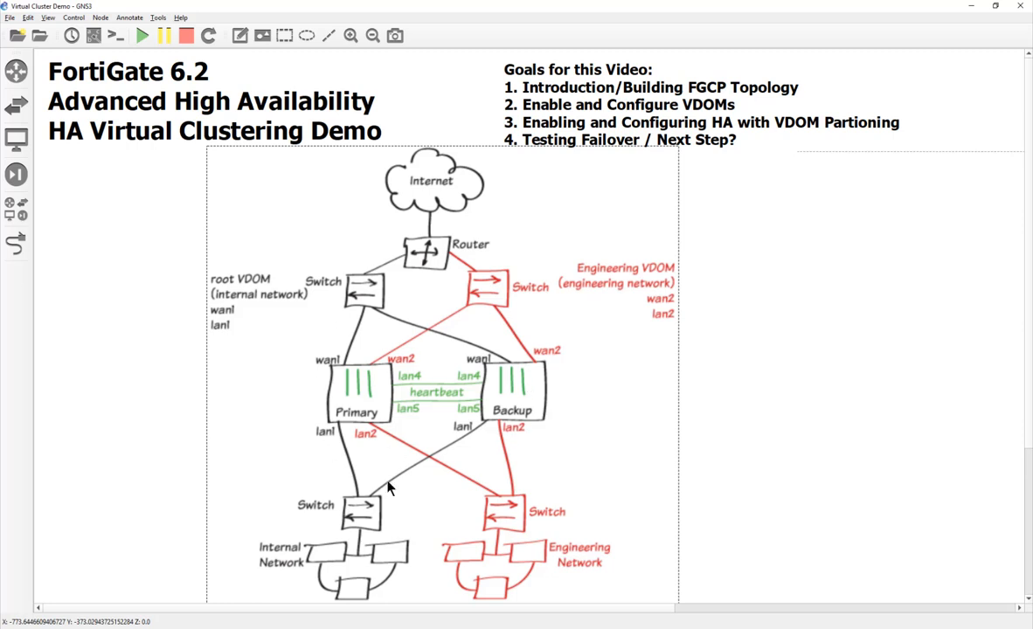
mouse_move(412, 478)
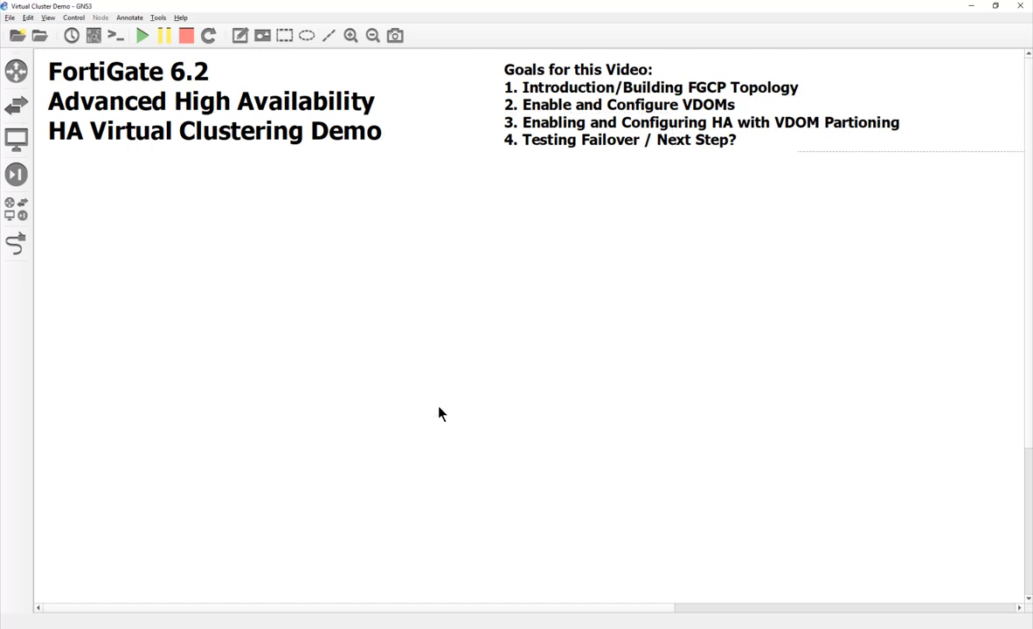
mouse_move(348, 335)
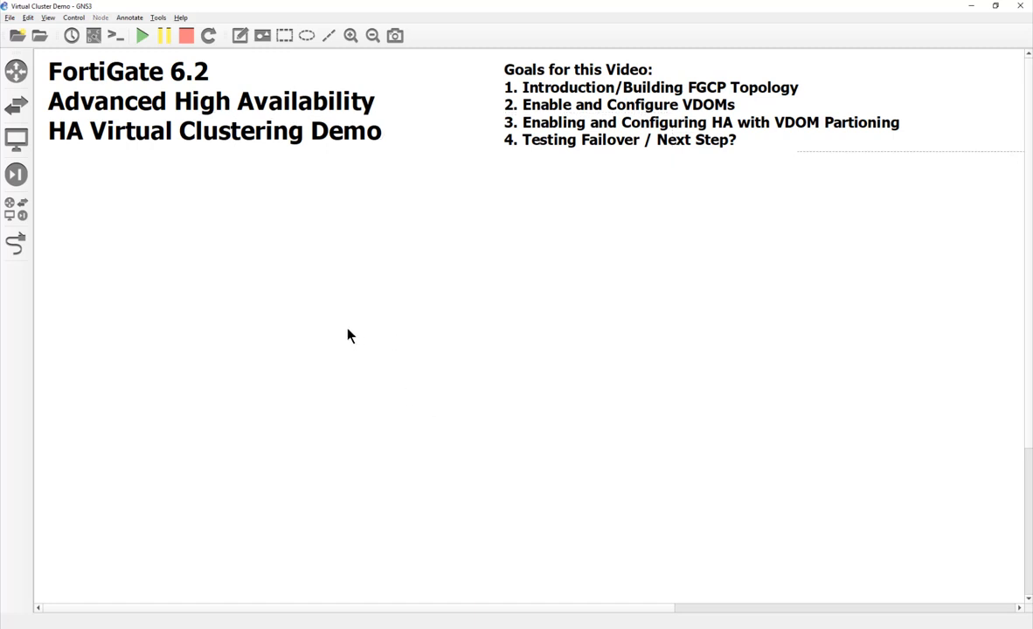
mouse_move(318, 306)
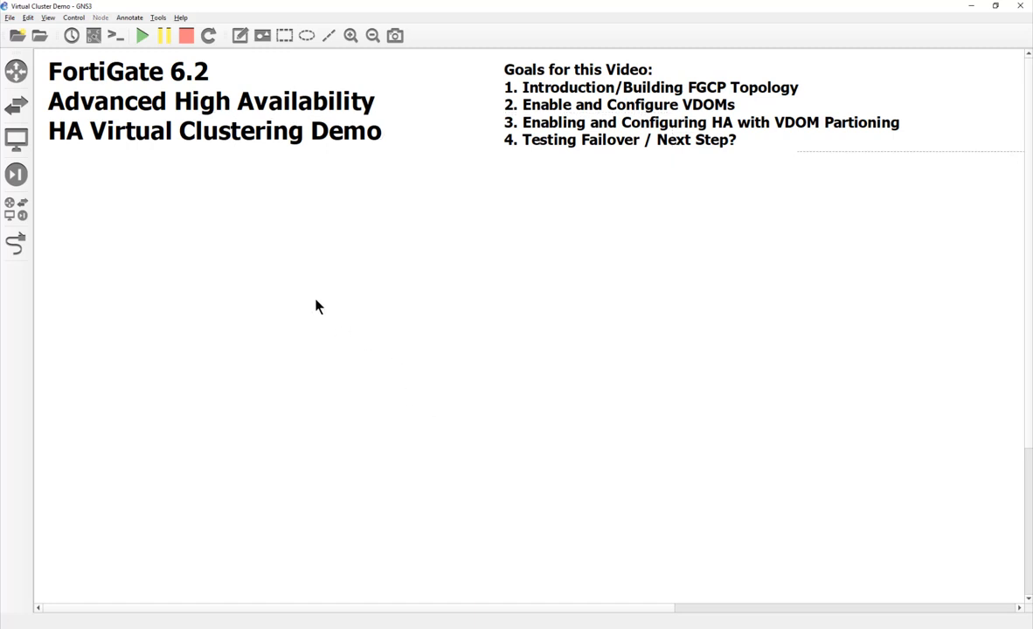
mouse_move(584, 287)
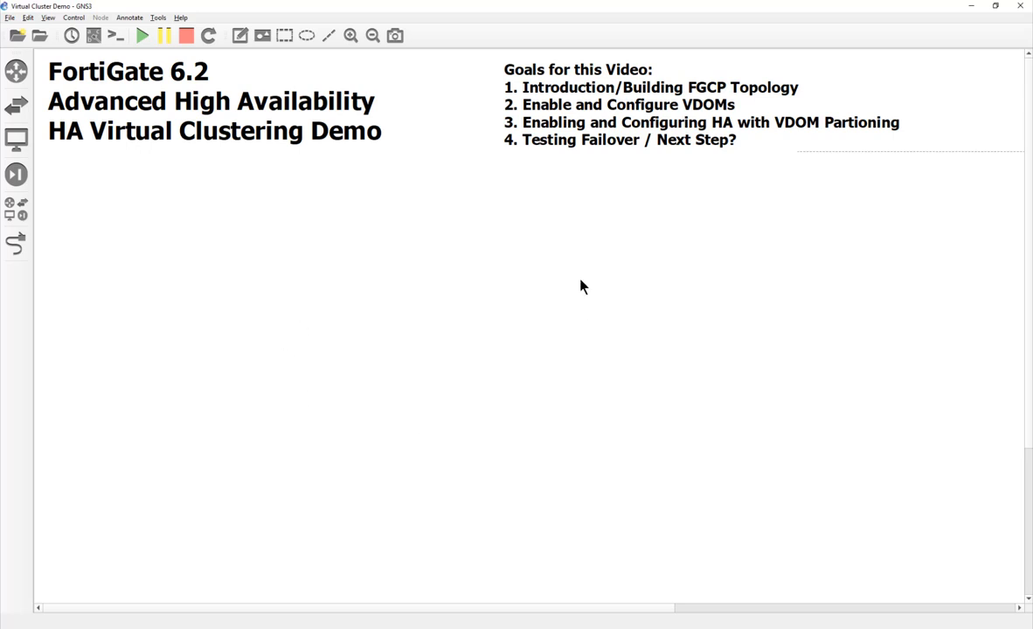
- Add a NAT cloud node from the all-devices list onto the canvas
click(17, 216)
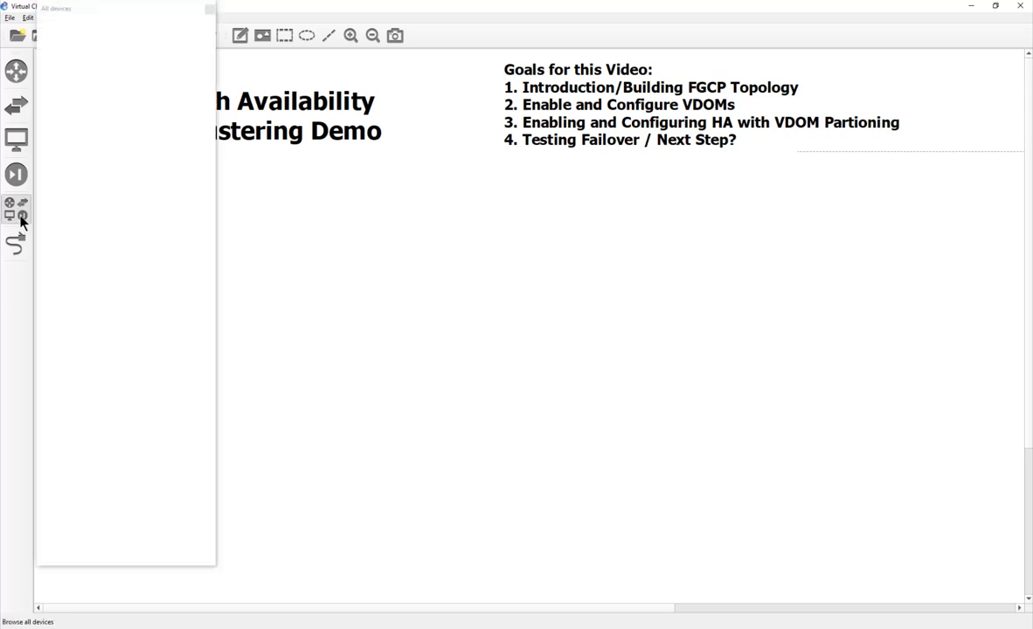
click(16, 216)
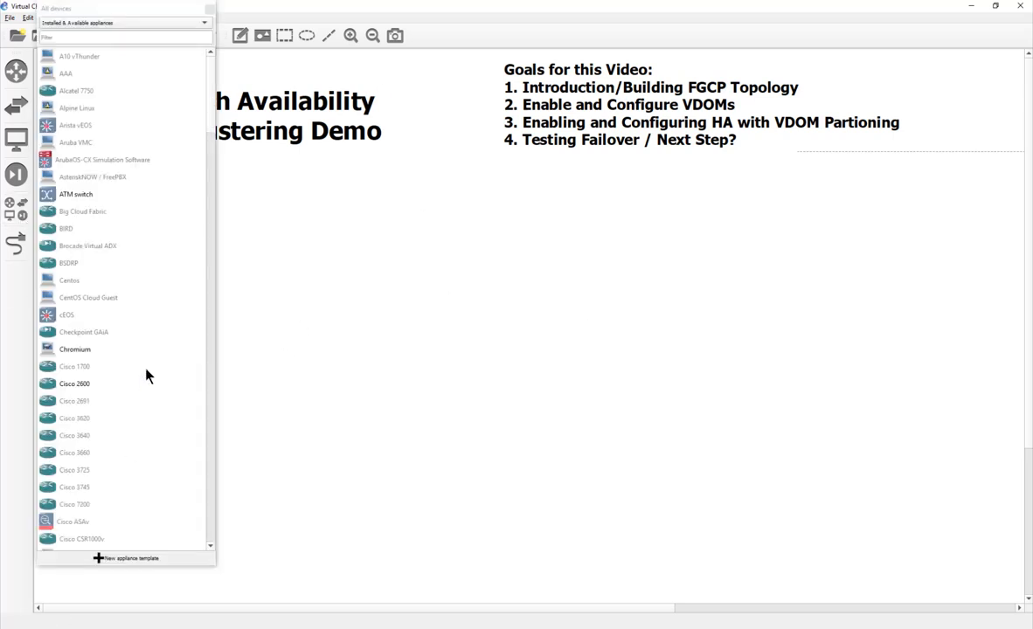
scroll(down, 3)
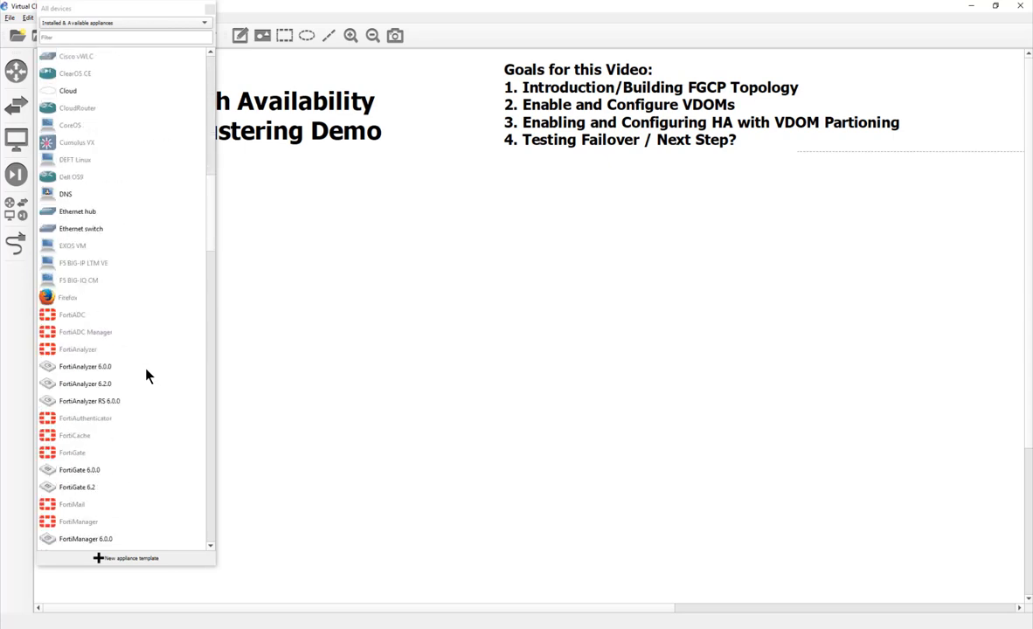
scroll(down, 3)
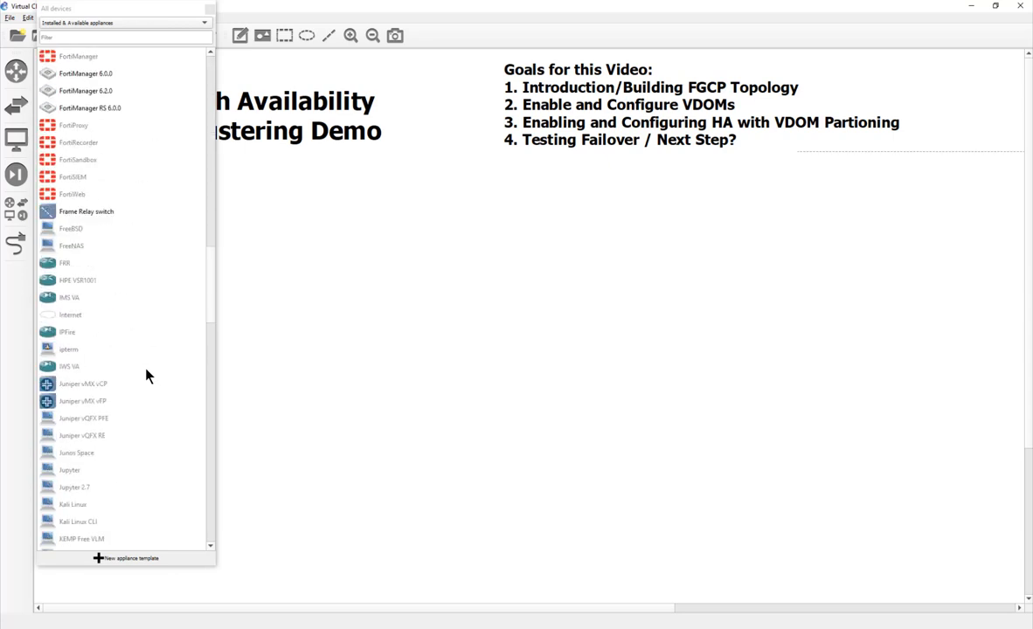
scroll(down, 3)
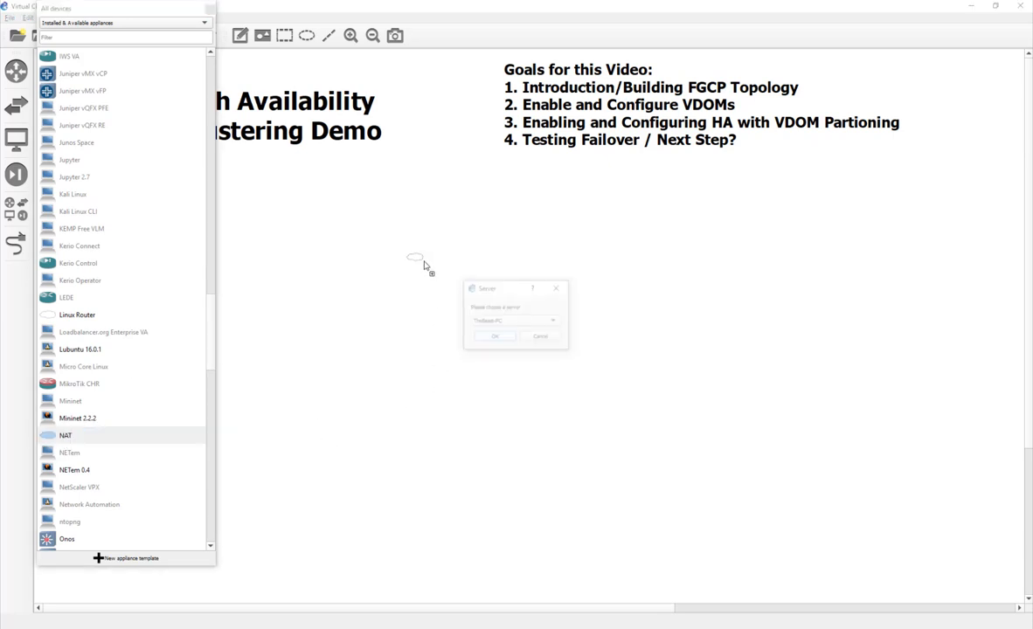
click(515, 321)
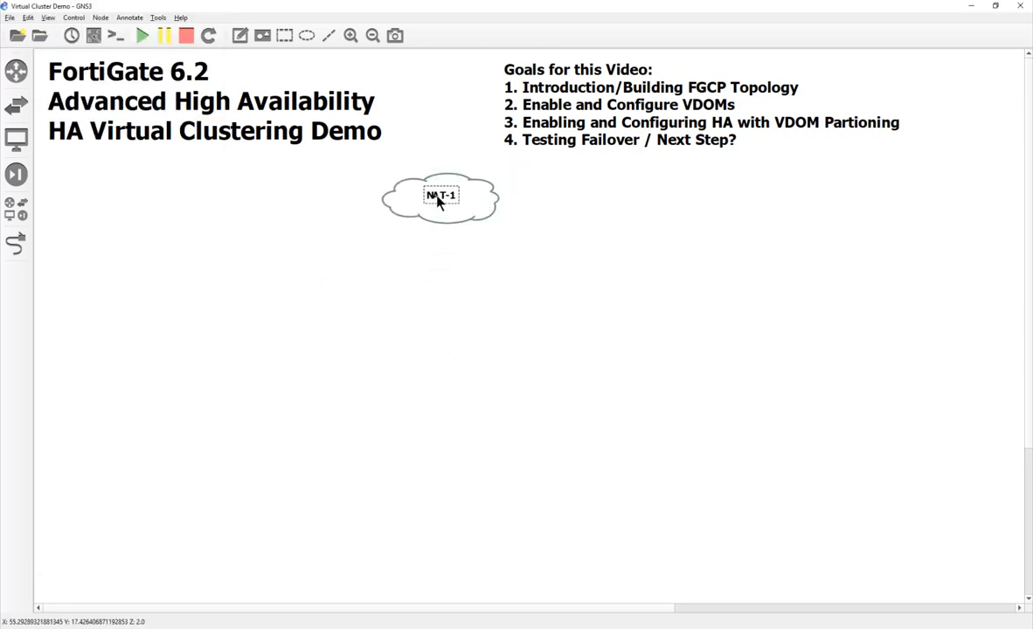
- Rename the NAT-1 node to Internet and centre its label inside the cloud
double_click(441, 195)
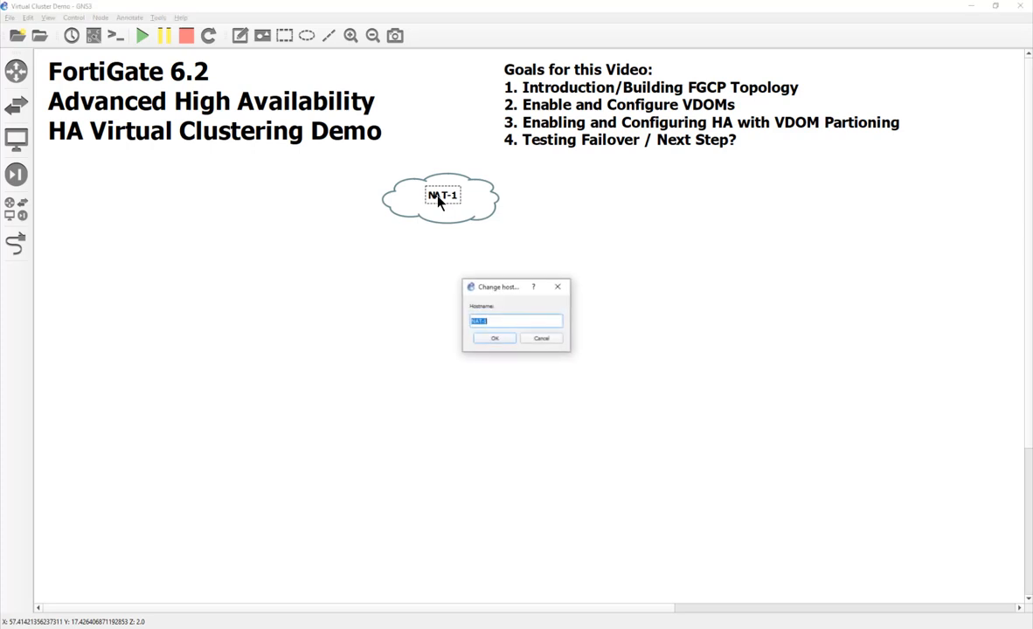
text(Inet)
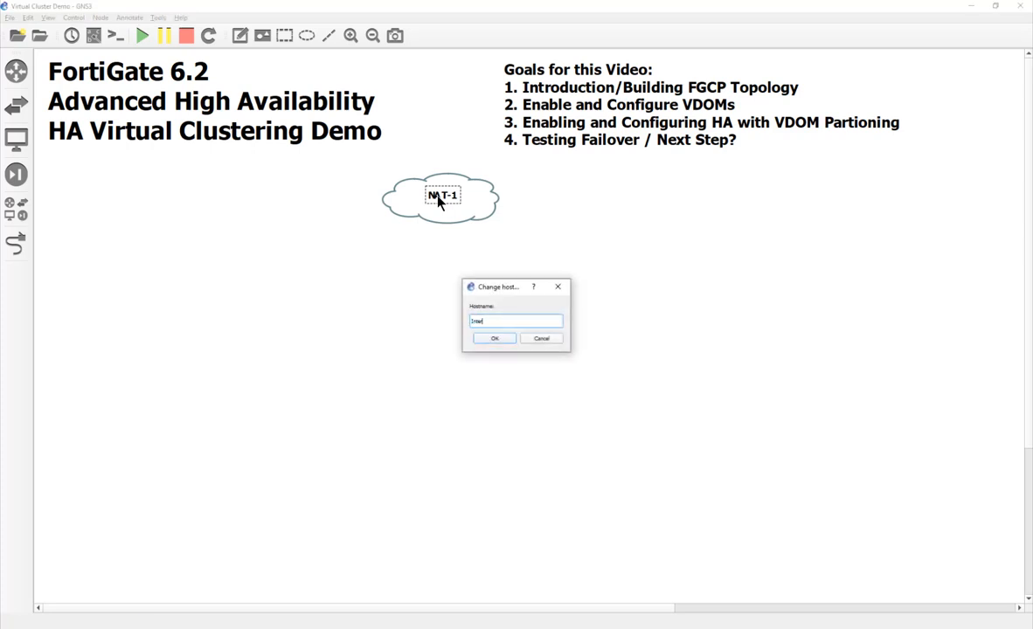
click(494, 338)
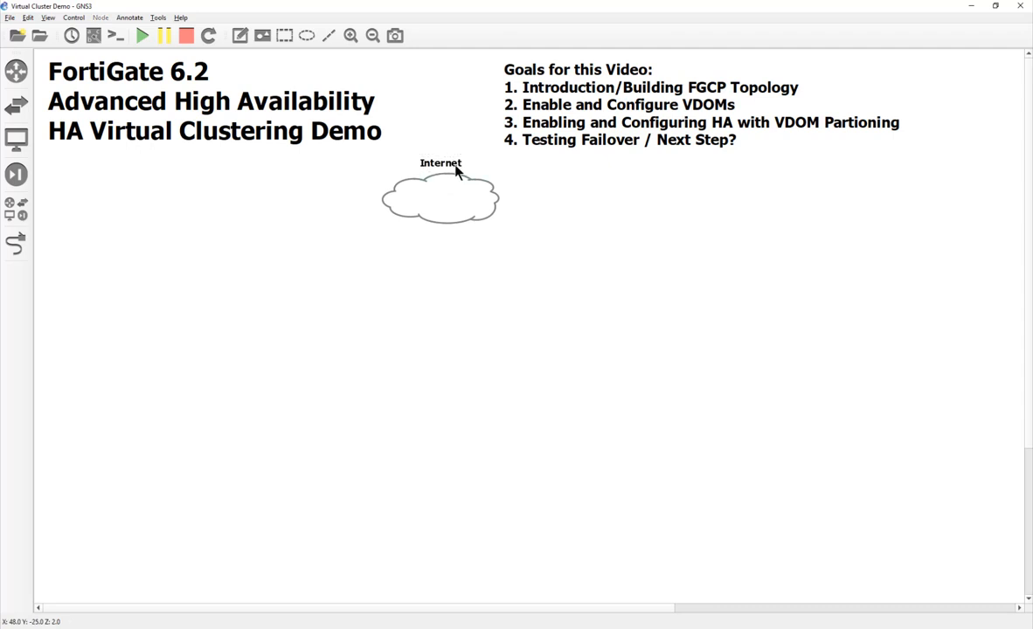
drag(442, 199, 437, 185)
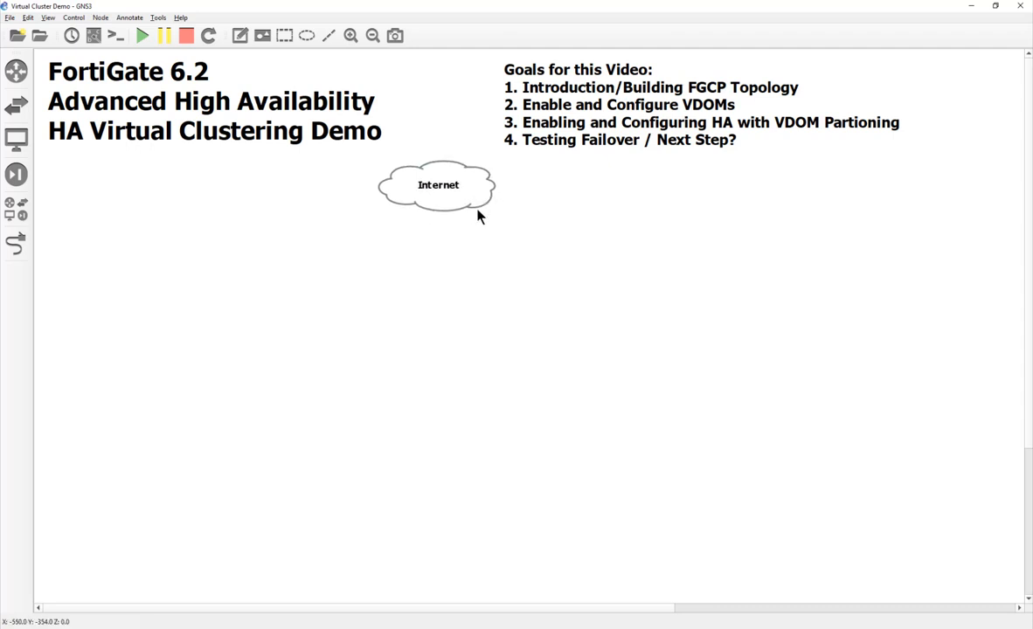
mouse_move(349, 327)
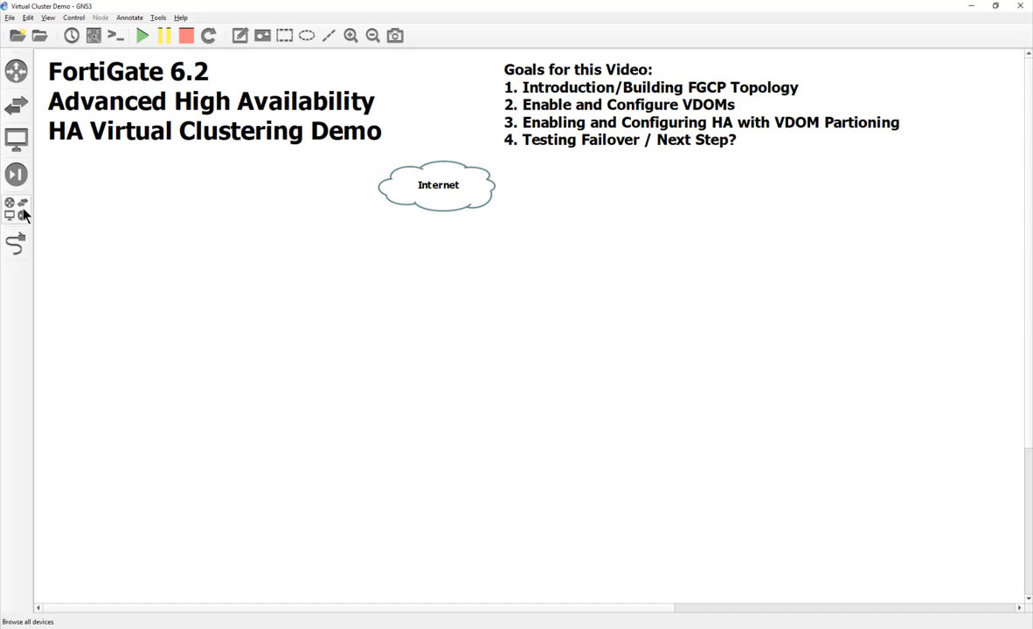
- Place a pfSense appliance below the Internet cloud and rename it WAN
click(16, 208)
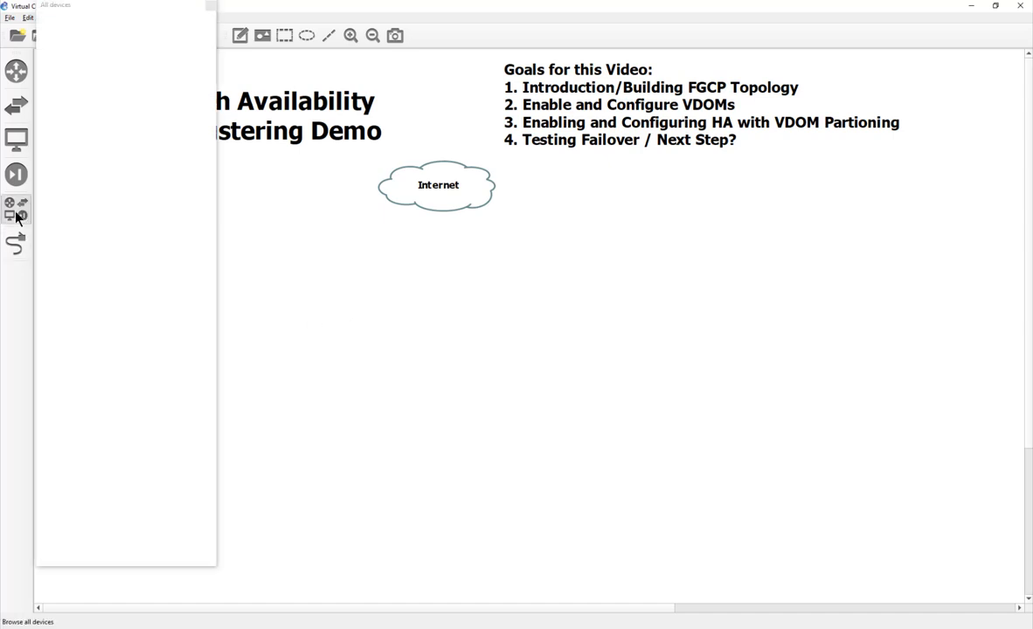
click(16, 210)
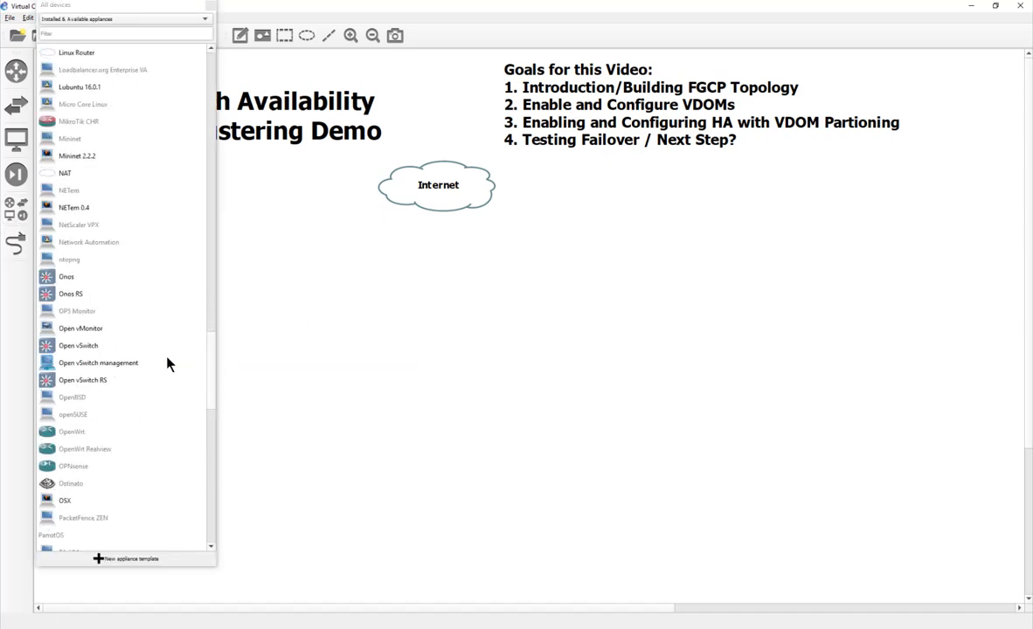
scroll(down, 3)
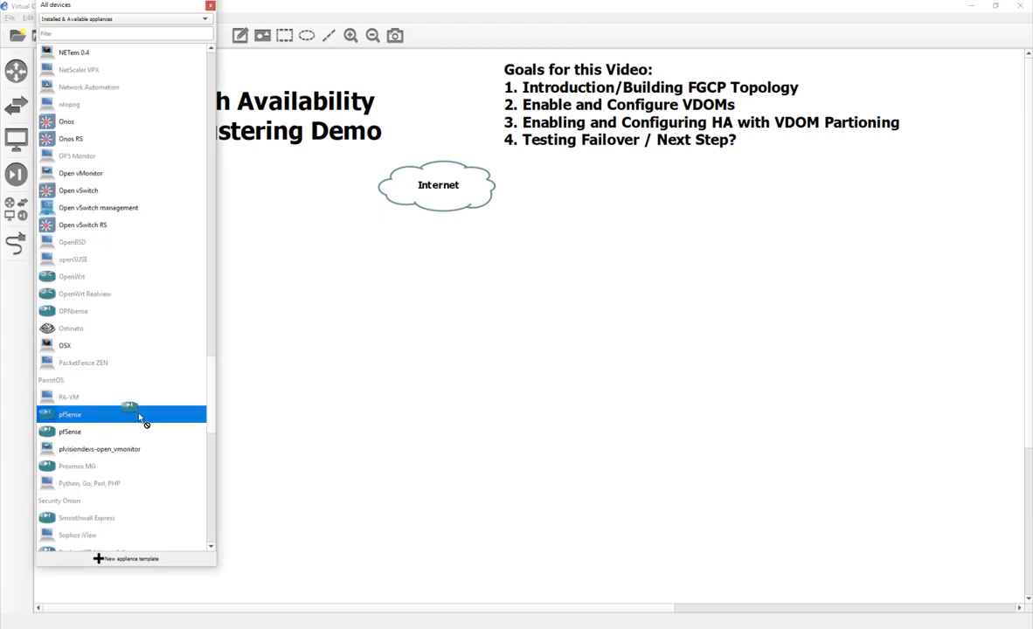
drag(121, 414, 435, 268)
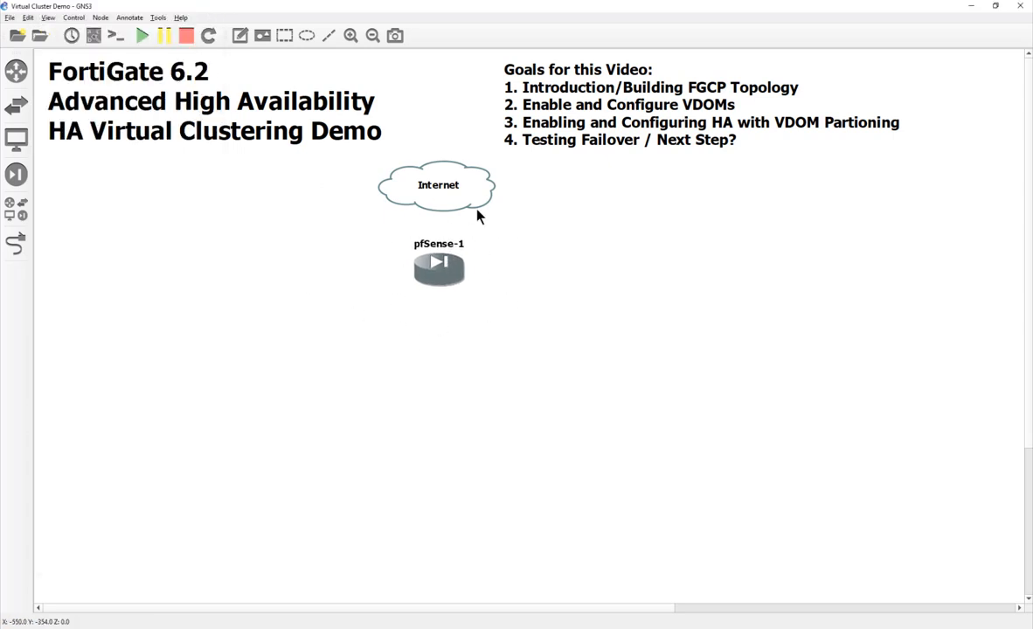
mouse_move(426, 202)
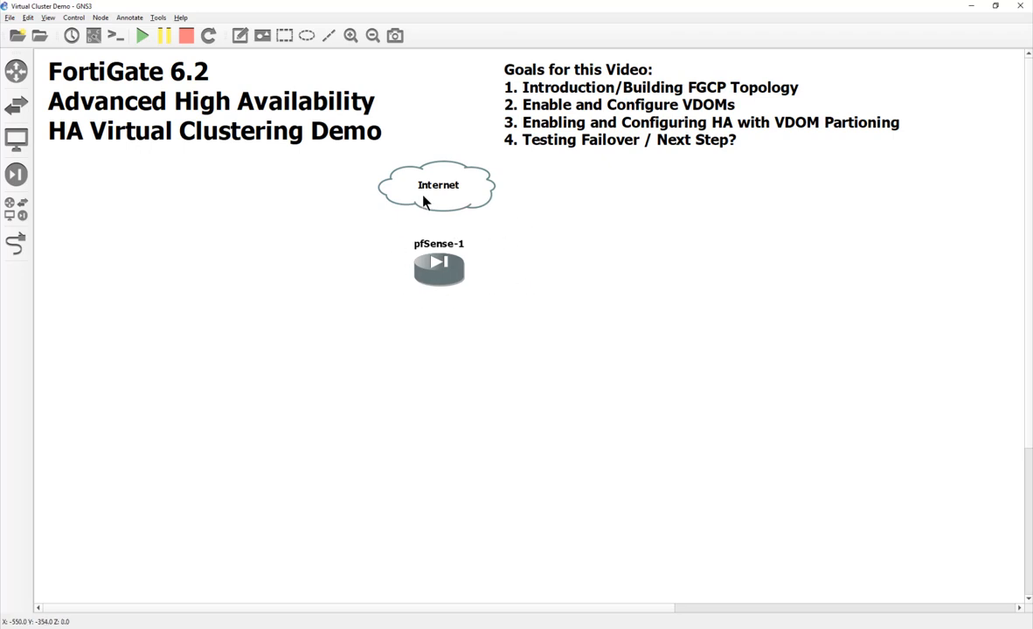
double_click(438, 244)
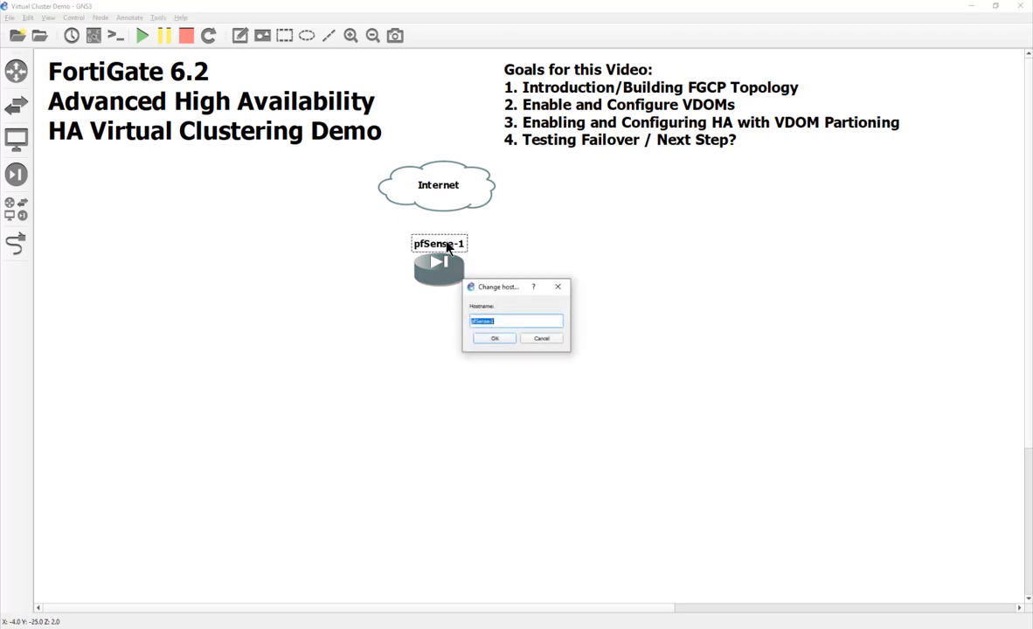
click(494, 339)
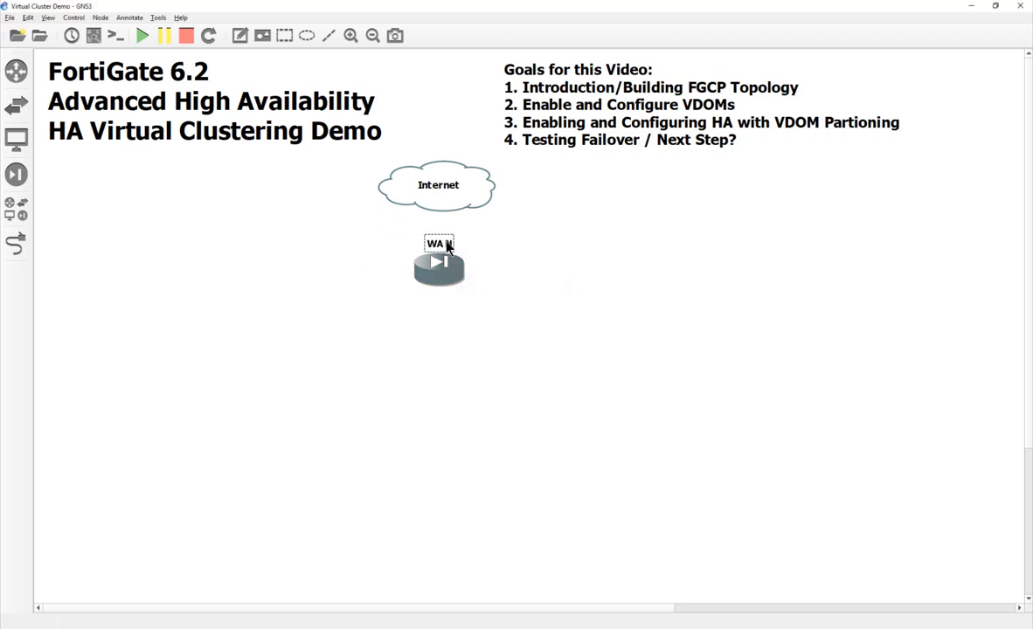
- Give the WAN node a cloud symbol and link its em0 port to Internet
right_click(438, 262)
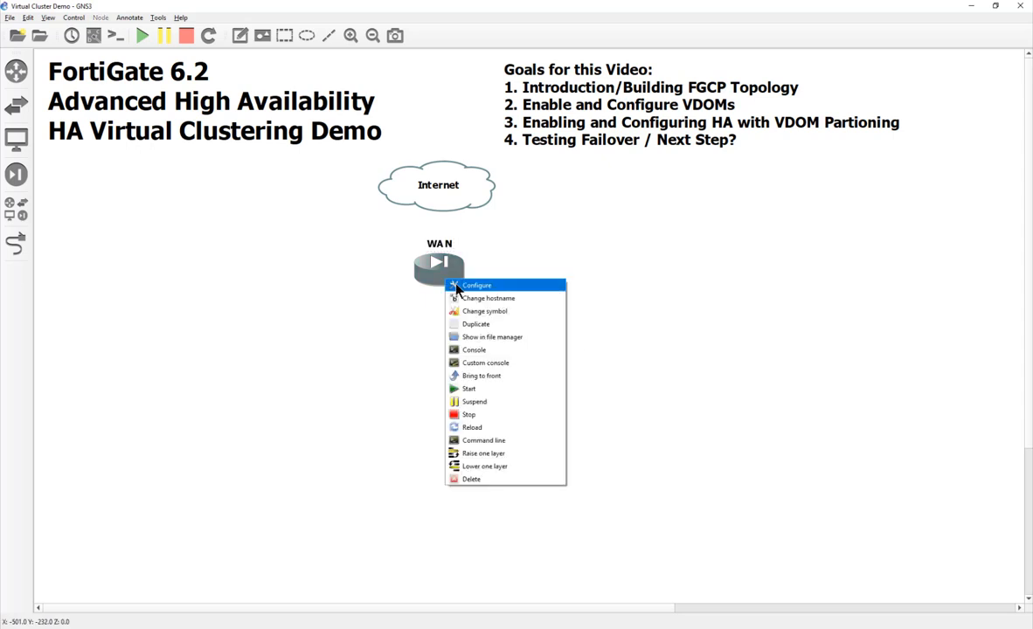
click(484, 311)
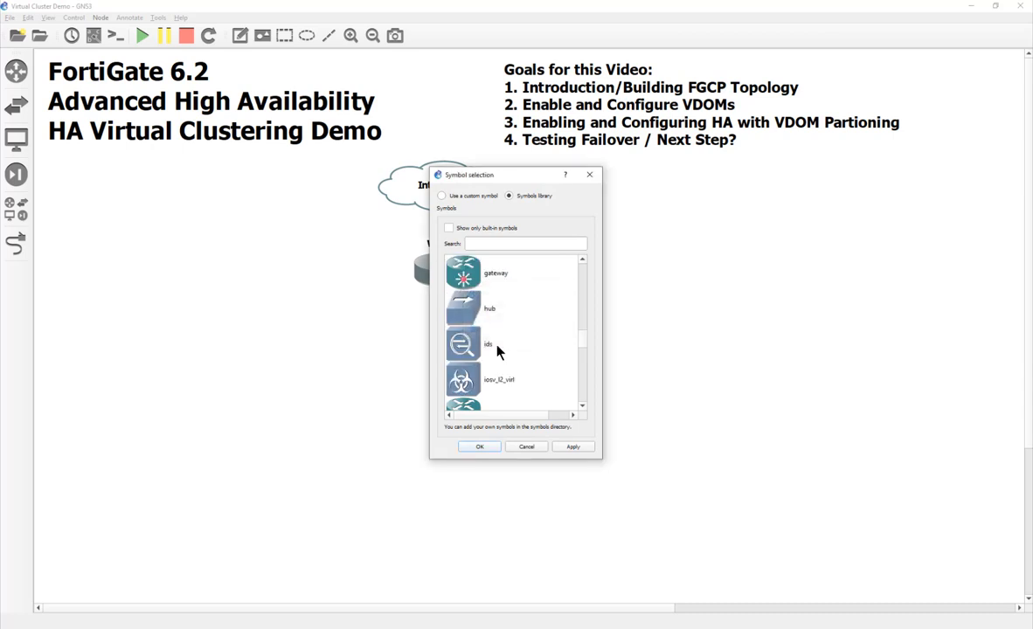
scroll(down, 3)
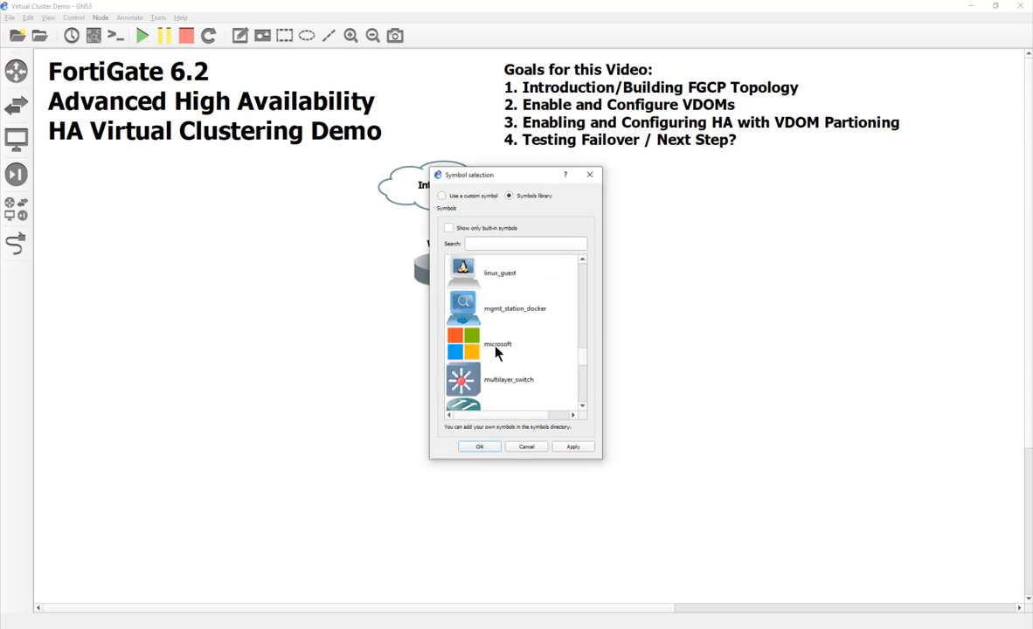
scroll(up, 3)
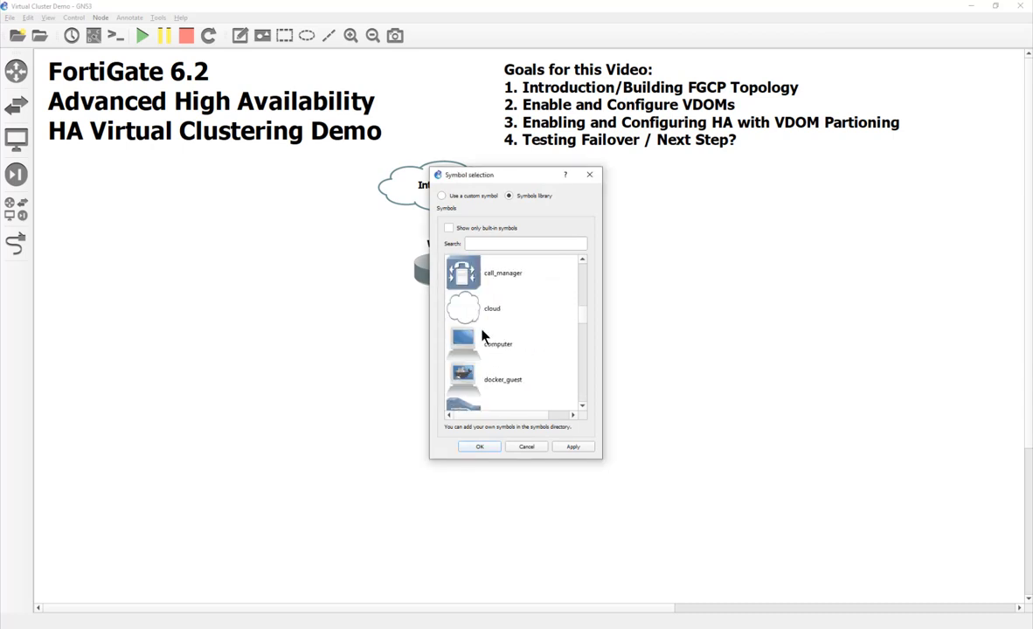
click(479, 446)
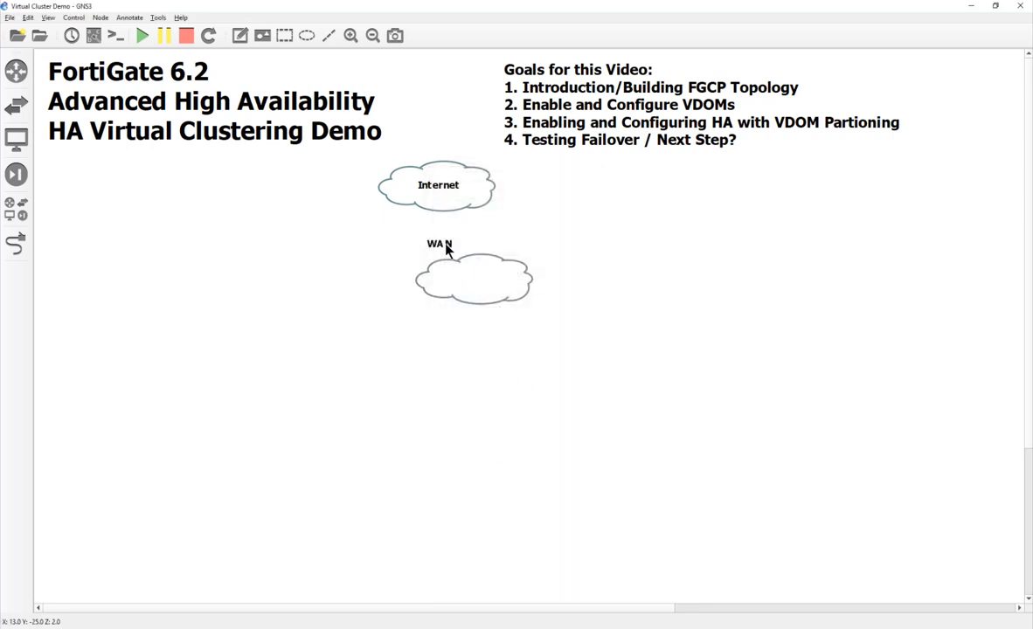
drag(472, 280, 437, 267)
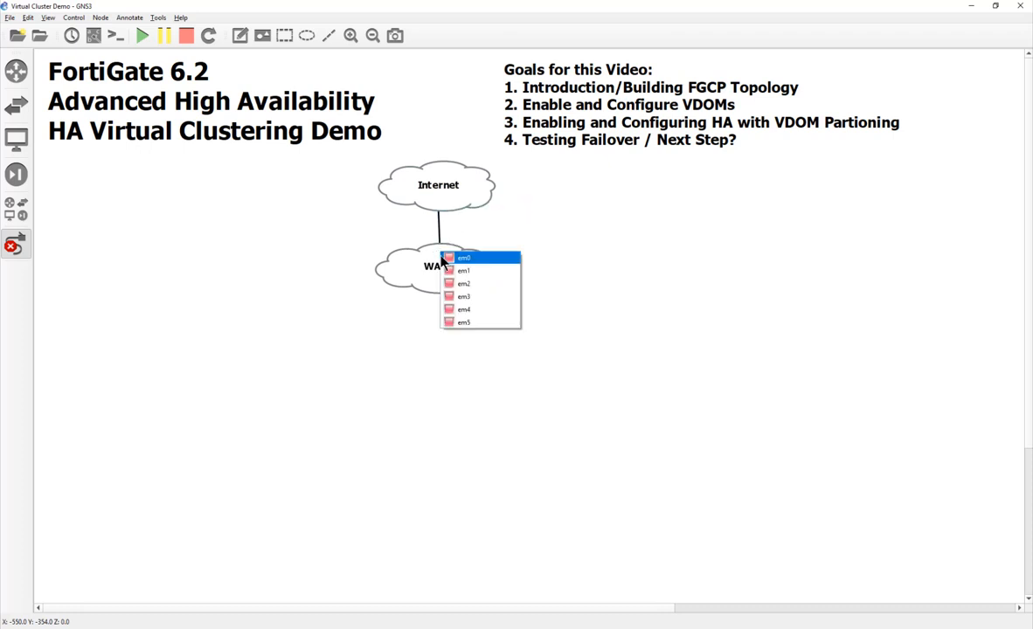
click(464, 257)
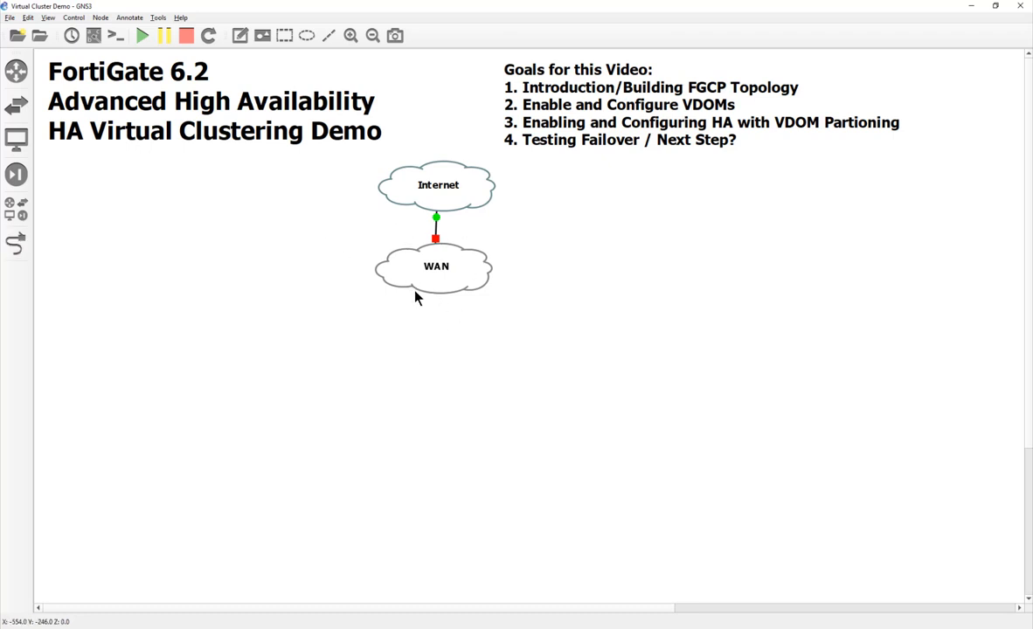
mouse_move(428, 321)
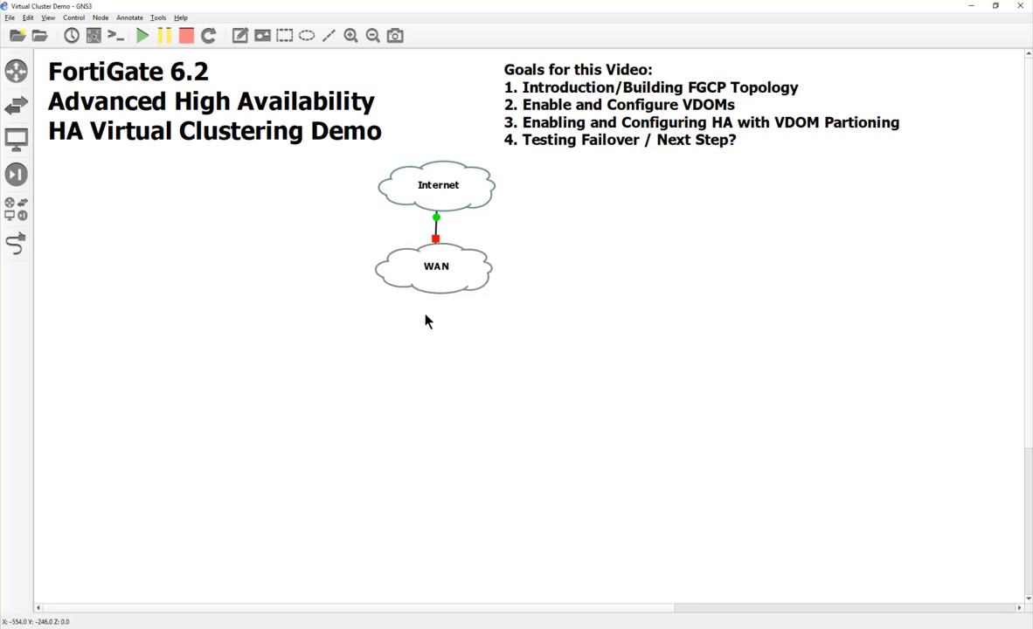
mouse_move(437, 278)
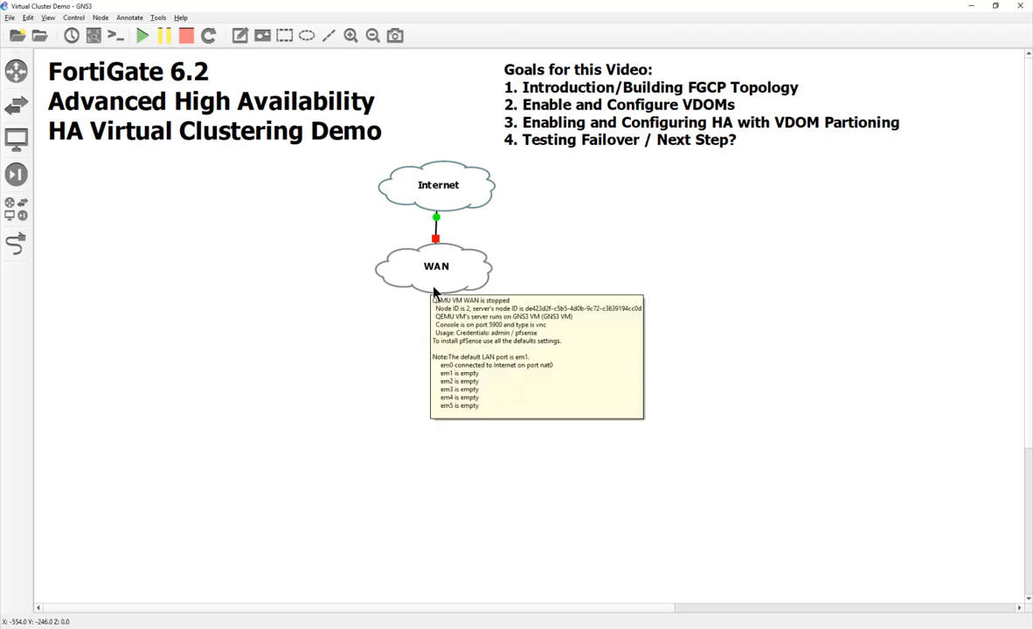
mouse_move(341, 379)
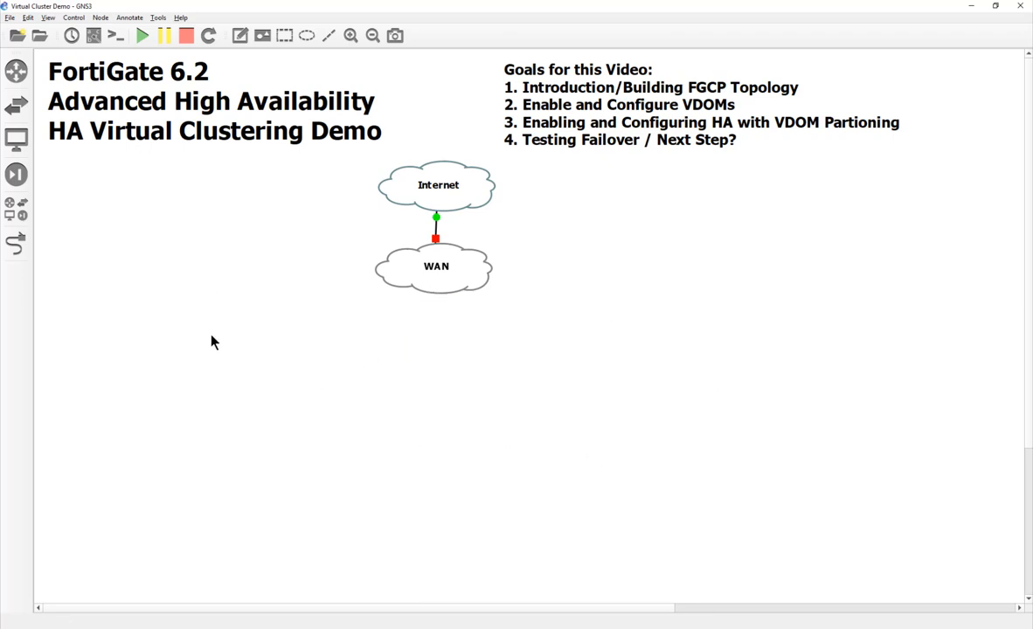
mouse_move(16, 243)
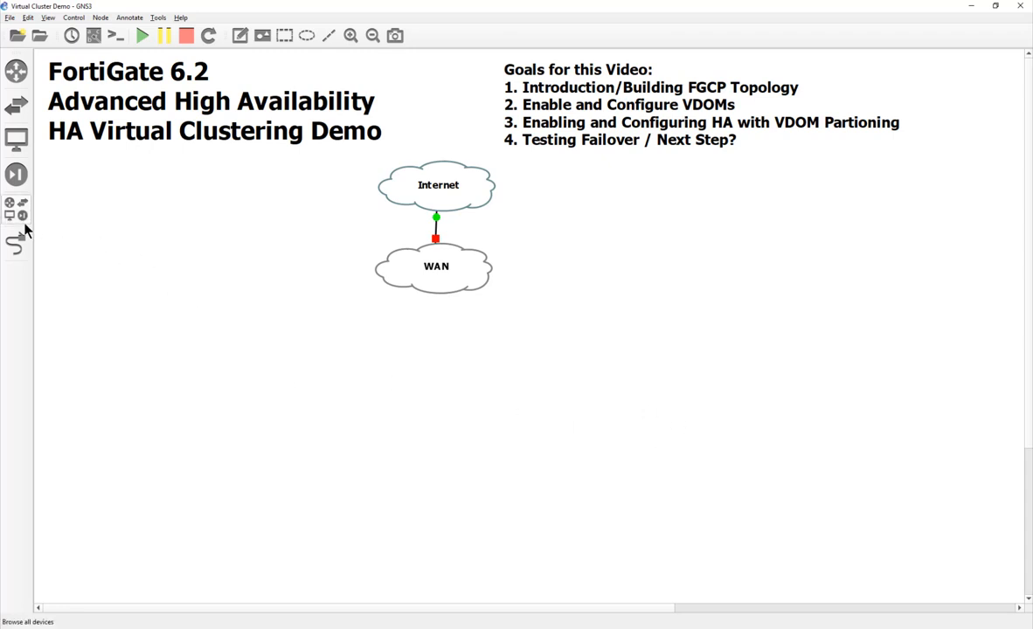
mouse_move(21, 216)
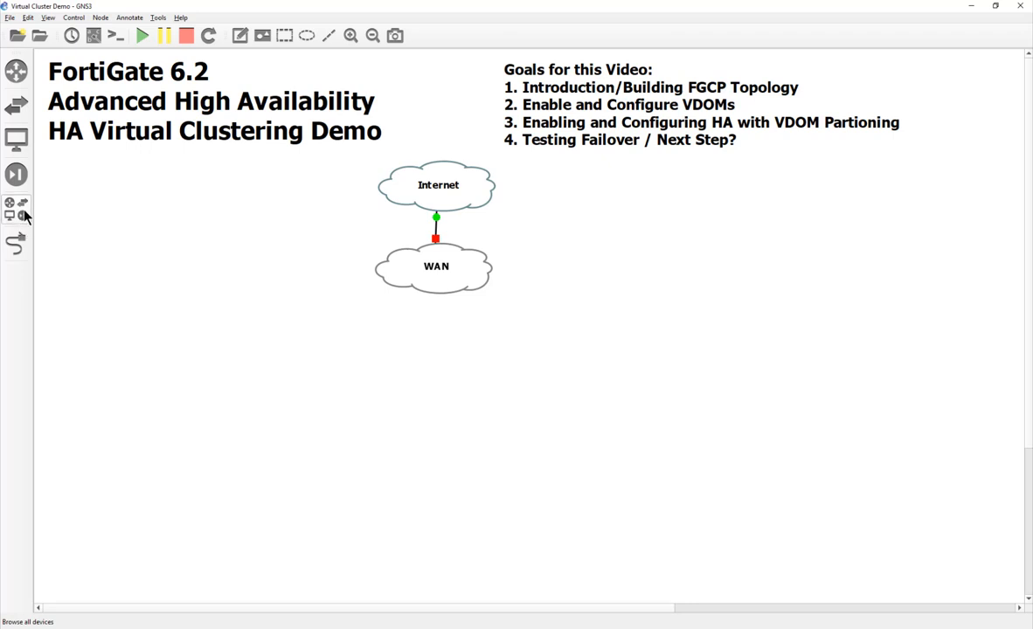
- Drag a FortiGate 6.2 appliance below the WAN cloud and rename it FortiGate_A
click(16, 208)
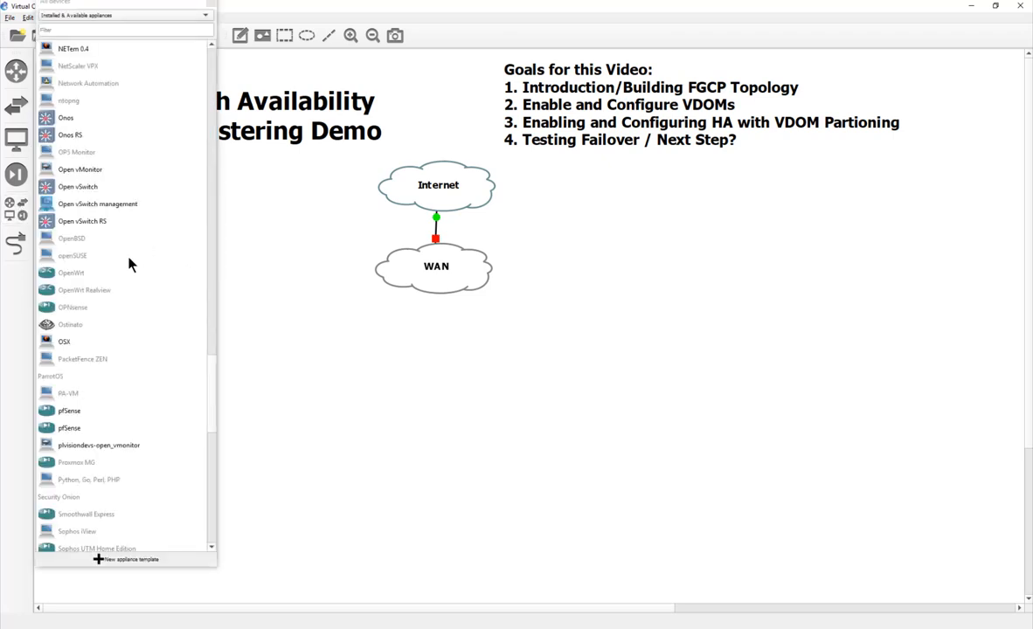
scroll(down, 3)
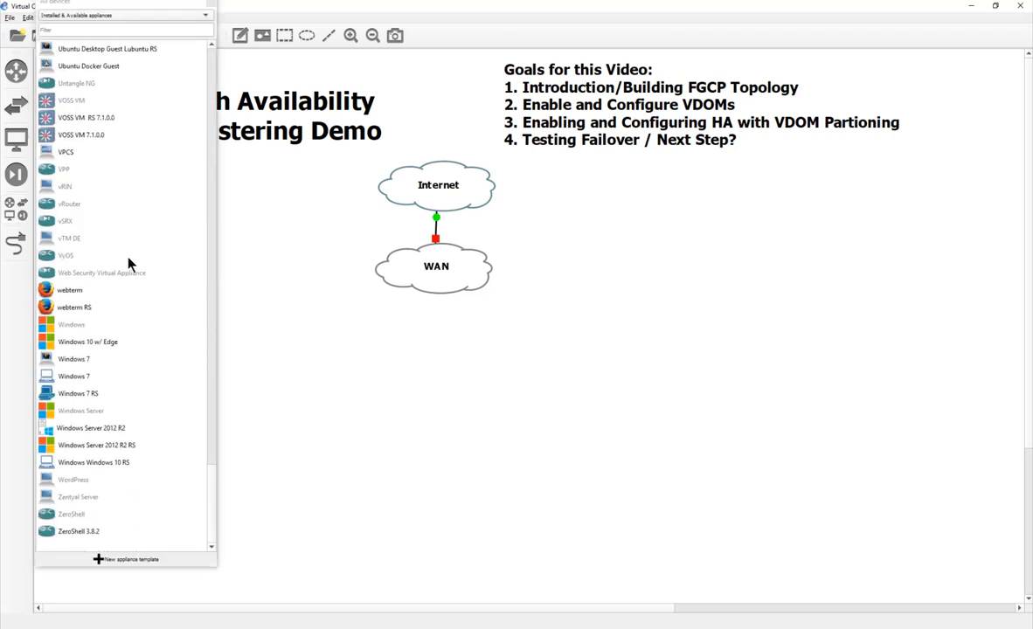
scroll(up, 3)
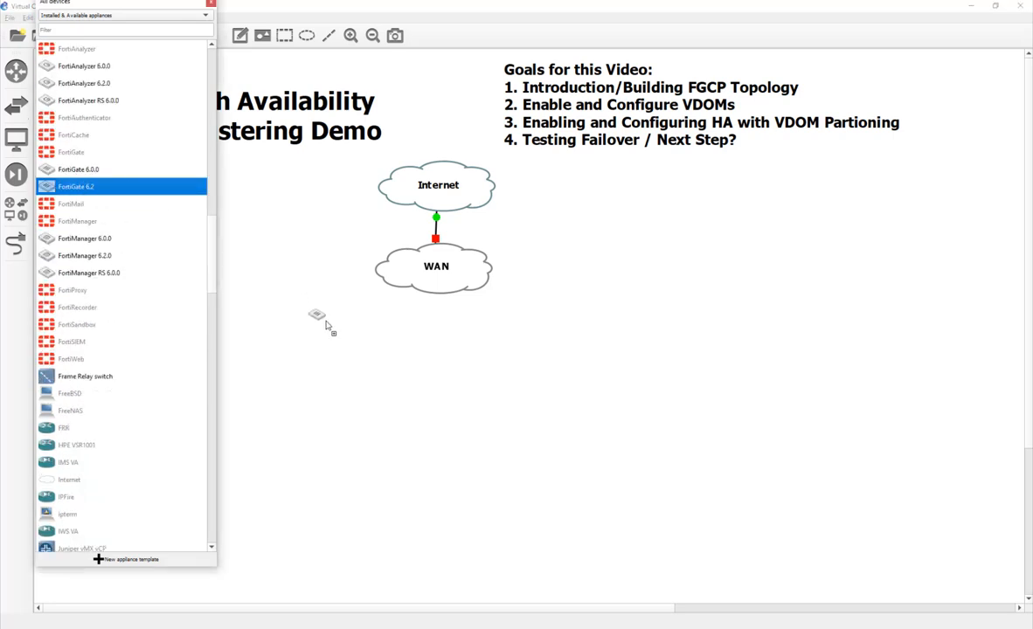
drag(76, 186, 440, 348)
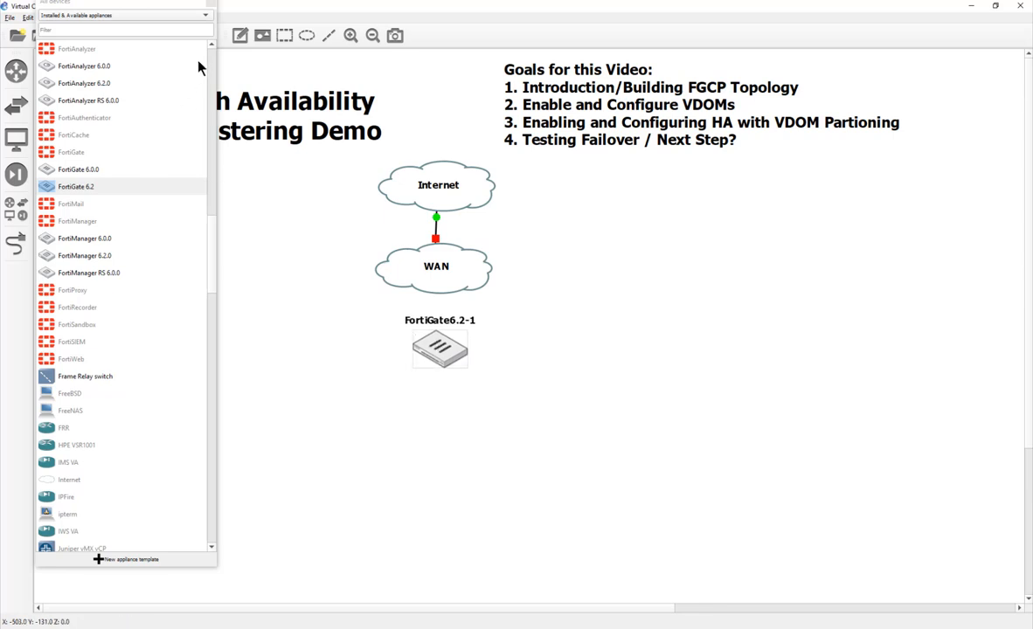
click(440, 348)
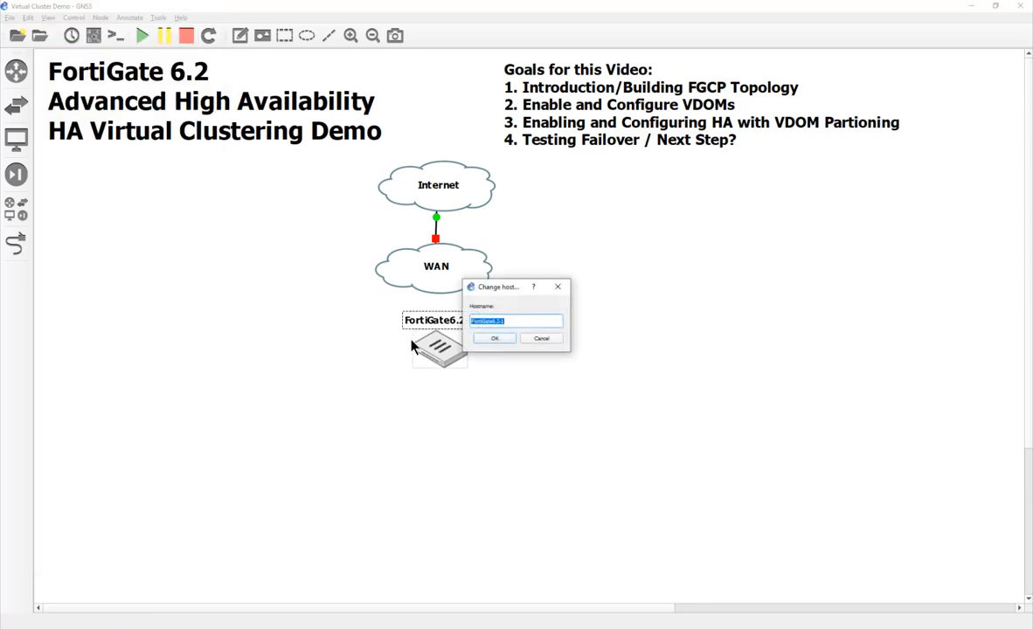
text(FortiGat)
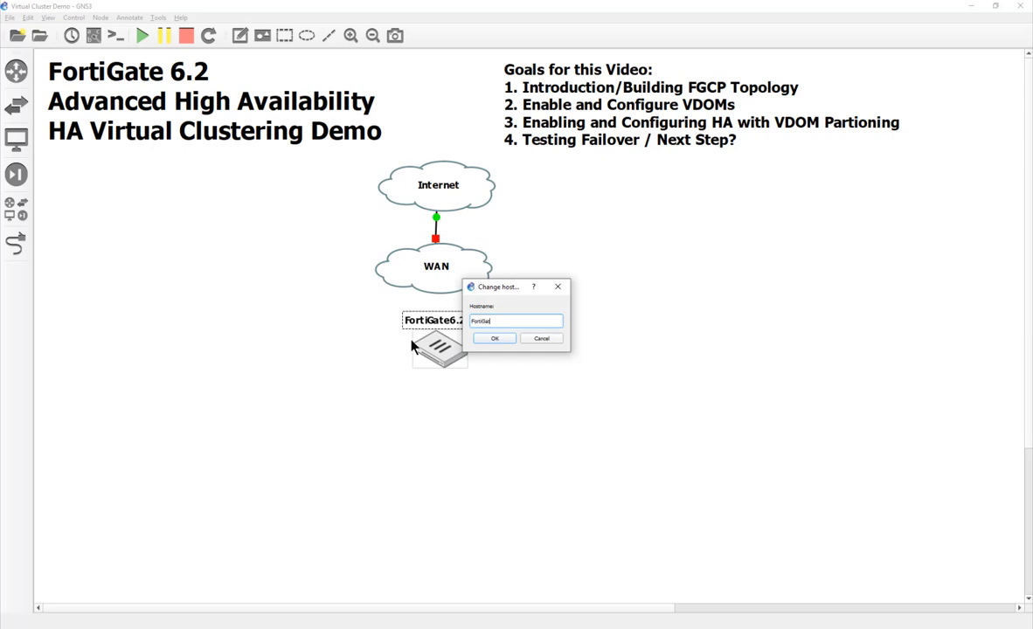
text(e_)
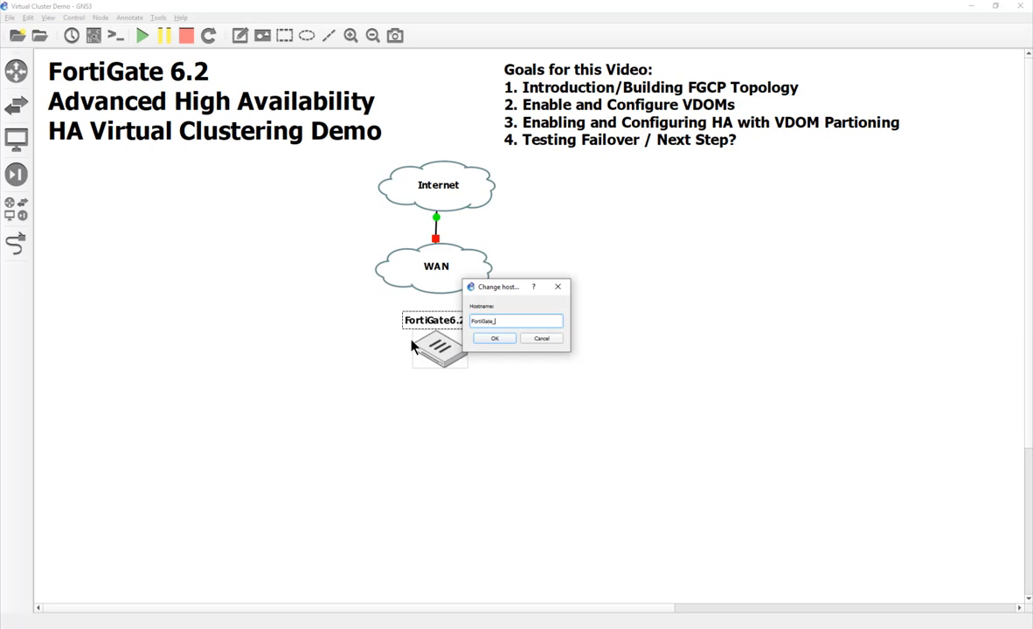
click(493, 338)
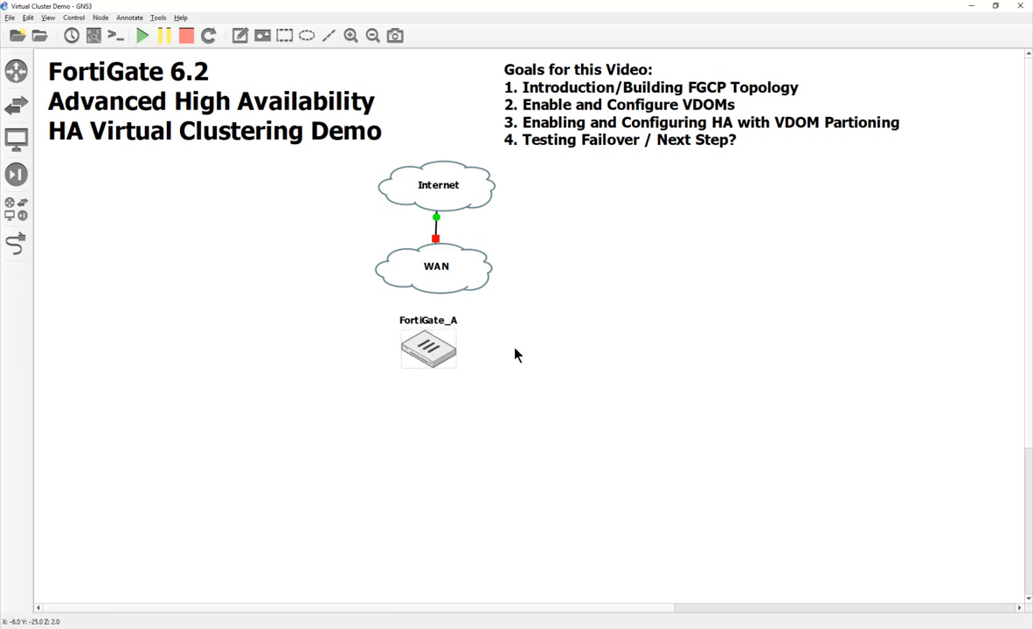
mouse_move(448, 368)
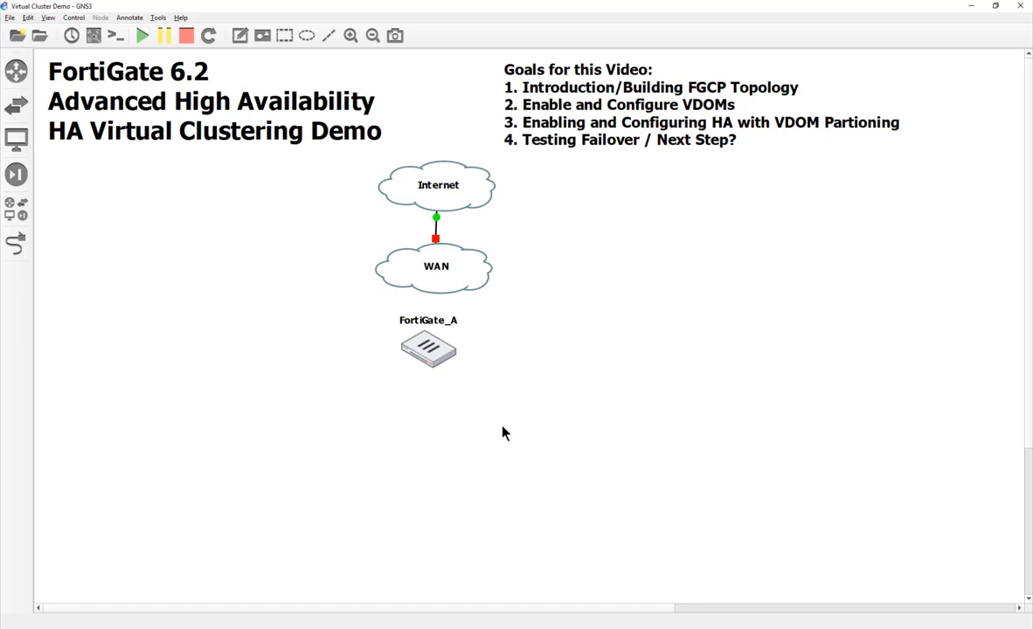
mouse_move(516, 428)
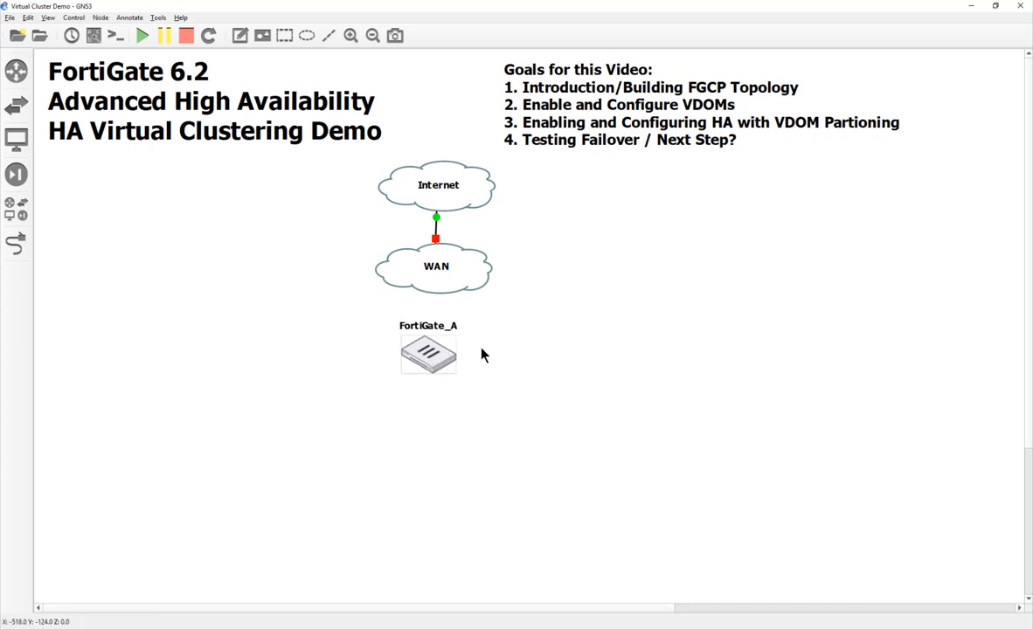
mouse_move(345, 288)
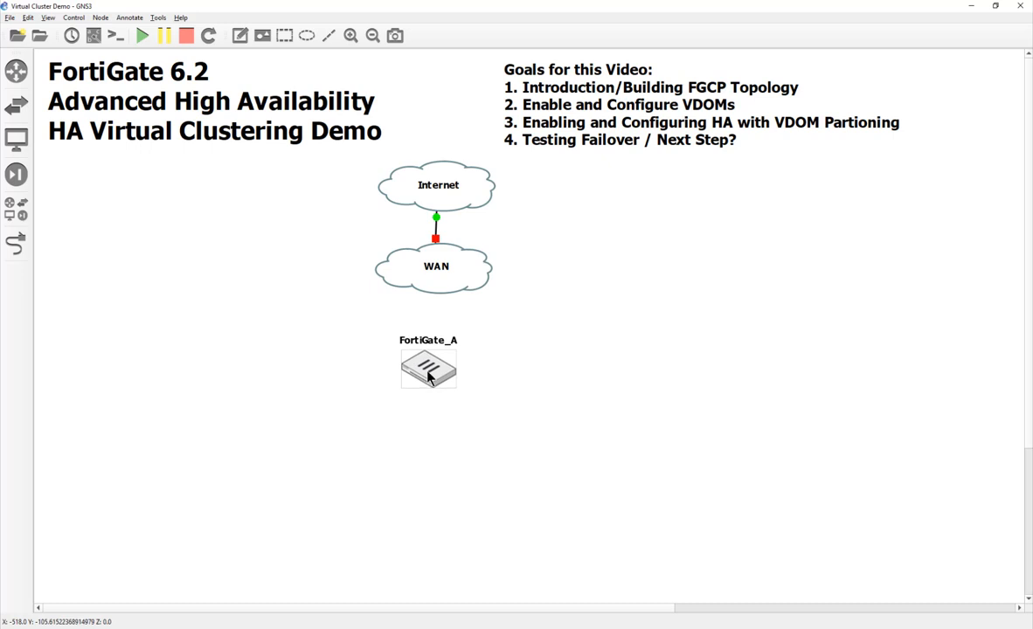
- Nudge FortiGate_A slightly upward so it sits beneath the WAN cloud
drag(428, 369, 428, 354)
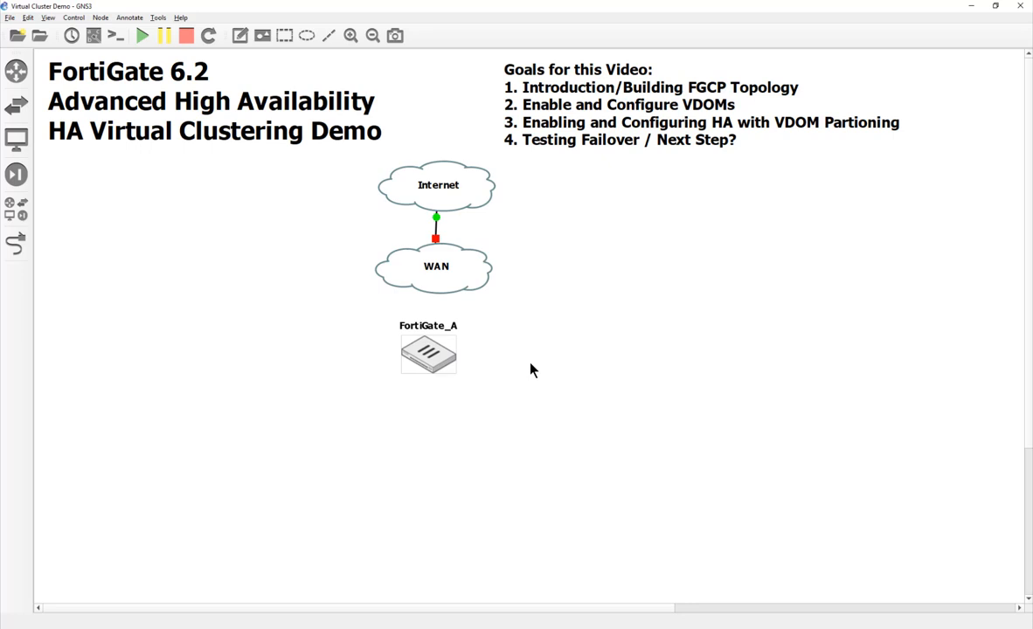
mouse_move(525, 376)
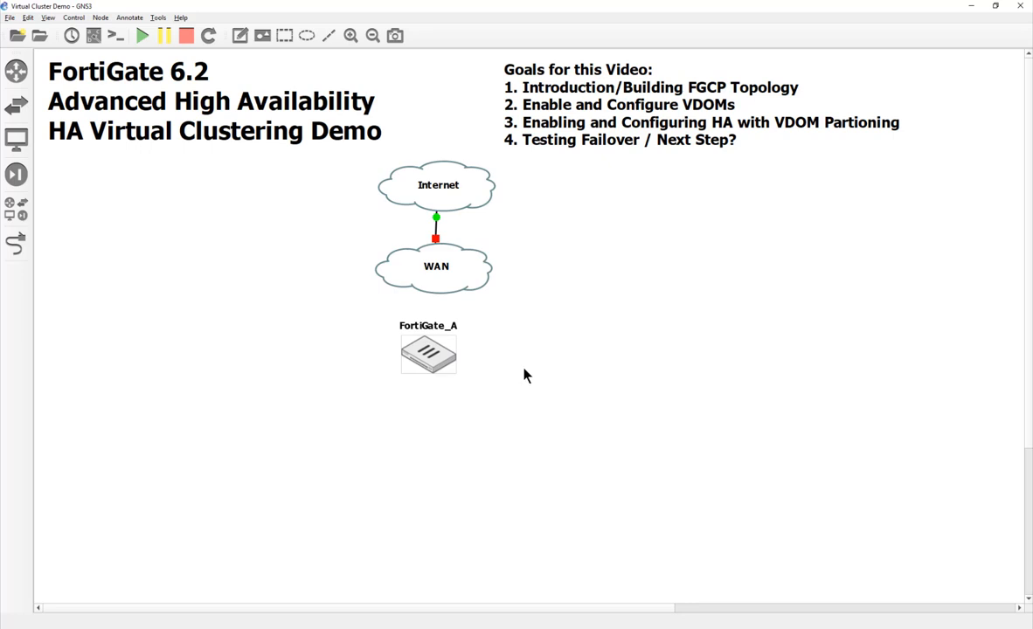
mouse_move(553, 424)
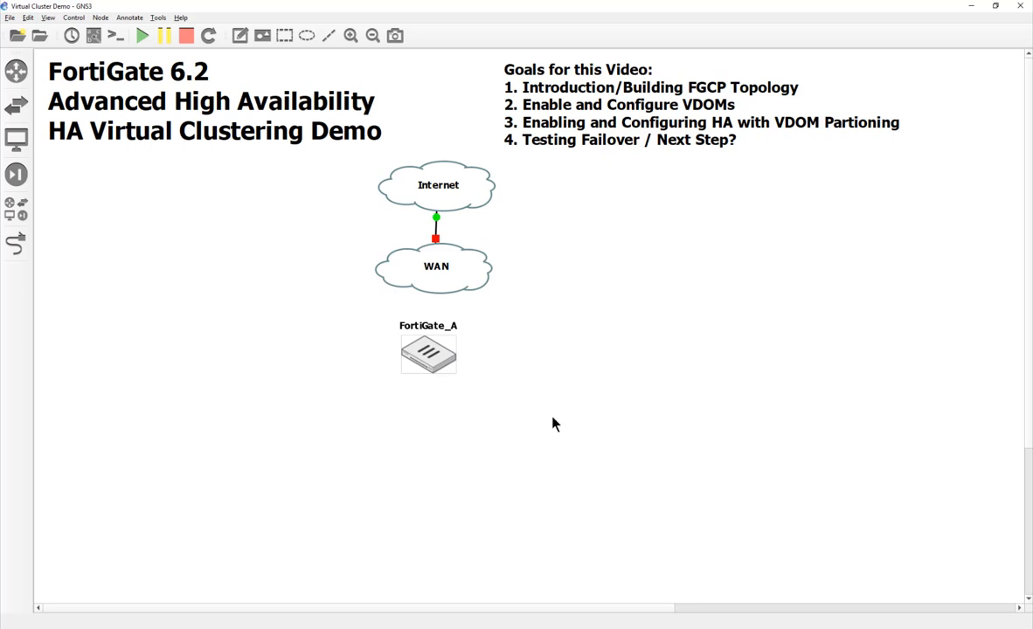
mouse_move(458, 373)
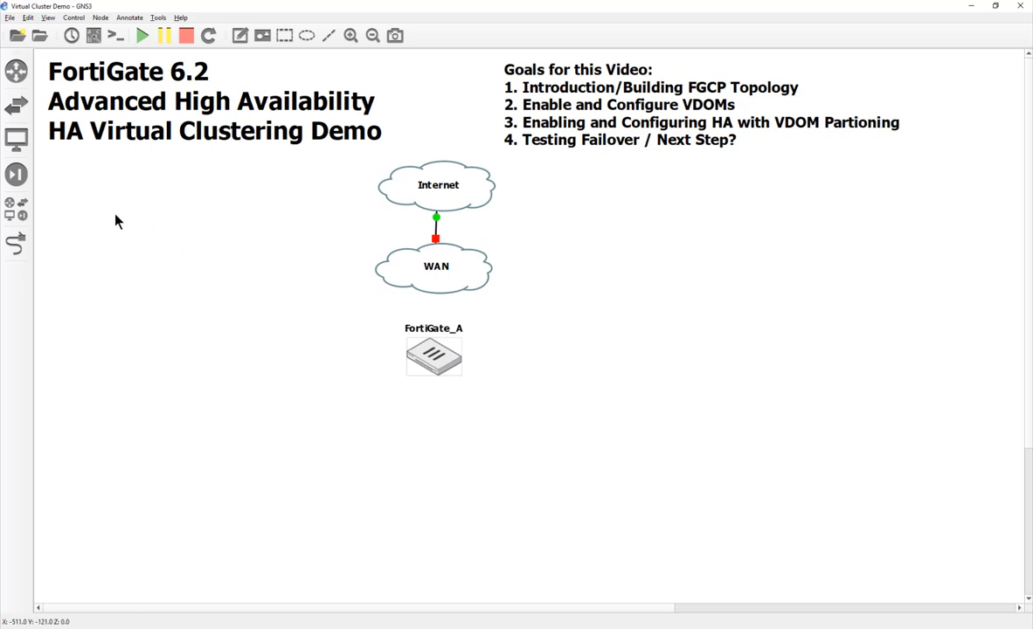
mouse_move(586, 426)
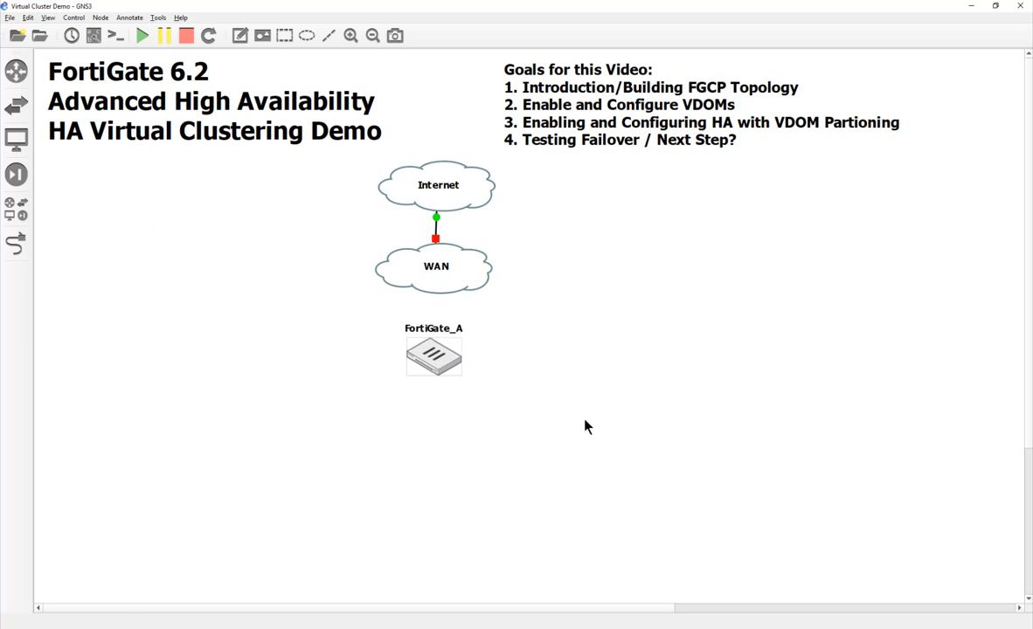
mouse_move(16, 209)
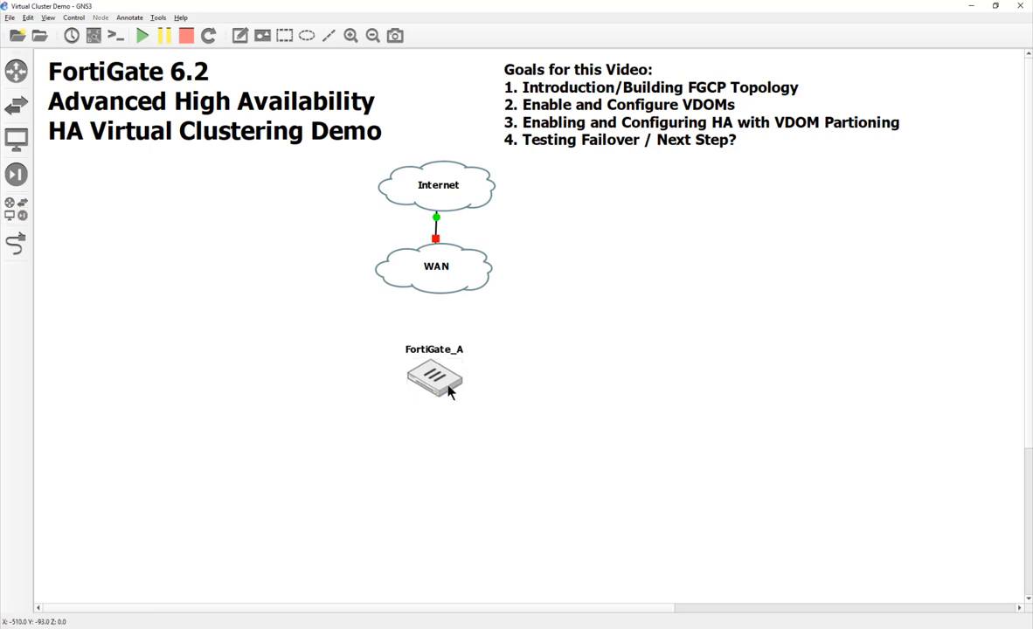
mouse_move(501, 346)
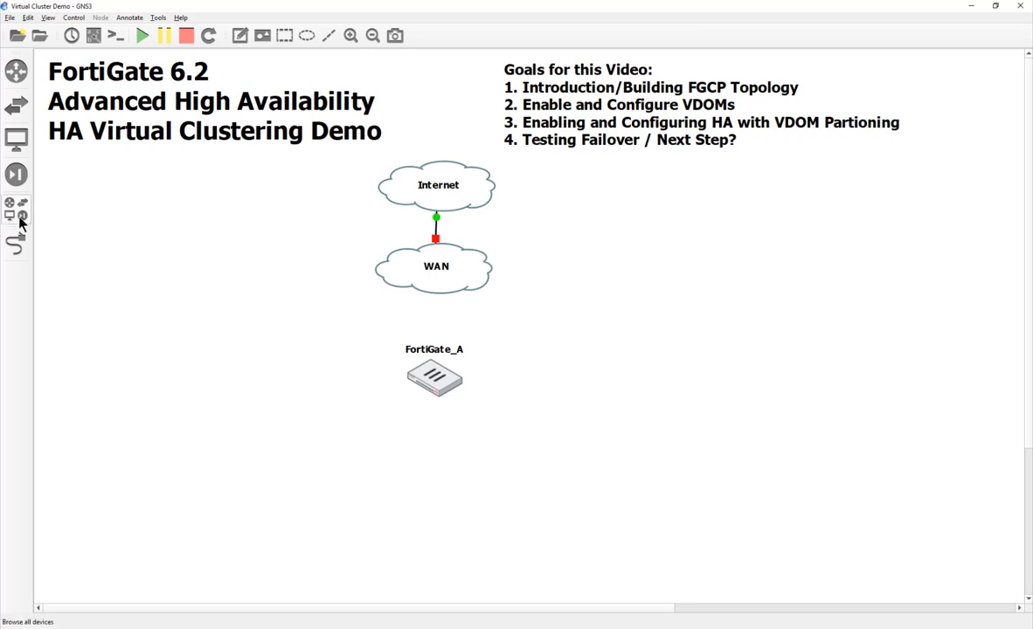
- Add Ethernet switches to the canvas and delete the accidental extra WAN1 cloud
click(15, 214)
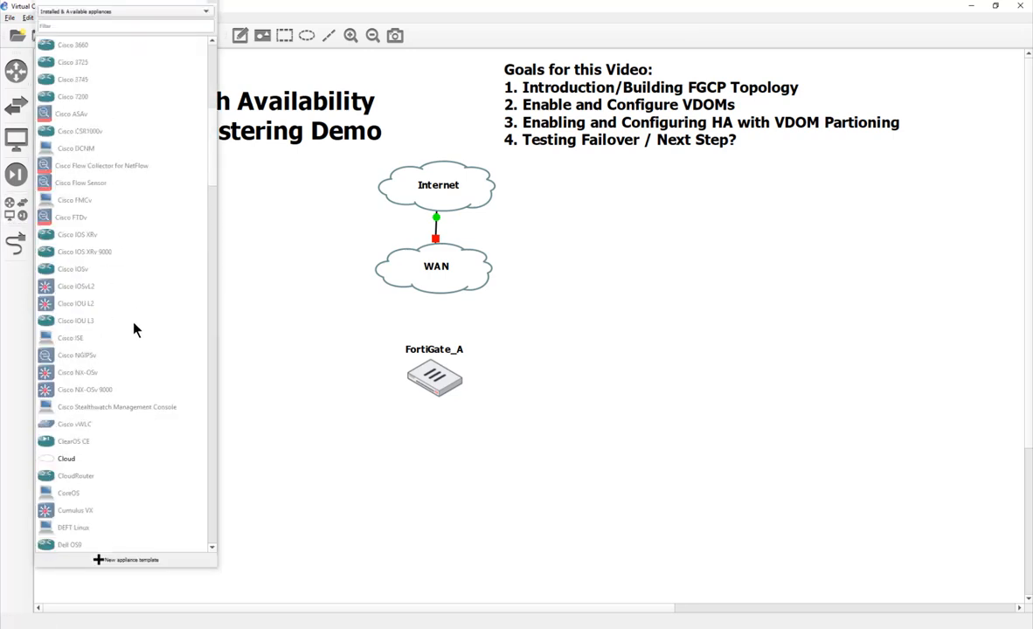
scroll(up, 3)
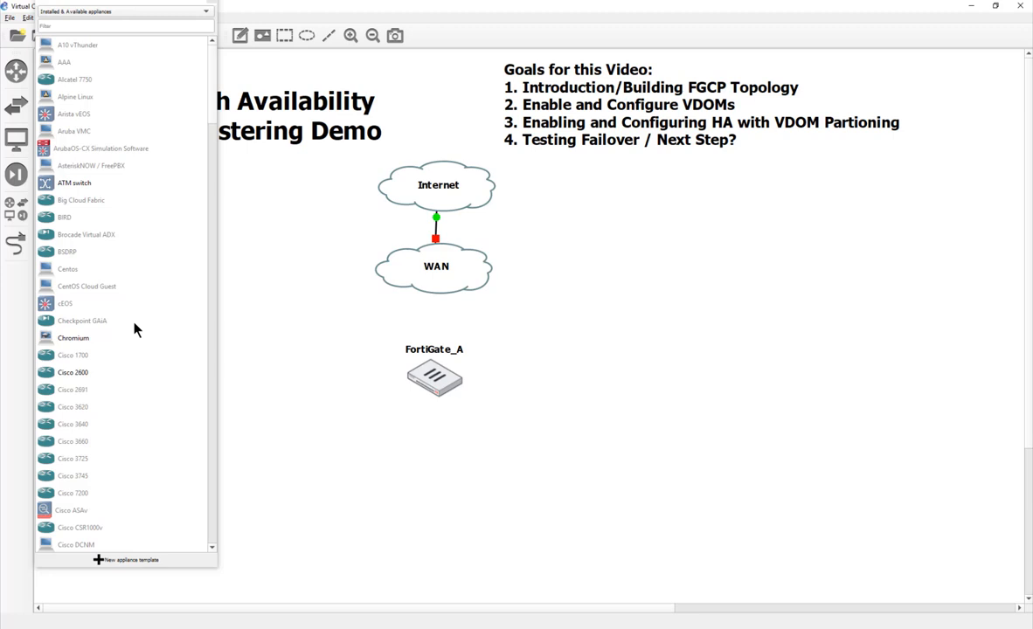
scroll(down, 3)
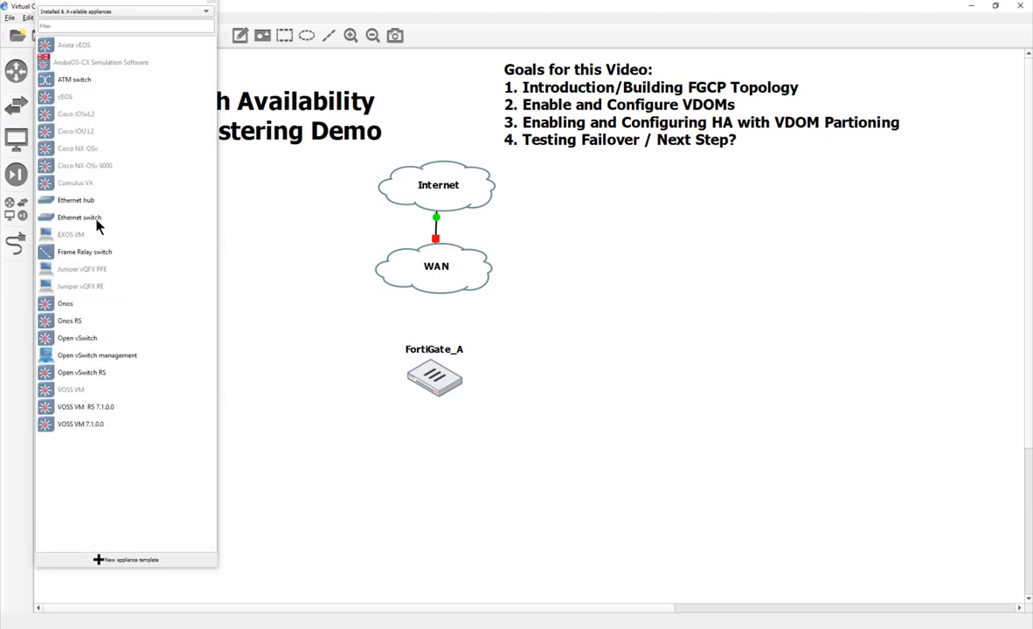
double_click(78, 217)
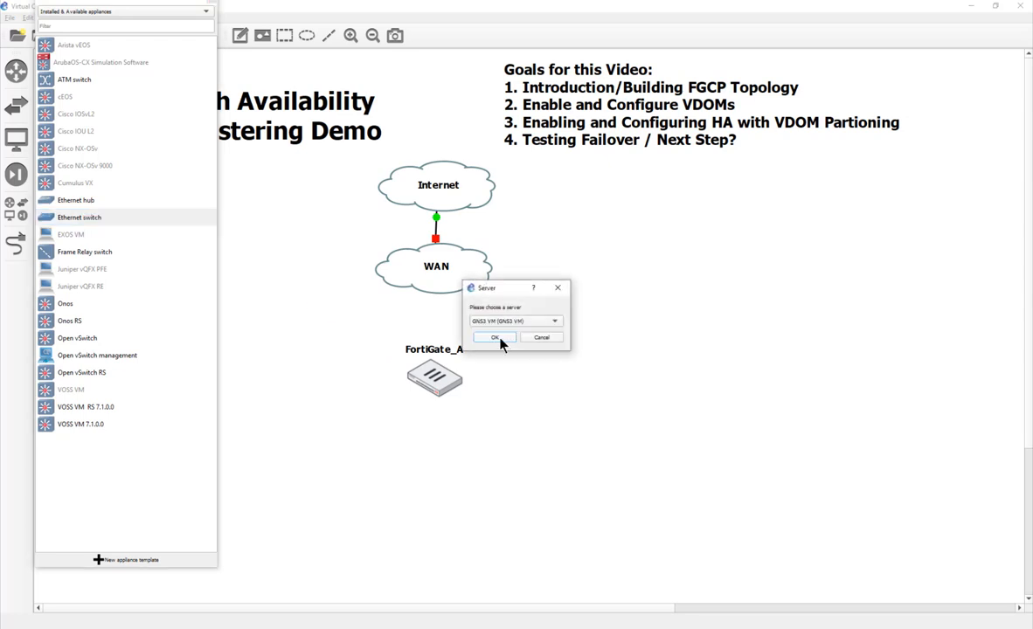
right_click(369, 330)
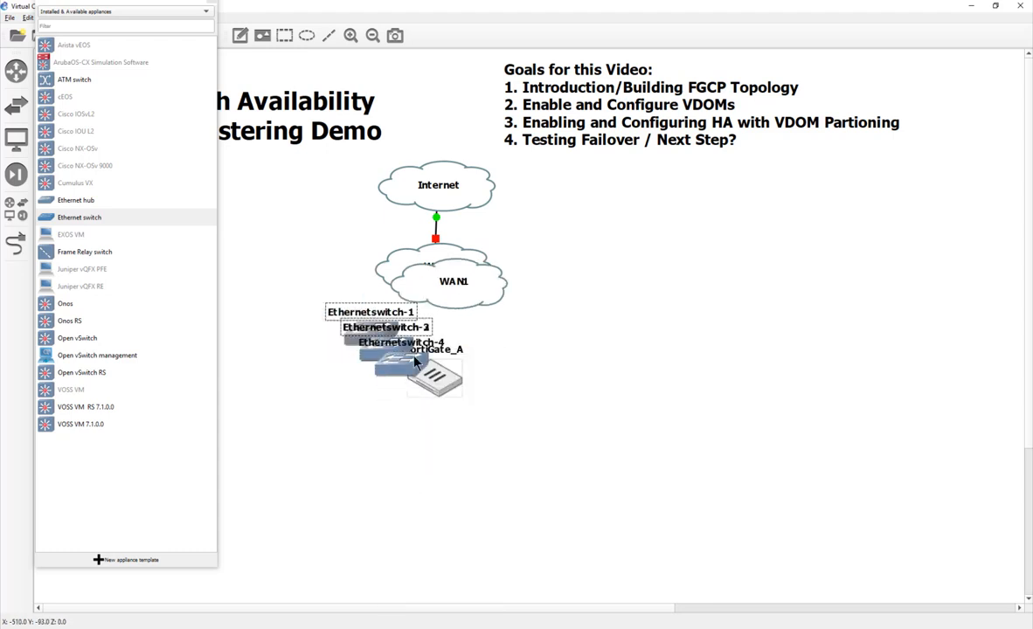
drag(438, 281, 634, 294)
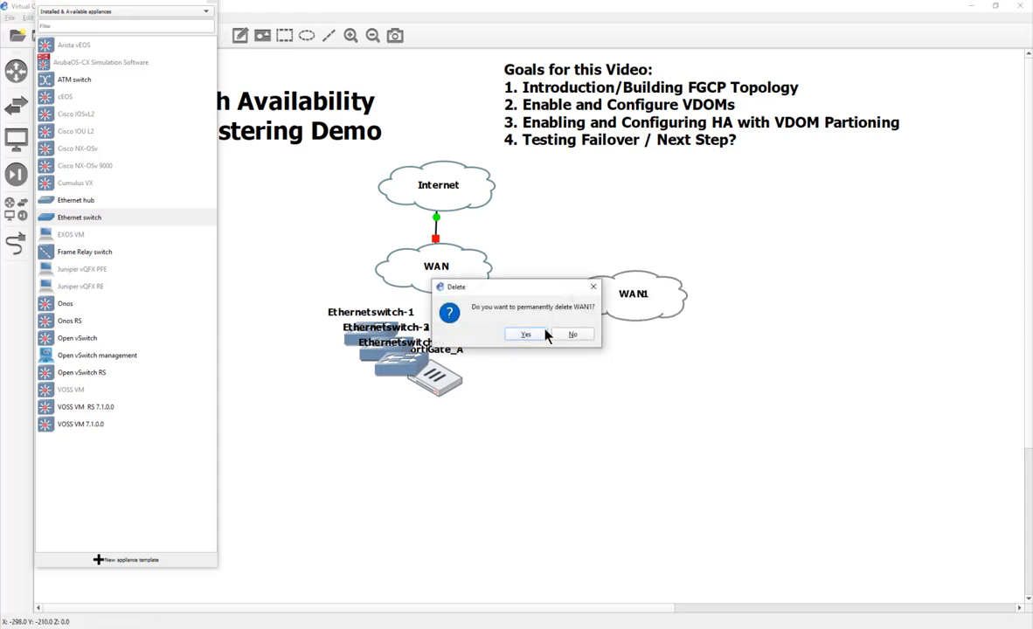
click(526, 334)
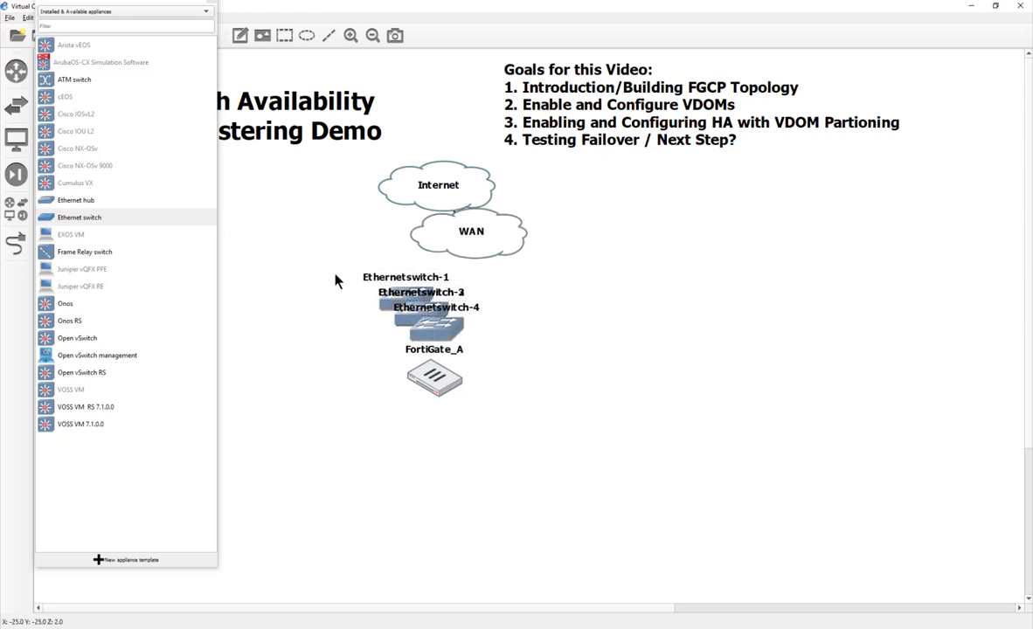
- Spread the four switches right of FortiGate_A and duplicate them
drag(429, 319, 642, 319)
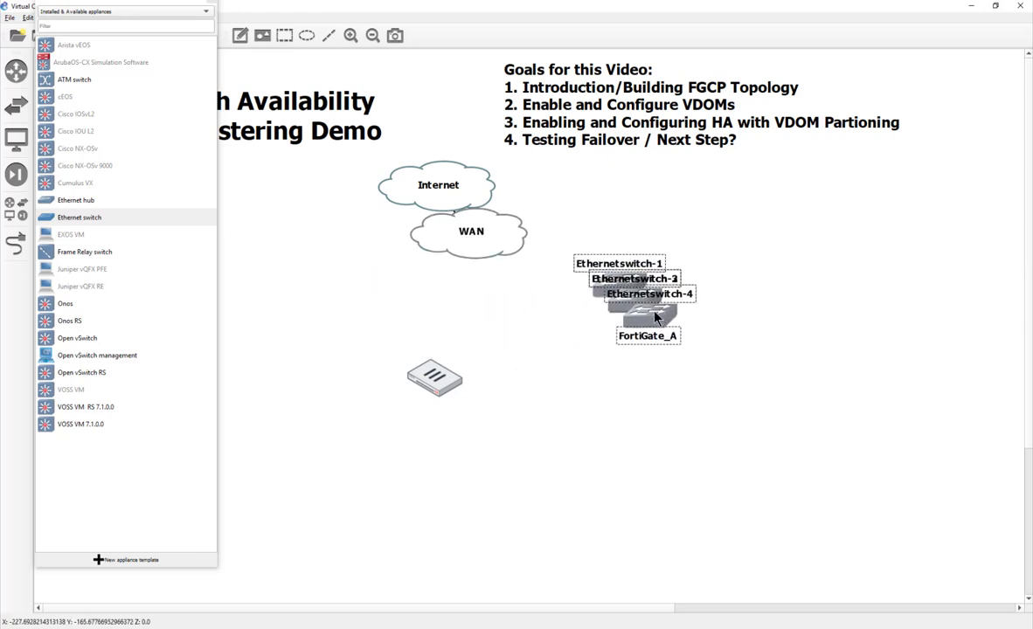
drag(647, 320, 434, 376)
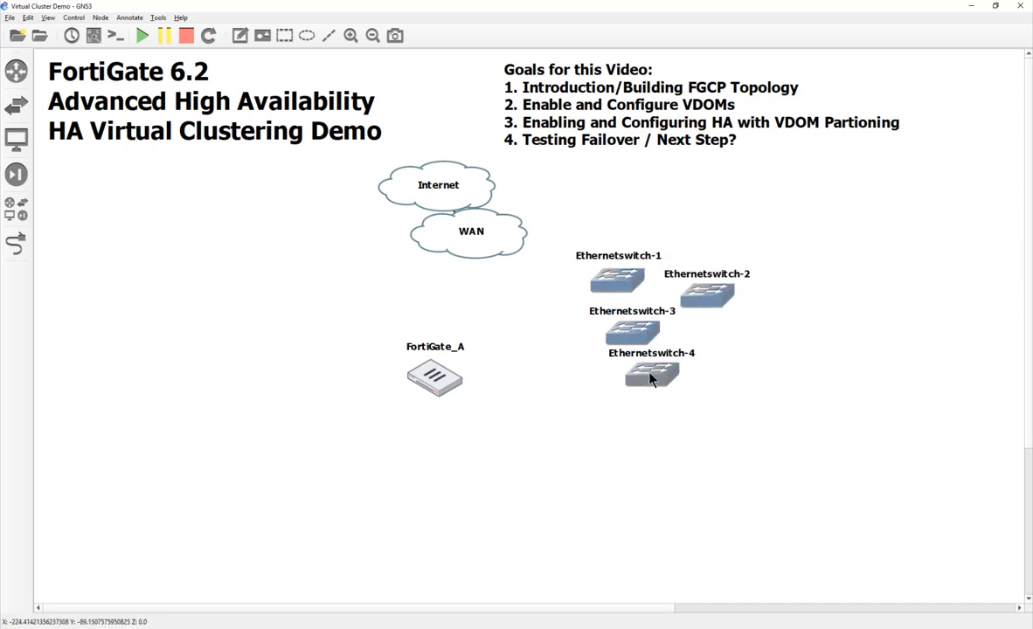
mouse_move(601, 260)
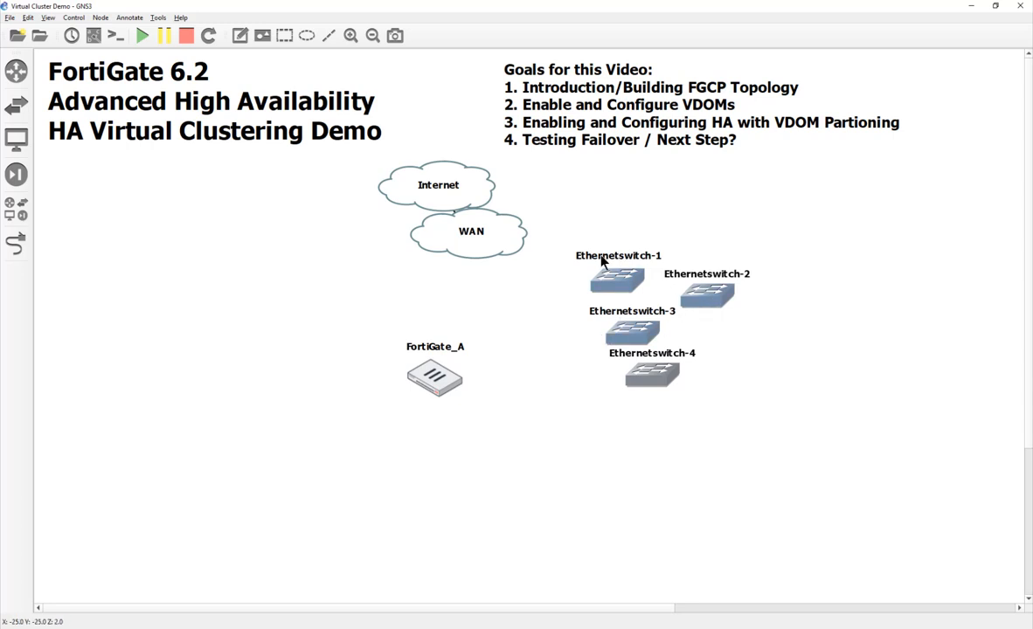
mouse_move(645, 383)
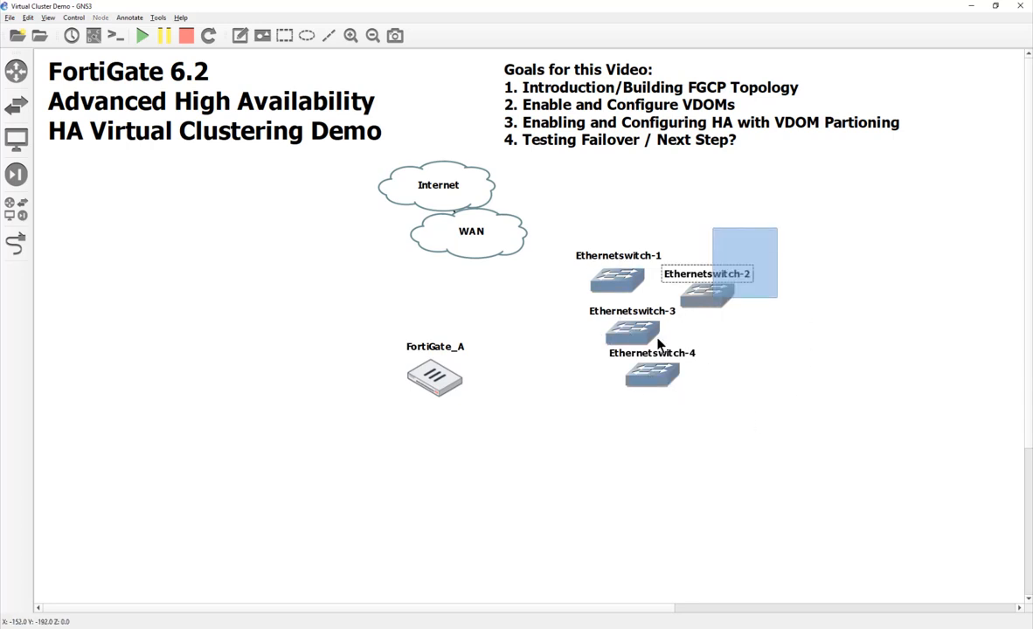
right_click(651, 376)
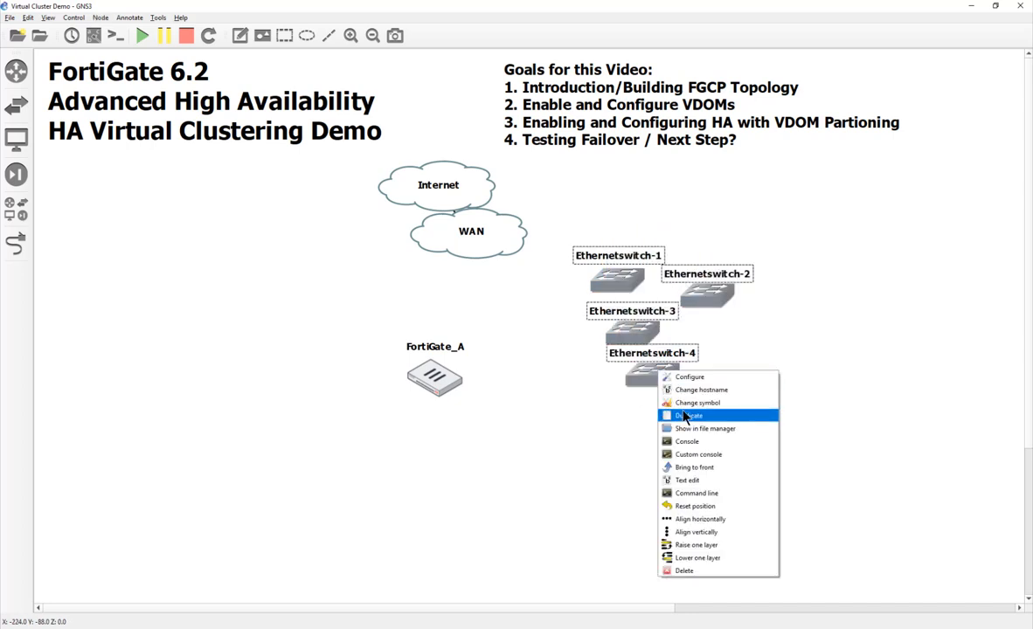
click(690, 415)
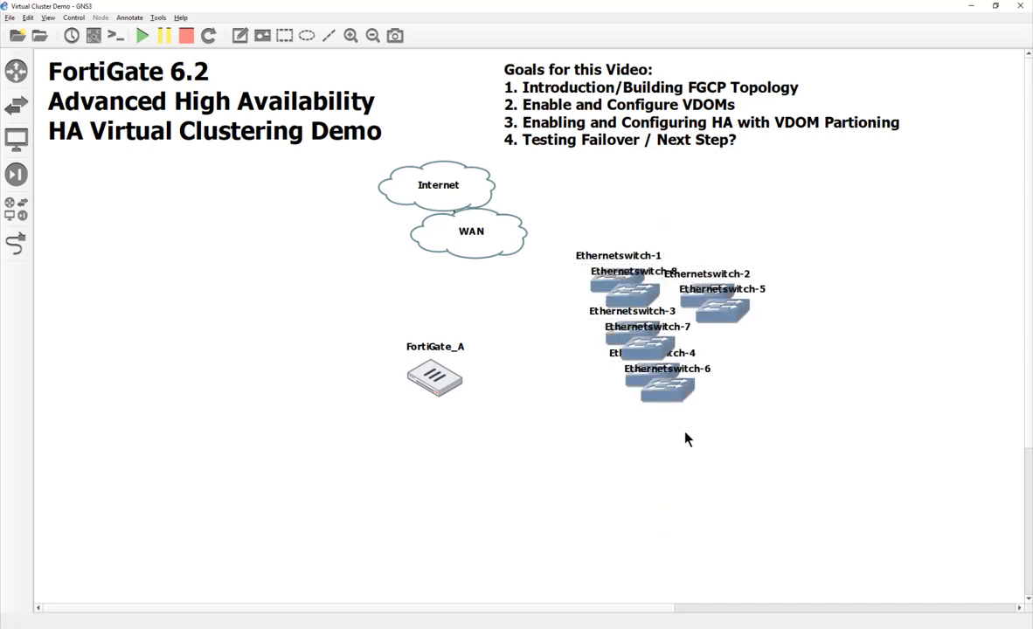
mouse_move(732, 449)
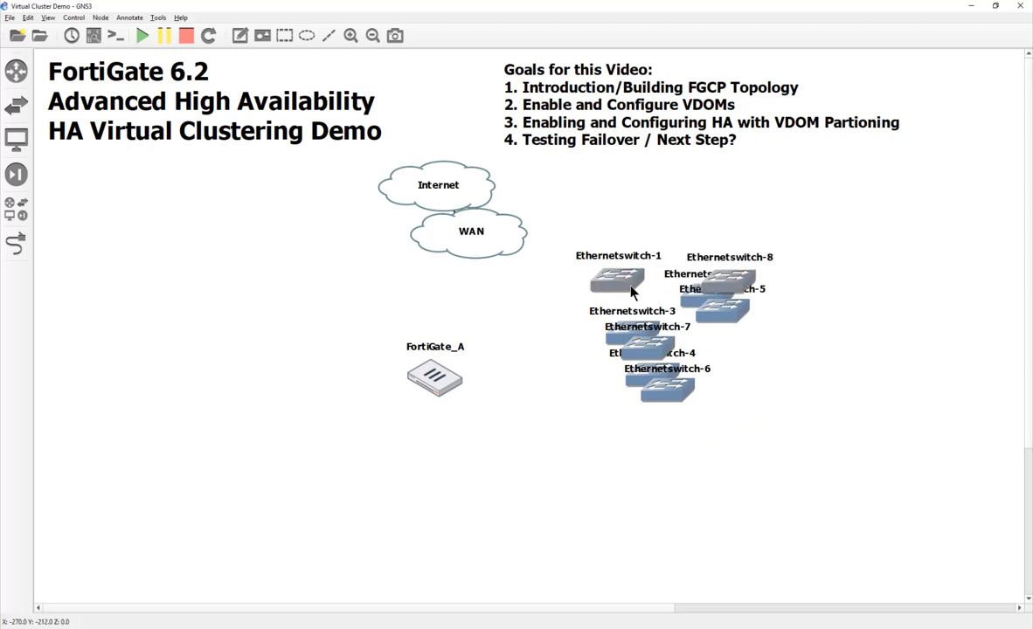
- Move Ethernetswitch-1 beside FortiGate_A and rename it Root_WAN
drag(617, 279, 378, 302)
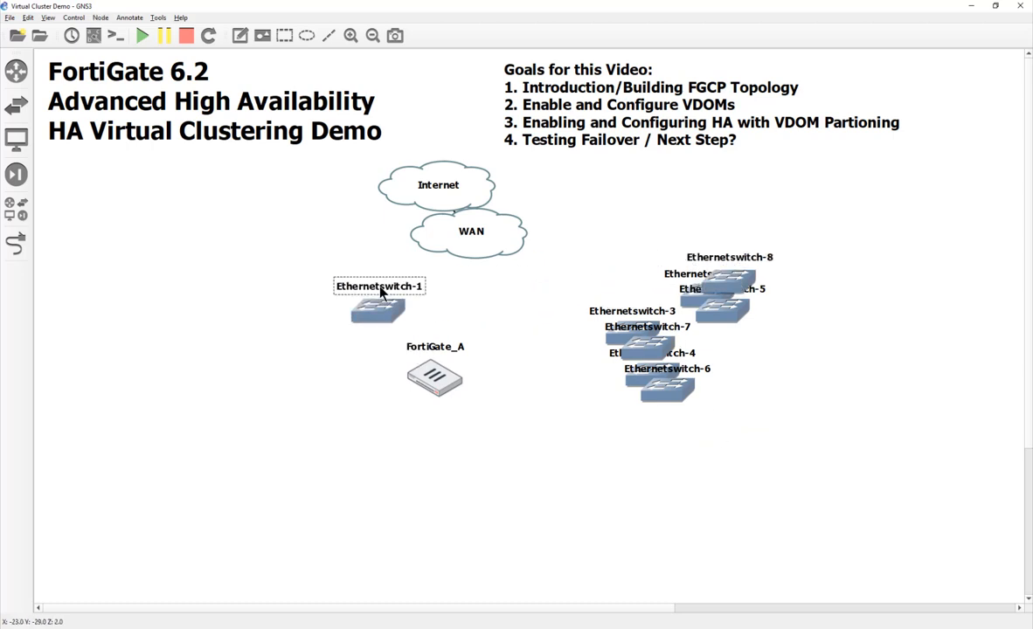
double_click(379, 297)
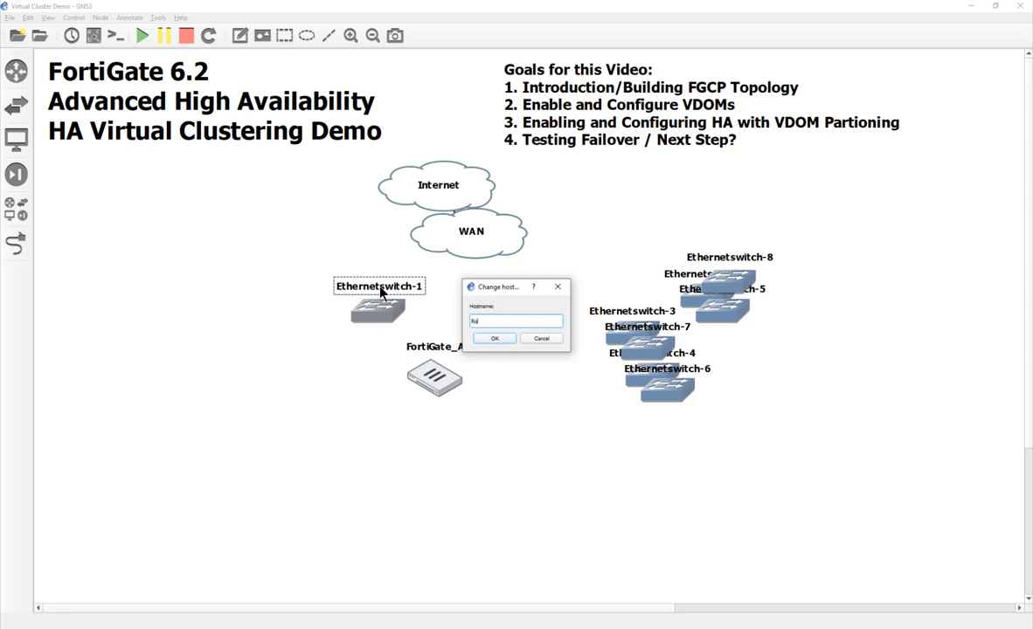
text(Root_WA)
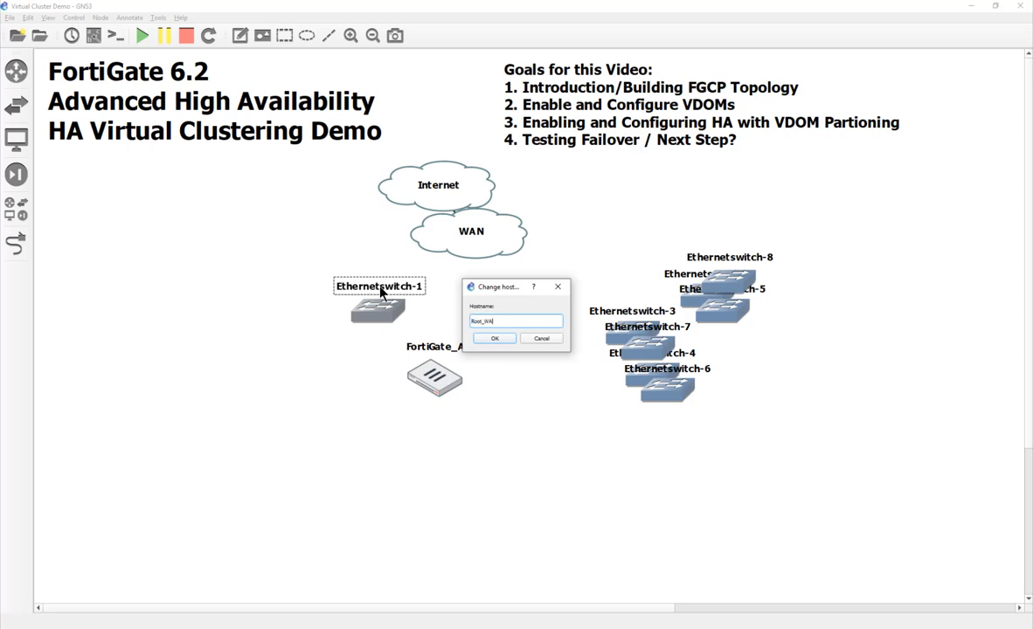
click(494, 338)
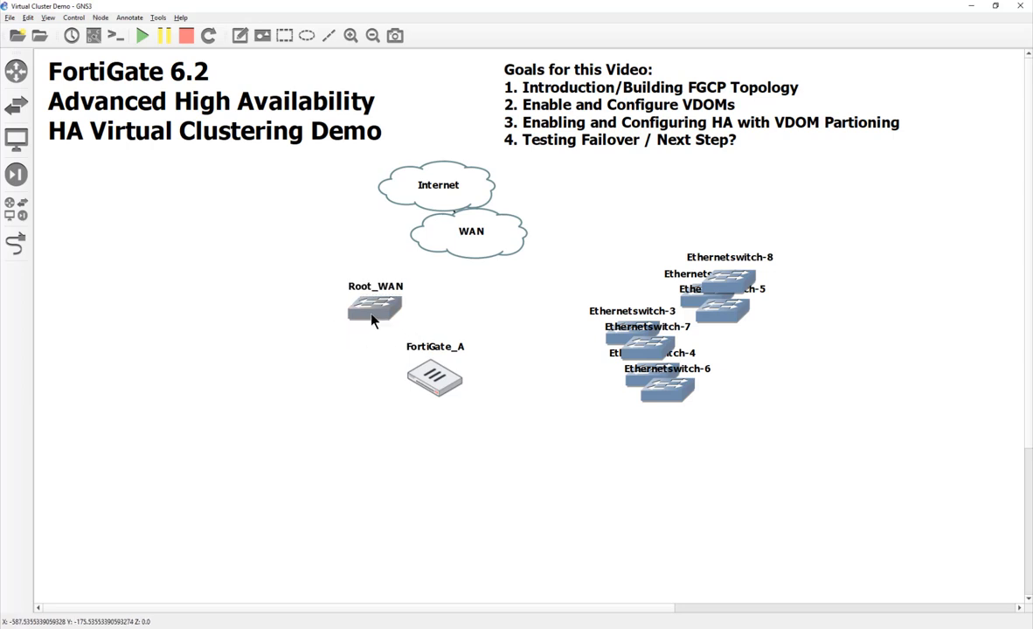
mouse_move(727, 285)
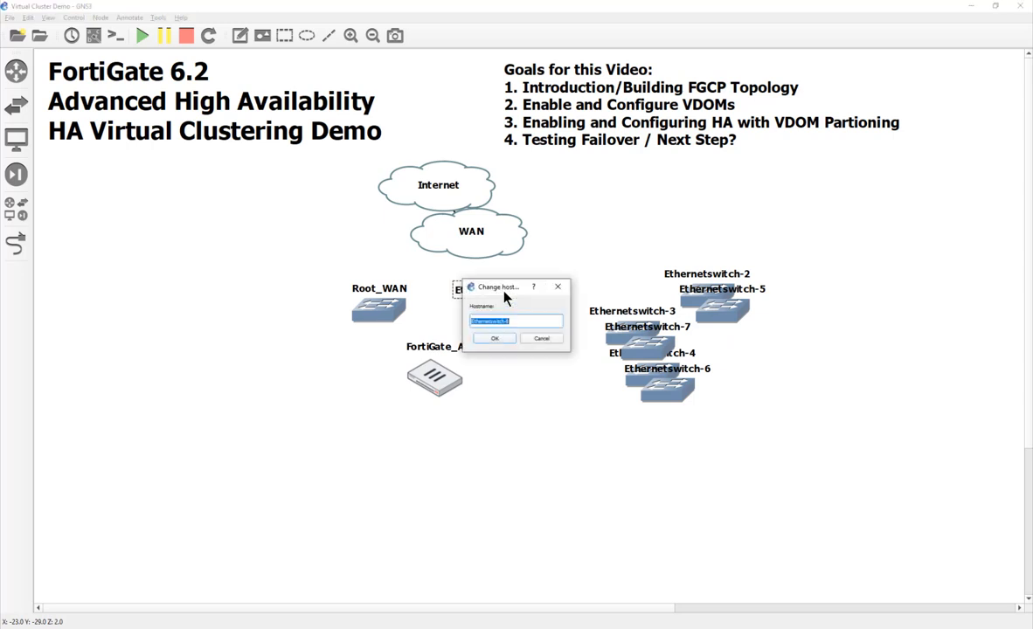
- Rename the next switch Customer_A_WAN
text(Custom)
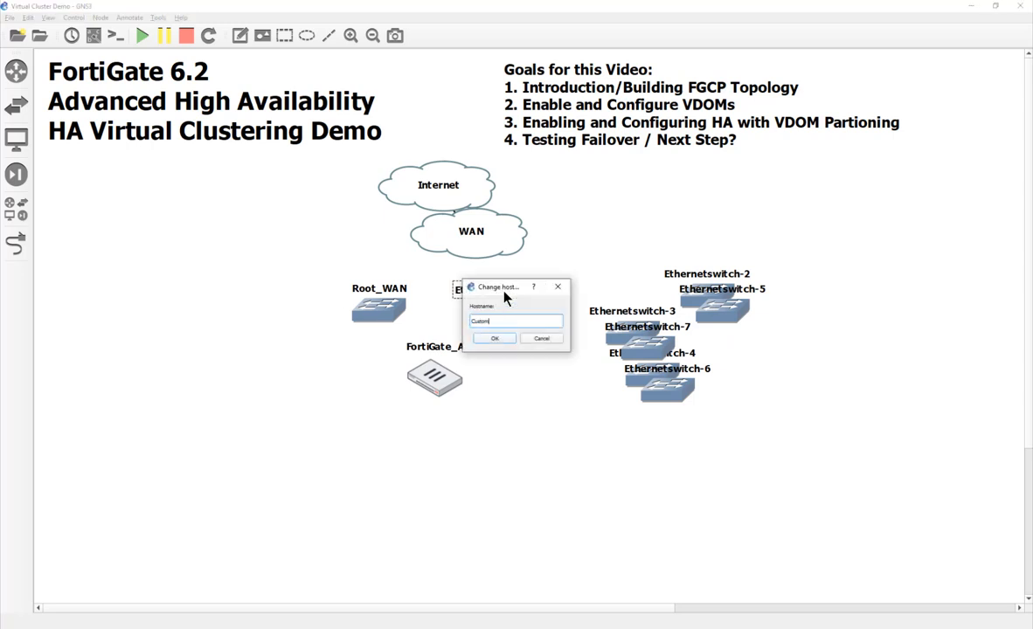
text(e_A)
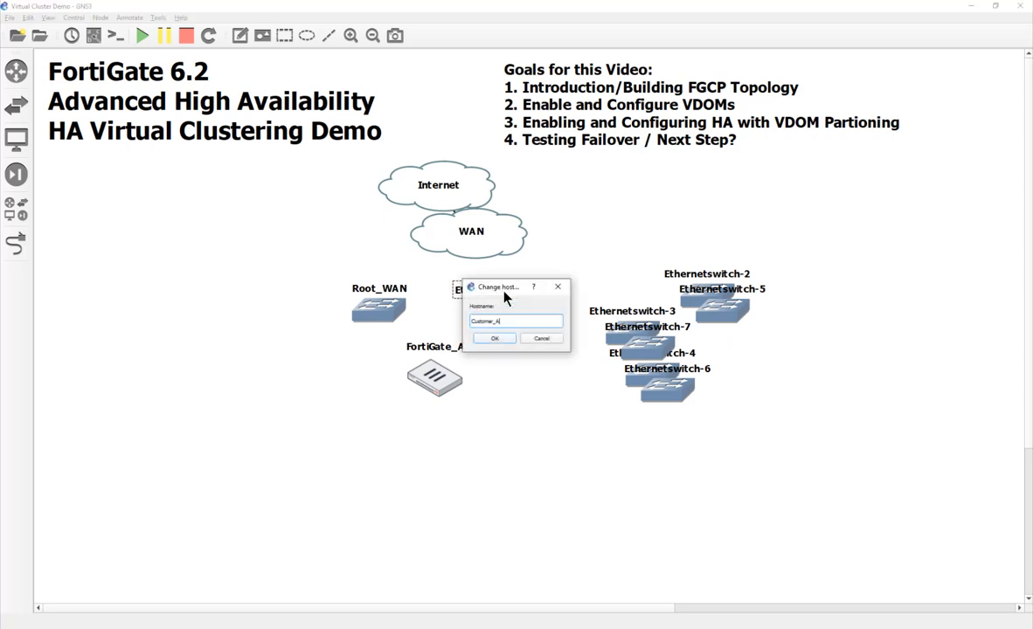
text(_WAN)
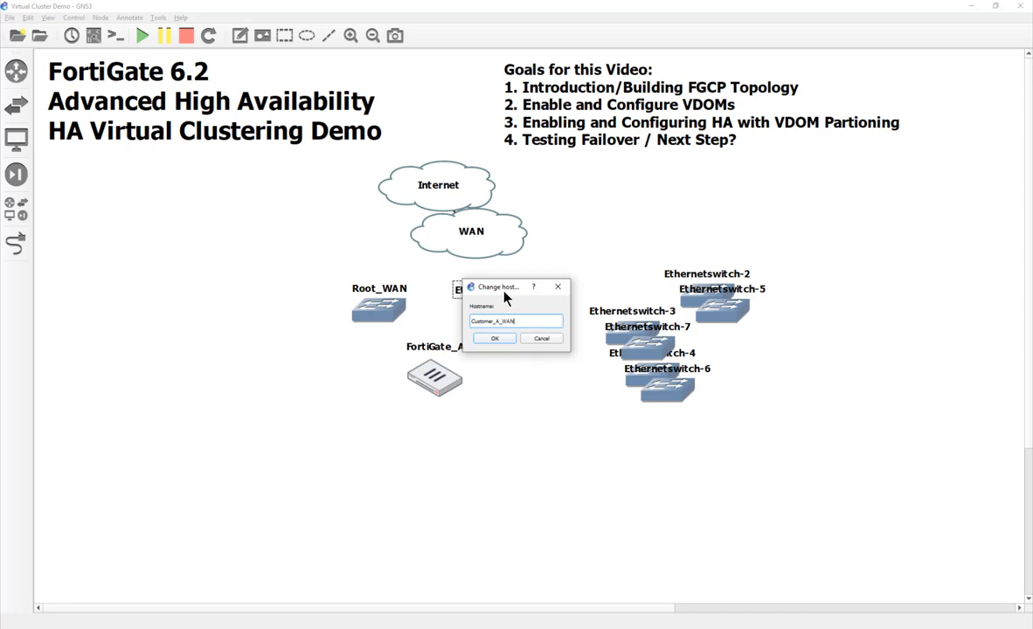
click(494, 338)
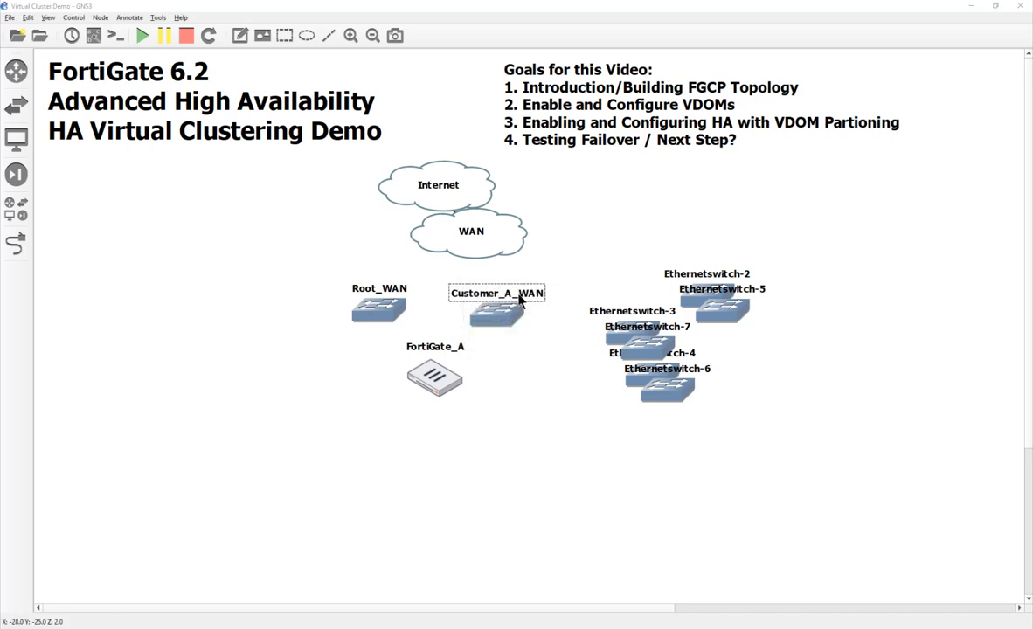
double_click(497, 311)
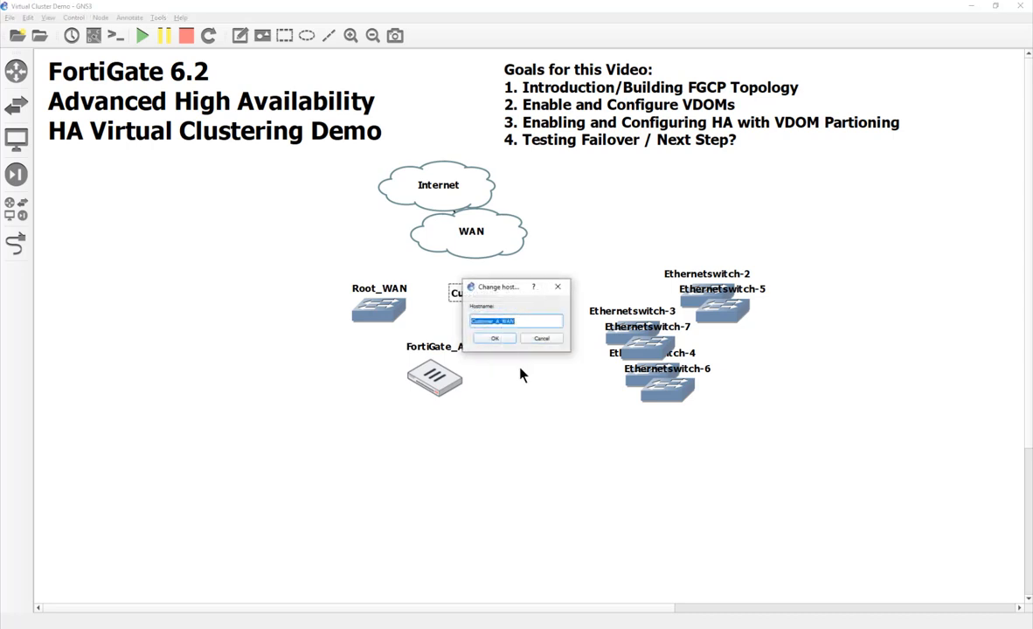
click(494, 338)
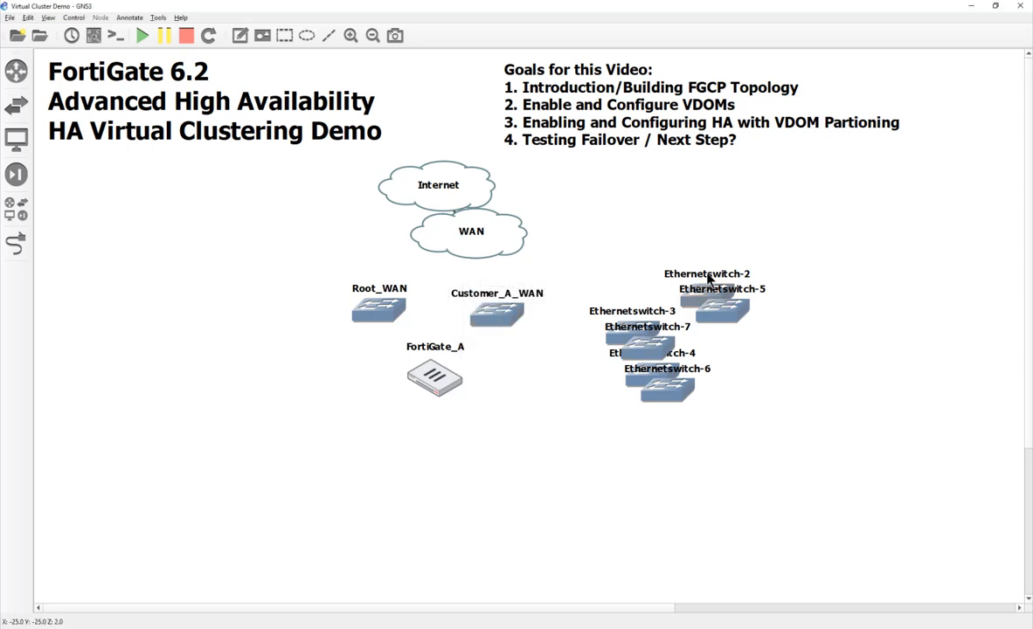
- Rename the two remaining WAN switches as the Customer B and C WAN switches
drag(715, 302, 848, 328)
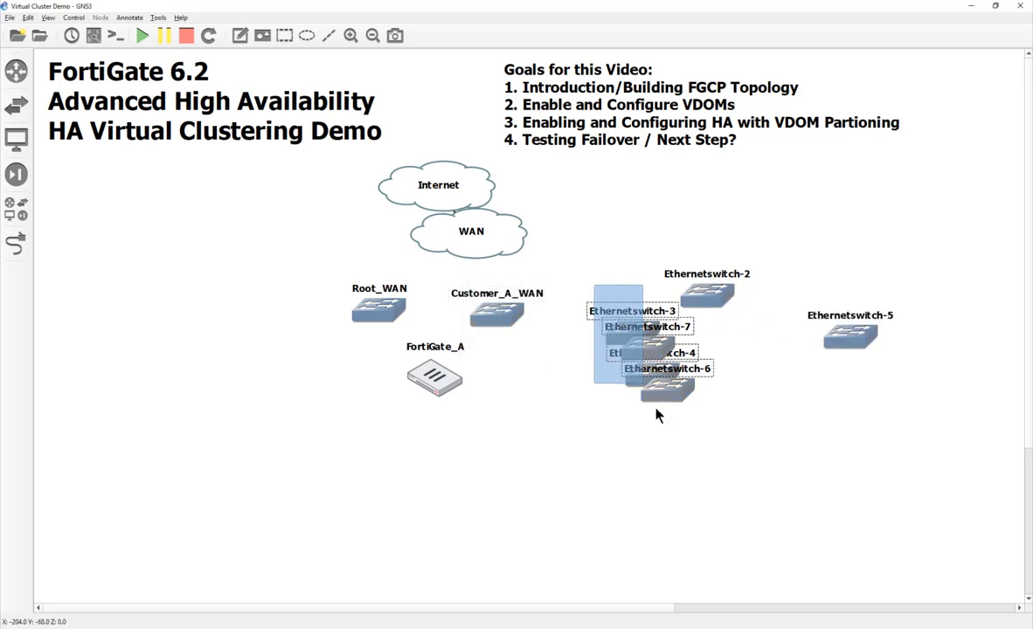
double_click(707, 288)
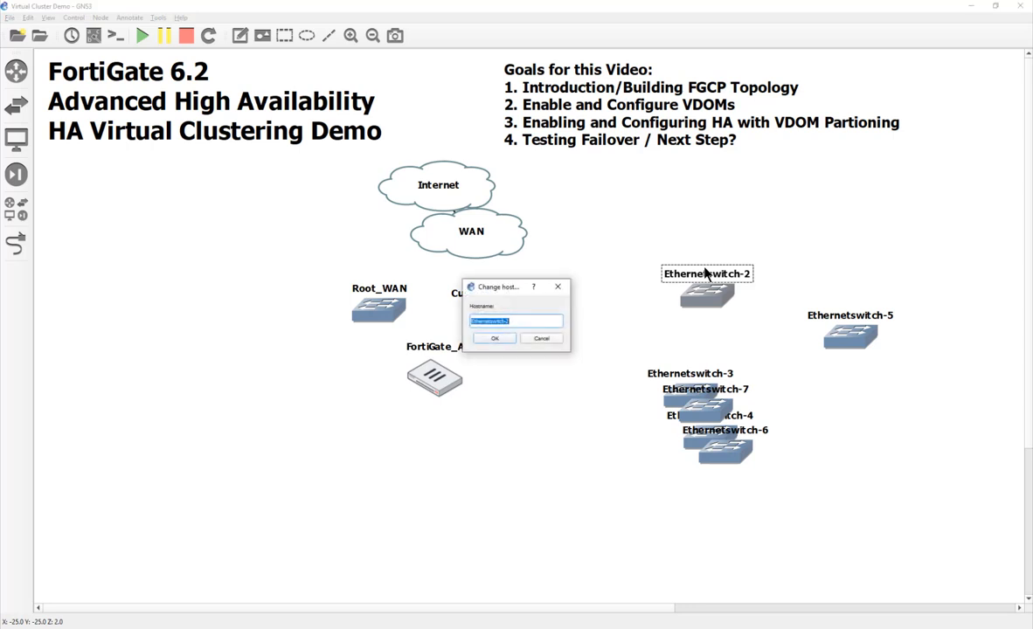
text(Customer_A WAN)
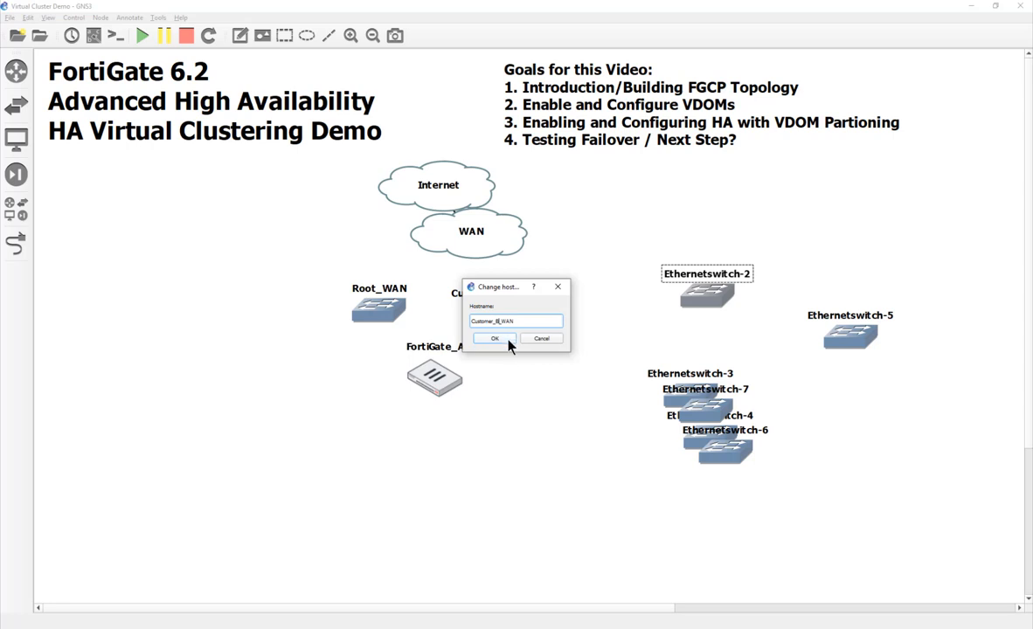
click(495, 339)
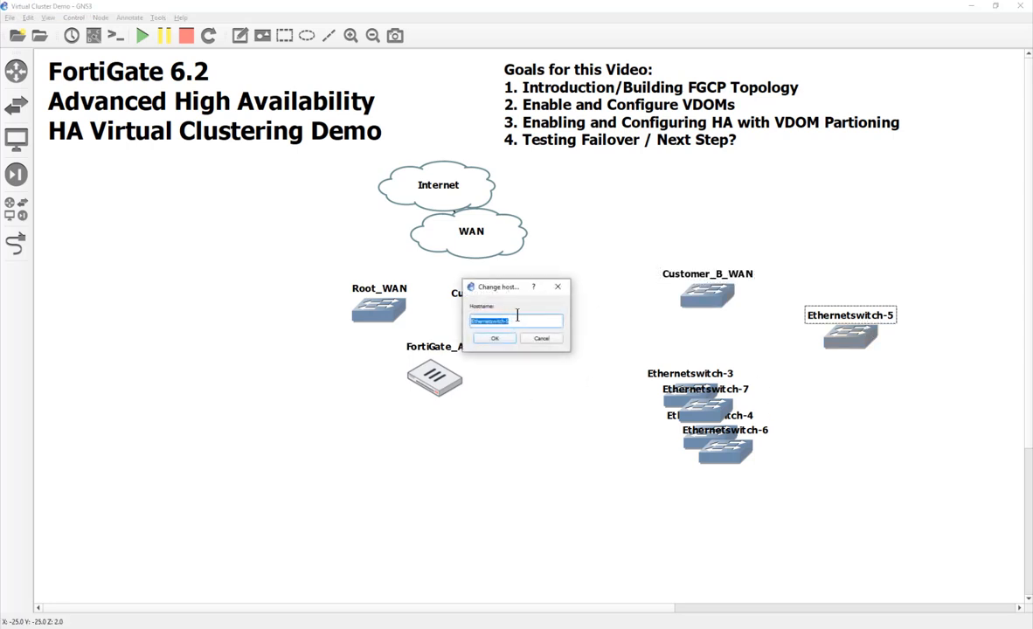
text(Customer_A_WAN)
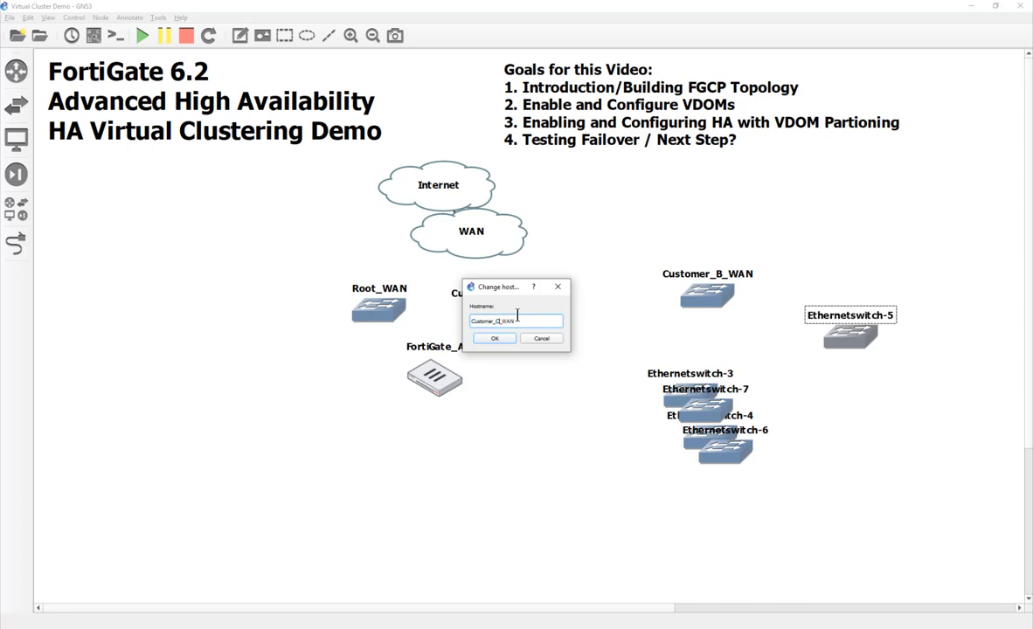
click(494, 338)
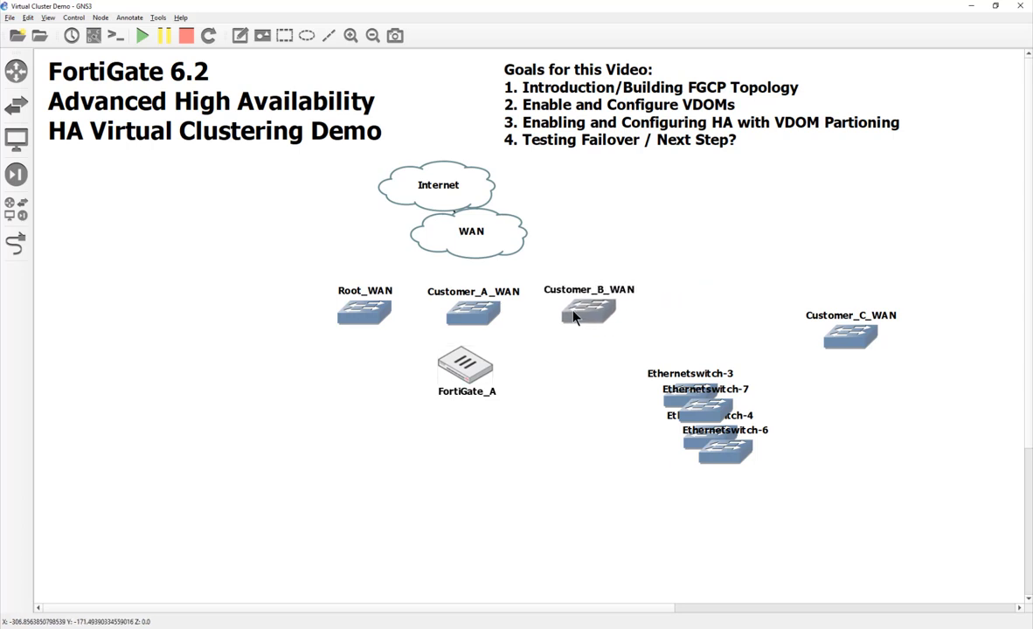
- Link WAN to each WAN switch's Ethernet0 and move unnamed switches lower left
drag(848, 337, 690, 319)
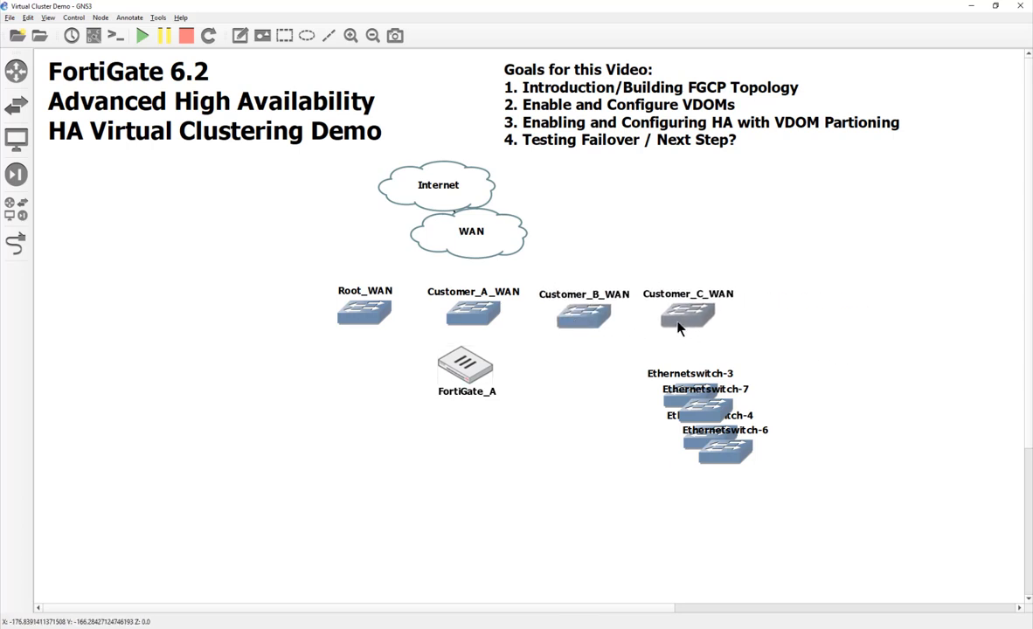
click(16, 243)
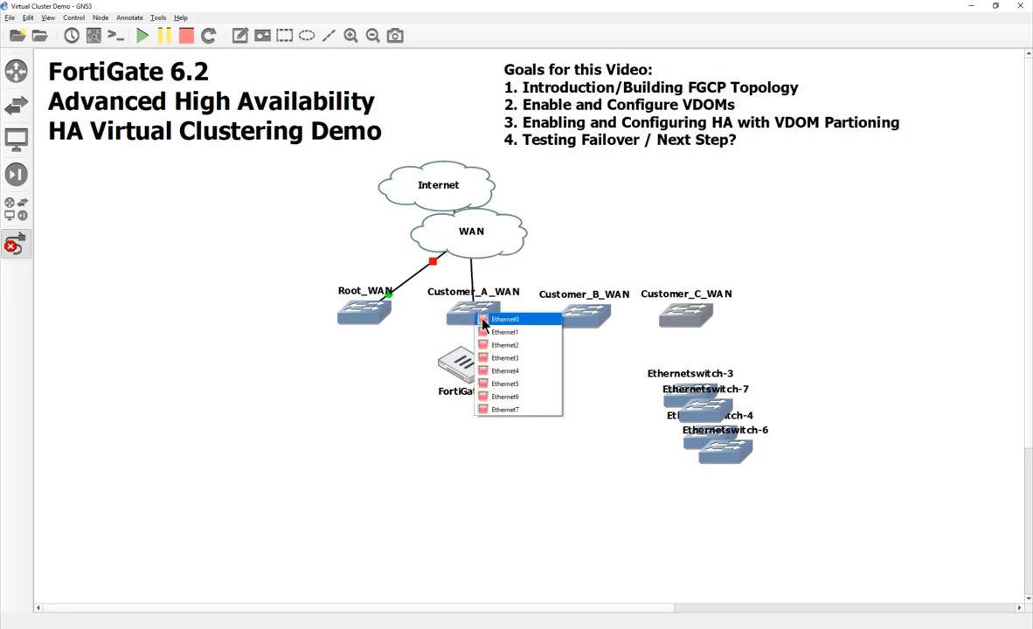
click(505, 318)
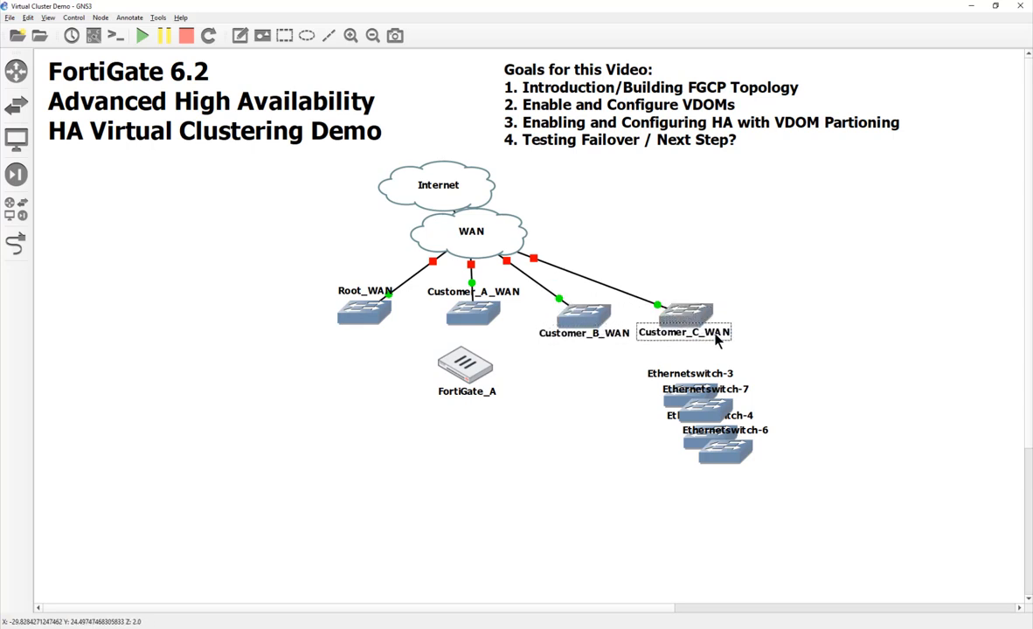
click(472, 308)
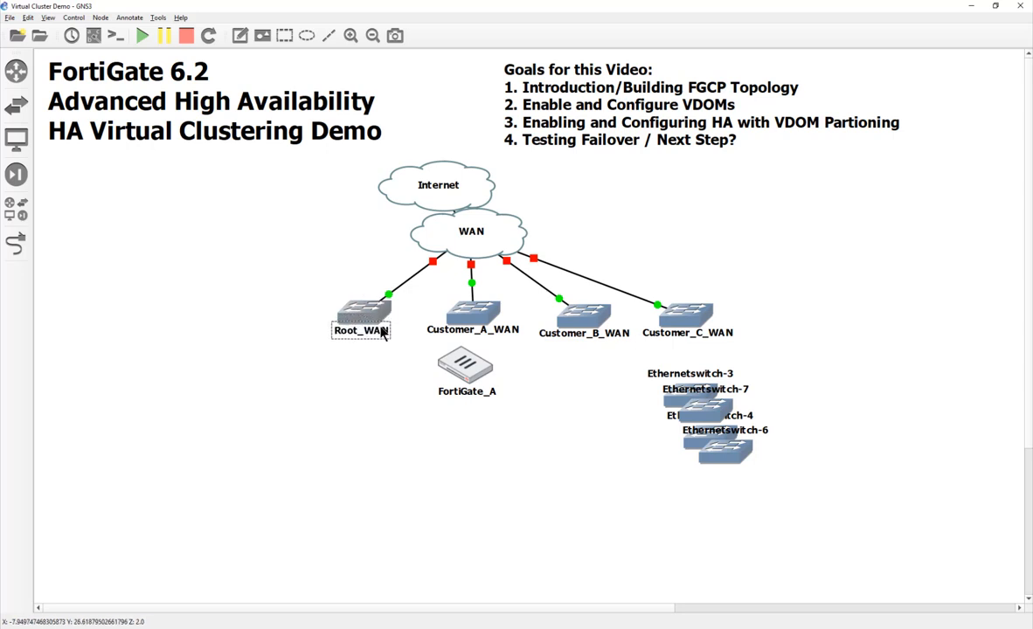
mouse_move(599, 341)
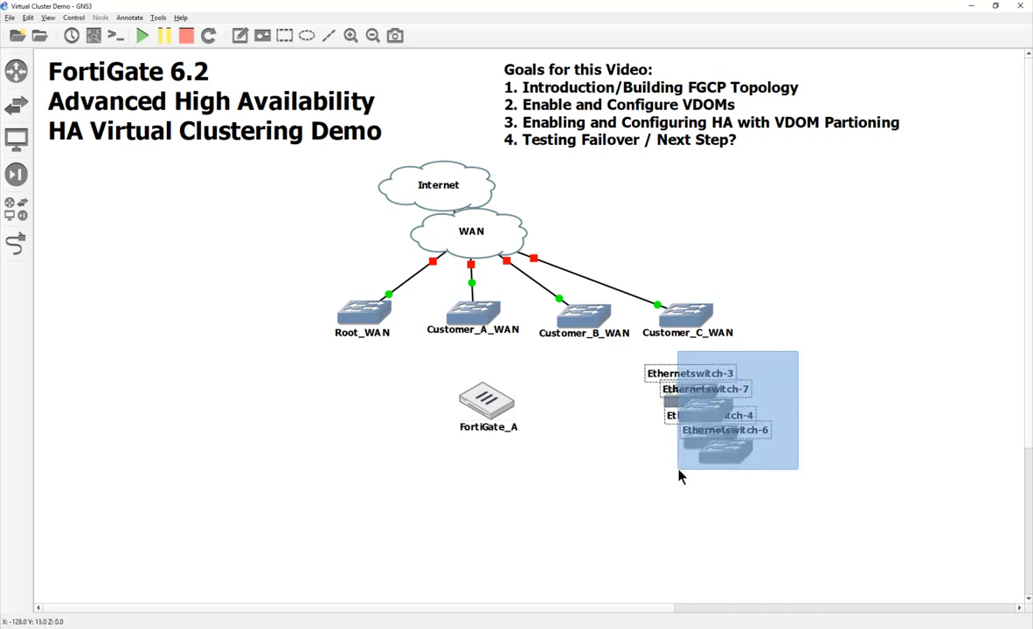
drag(735, 411, 245, 445)
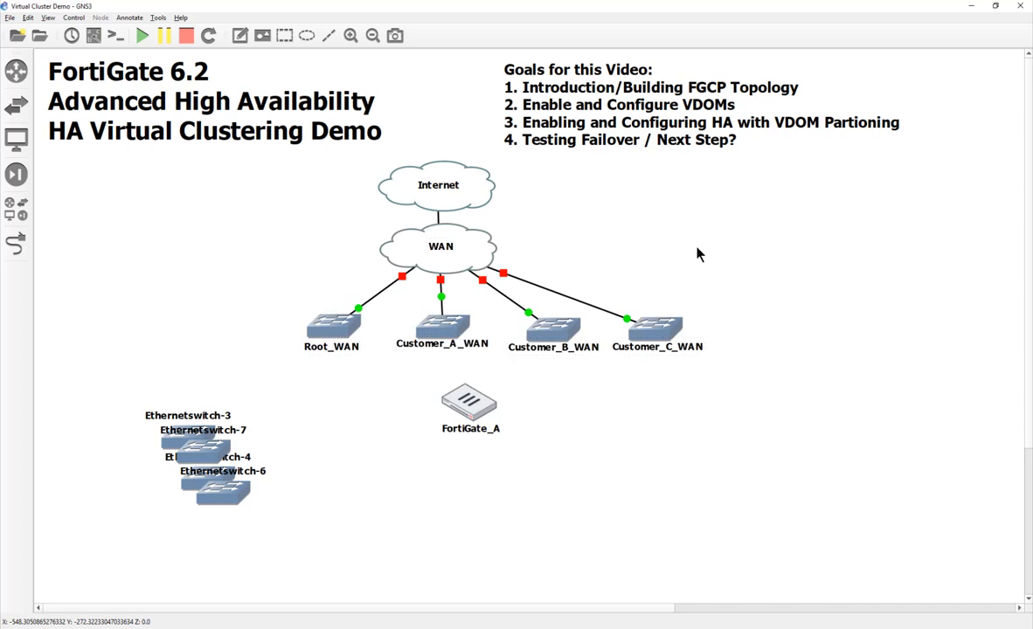
mouse_move(487, 411)
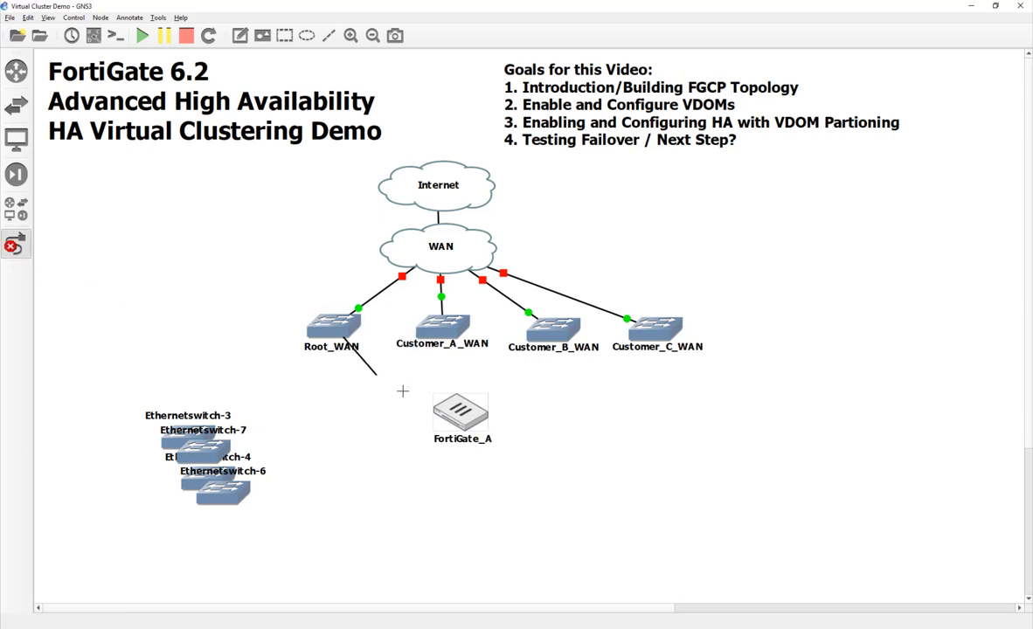
- Link FortiGate_A to the four WAN switches and move Ethernetswitch-3 below it
click(428, 391)
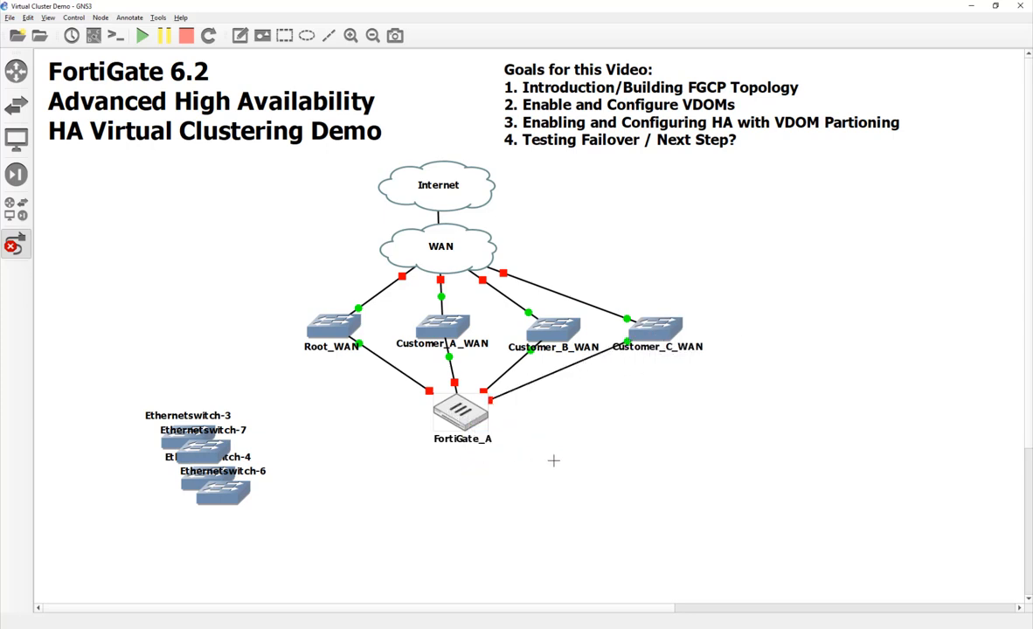
click(462, 419)
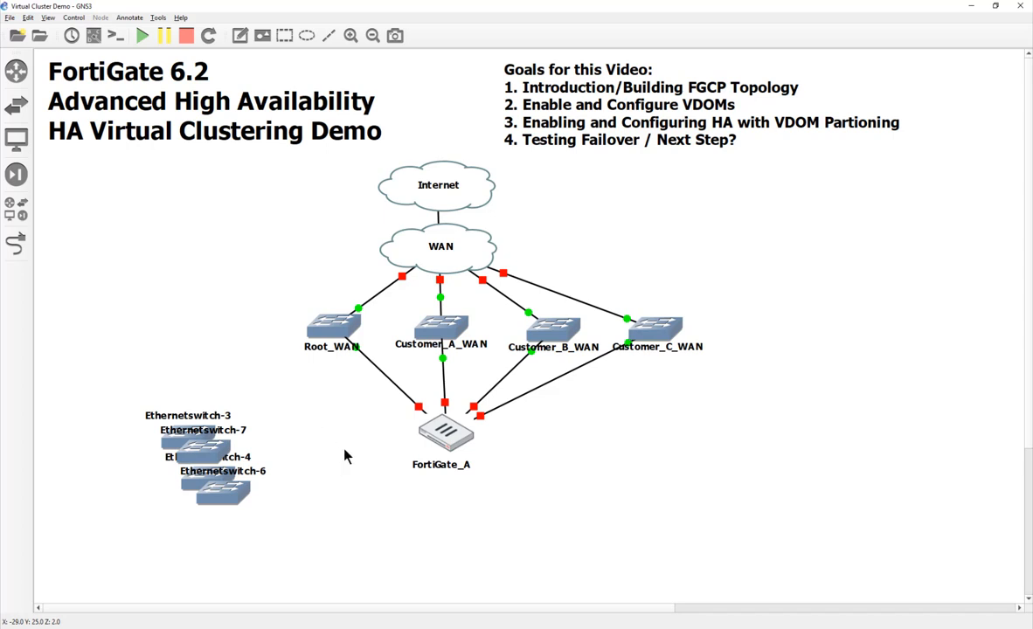
mouse_move(304, 509)
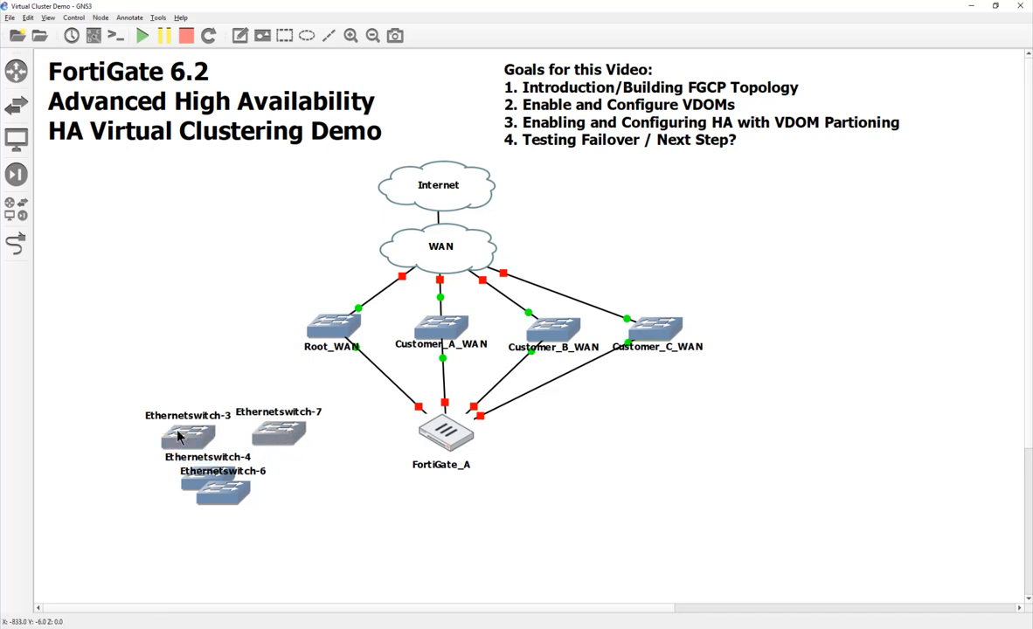
drag(188, 437, 376, 498)
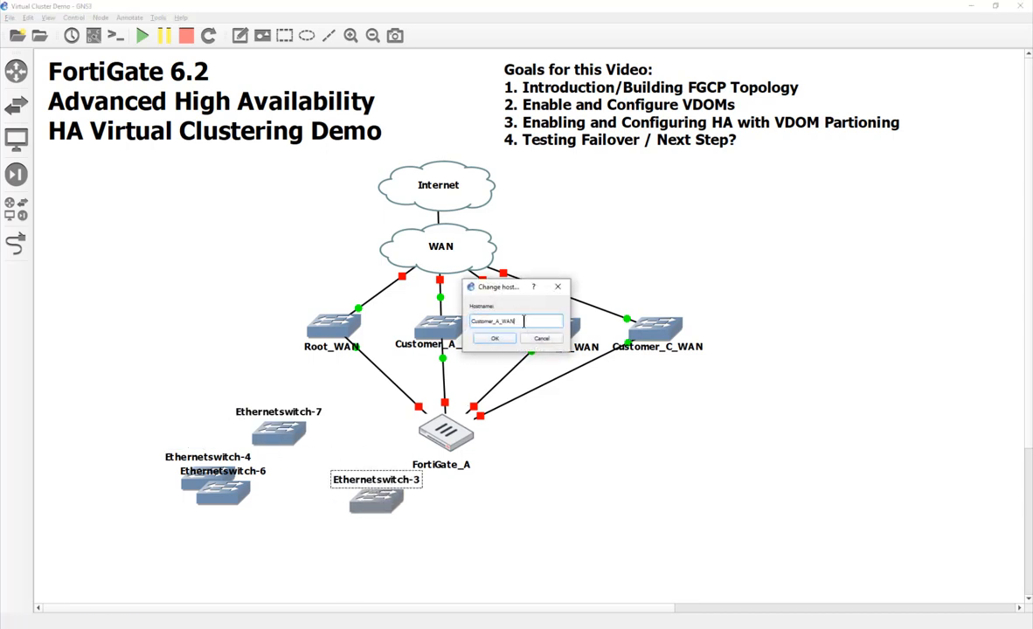
- Rename three spare switches Customer_A_LAN, Customer_B_LAN and Customer_C_LAN
double_click(507, 321)
text(L)
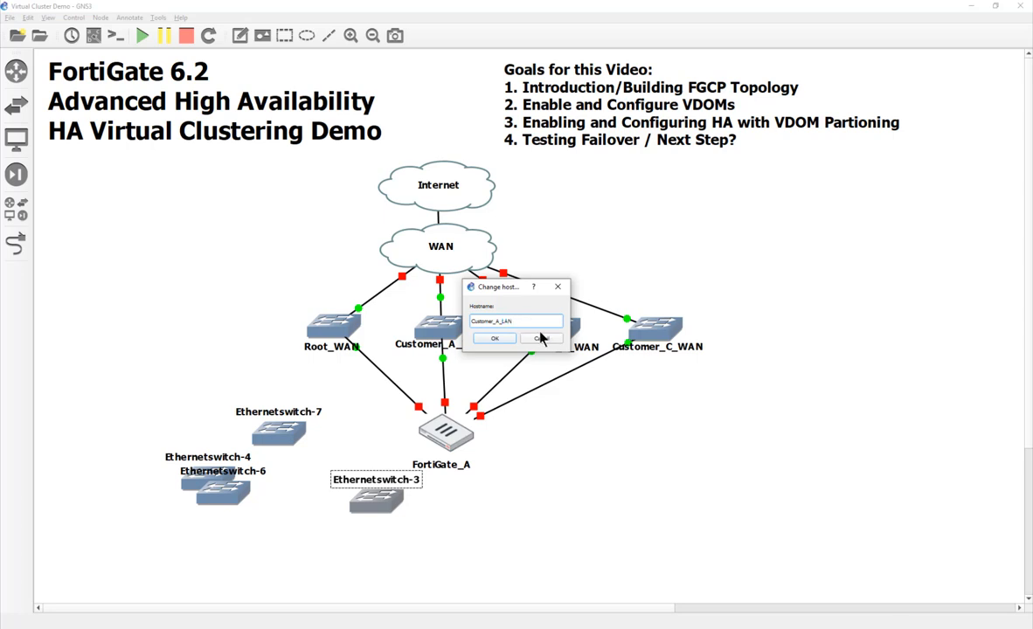
triple_click(516, 322)
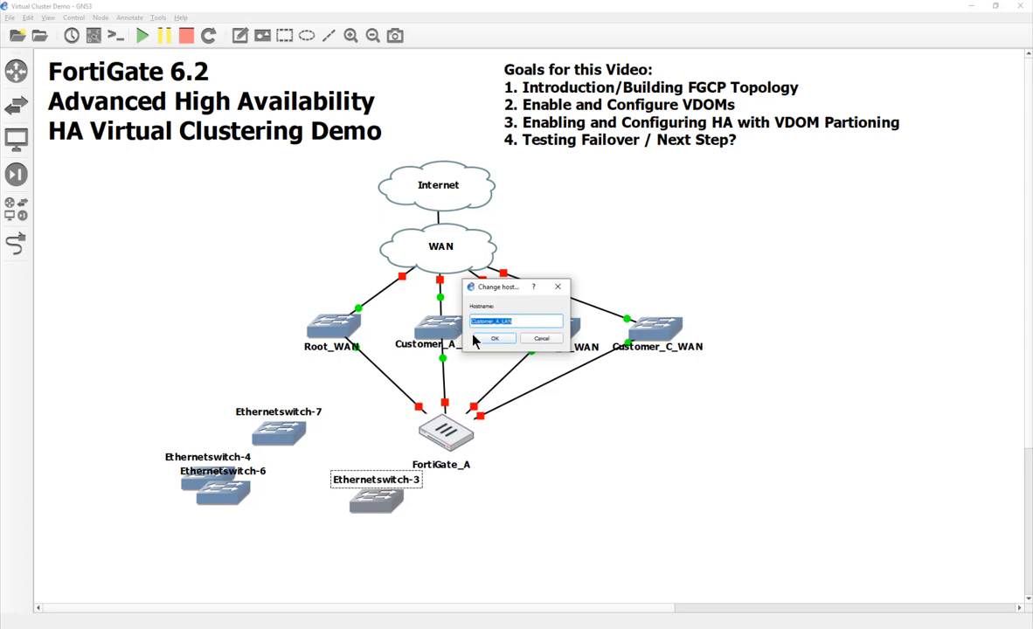
click(495, 338)
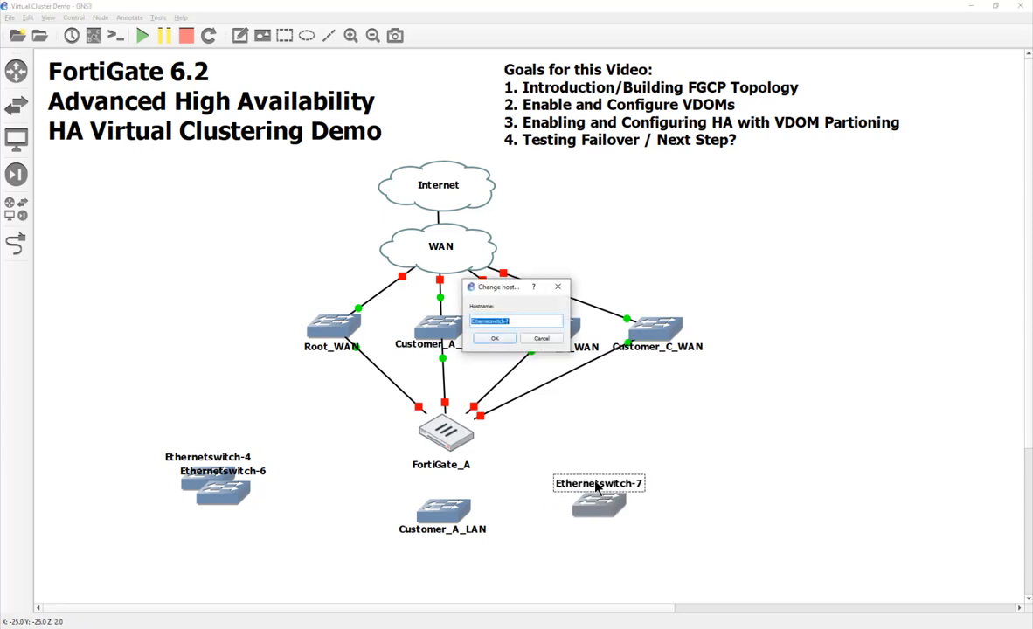
text(Customer_A_LAN)
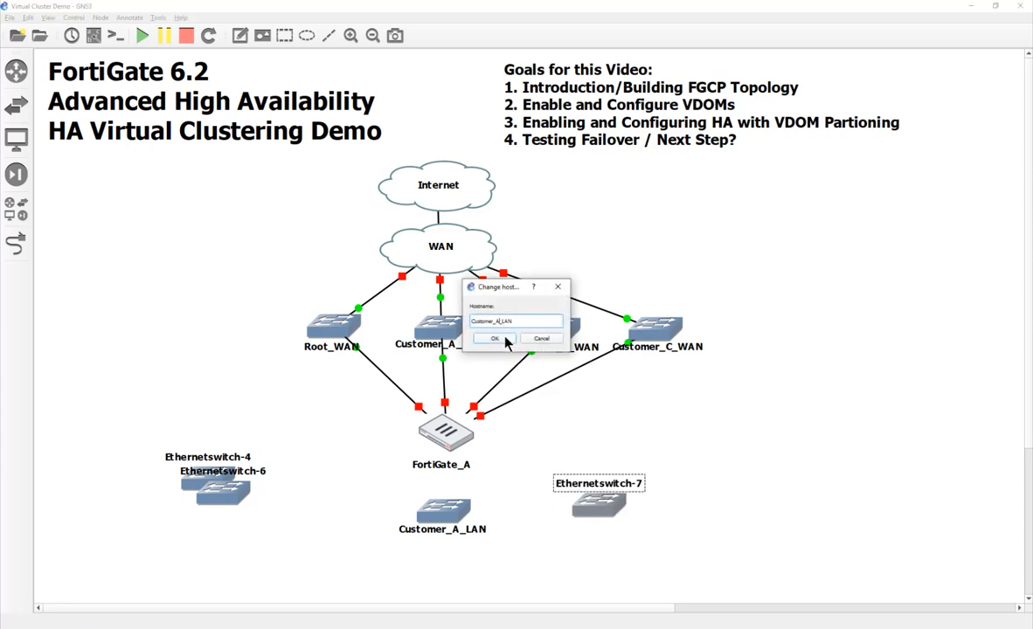
text(Customer_B_LAN)
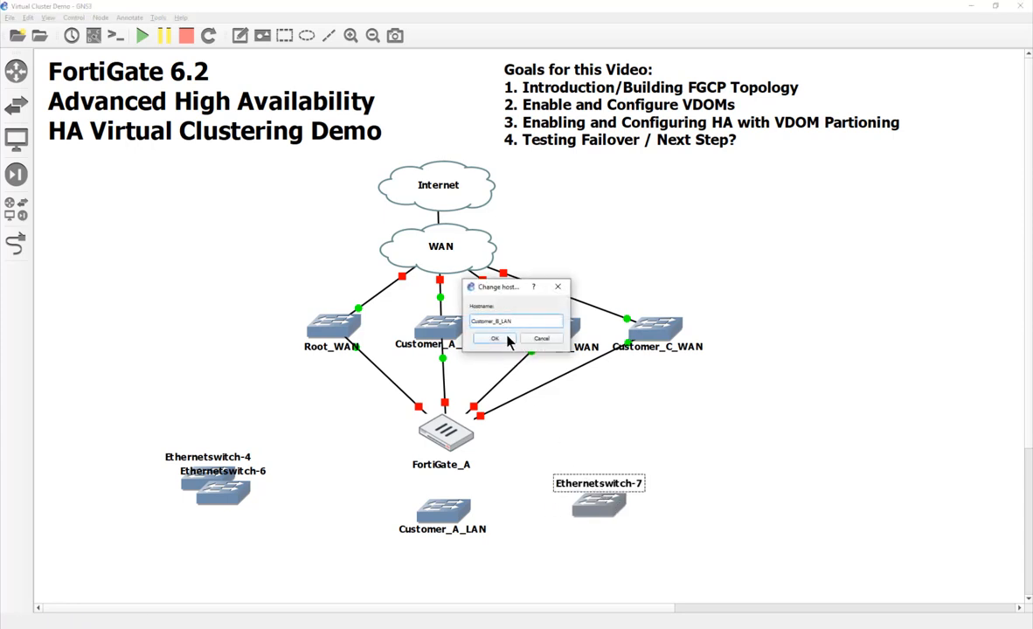
click(494, 338)
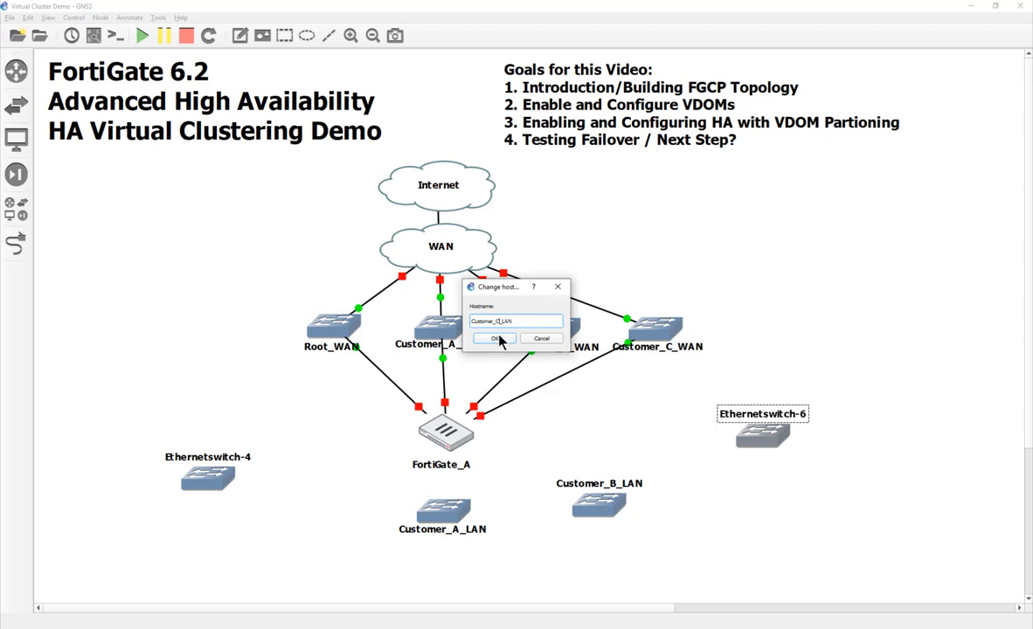
click(494, 338)
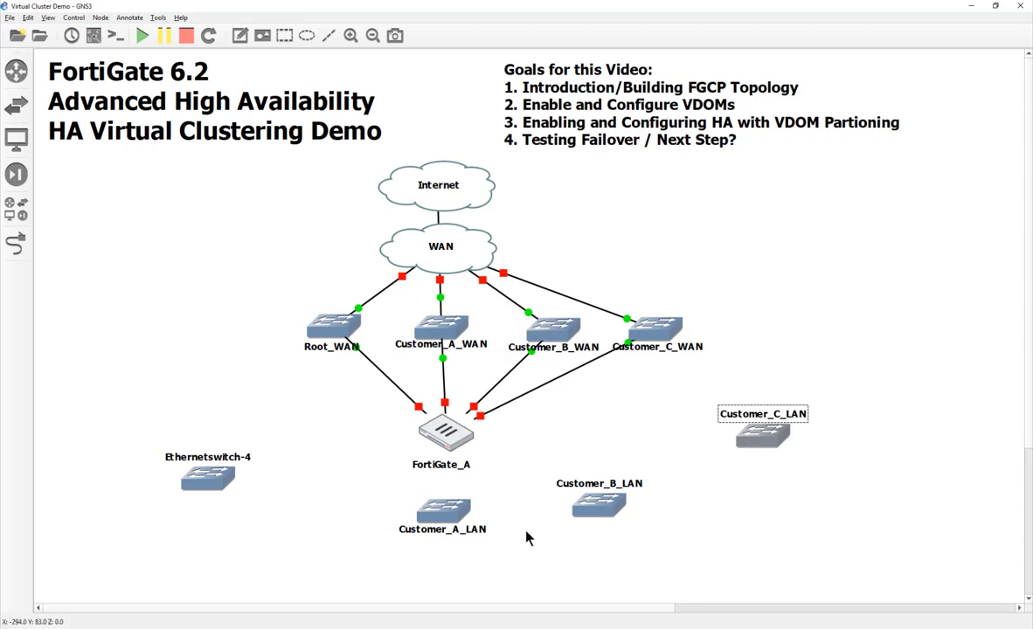
- Rename the fourth switch Root_LAN and line up all four LAN switches below FortiGate_A
click(599, 503)
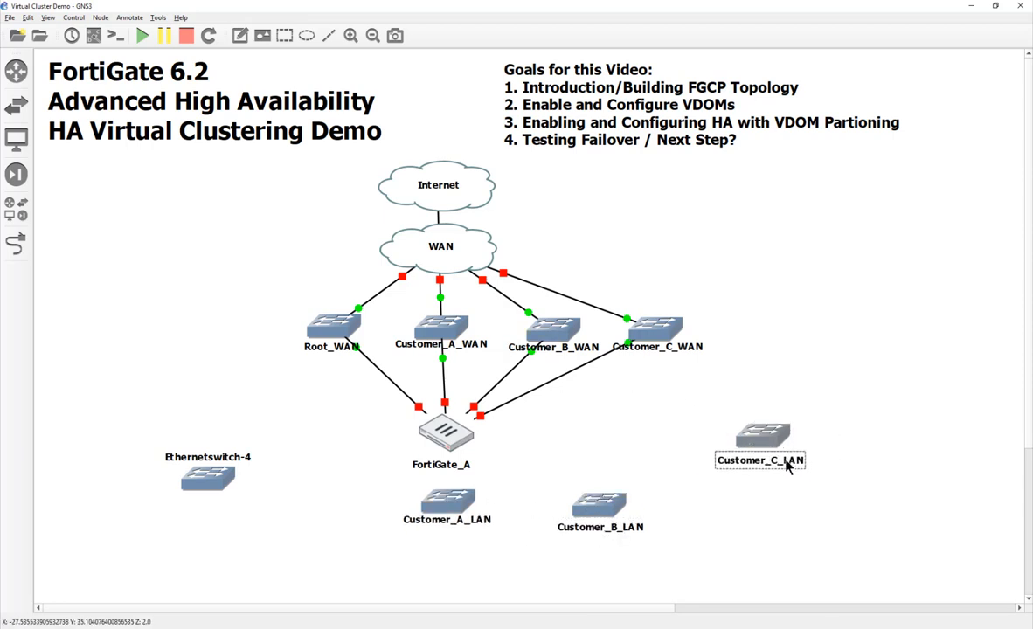
drag(760, 437, 716, 507)
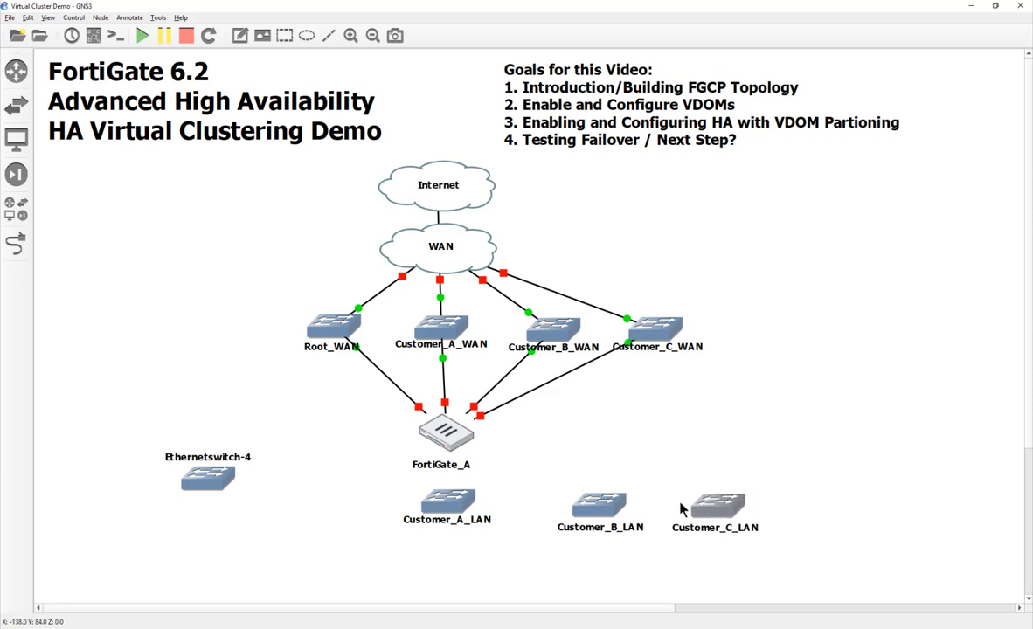
double_click(208, 478)
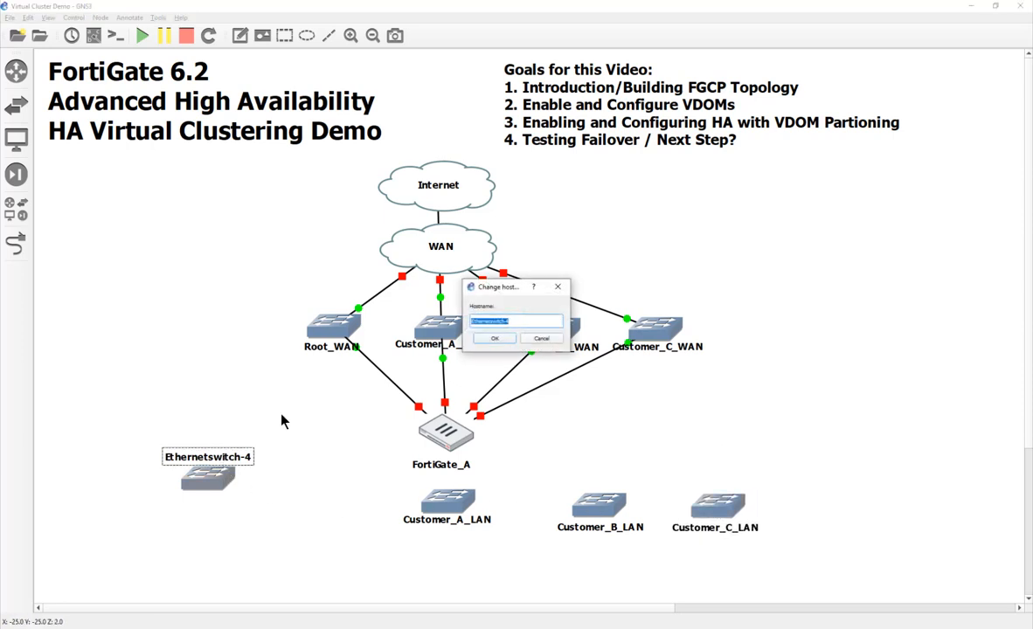
text(Customer_A_LAN)
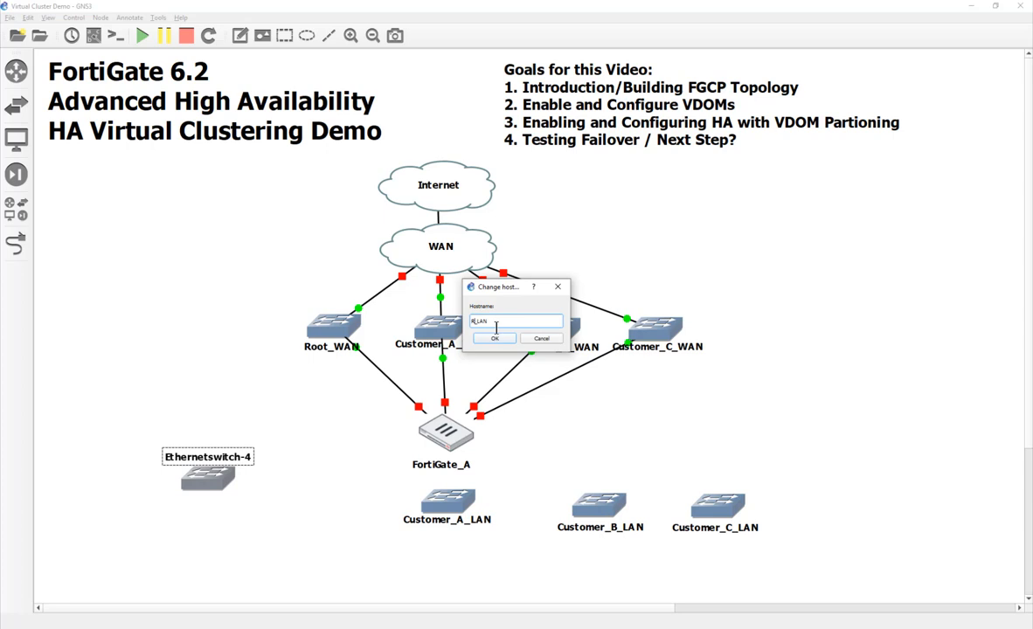
text(Root_LAN)
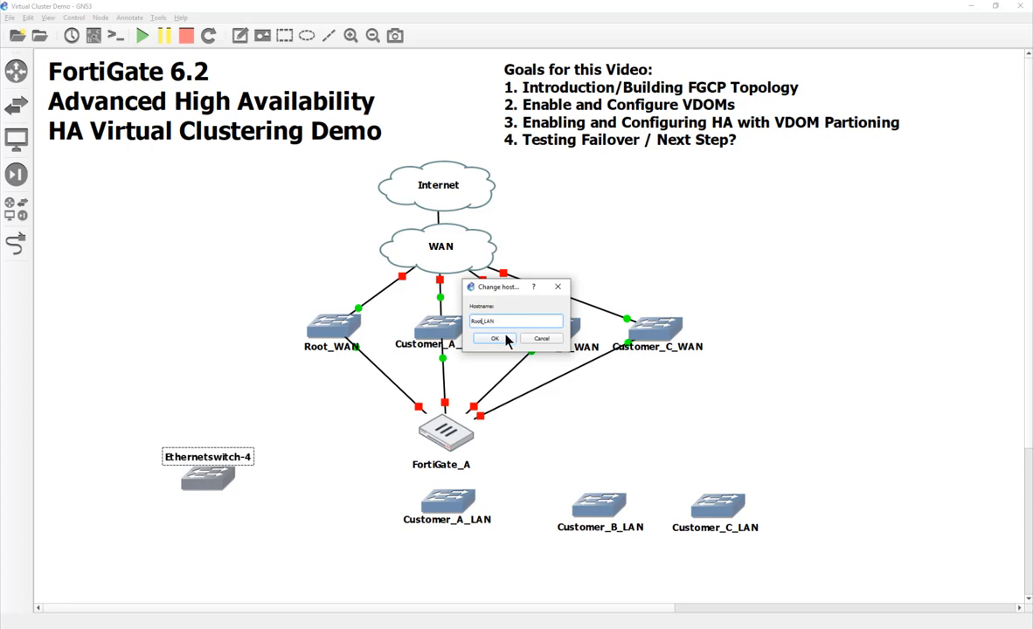
click(495, 339)
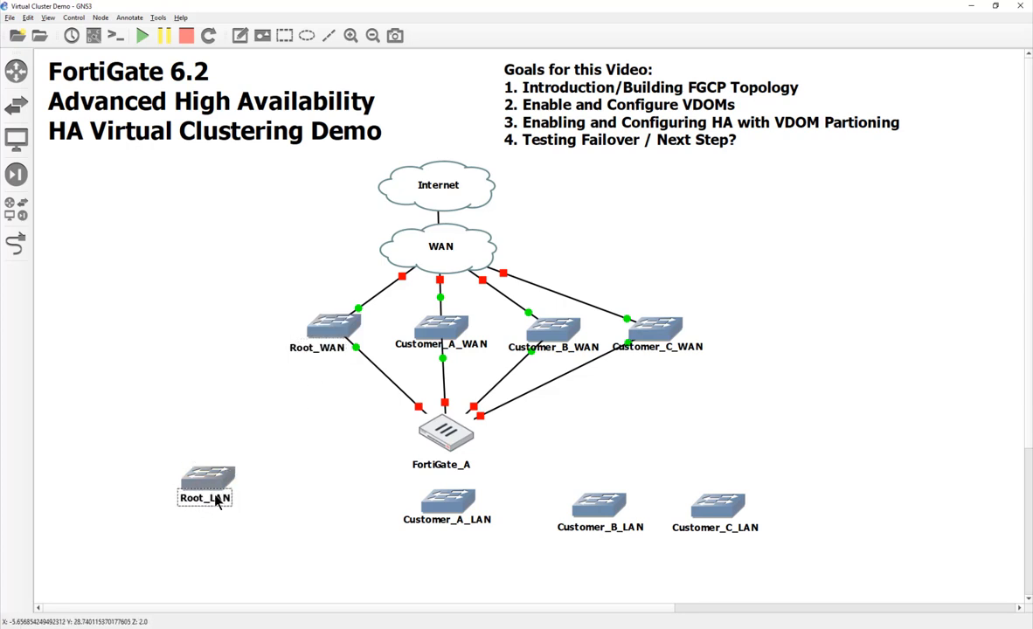
drag(206, 485, 293, 509)
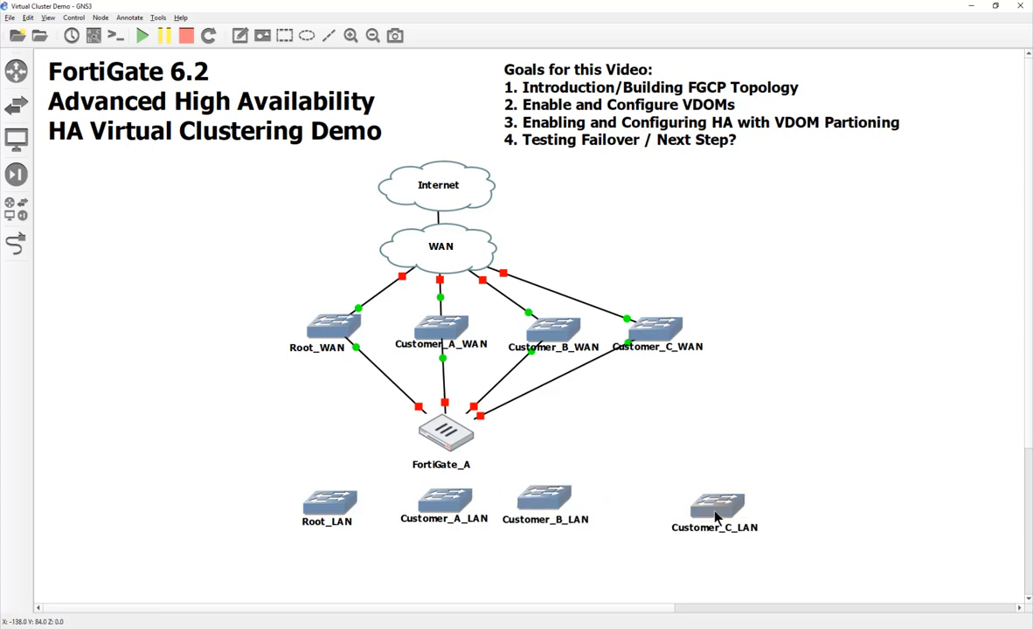
drag(715, 507, 647, 503)
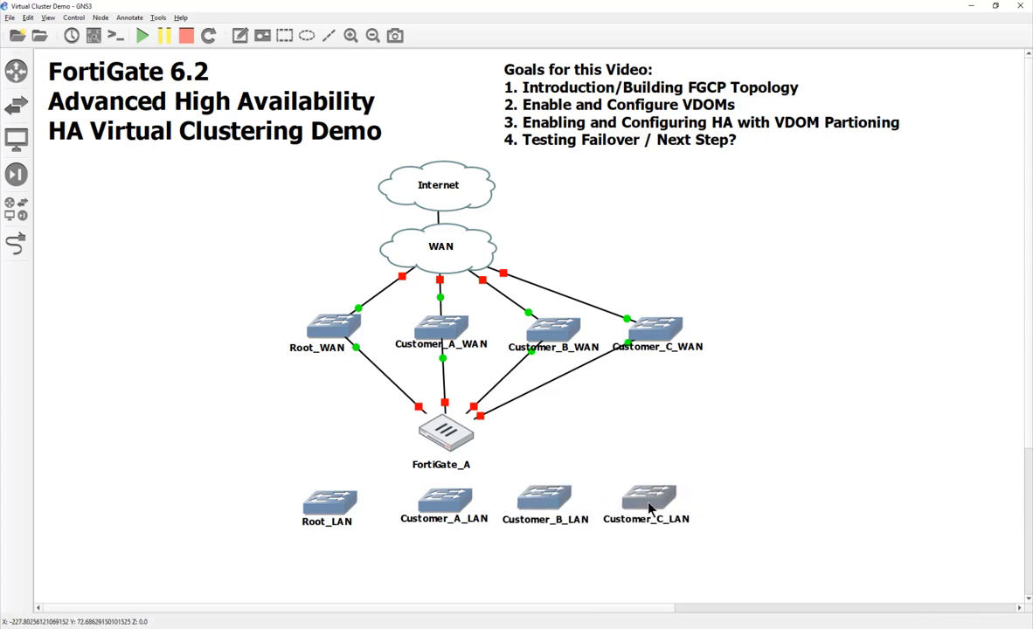
mouse_move(759, 507)
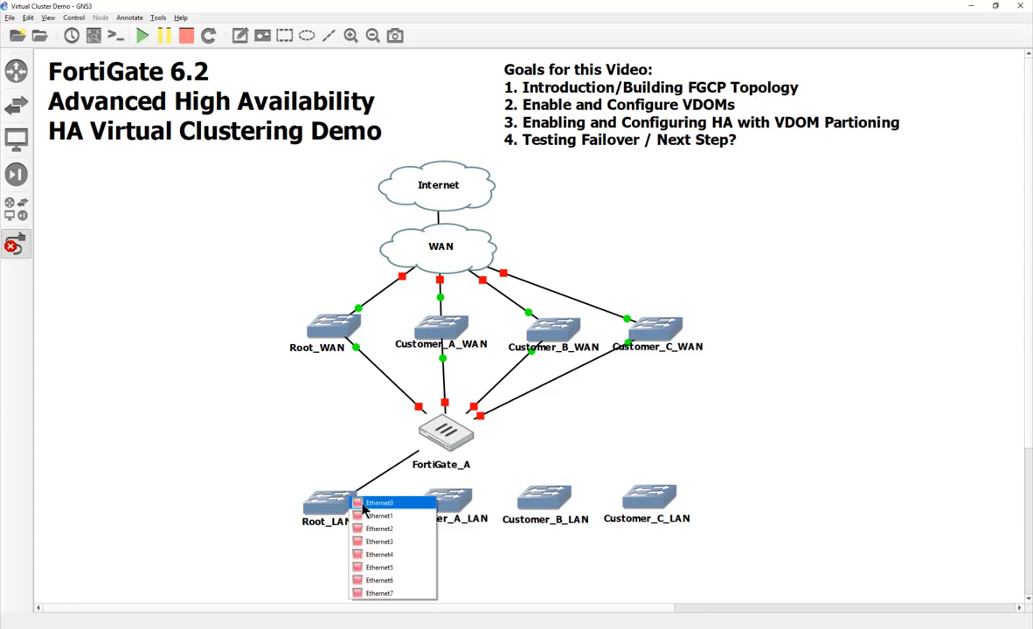
- Cable free FortiGate_A ports to the remaining Customer_B_LAN and Customer_C_LAN switches
click(379, 503)
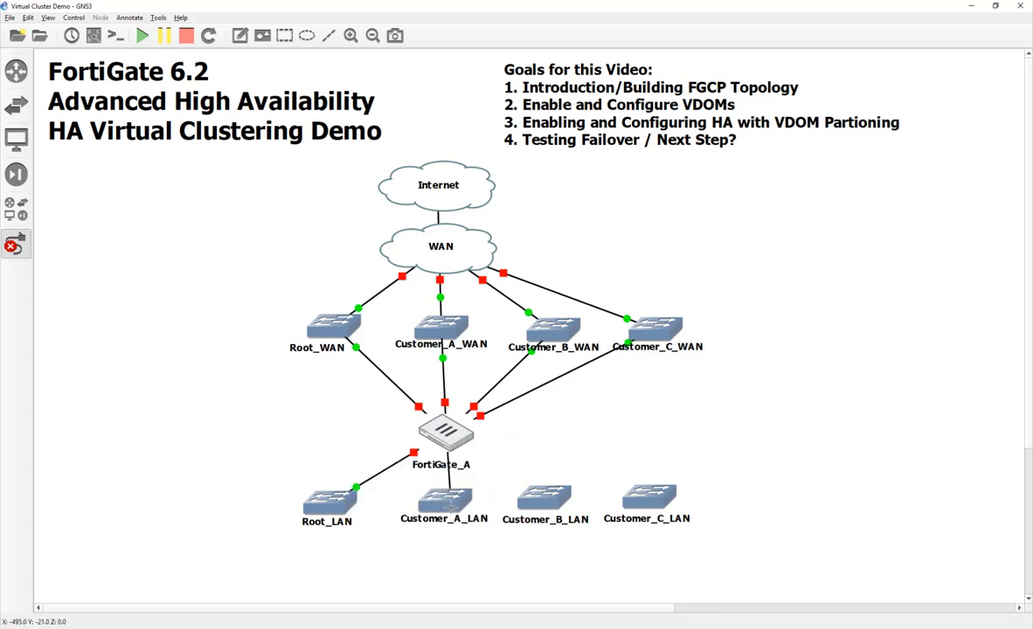
click(449, 435)
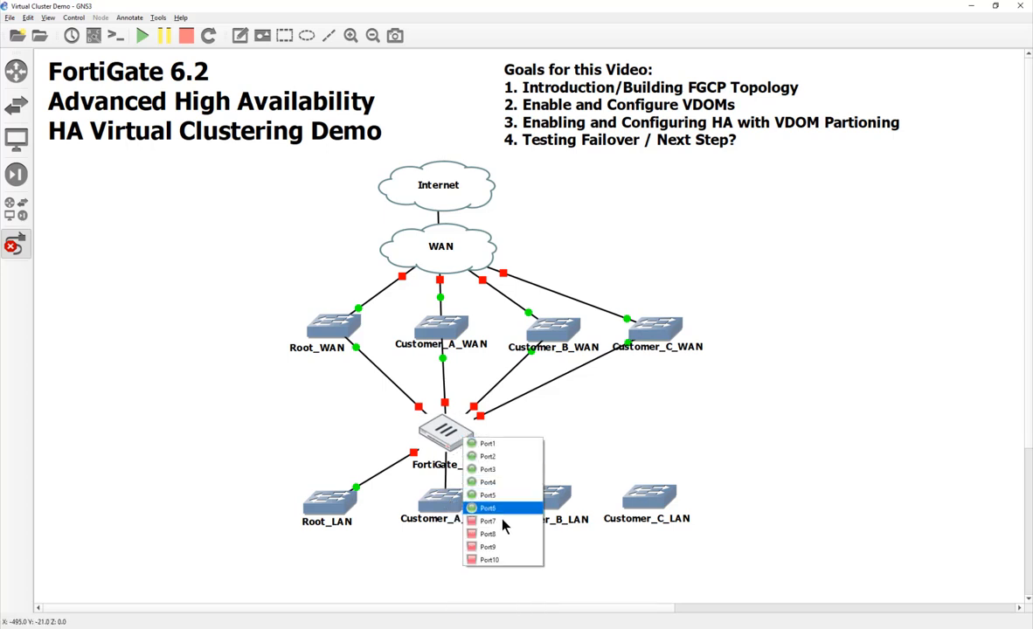
click(488, 508)
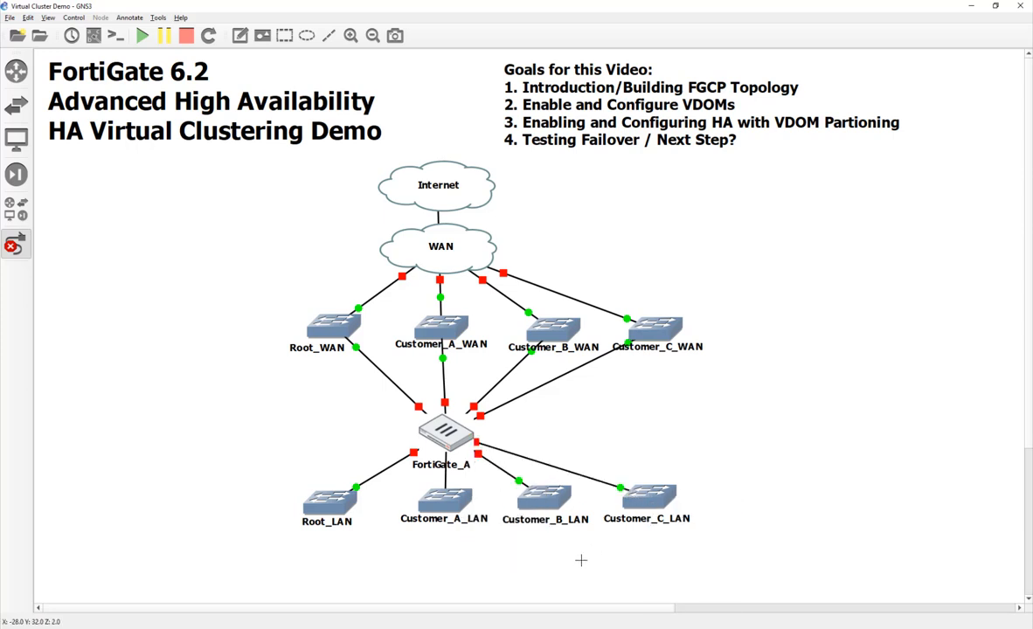
mouse_move(563, 425)
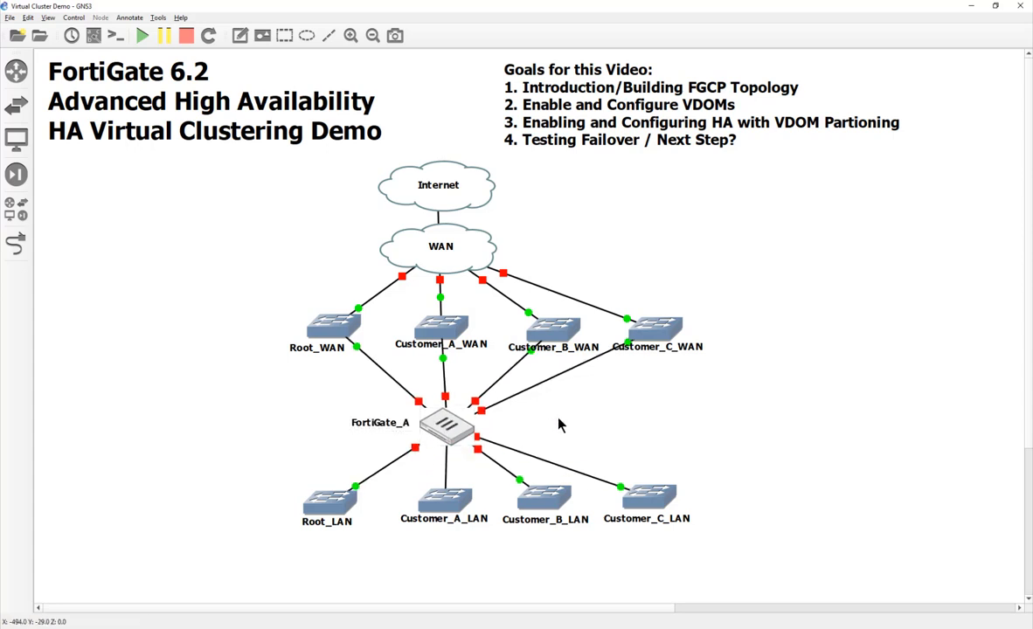
mouse_move(577, 440)
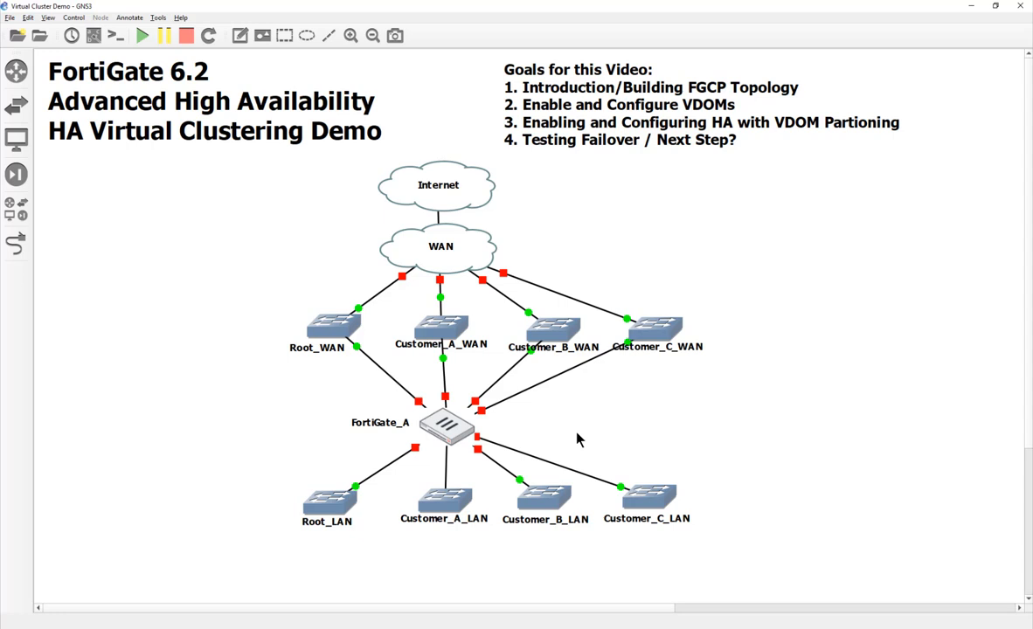
mouse_move(336, 354)
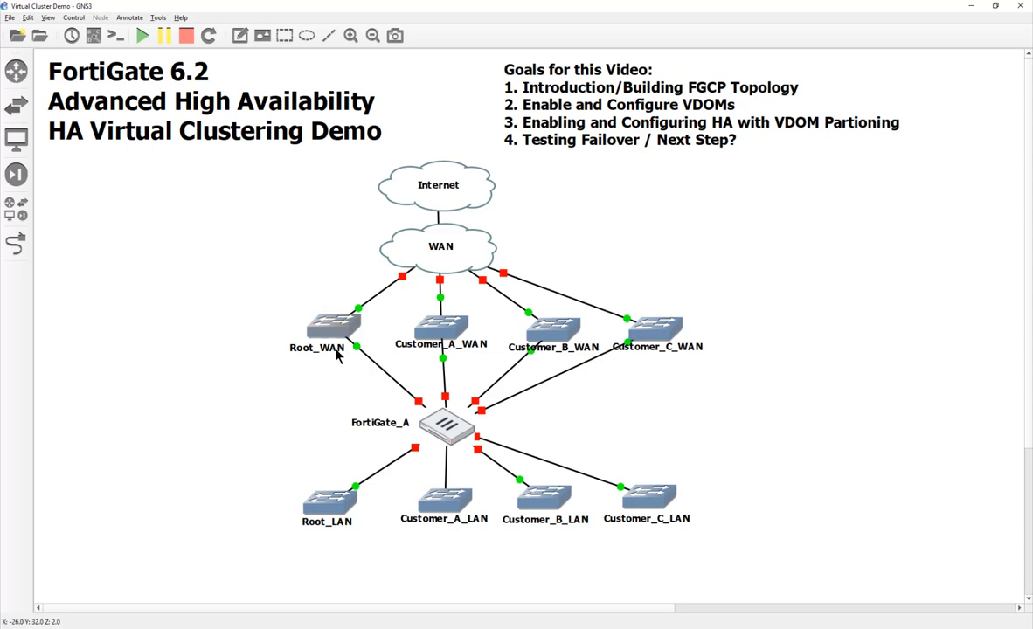
mouse_move(697, 374)
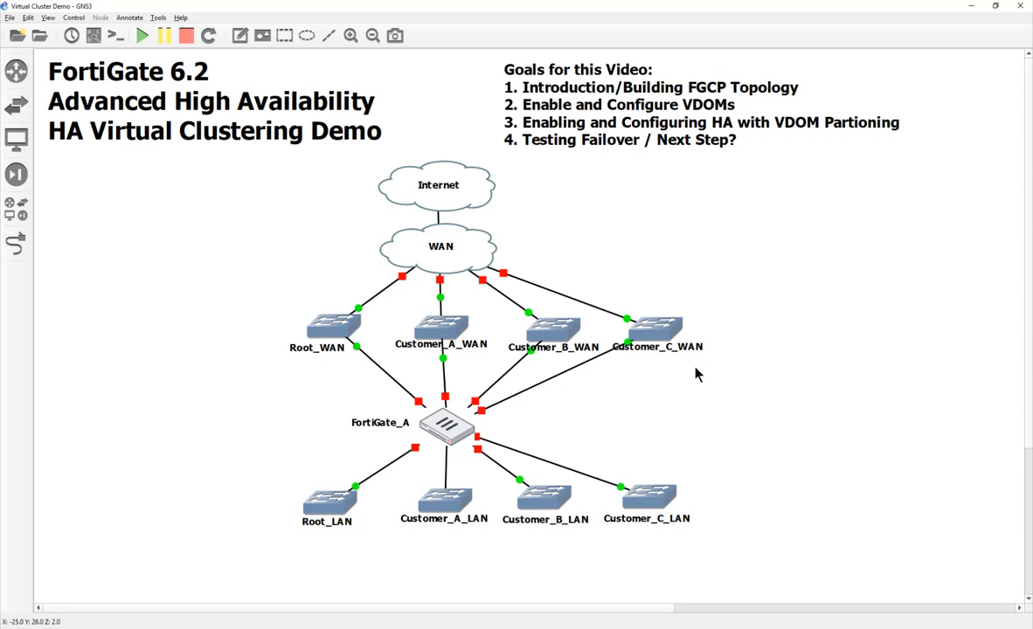
- Drop a webterm host from the device catalogue left of FortiGate_A and rename it Root_PC
click(15, 210)
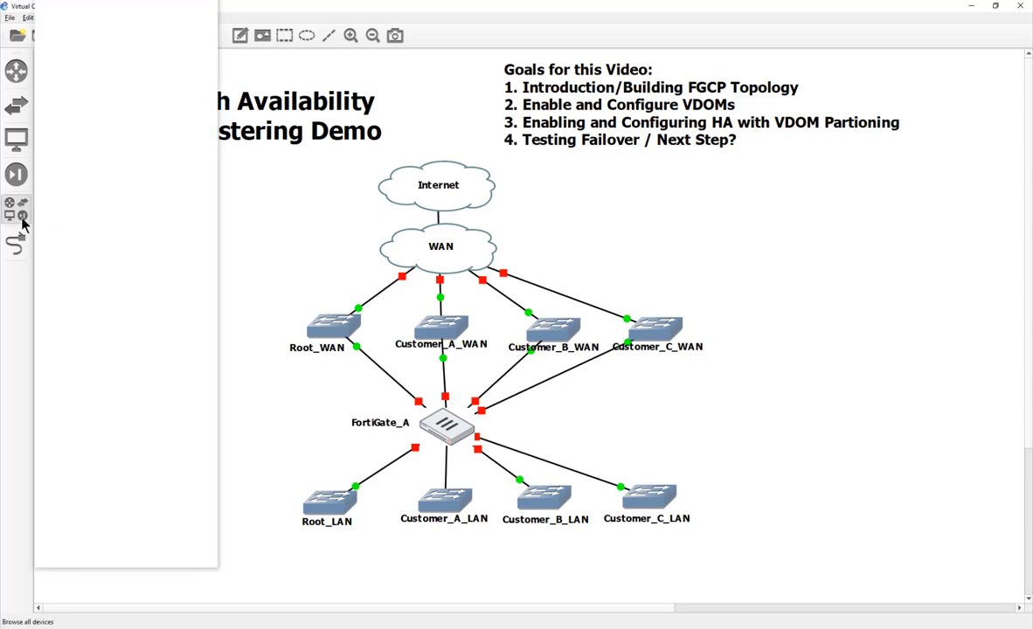
click(16, 213)
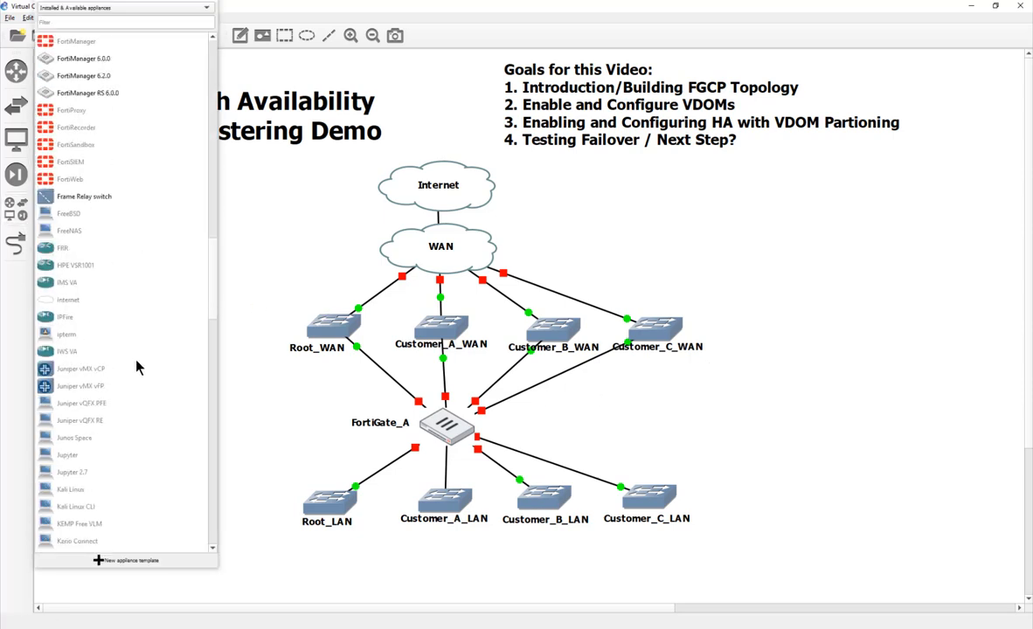
scroll(down, 3)
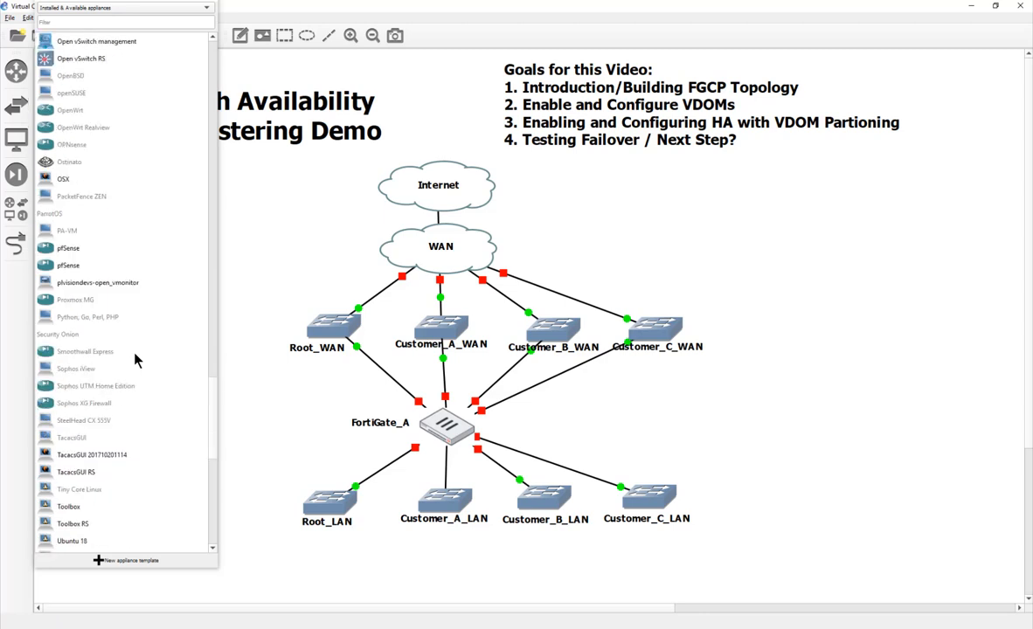
scroll(down, 3)
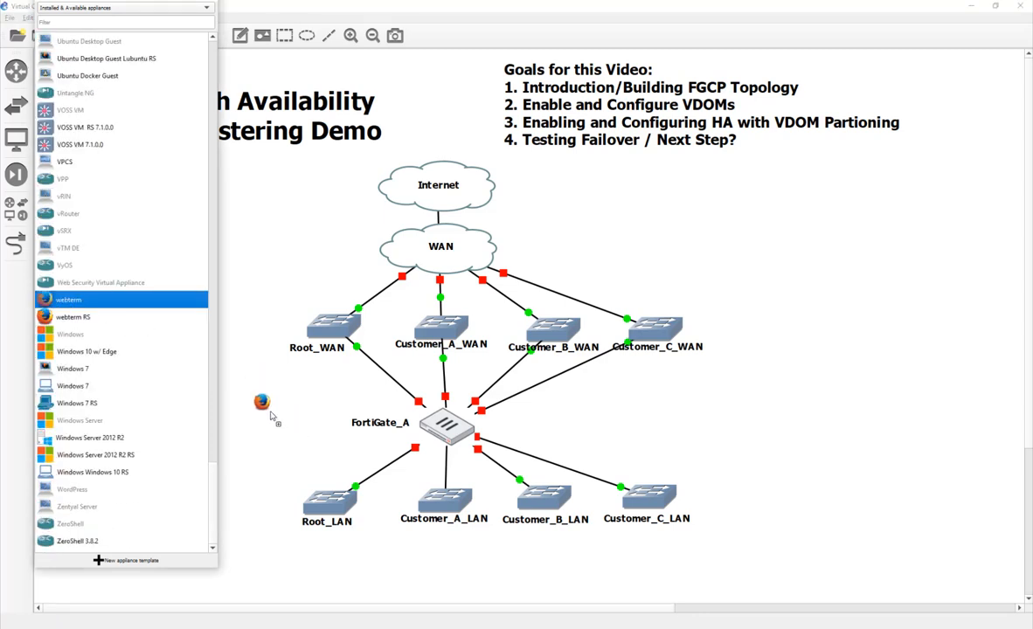
drag(68, 299, 292, 434)
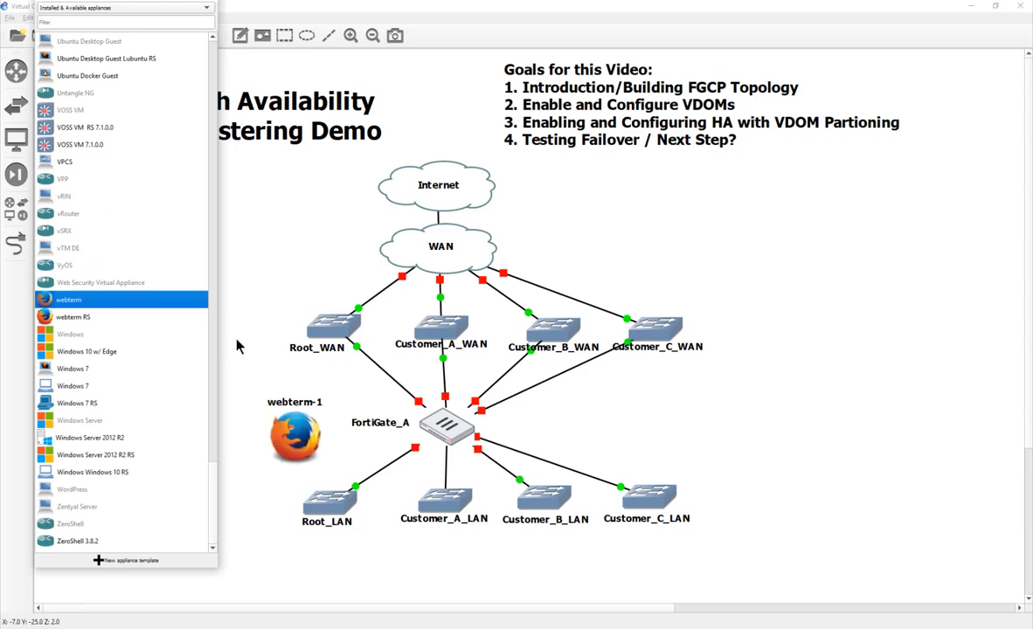
mouse_move(175, 7)
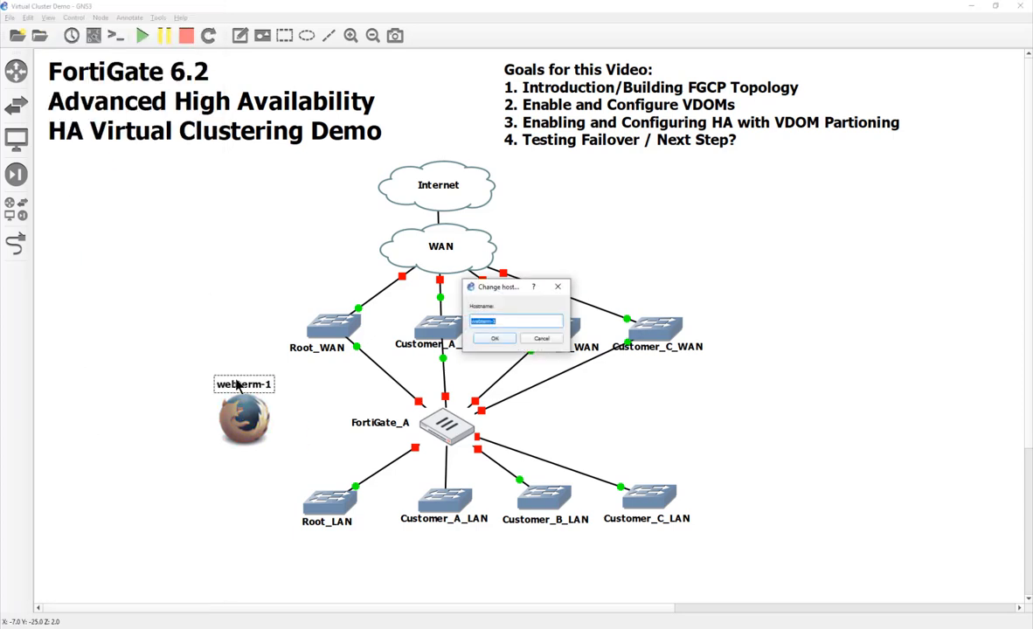
text(Root)
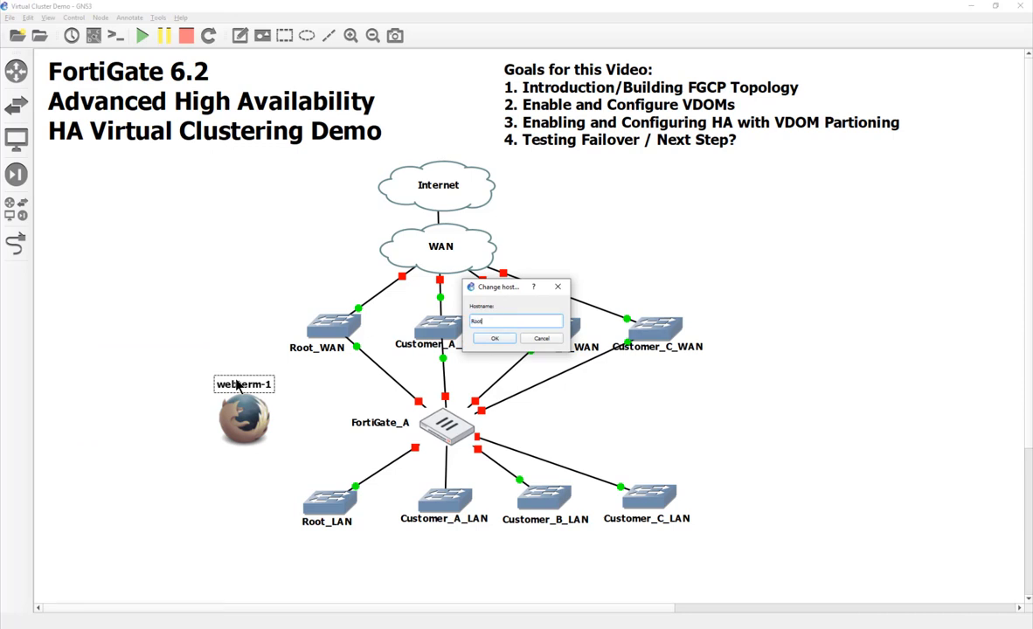
click(494, 338)
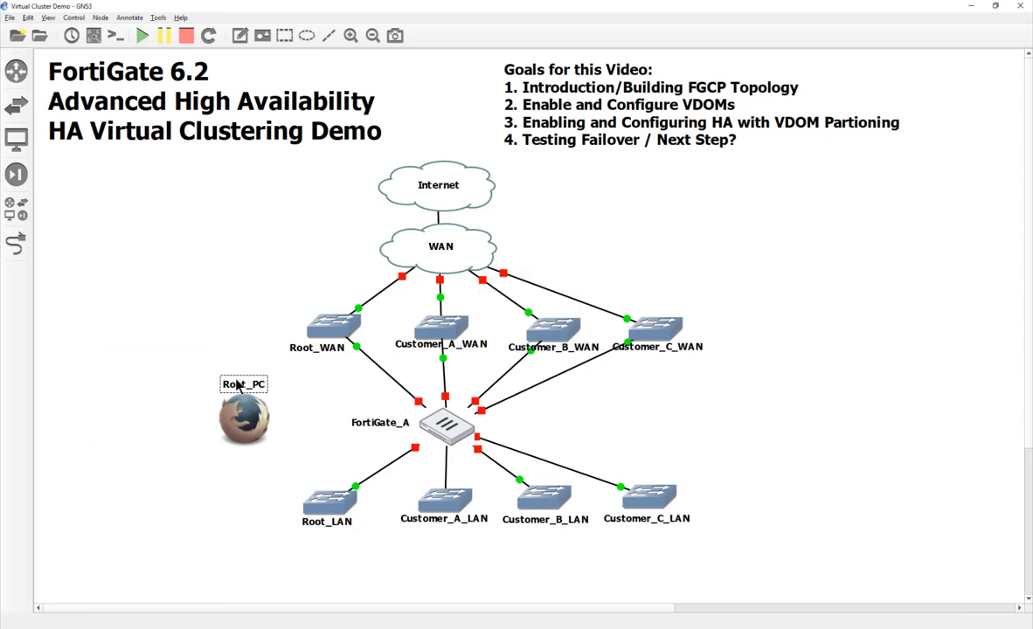
- Open Root_PC's Configure dialog and its network configuration file for editing
right_click(243, 418)
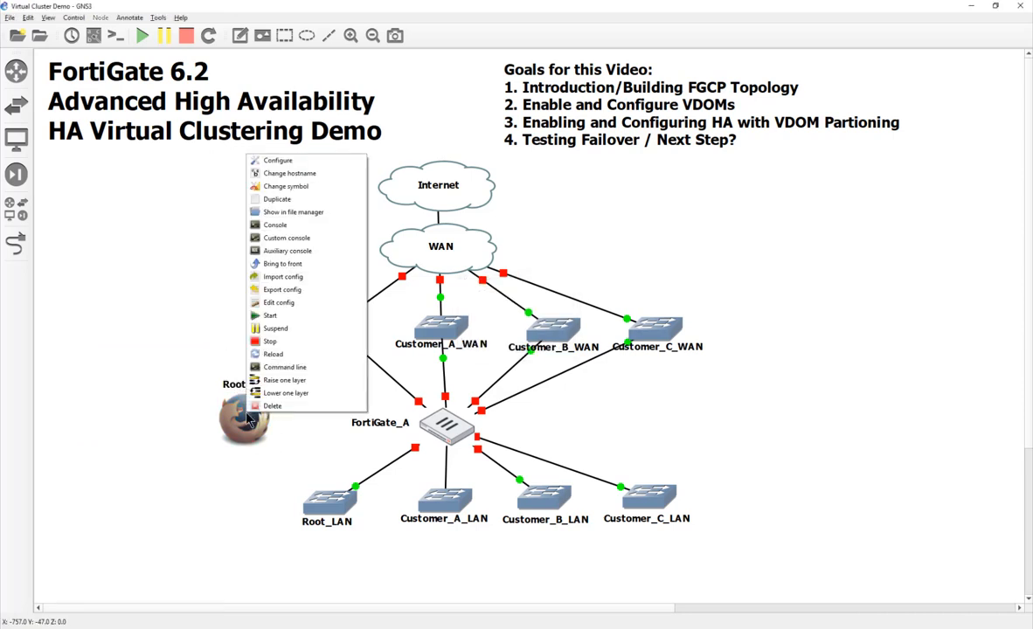
mouse_move(331, 169)
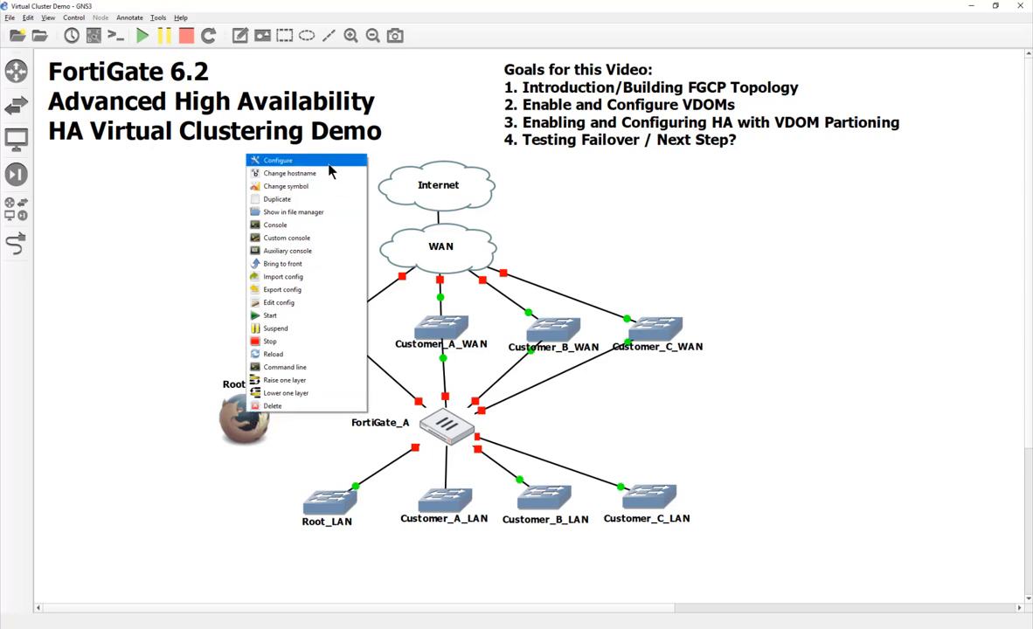
mouse_move(300, 522)
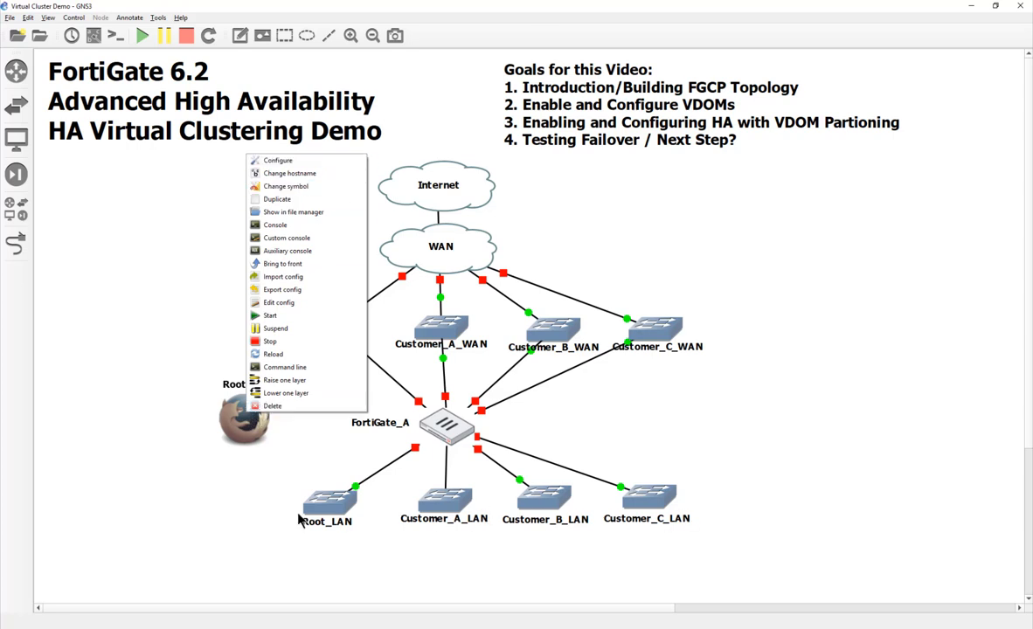
mouse_move(289, 173)
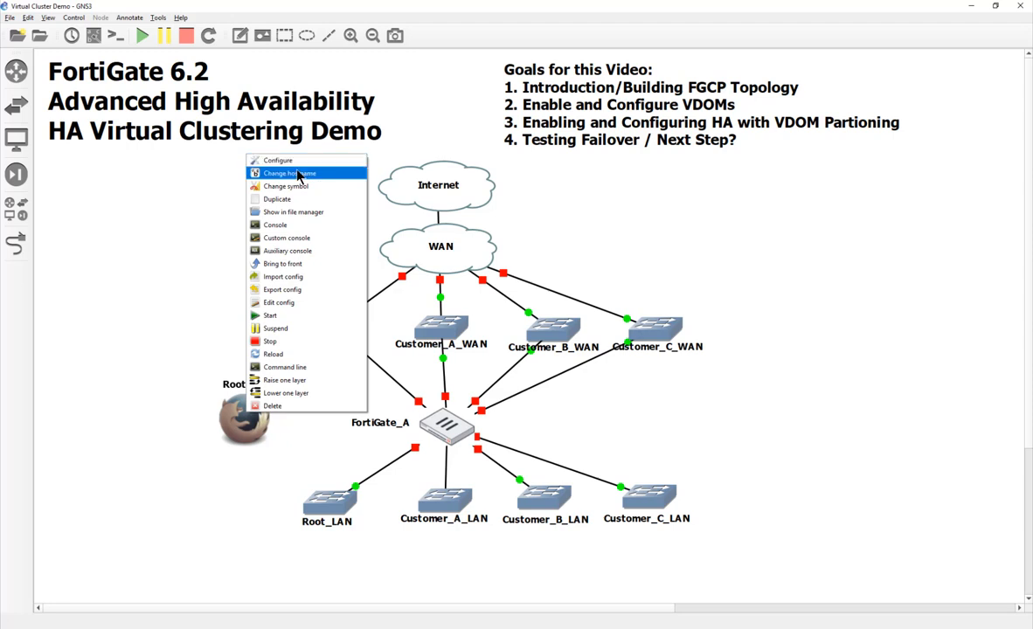
click(277, 160)
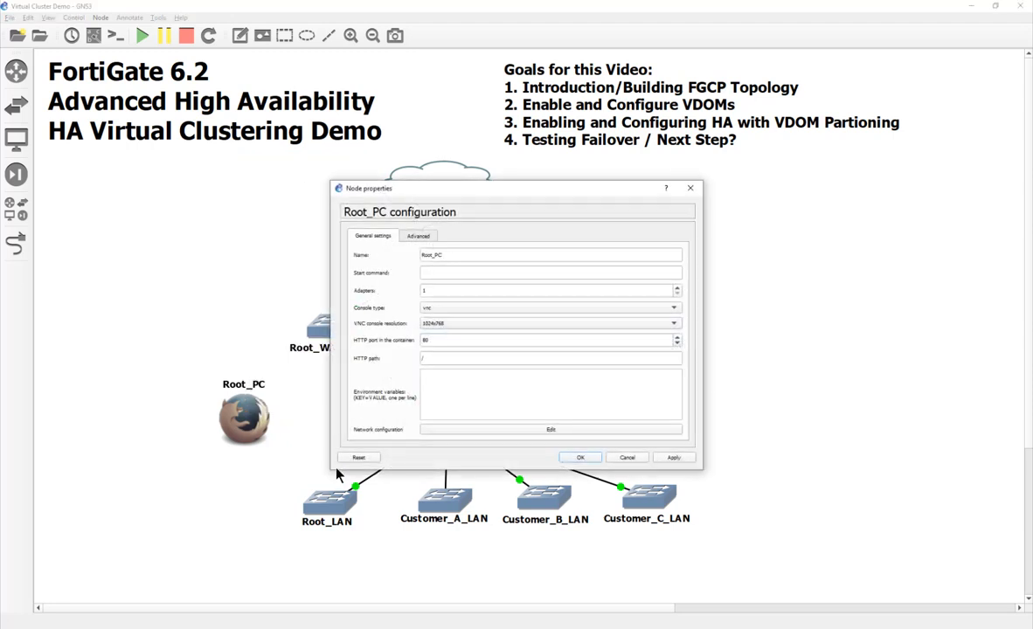
click(551, 272)
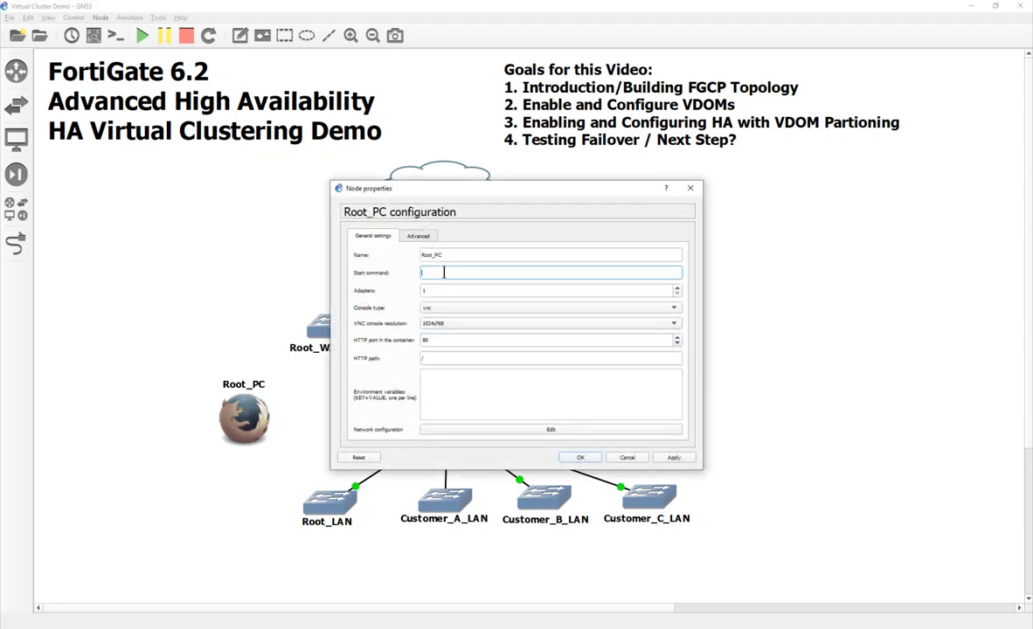
mouse_move(490, 306)
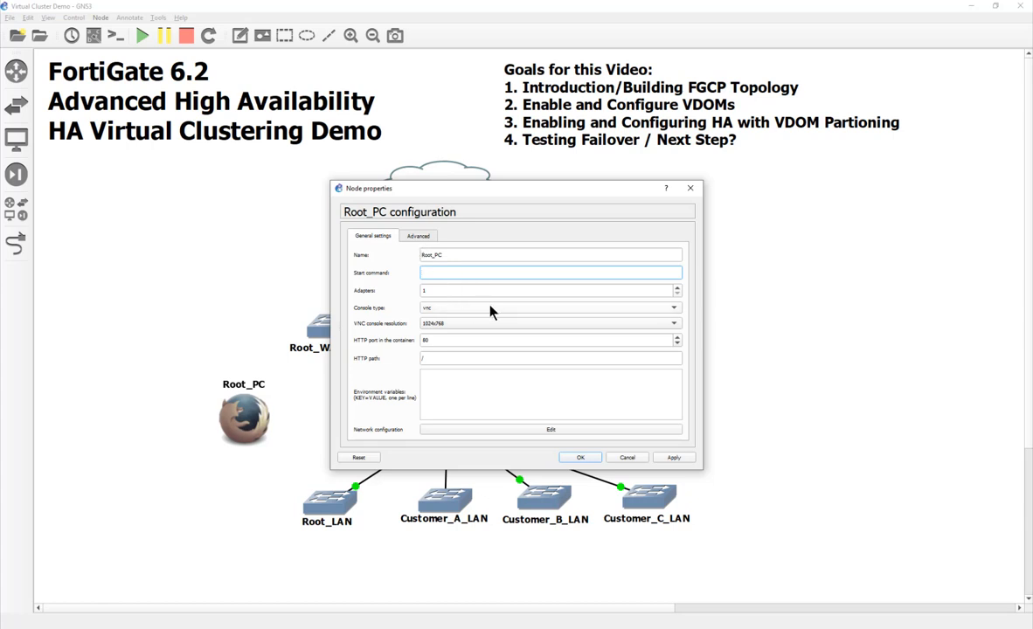
mouse_move(219, 431)
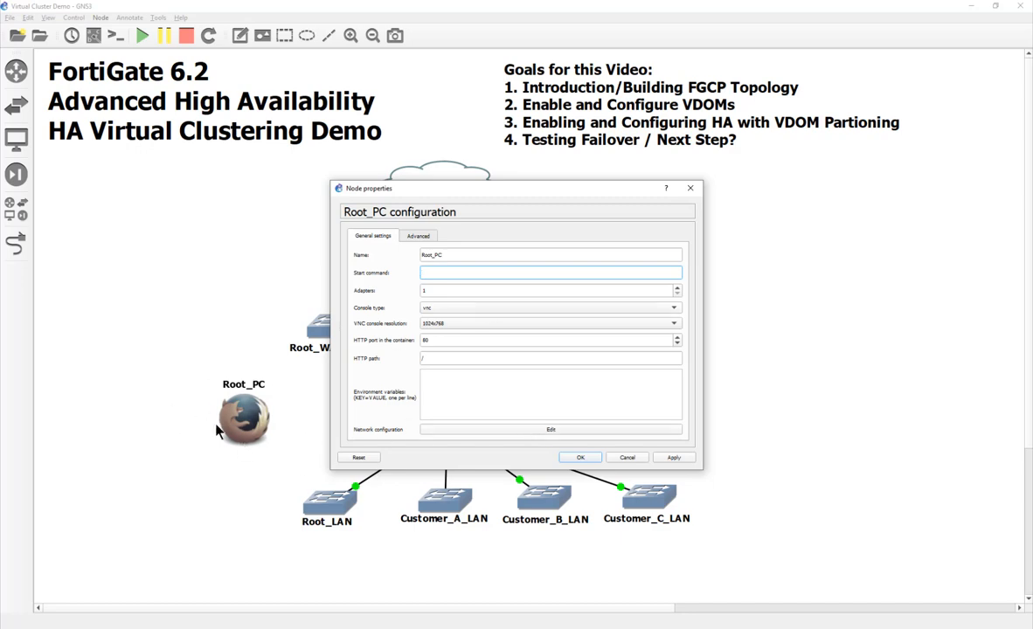
click(551, 429)
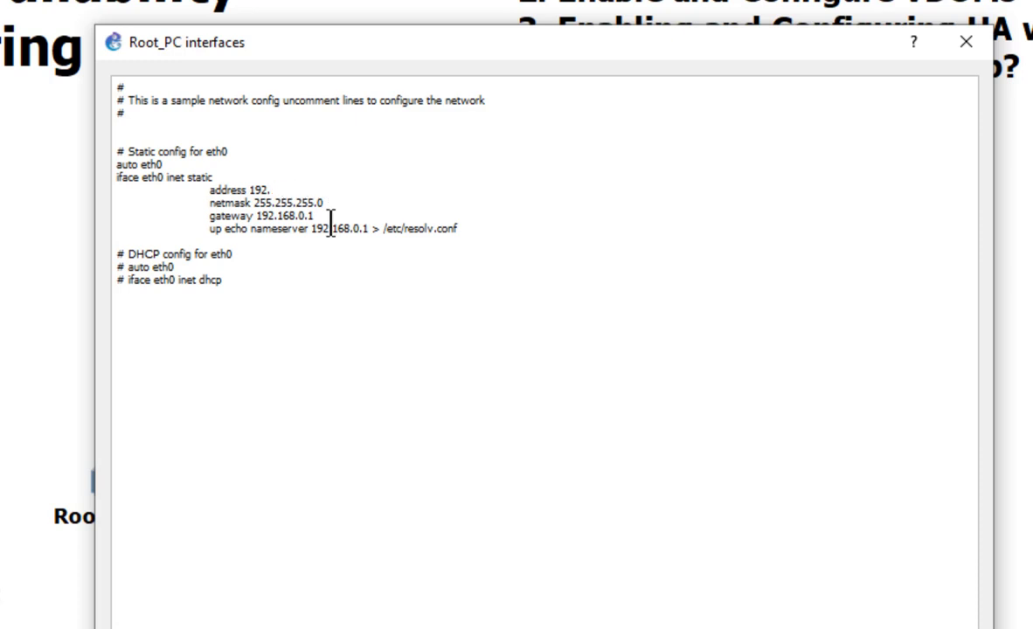
- Set Root_PC's eth0 to 10.10.1.10, gateway 10.10.1.254 and nameserver 8.8.8.8
key(Backspace)
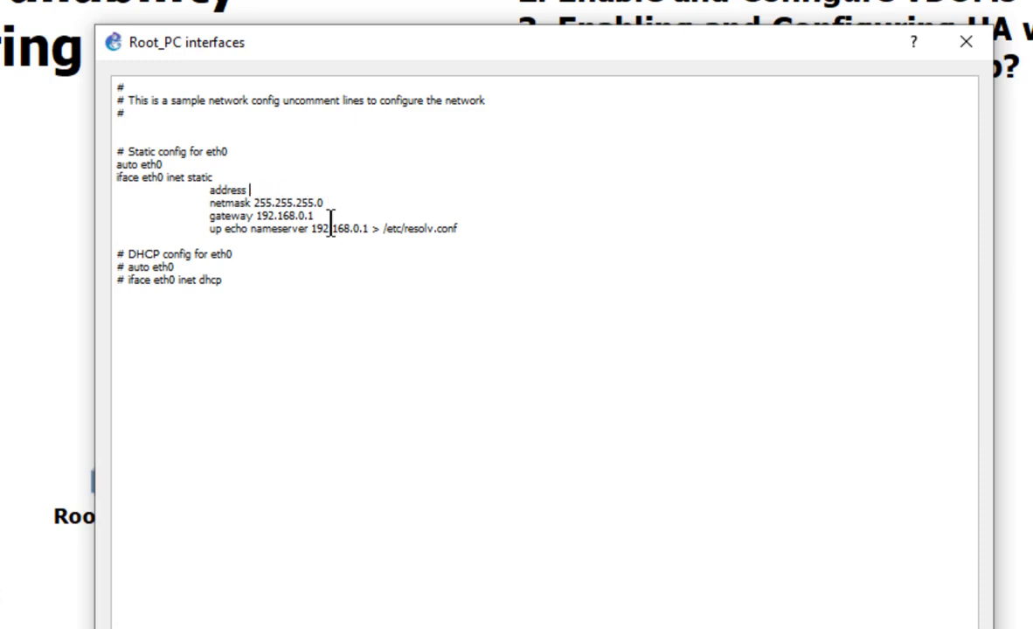
text(10.10.)
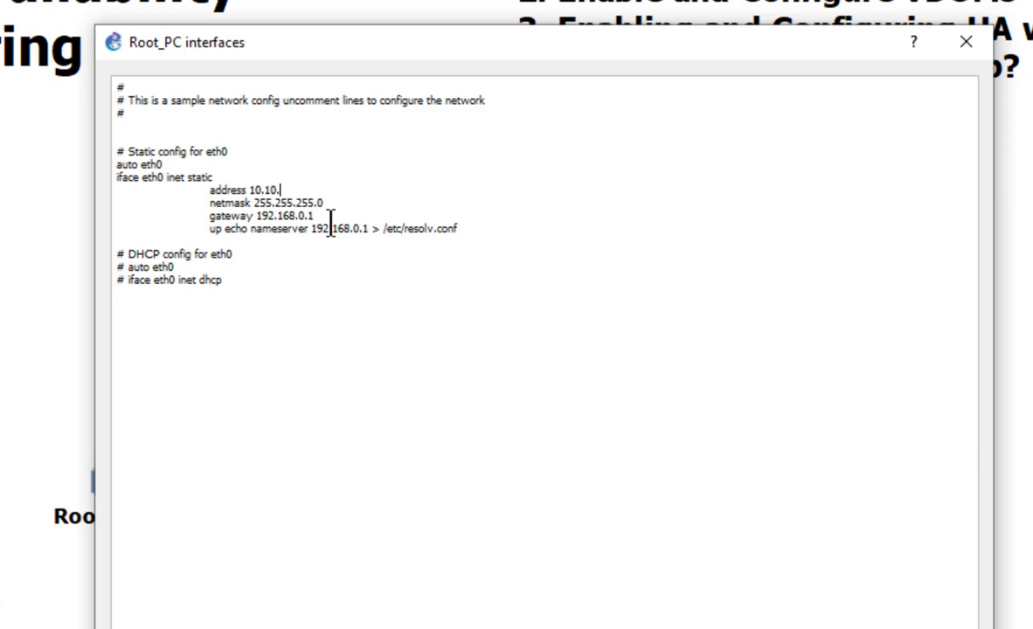
text(1.)
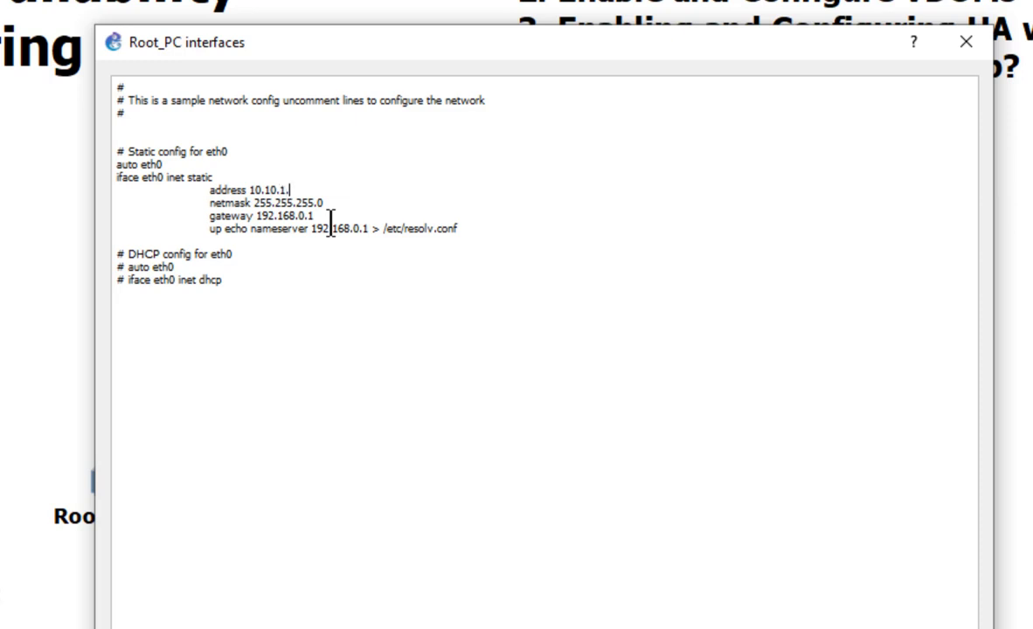
text(0)
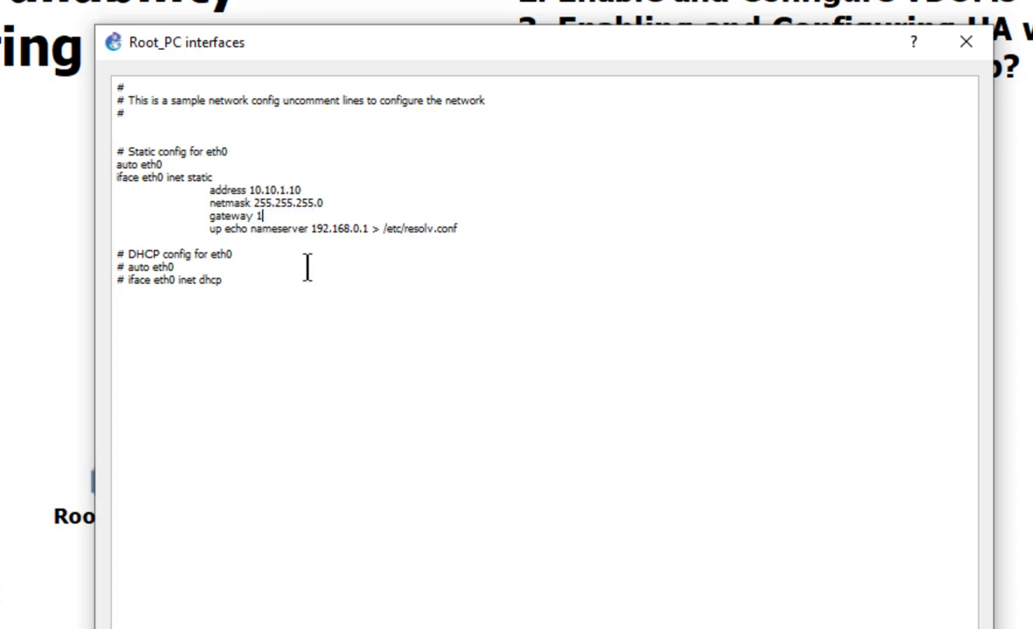
text(0.10.)
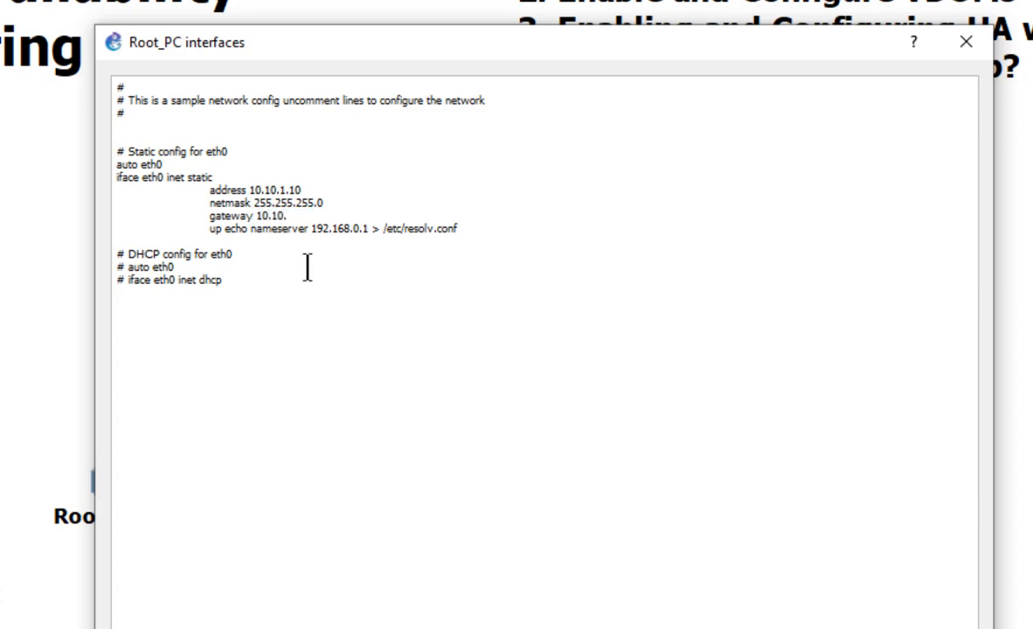
text(1.254)
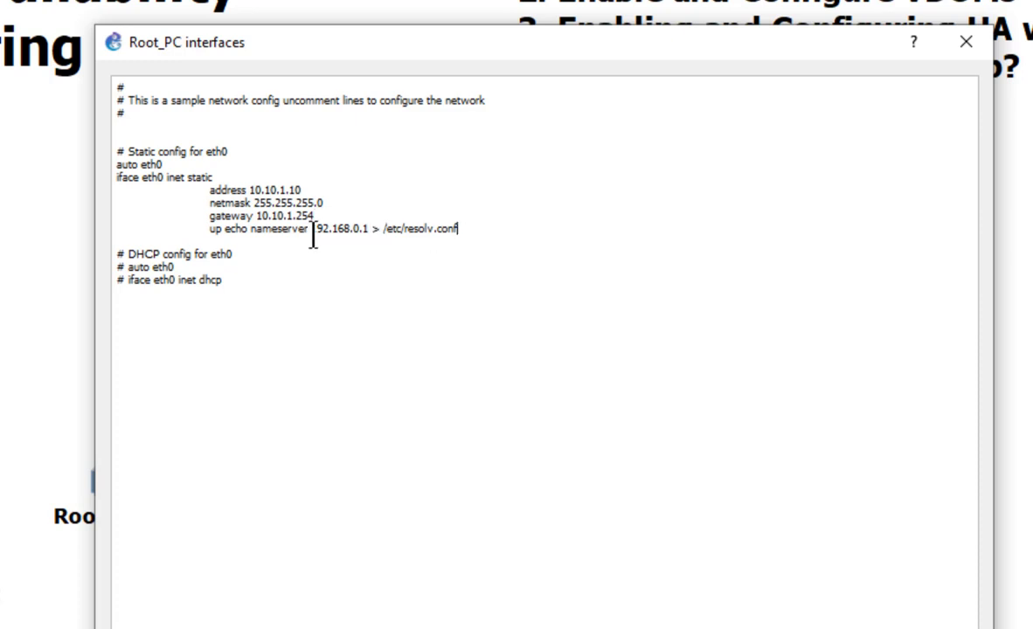
double_click(321, 228)
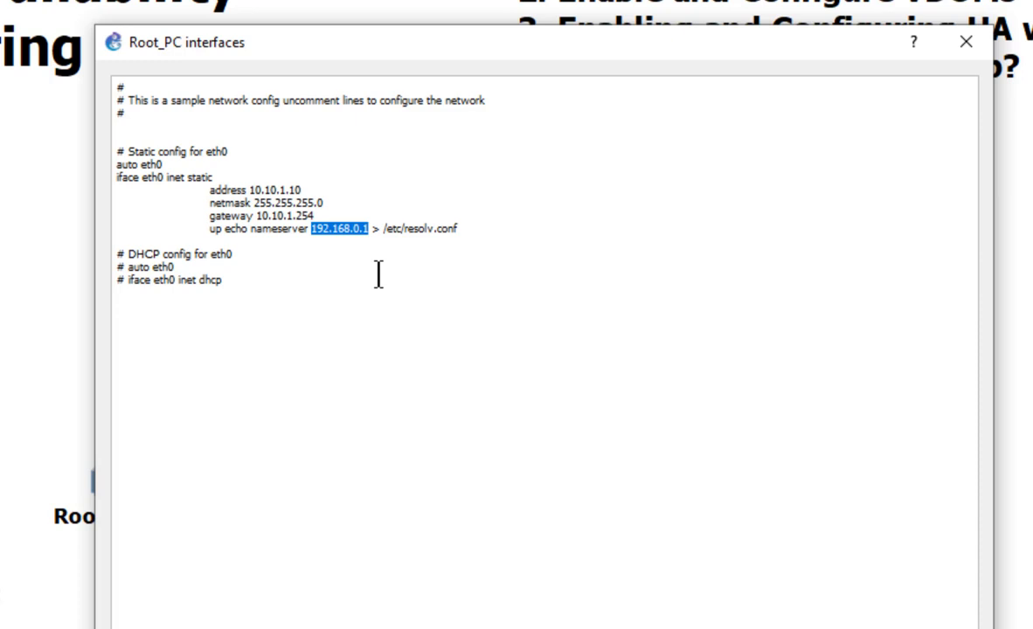
text(8.8.8.8)
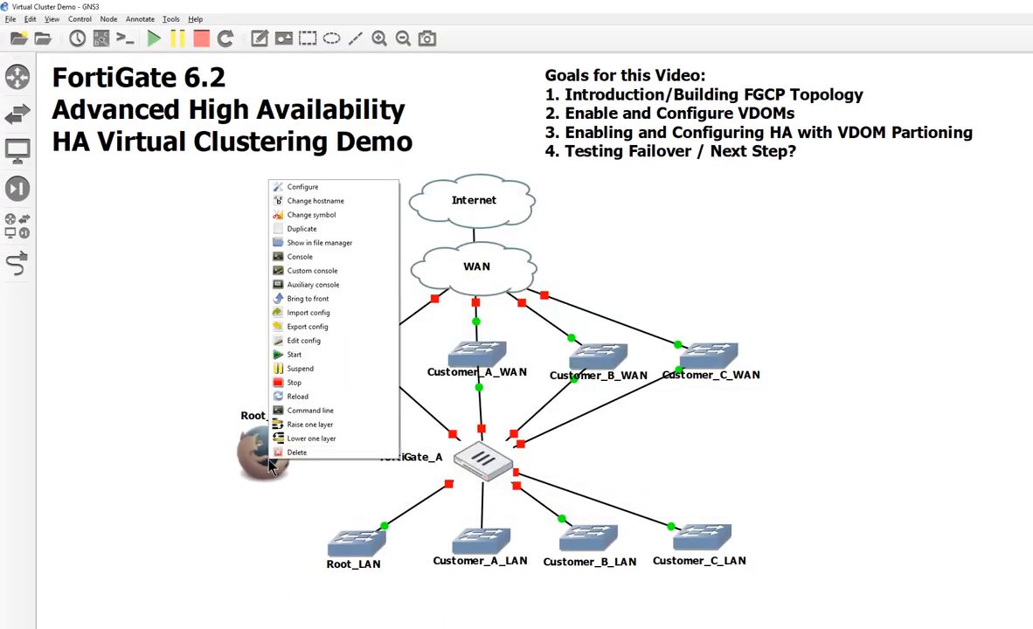
- Apply a laptop symbol to Root_PC and link it to Root_LAN's Ethernet1 port
click(311, 214)
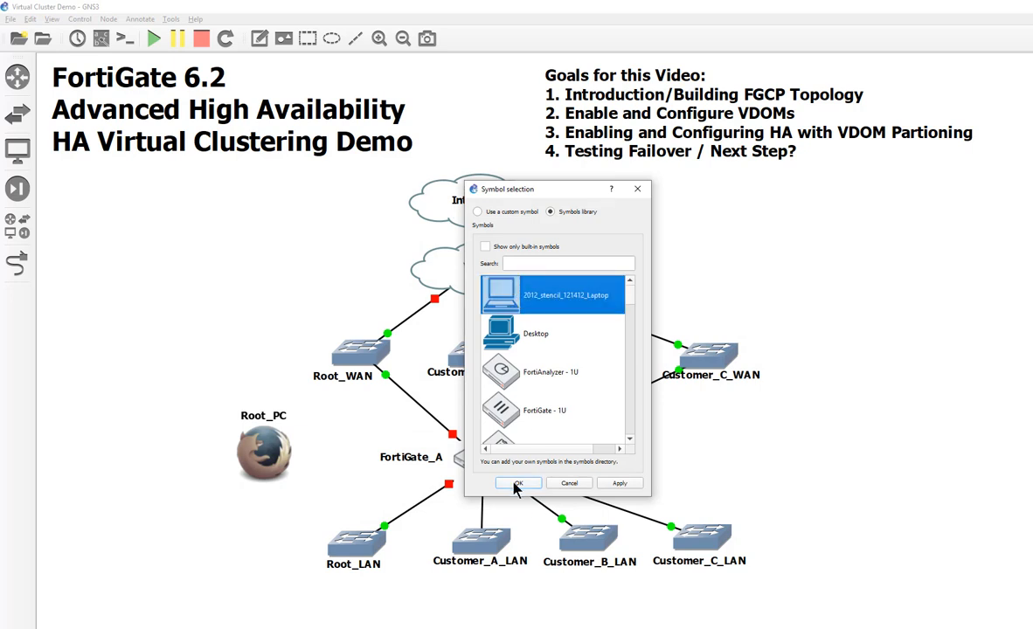
click(517, 483)
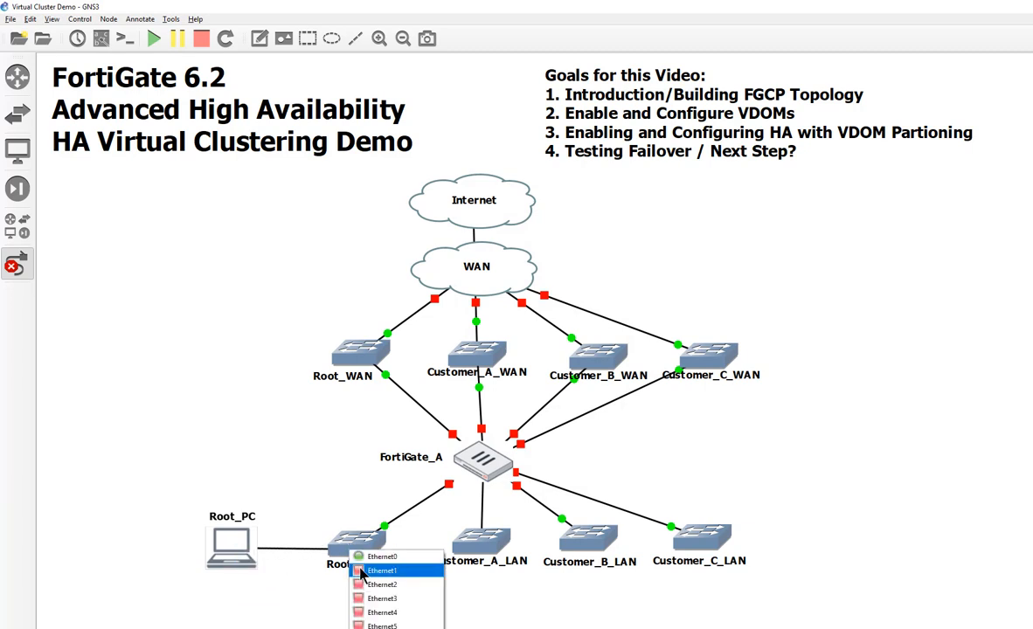
click(382, 570)
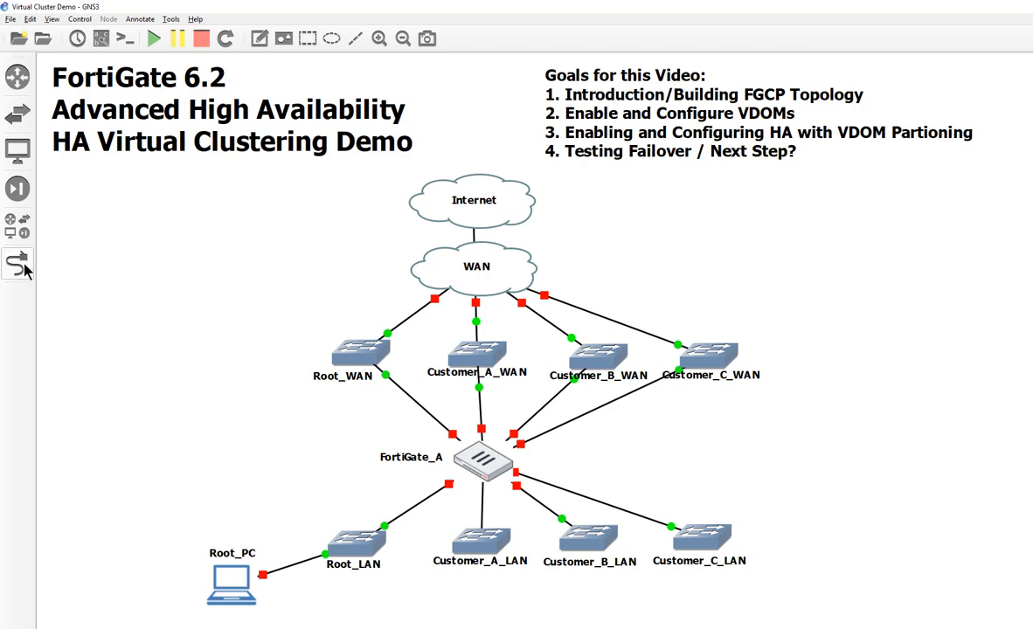
click(18, 223)
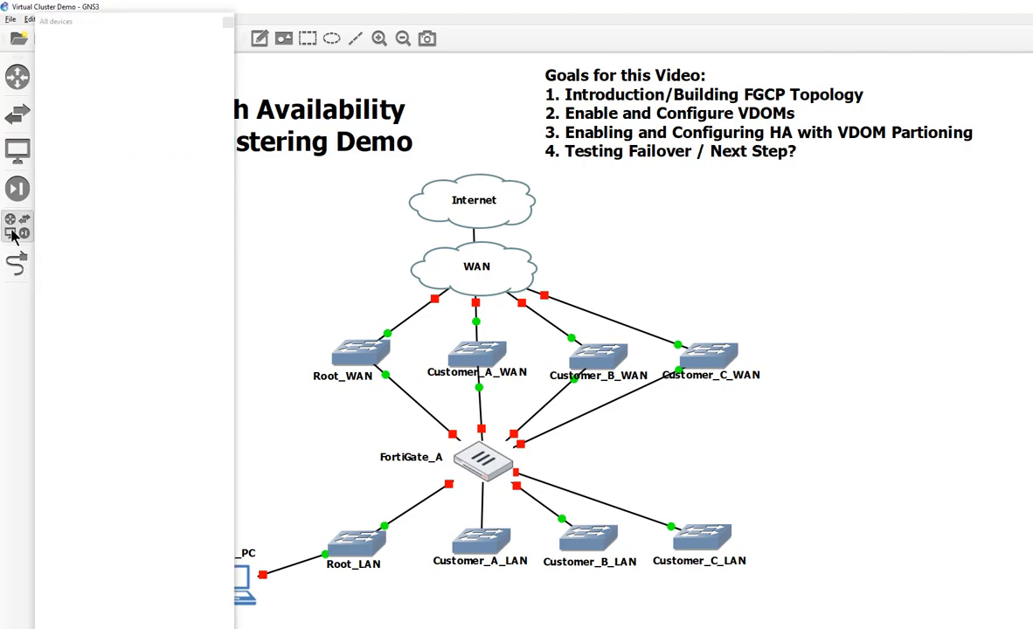
- Add a webterm host, rename it Customer_A_PC and change its symbol
click(17, 225)
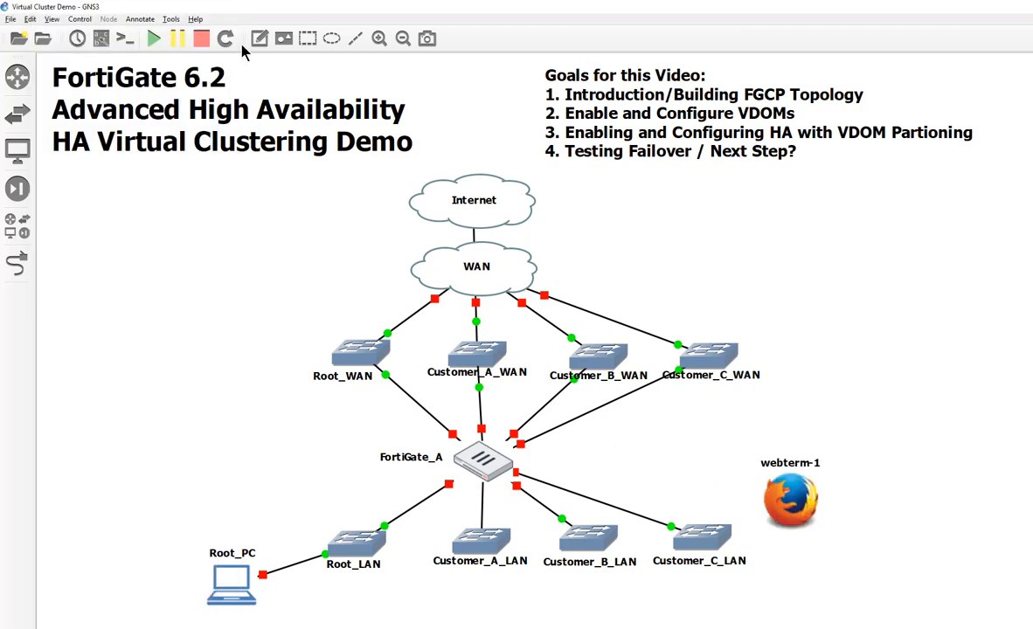
double_click(789, 463)
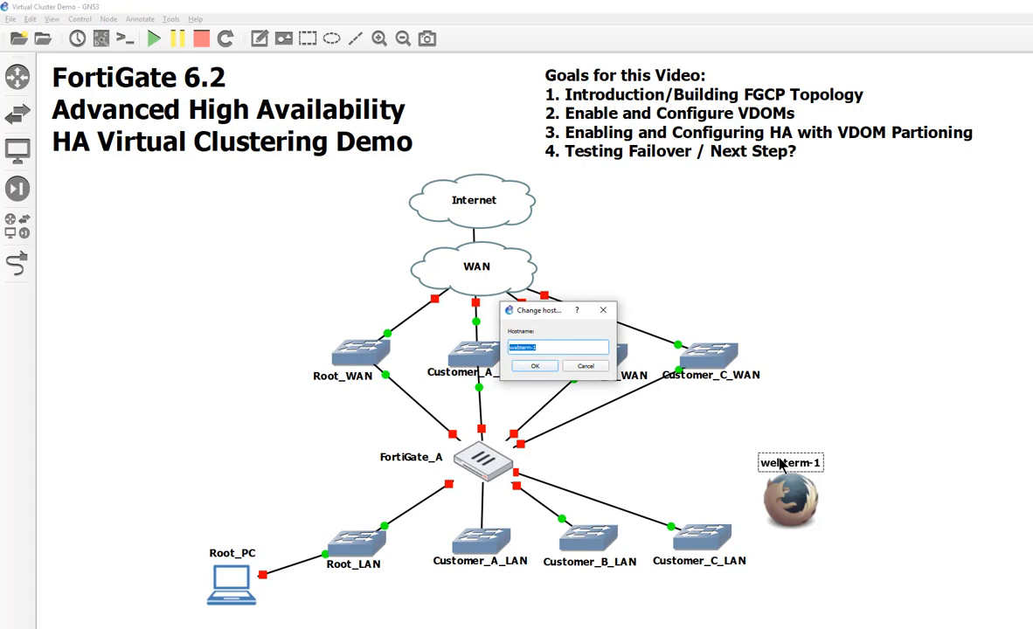
text(c)
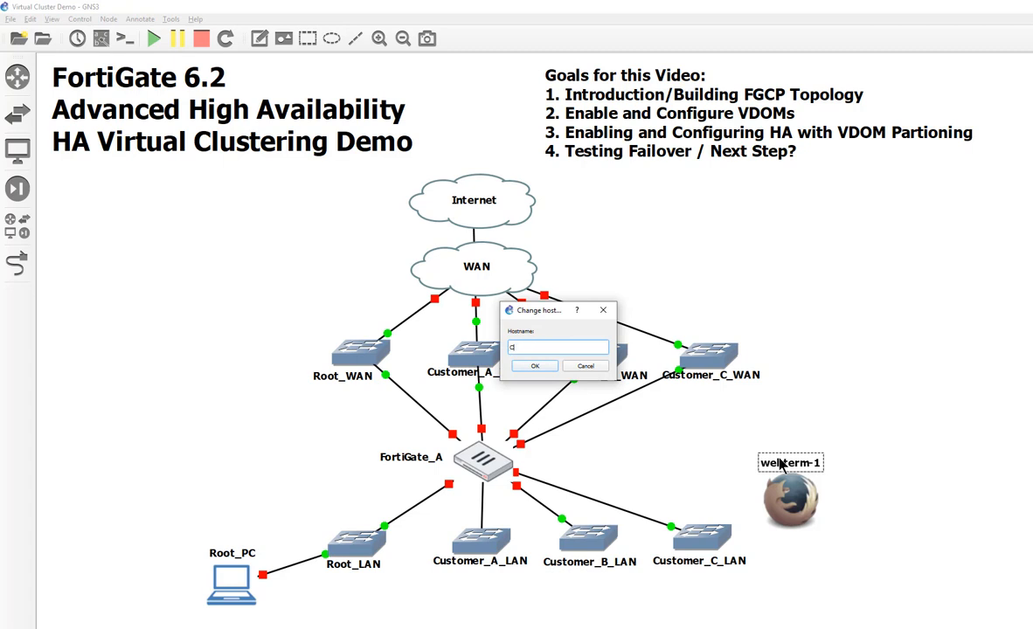
text(Customer_A)
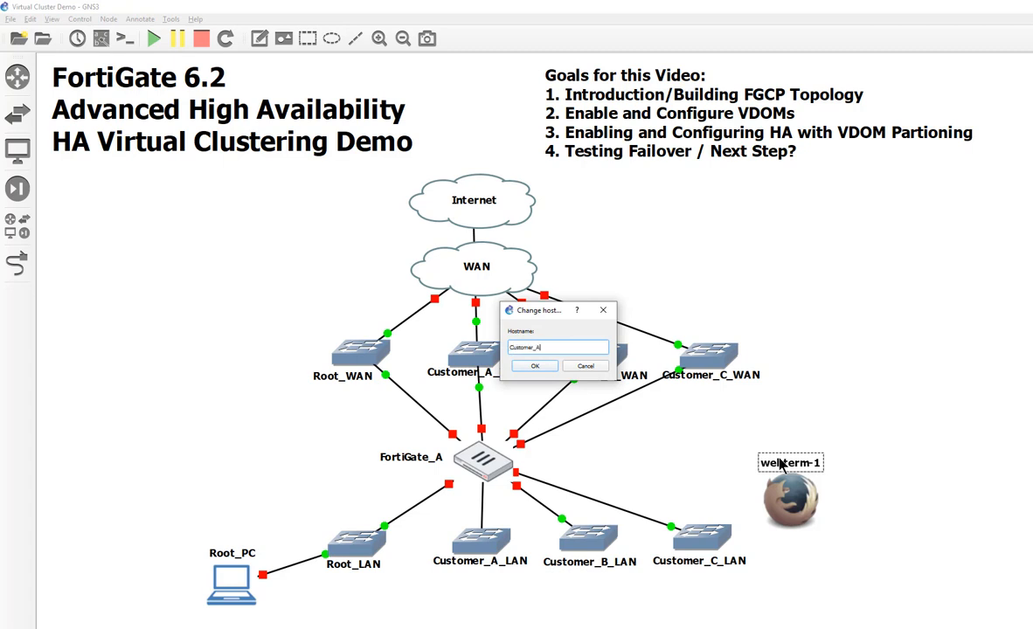
click(534, 365)
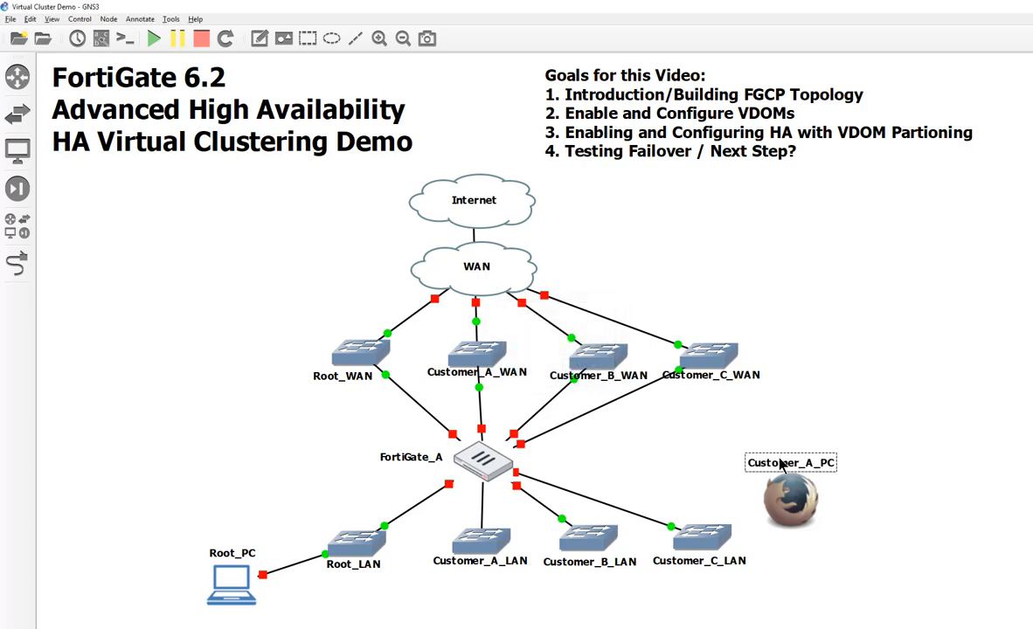
right_click(787, 499)
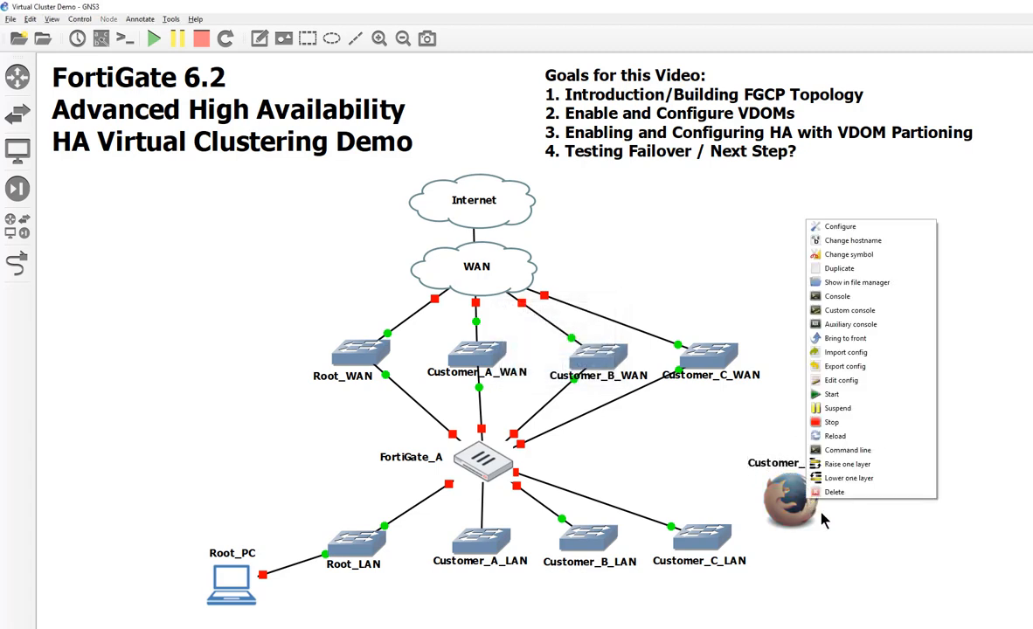
click(849, 254)
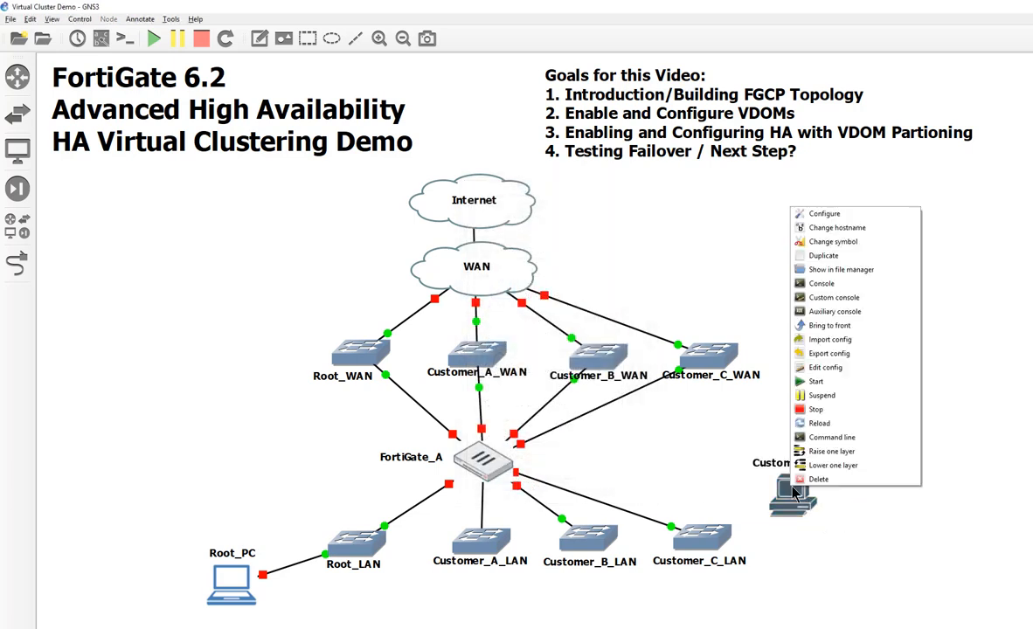
mouse_move(825, 213)
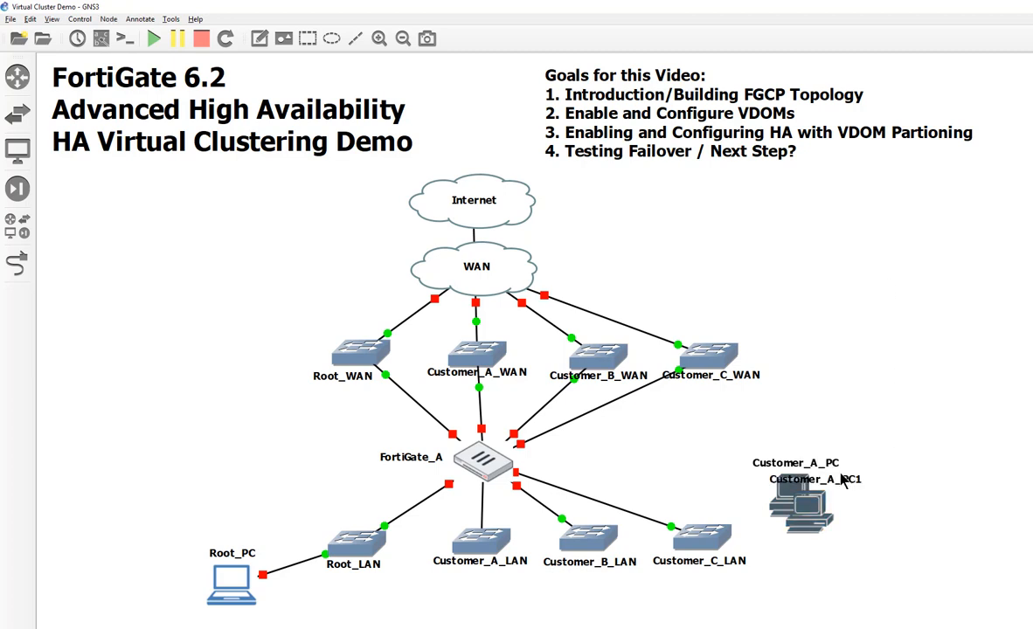
- Duplicate the customer host and rename the copies Customer_B_PC and Customer_C_PC
right_click(803, 499)
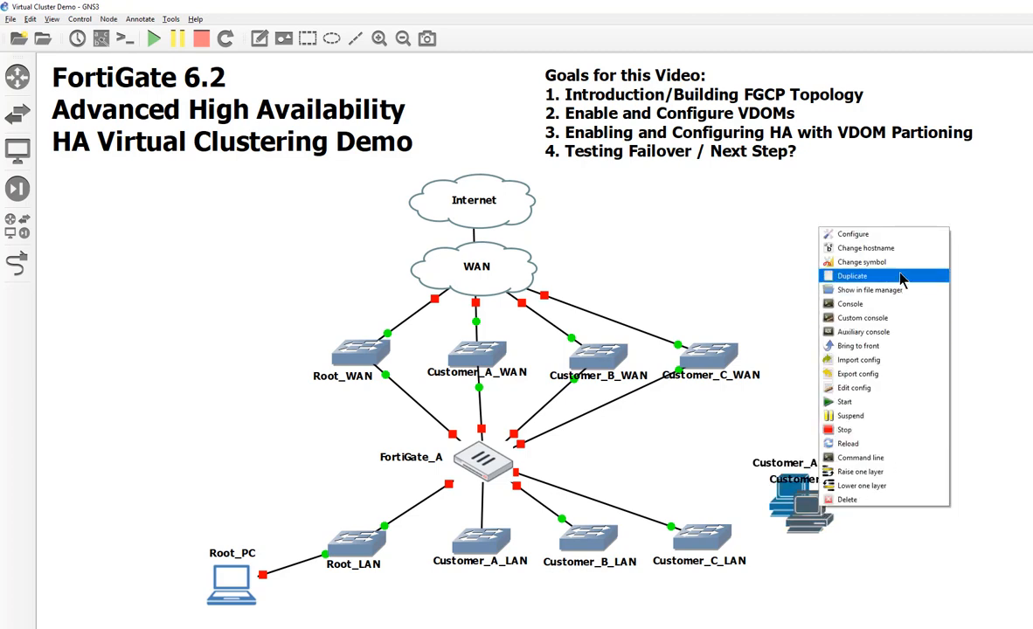
click(853, 275)
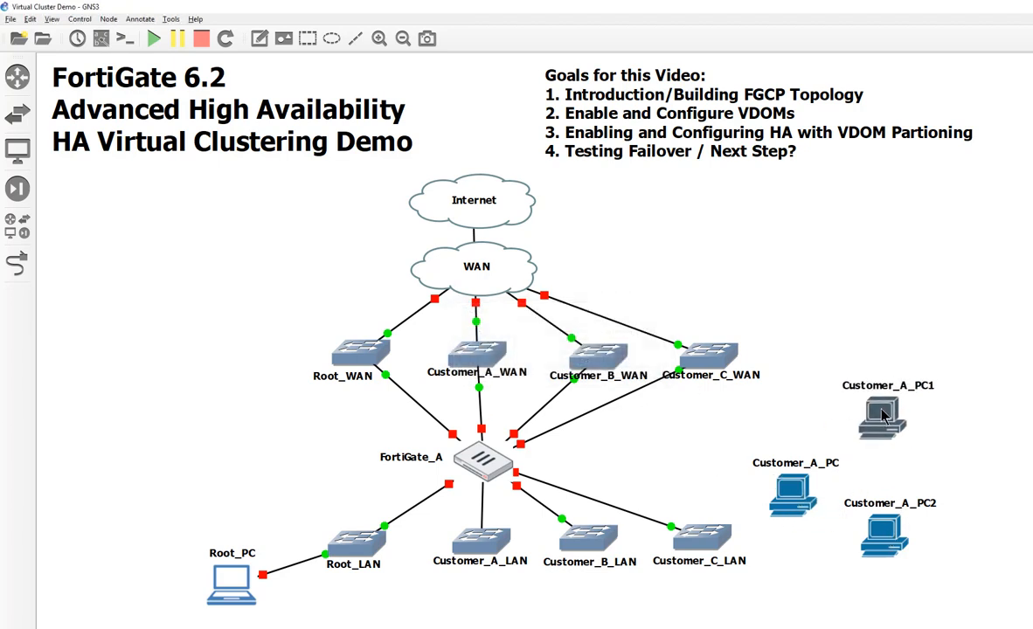
double_click(882, 416)
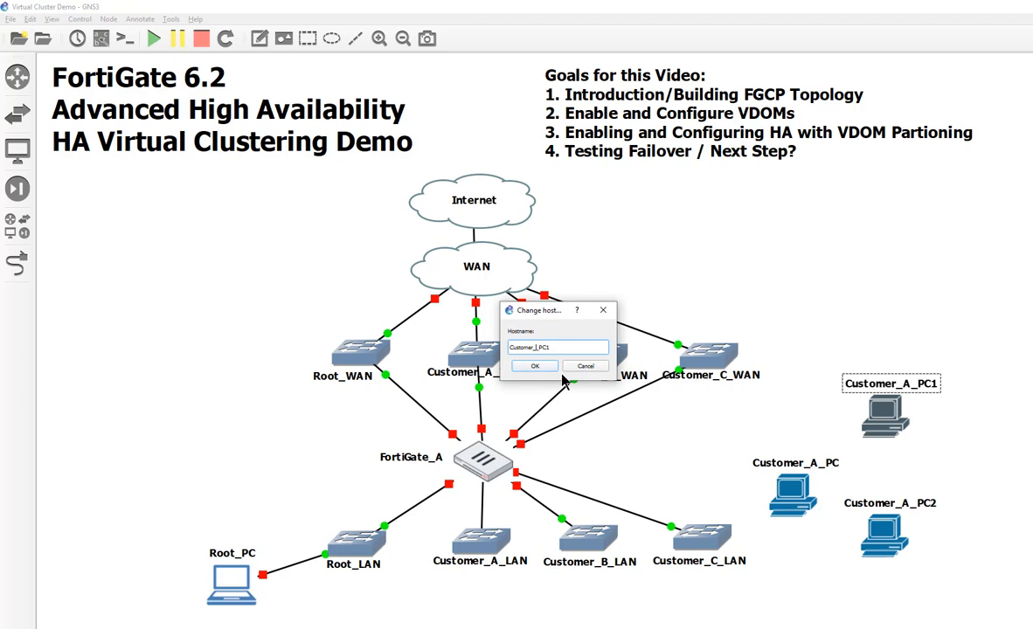
text(Customer_B_PC1)
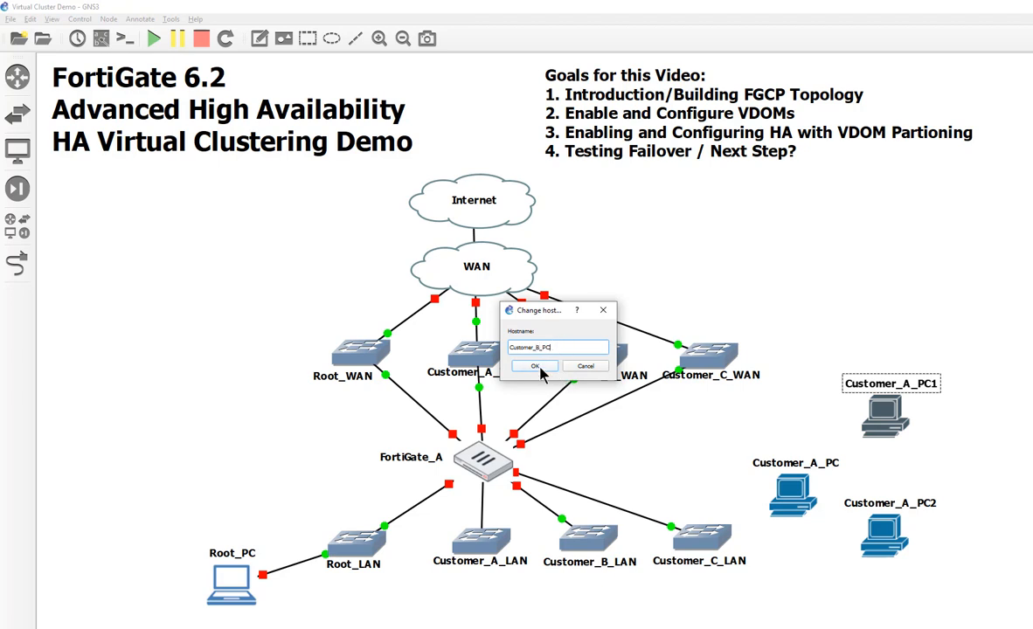
click(535, 365)
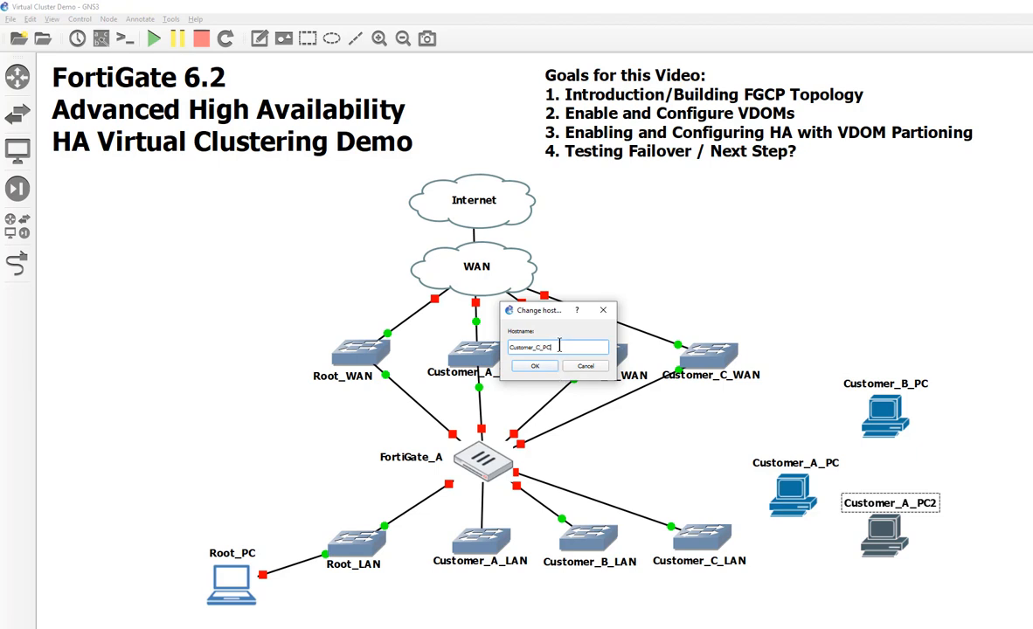
click(535, 366)
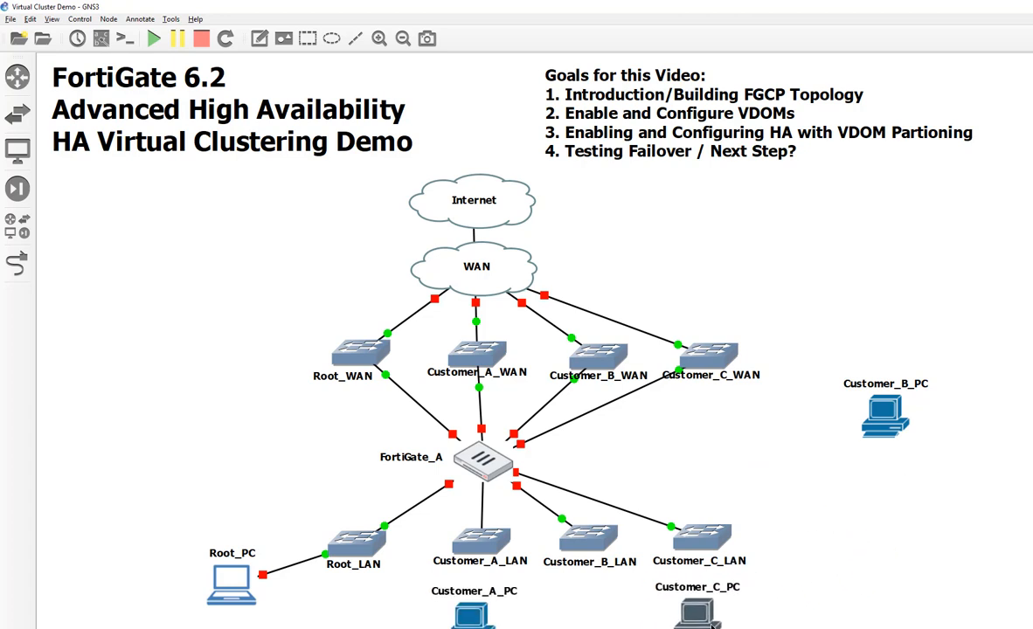
- Move Customer_B_PC below the Customer_B_LAN switch
drag(886, 415, 590, 612)
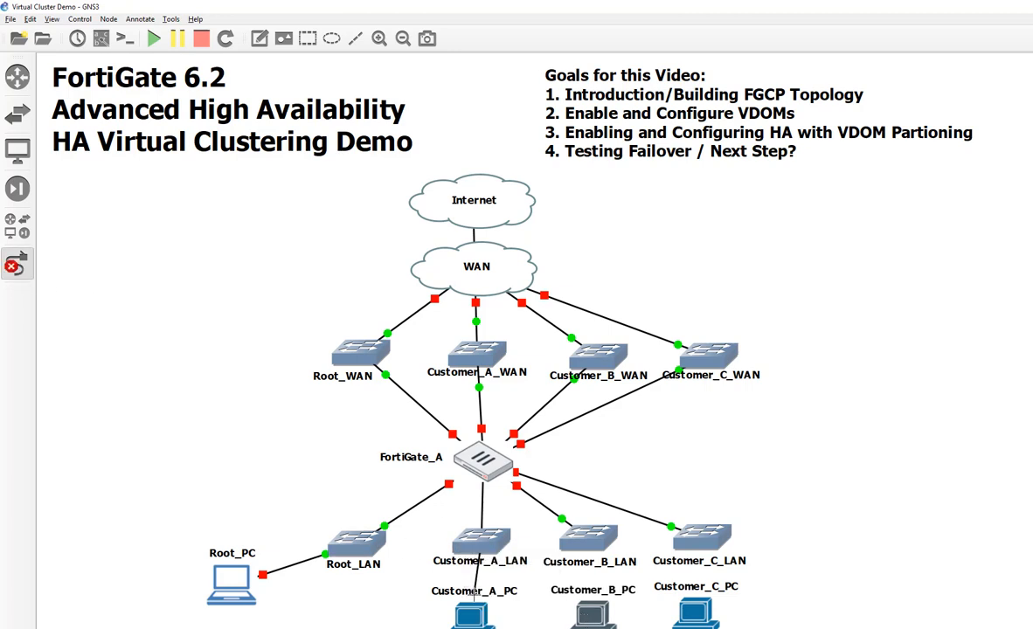
right_click(587, 533)
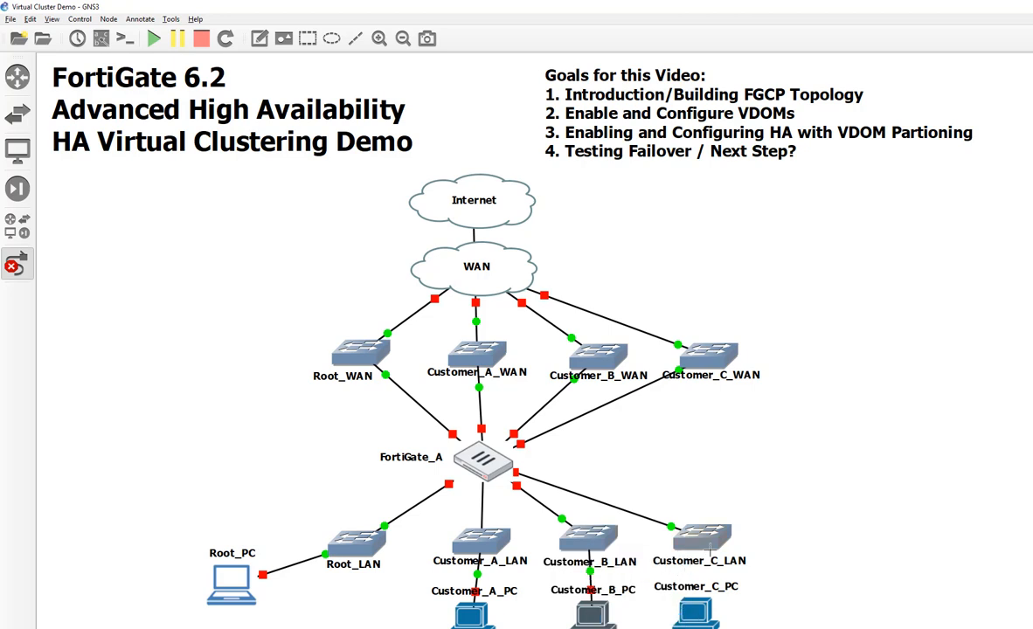
mouse_move(700, 612)
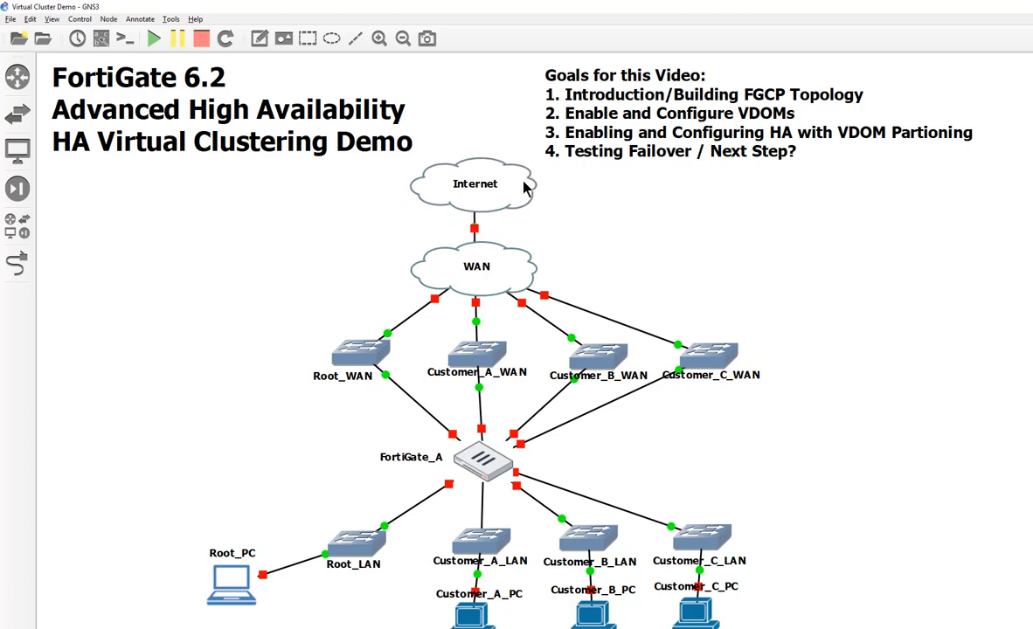
mouse_move(510, 276)
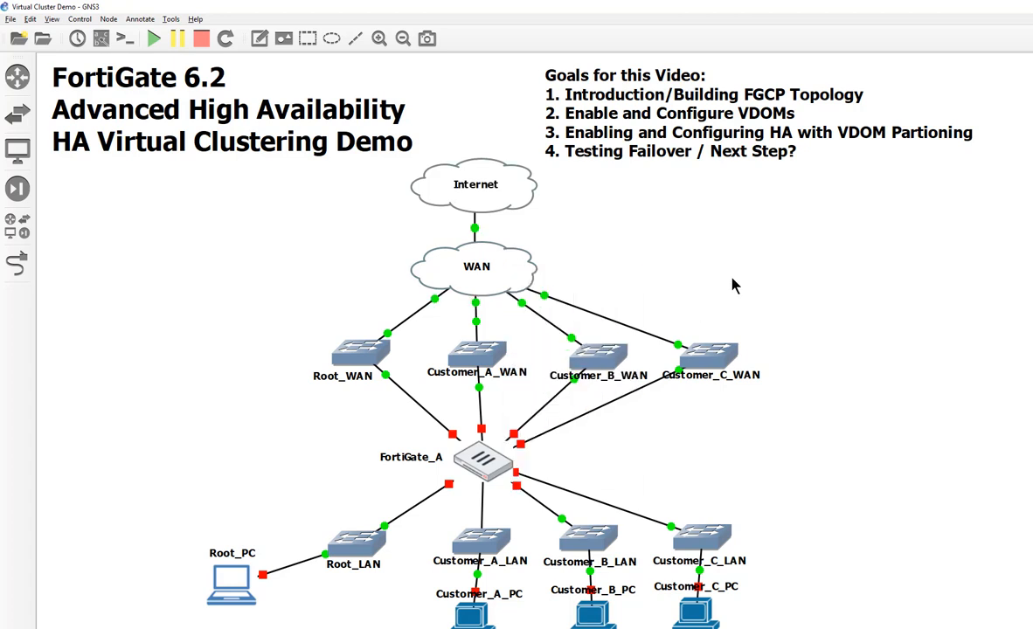
mouse_move(489, 461)
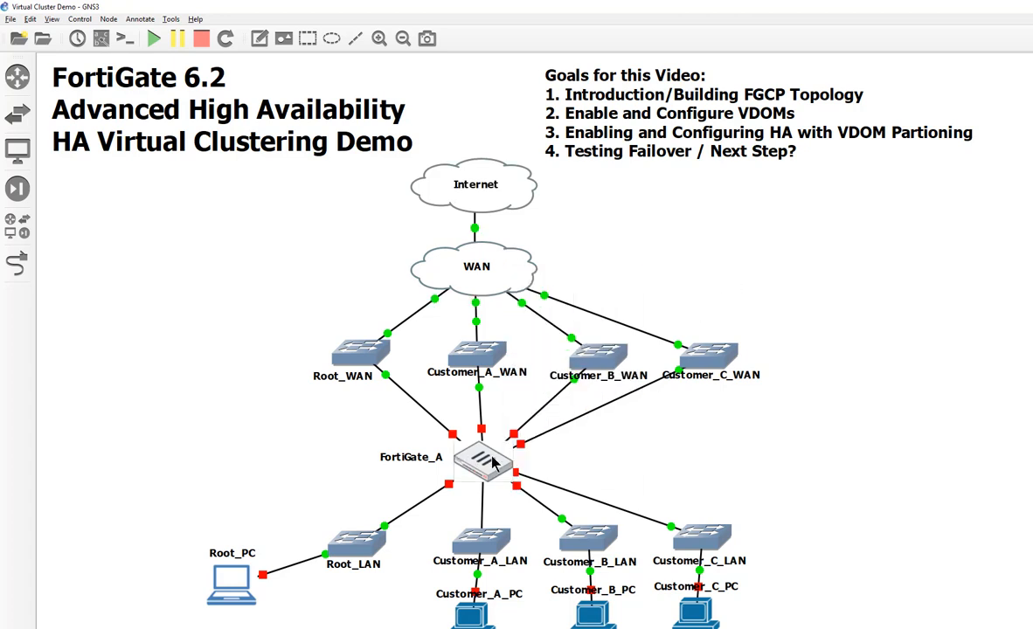
mouse_move(481, 459)
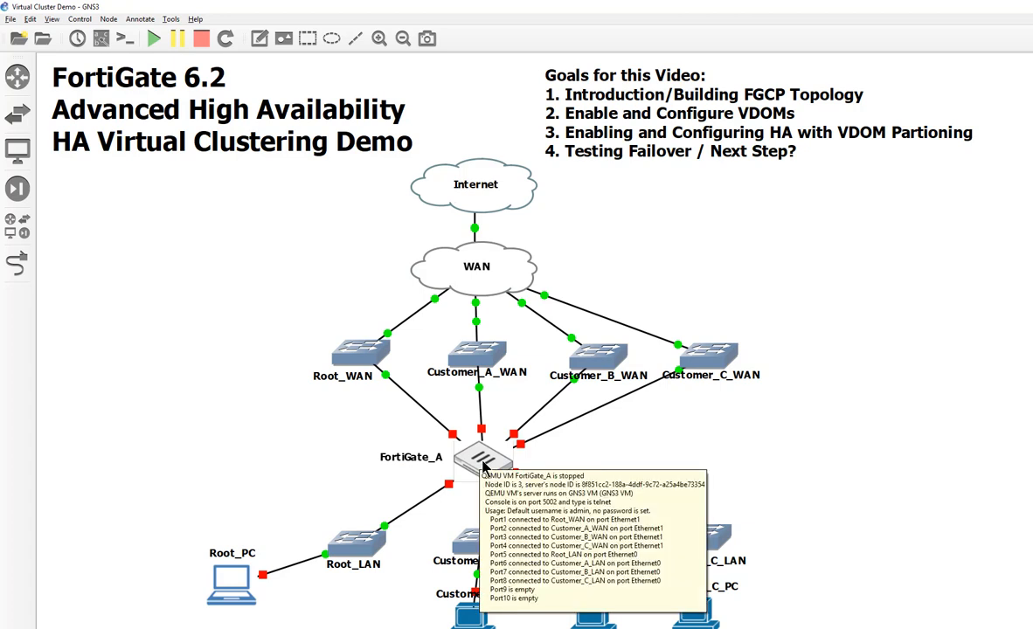
- Power on the FortiGate_A node
right_click(483, 454)
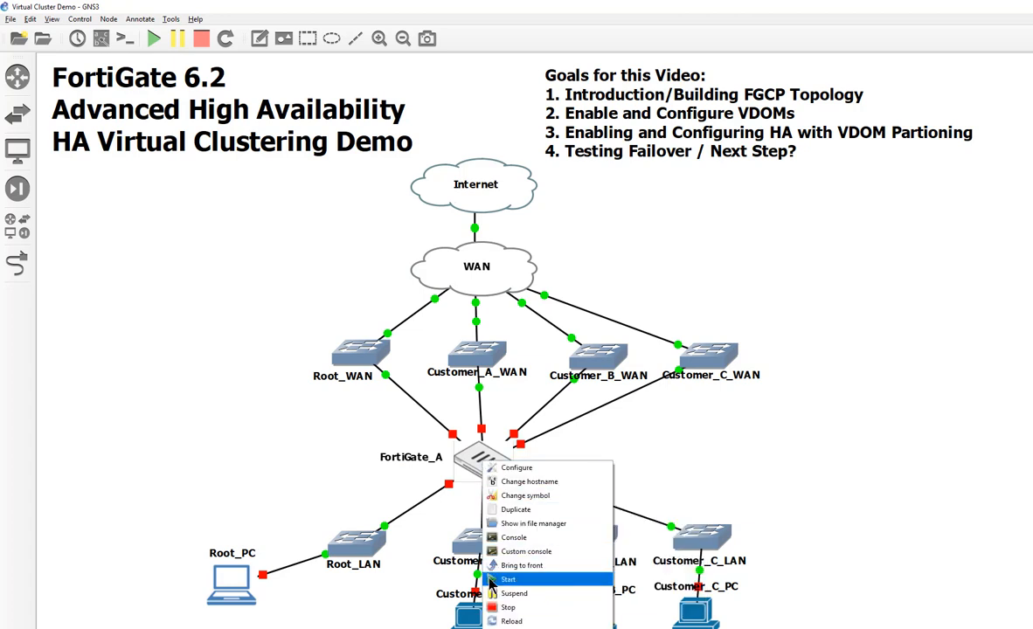
click(509, 579)
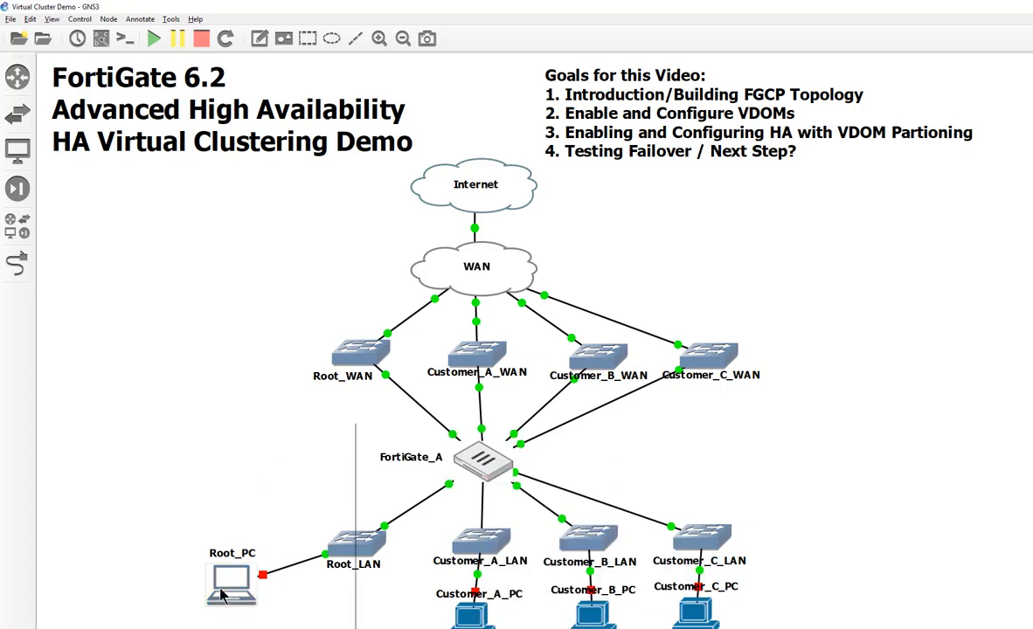
mouse_move(149, 358)
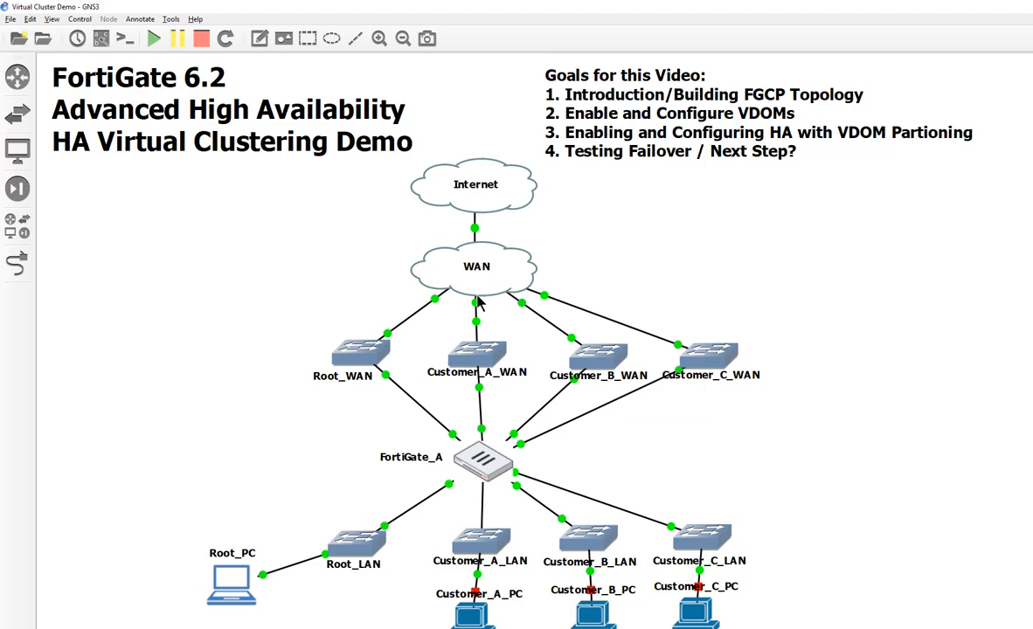
mouse_move(481, 296)
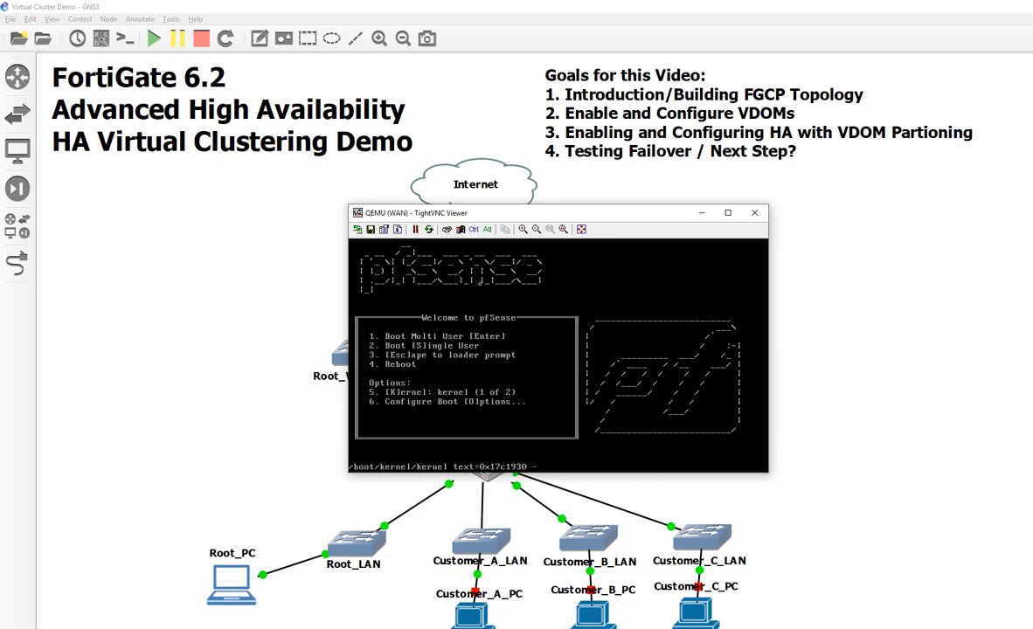
mouse_move(317, 452)
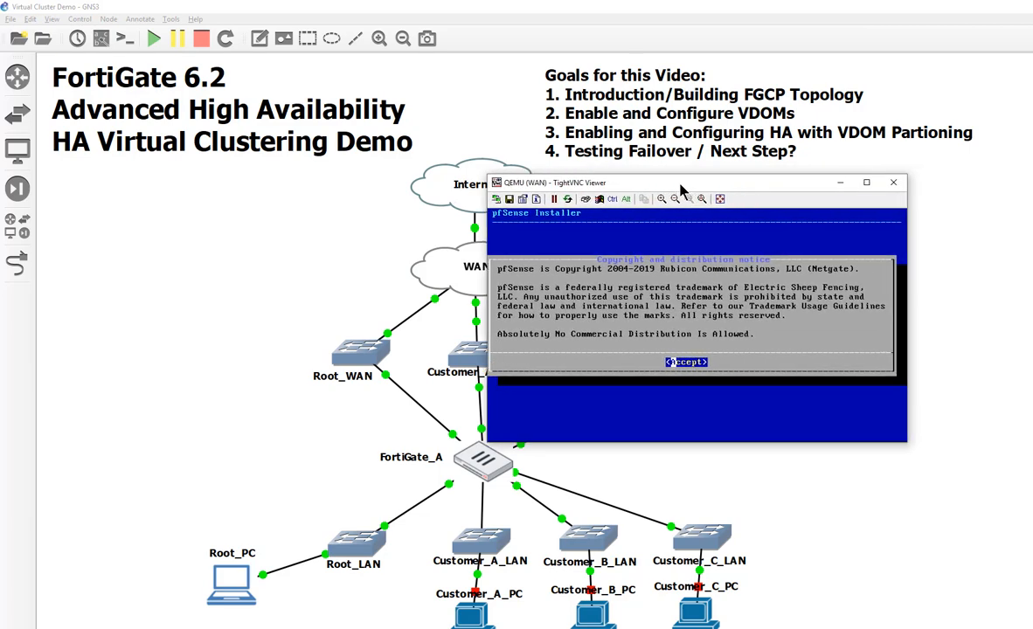
mouse_move(685, 191)
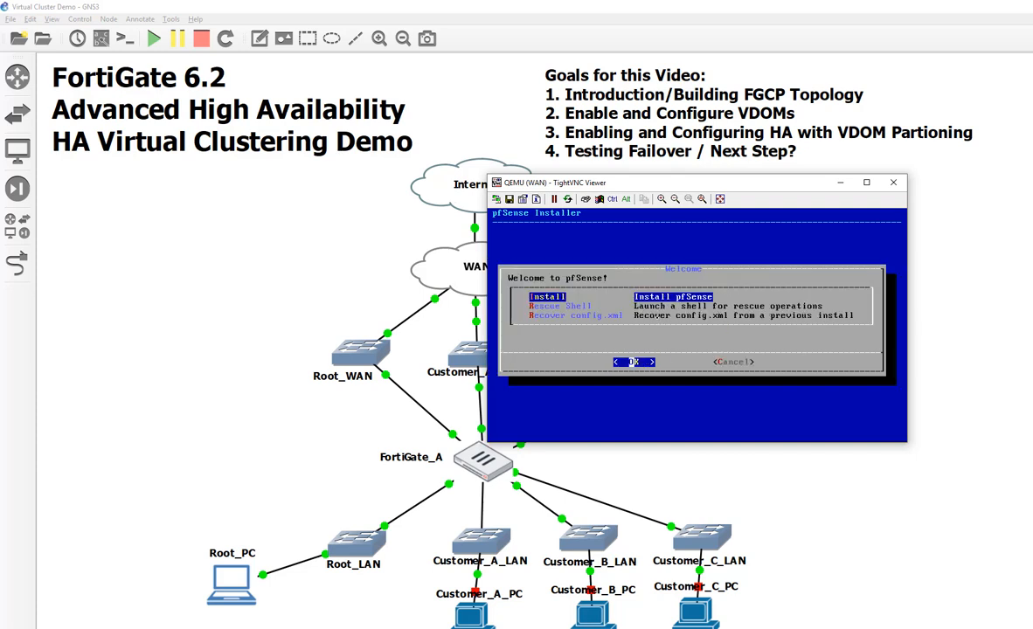
- Start the pfSense install and choose Auto (UFS) guided disk setup
click(629, 362)
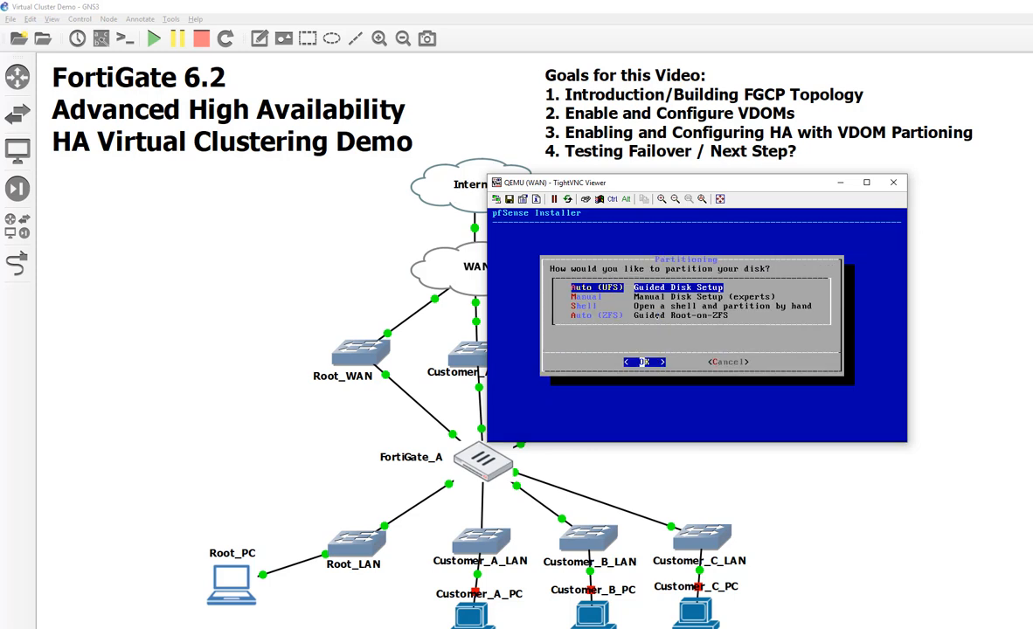
click(644, 362)
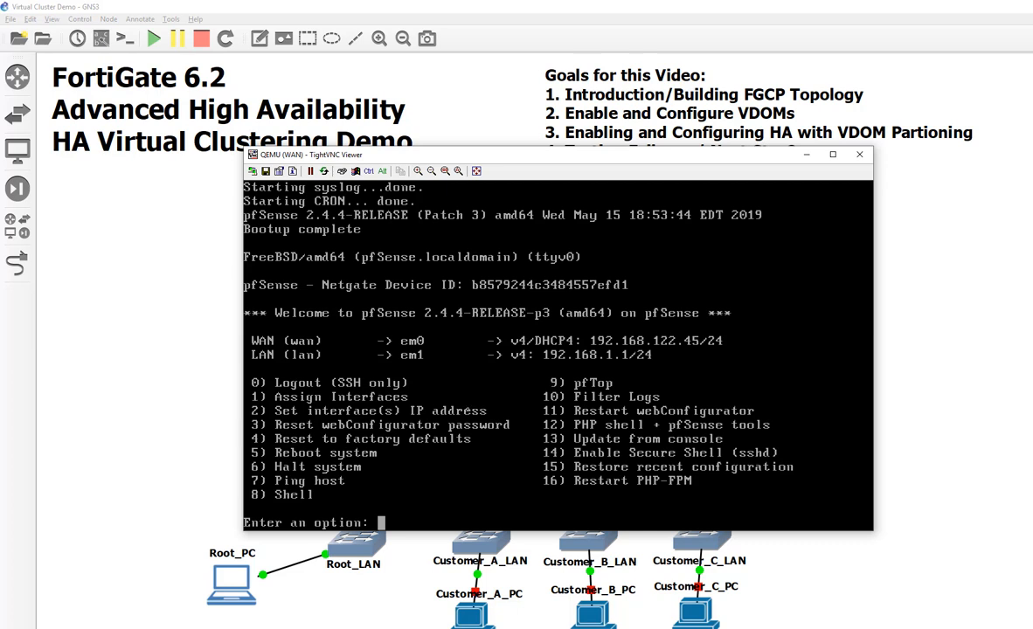
- Decline VLANs, assign em0 WAN, em1 LAN, em2 OPT1, em3 OPT2, and confirm
text(1)
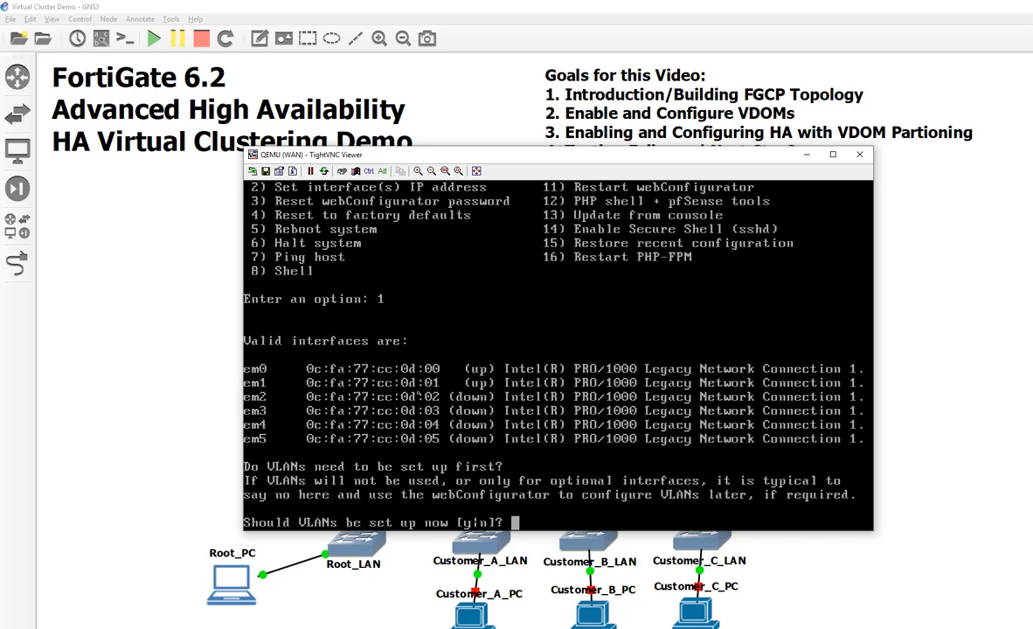
text(n)
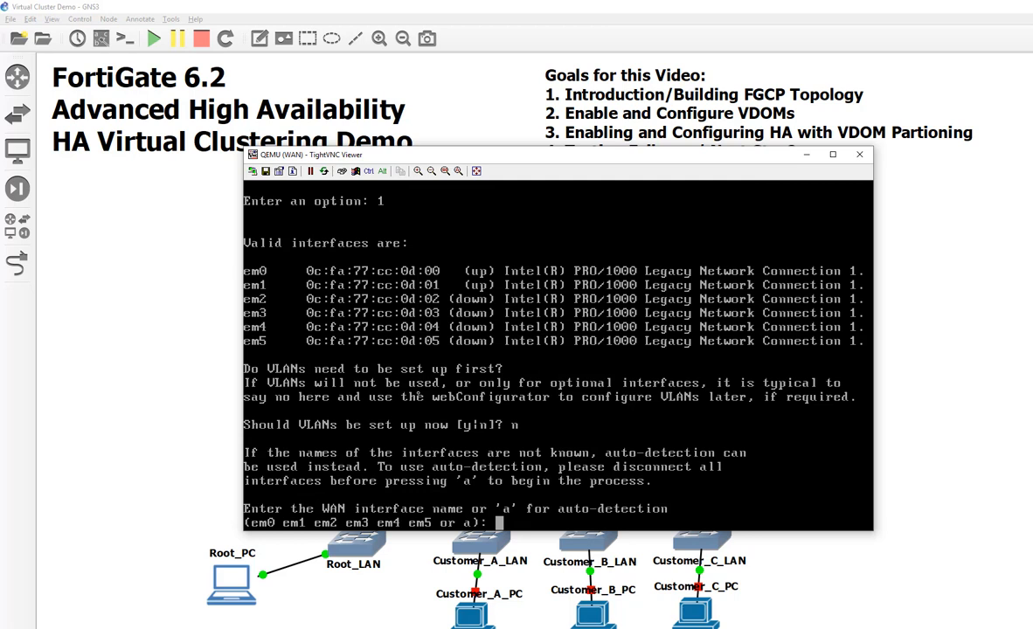
text(em)
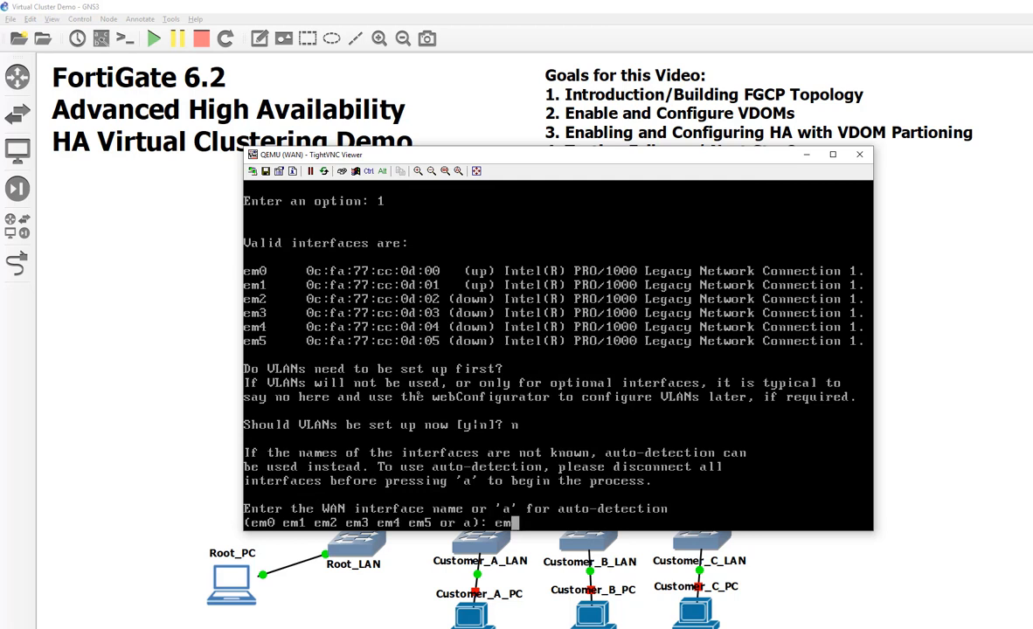
key(Return)
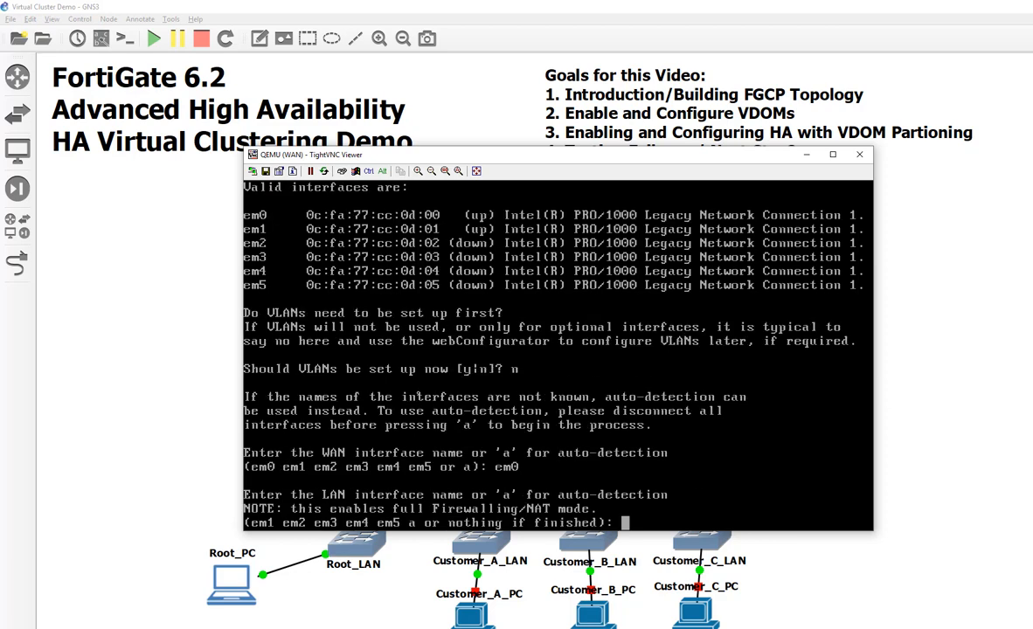
text(em1)
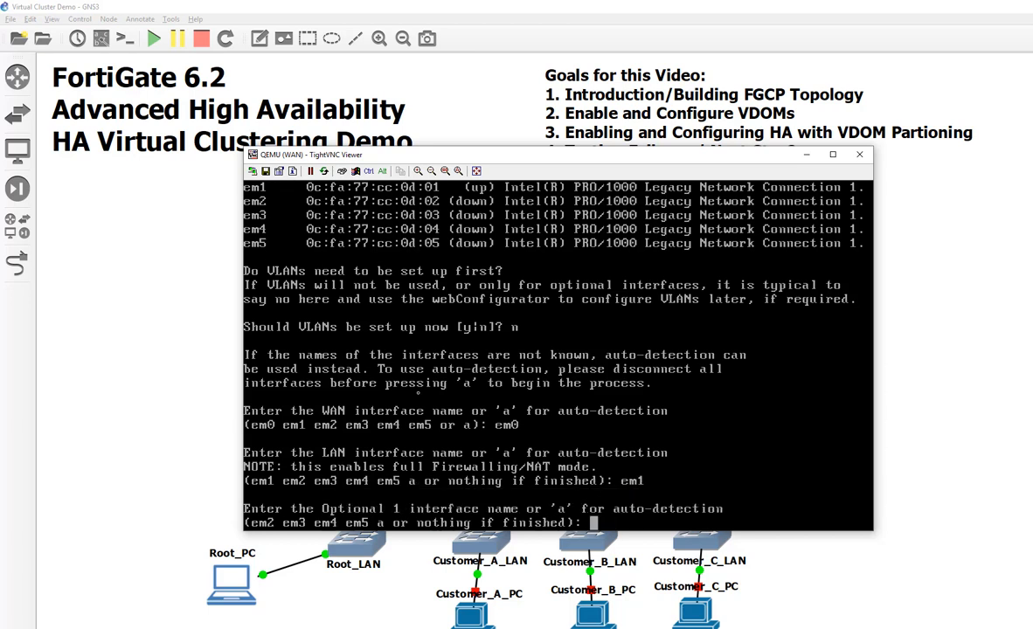
text(em2)
text(em3)
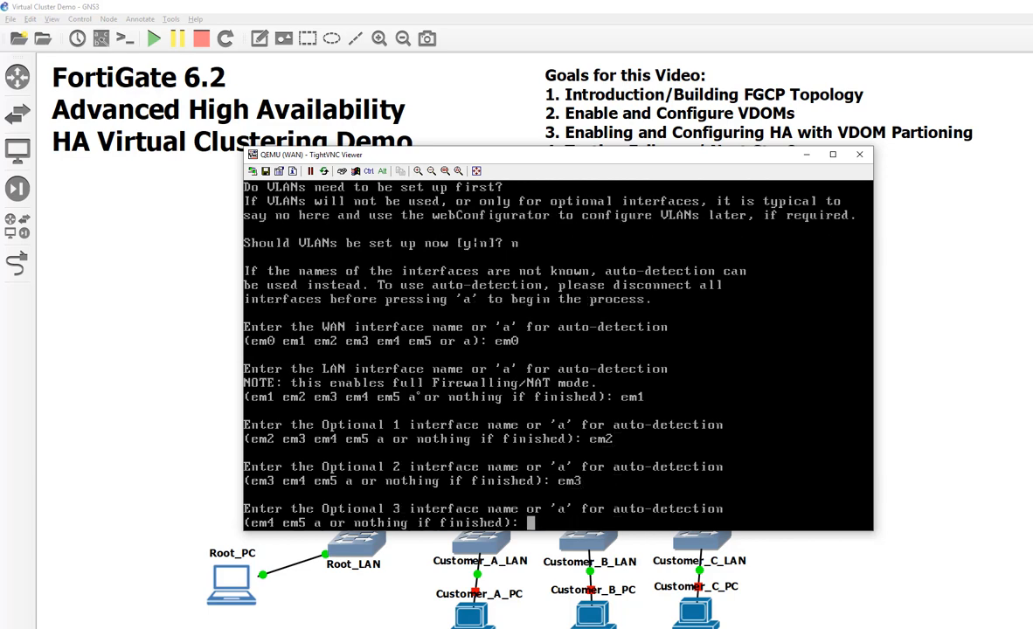
key(Return)
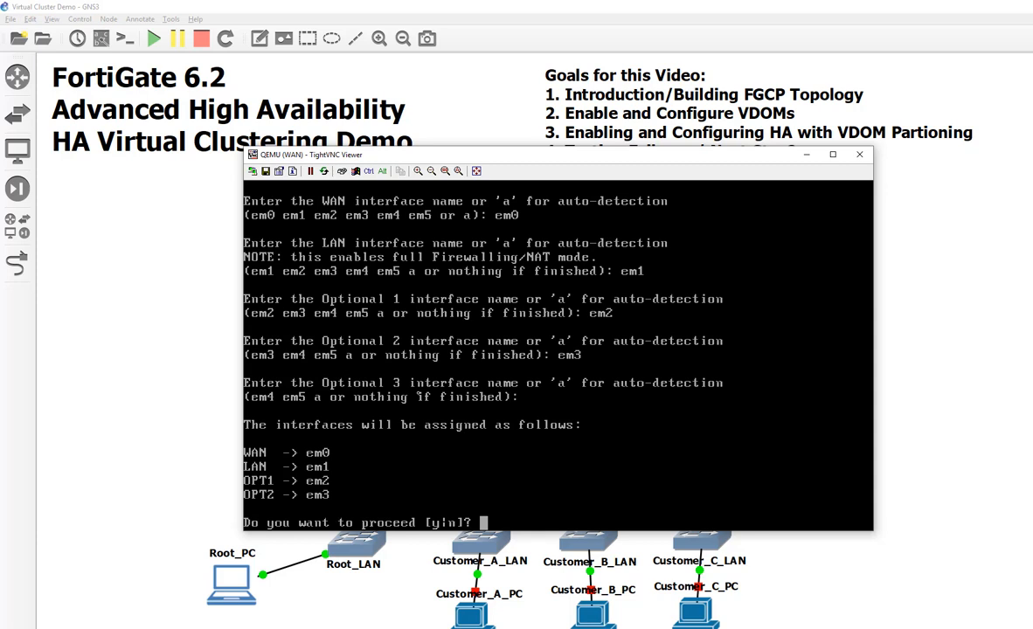
text(y)
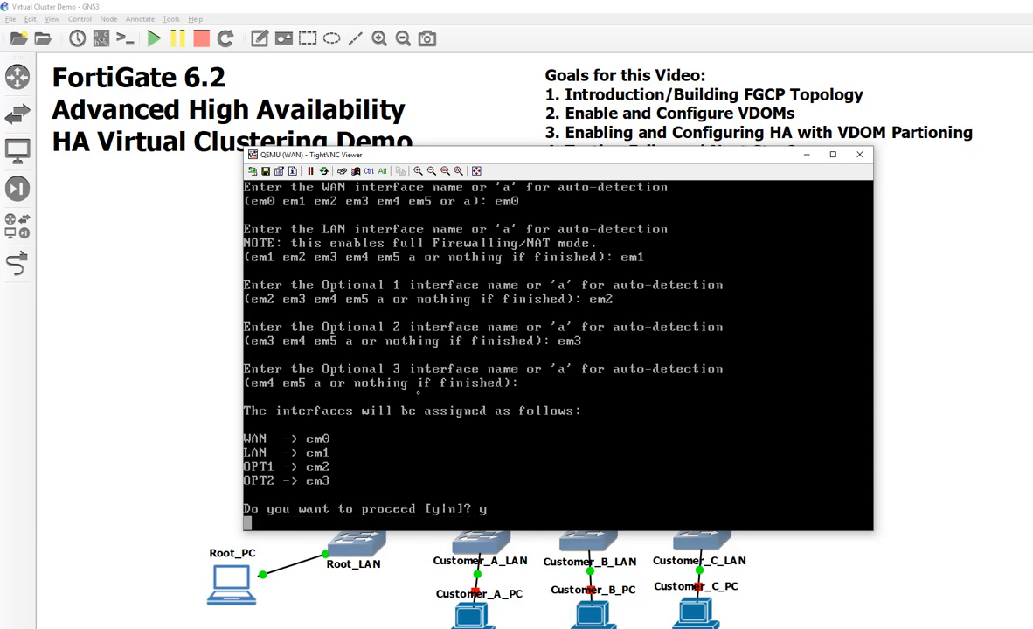
key(Return)
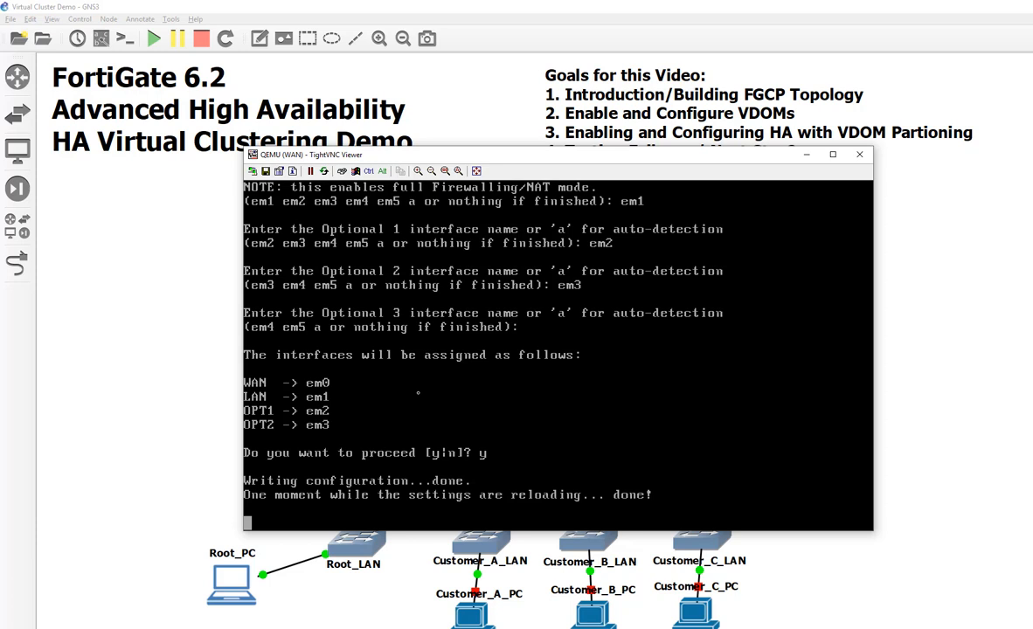
mouse_move(677, 98)
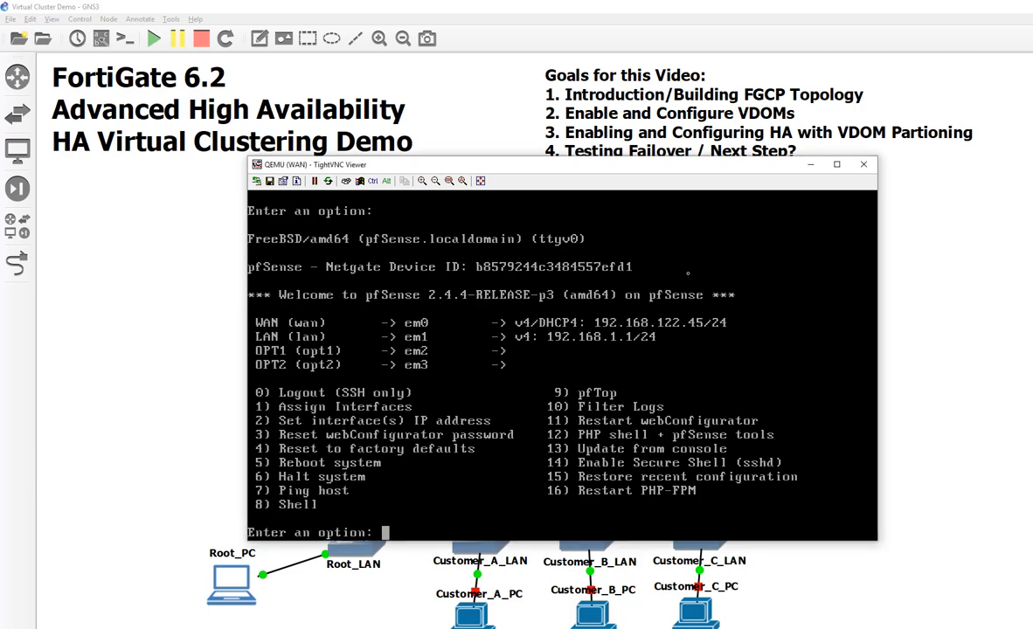
- Set pfSense interface 2 (LAN) to 10.200.1.254 with 24-bit mask and no gateway
text(2)
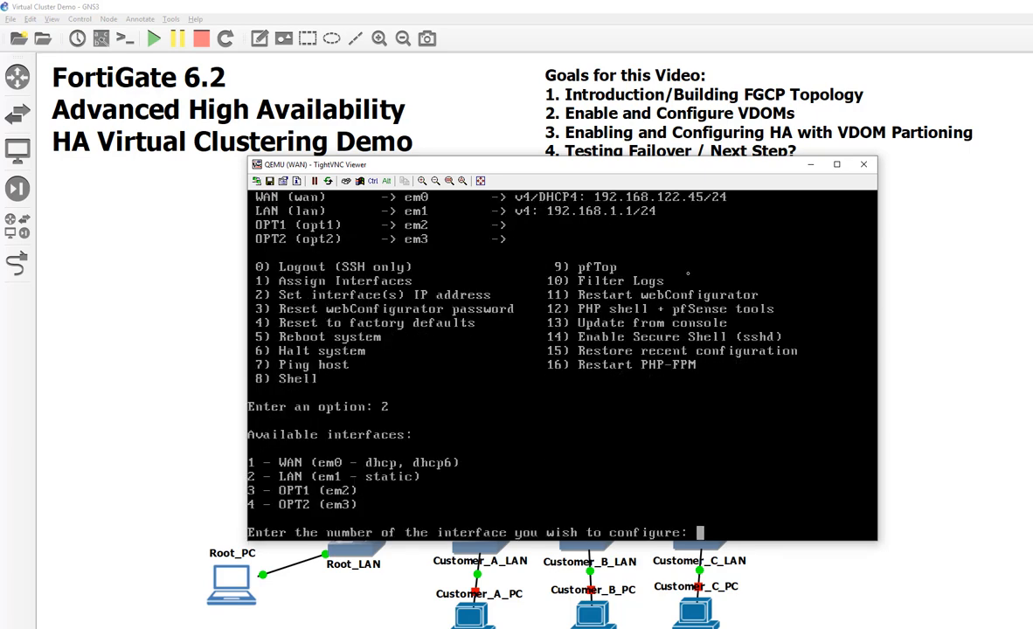
text(2)
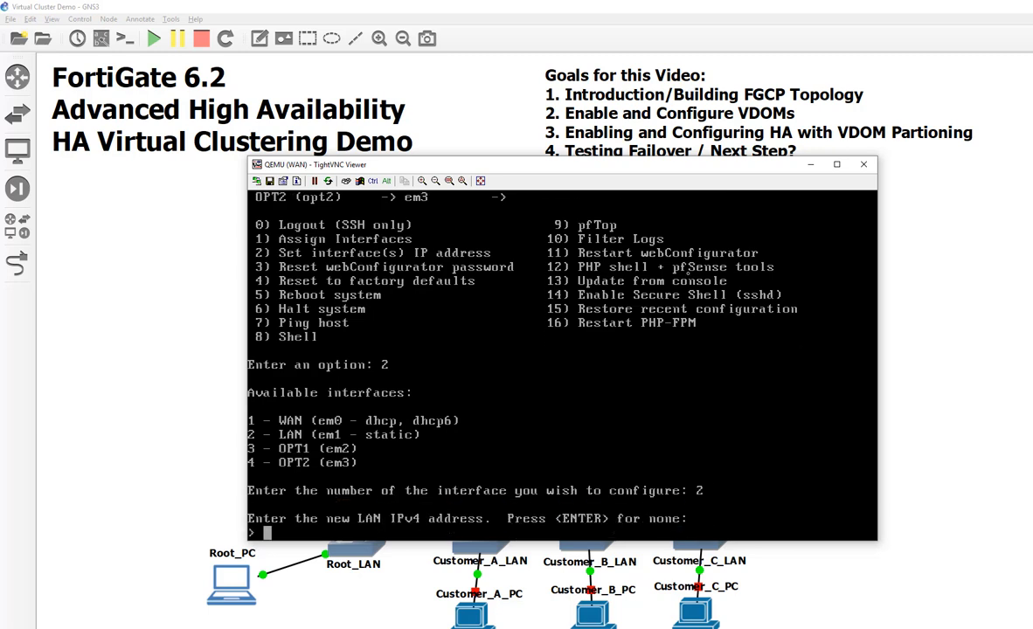
text(10.200)
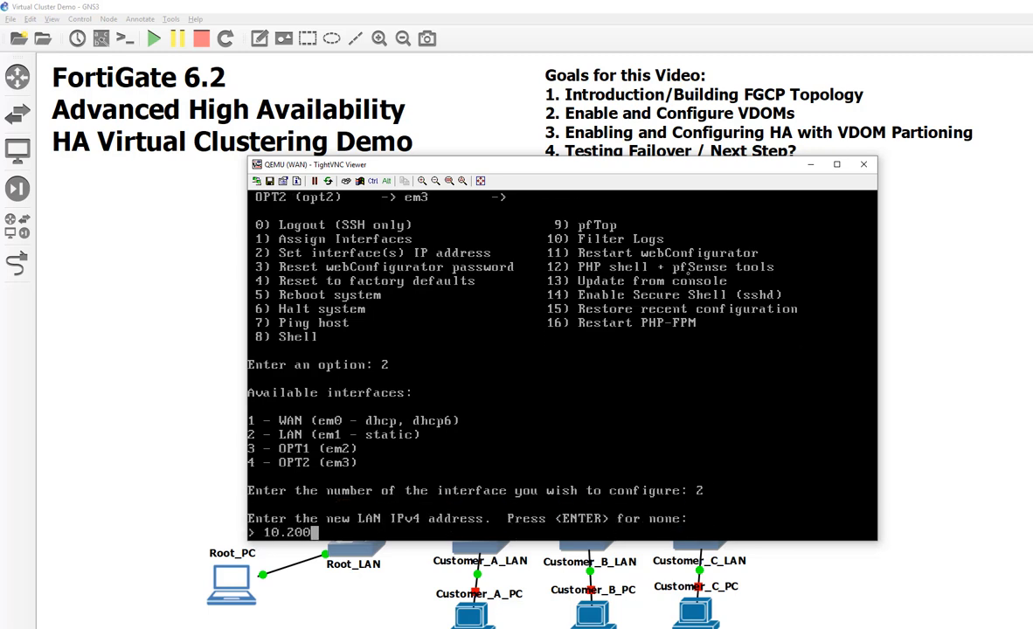
text(.1.254)
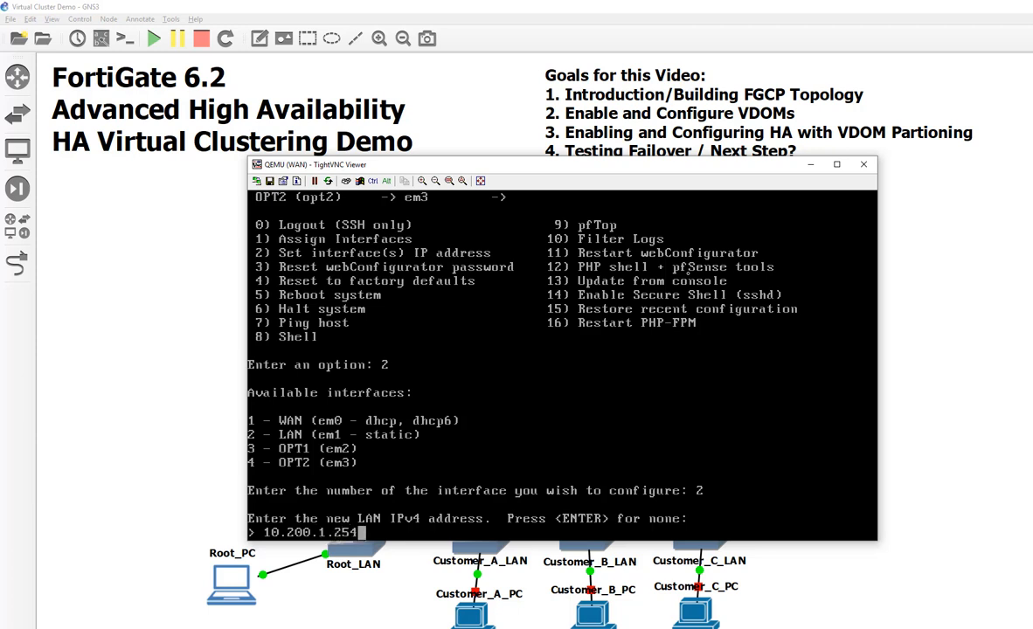
key(Return)
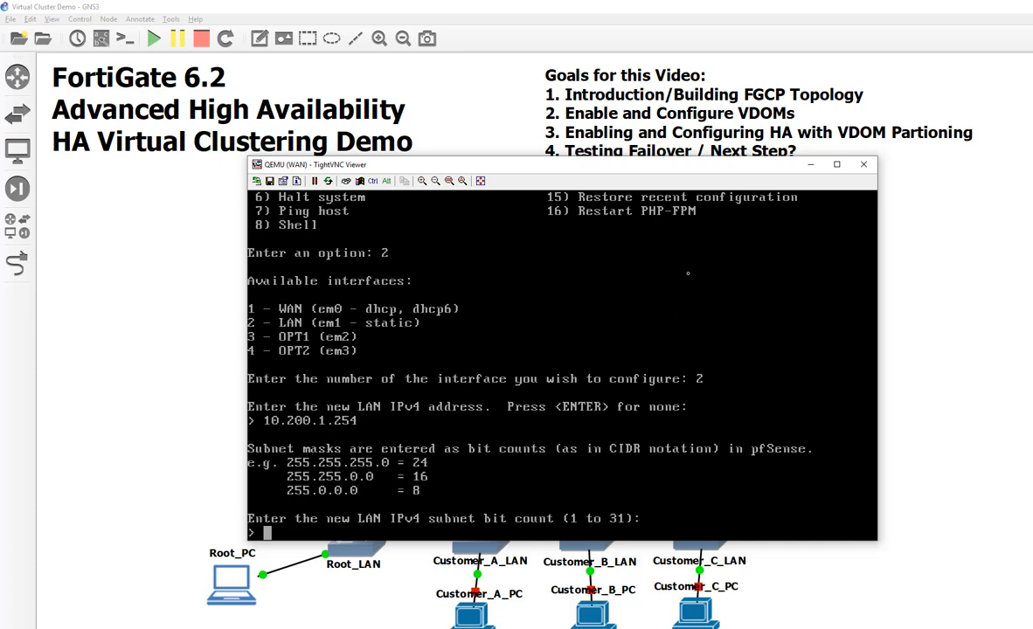
text(24)
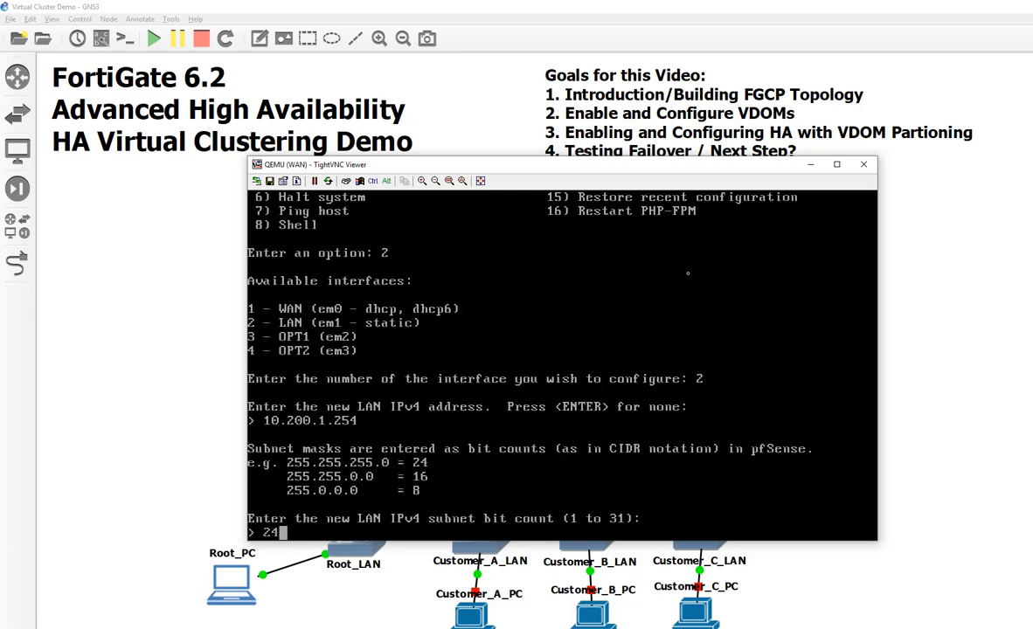
key(Return)
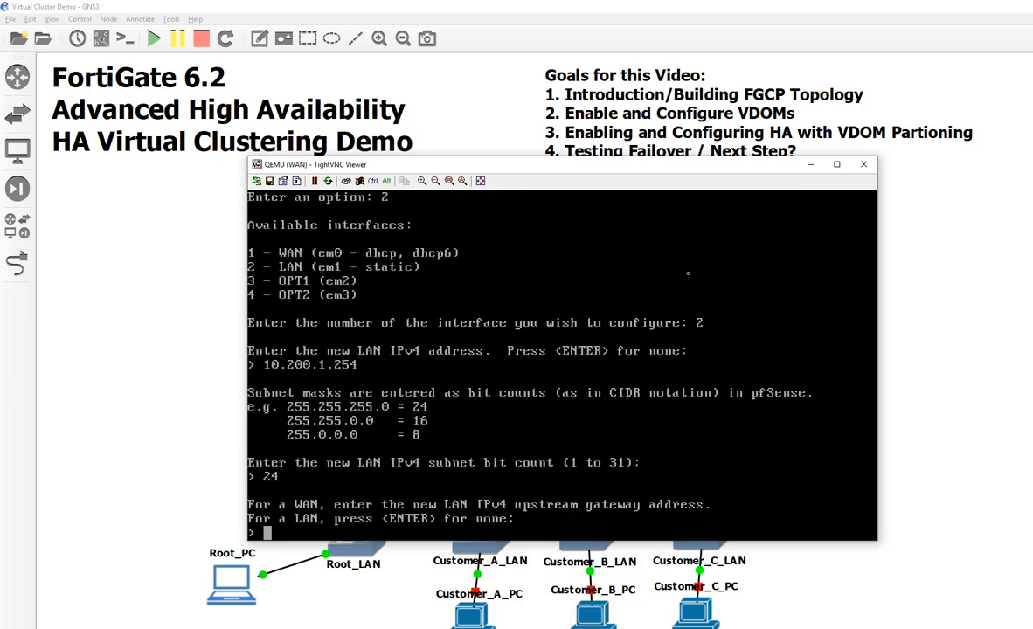
key(Return)
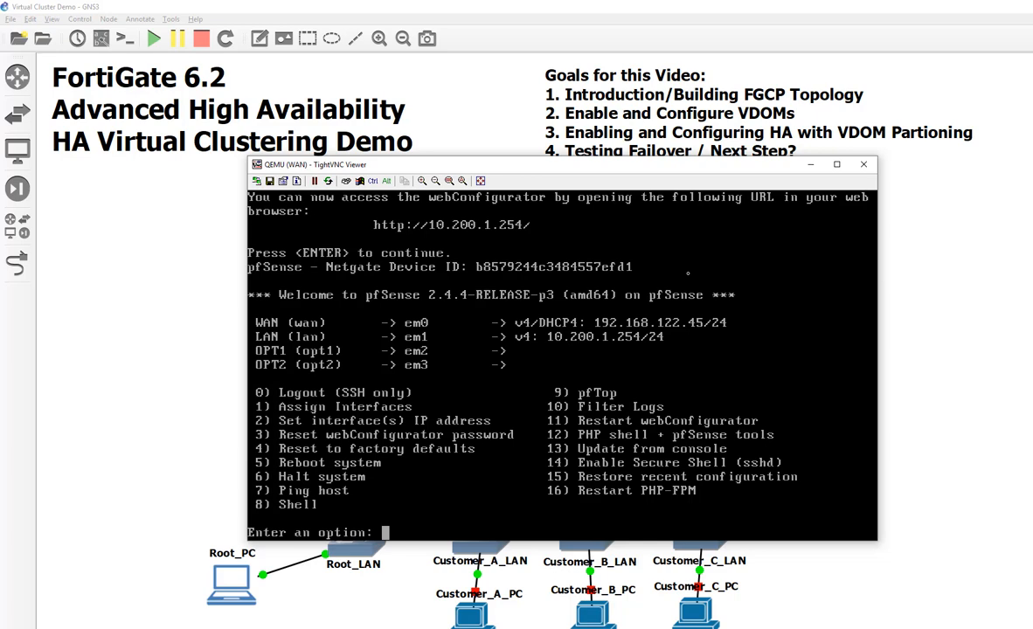
- Set interface 3 (OPT1) to 10.200.2.254/24, declining the DHCP server
text(2)
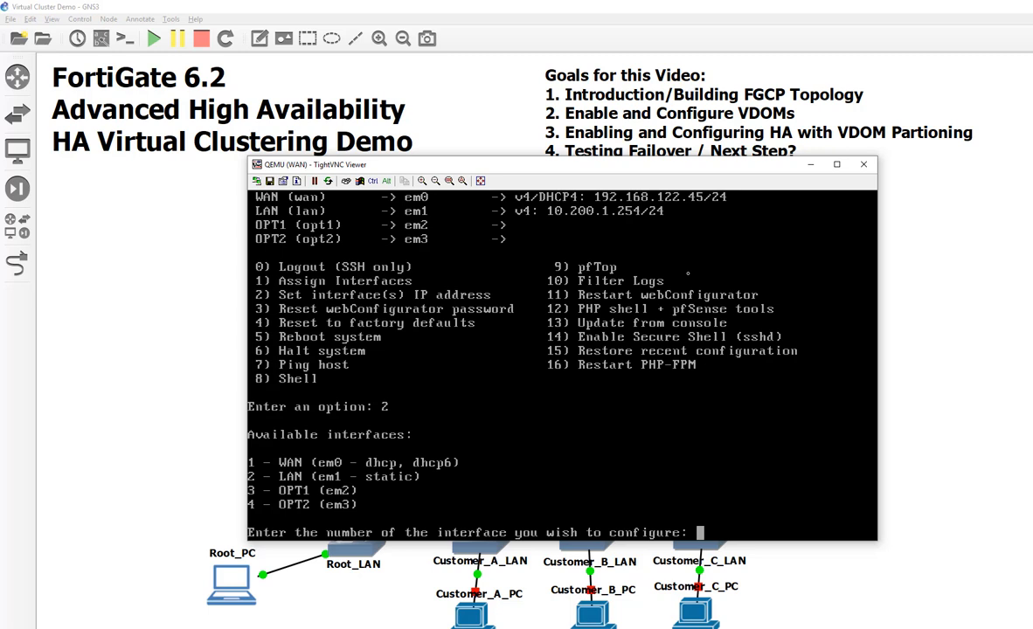
text(3)
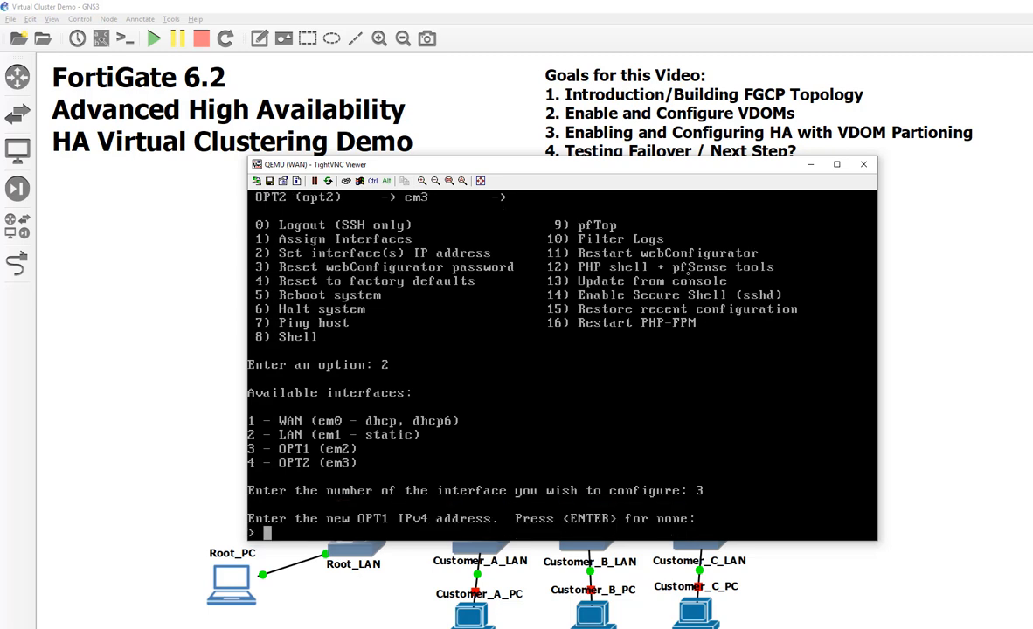
text(10.200.2.254)
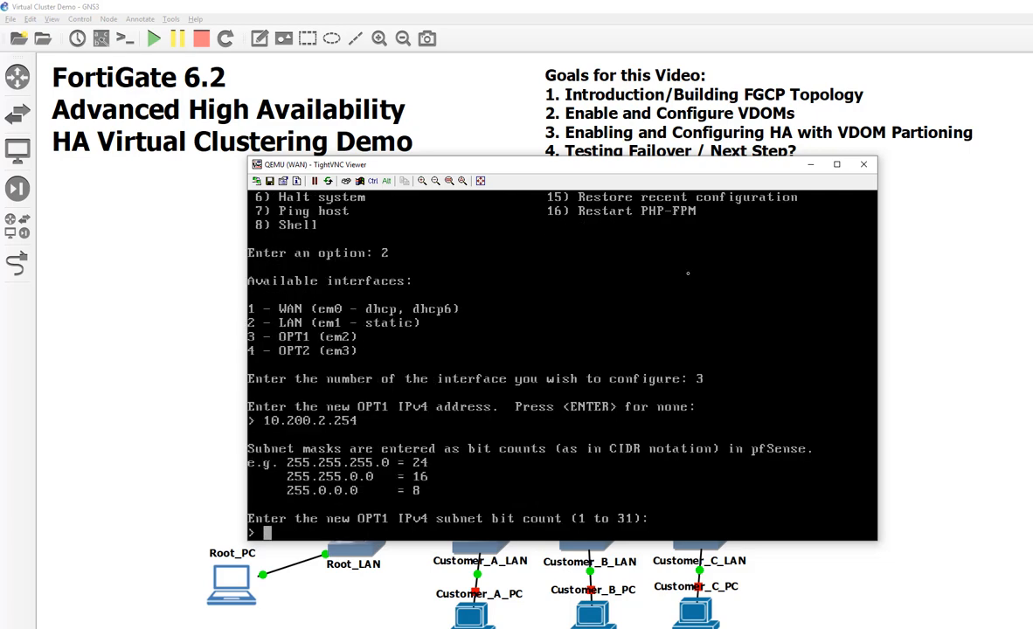
text(24)
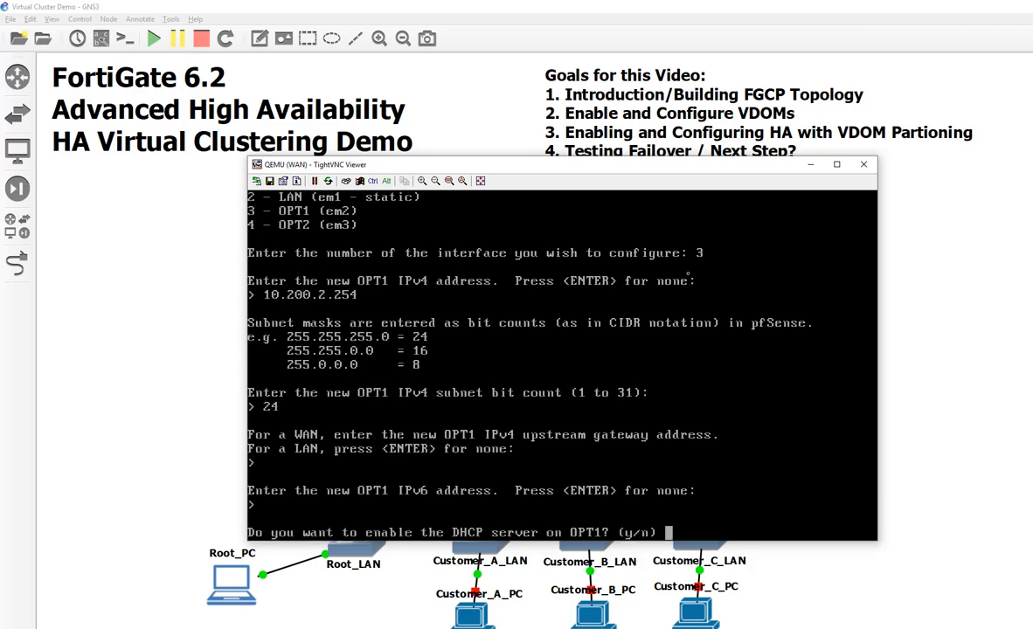
text(n)
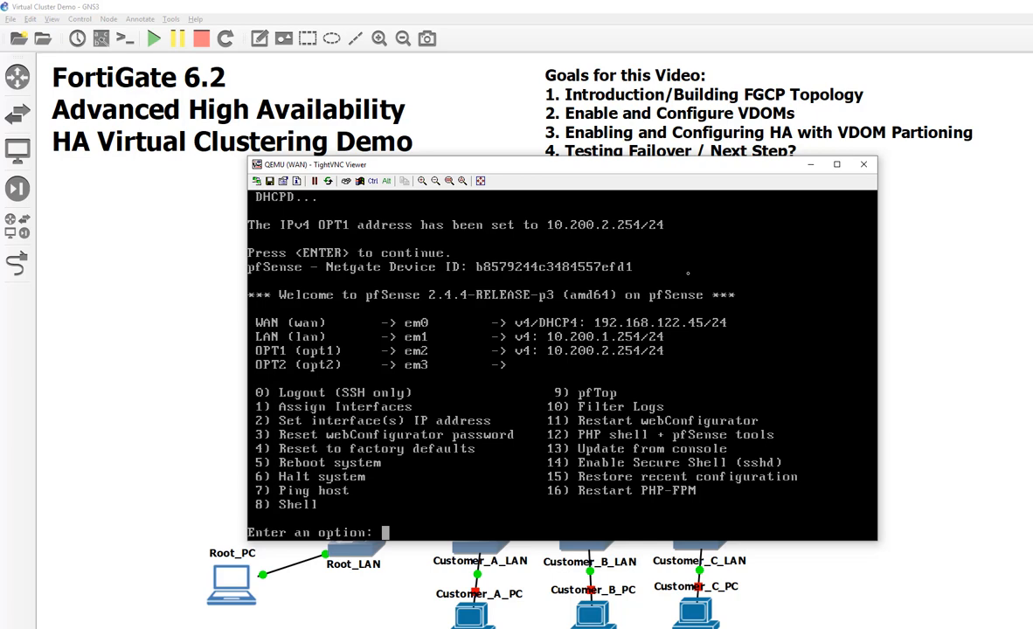
text(2)
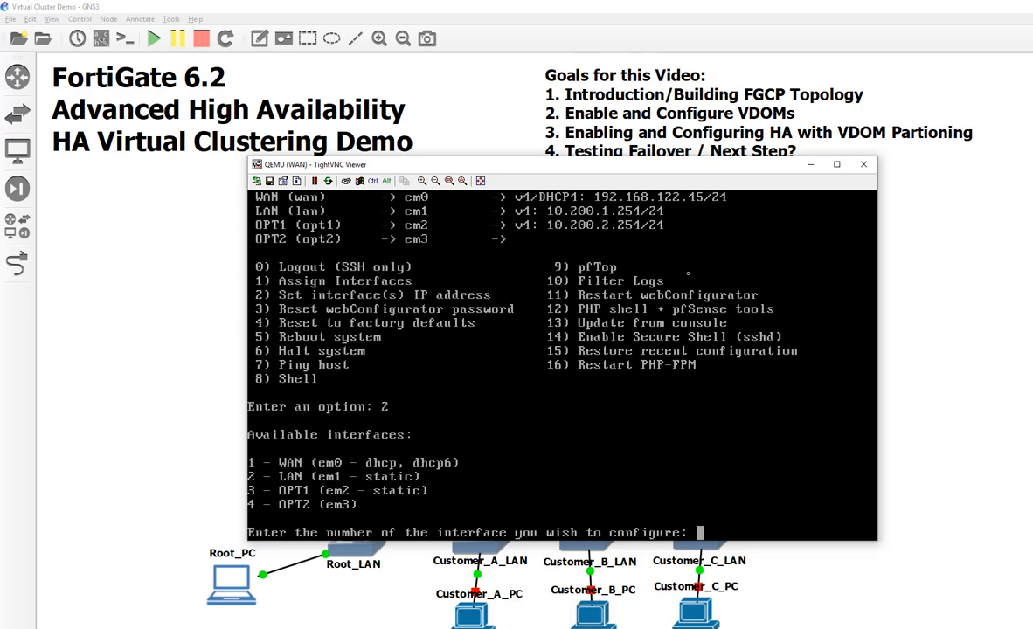
- Give interface 4 (OPT2) 10.200.3.254/24 and decline its DHCP server
text(4)
text(1)
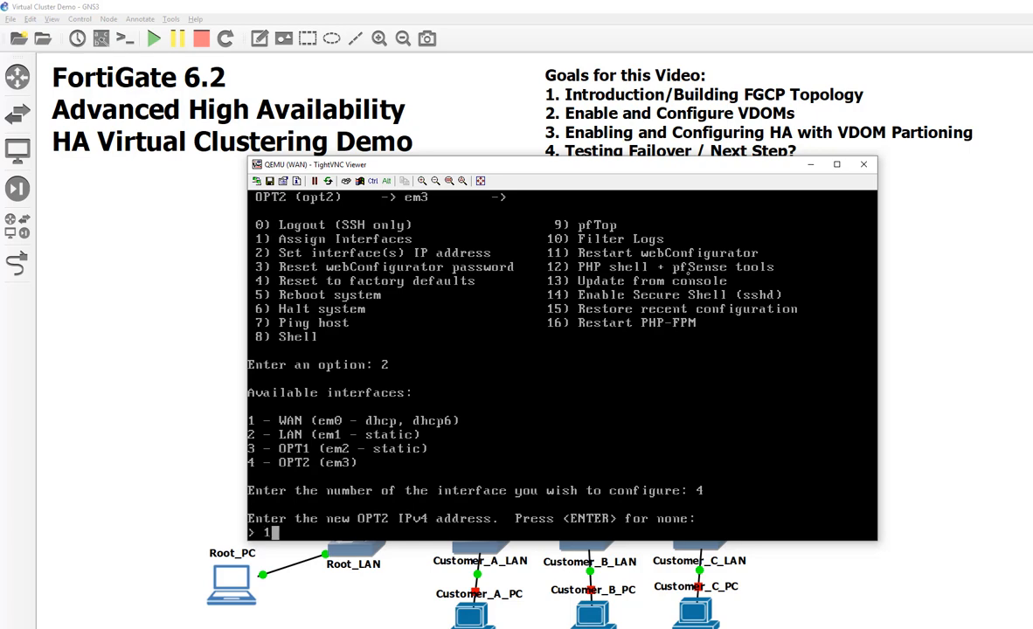
text(0.200.)
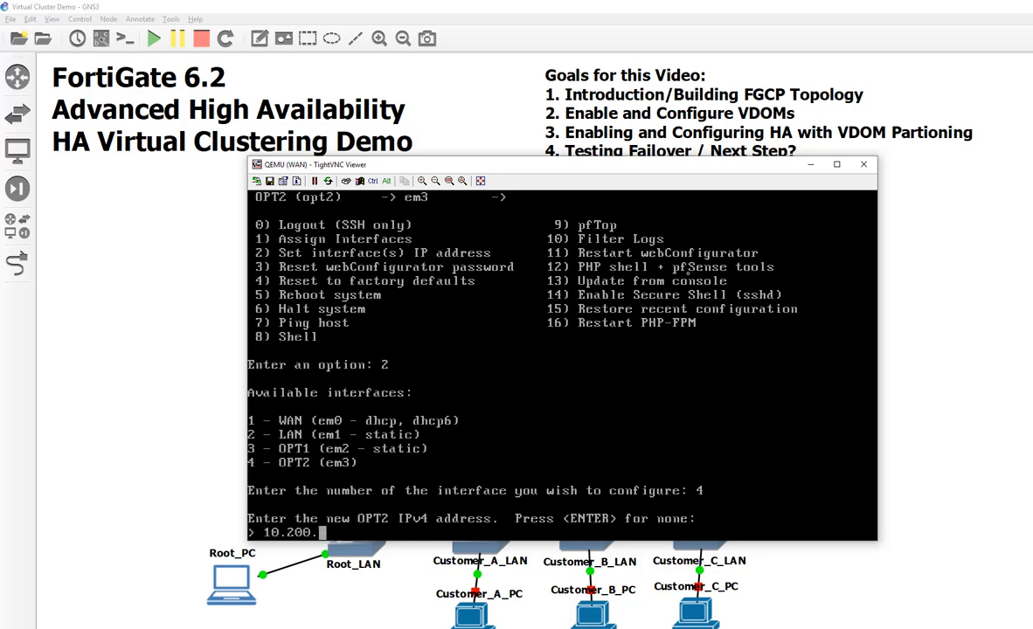
text(3.254)
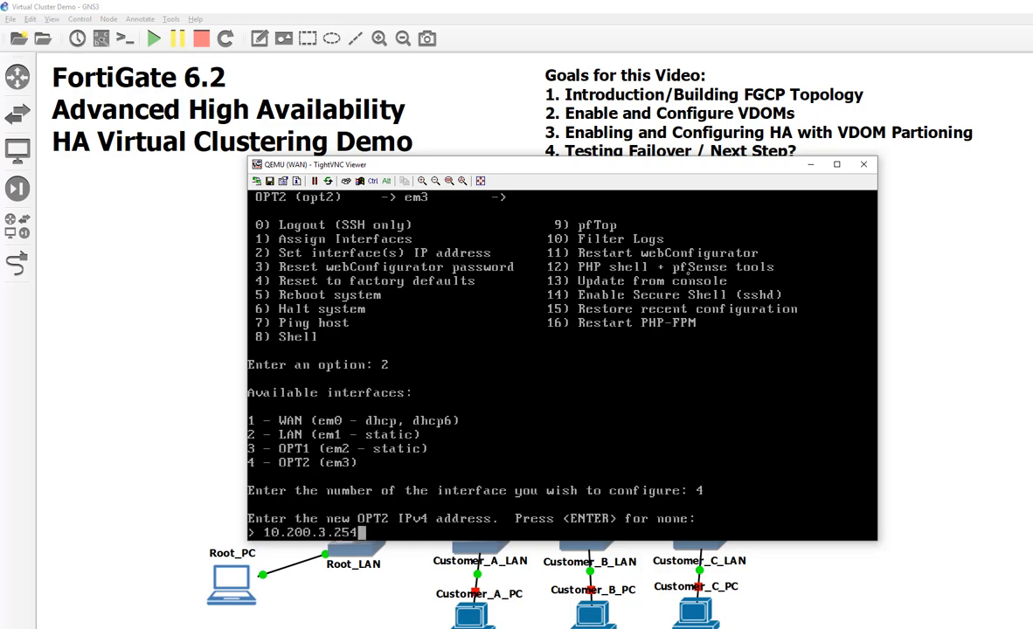
key(Return)
text(n)
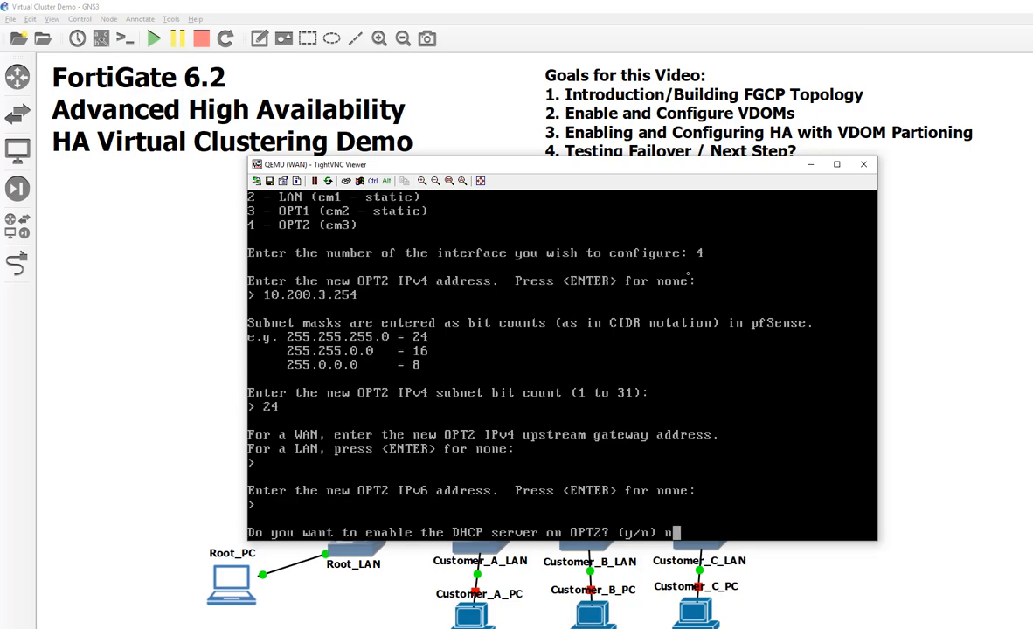
key(Return)
text(1)
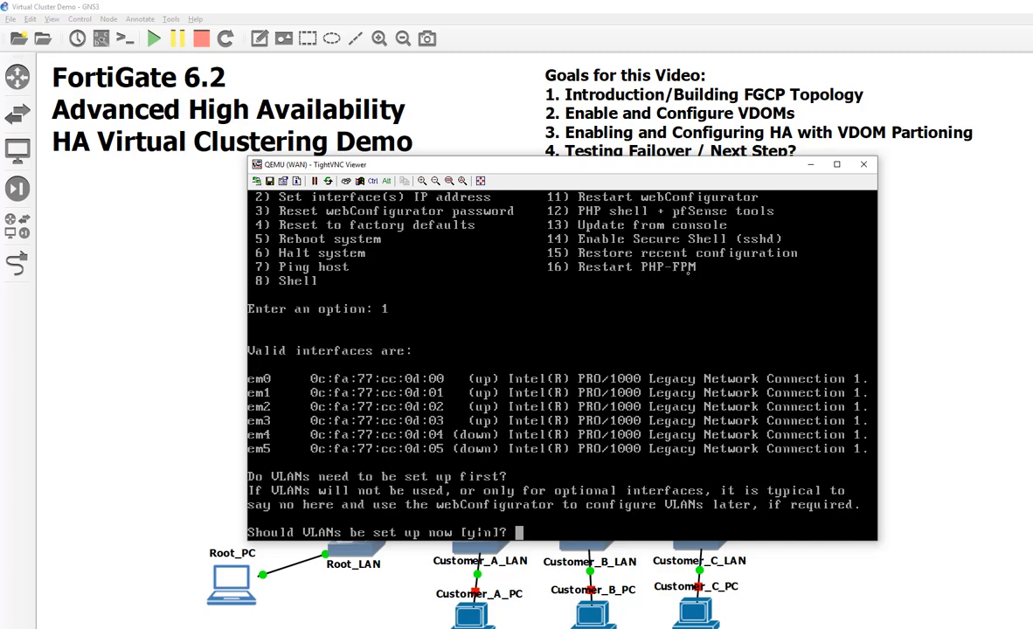
- Reassign em0–em4 as WAN, LAN, OPT1–OPT3, then select interface 5 (OPT3) for addressing
text(n)
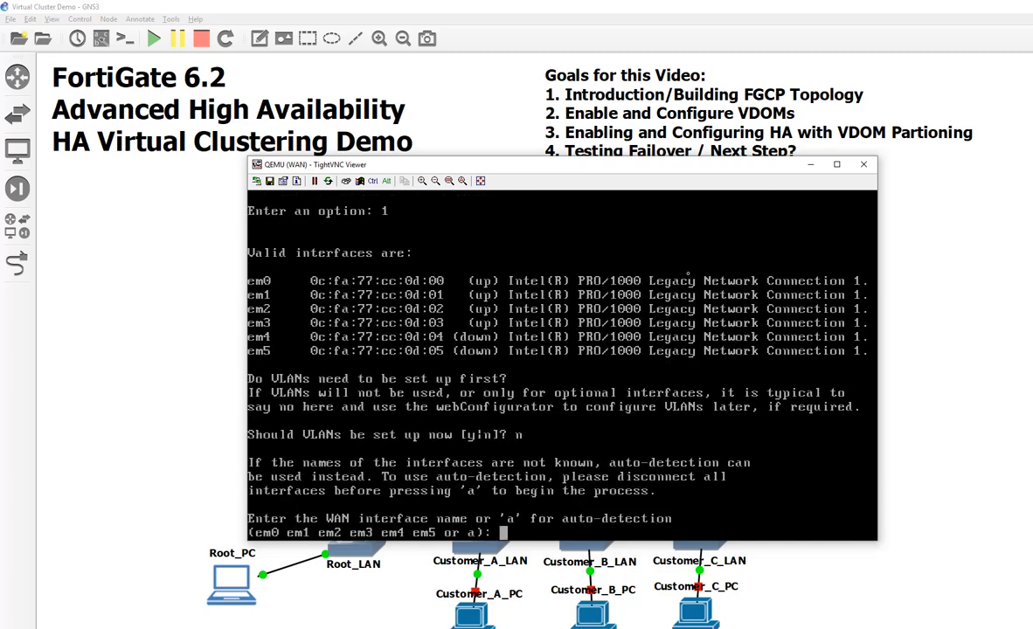
text(em0)
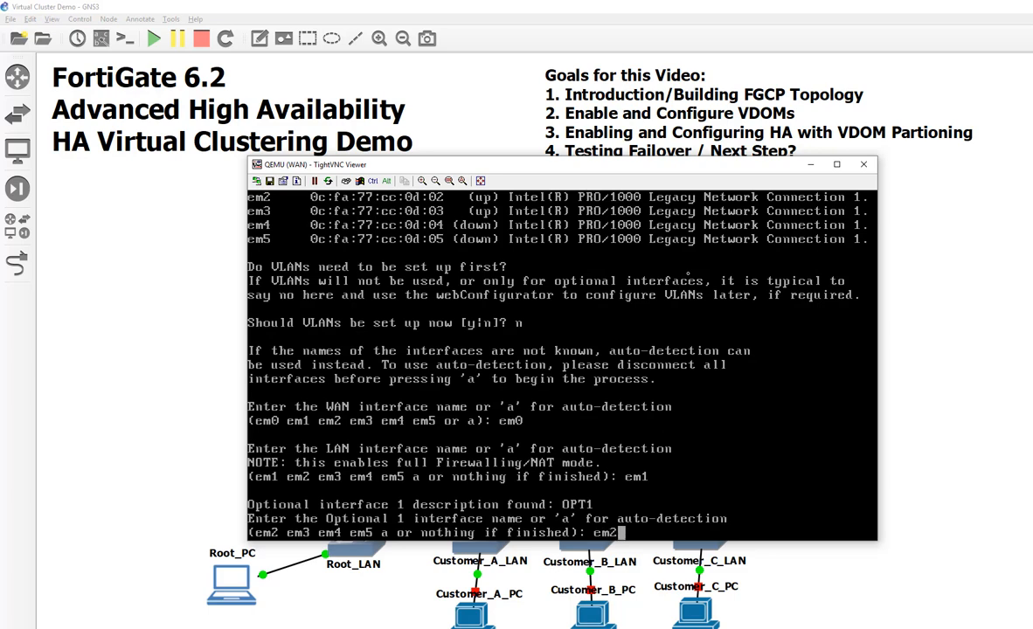
text(em2)
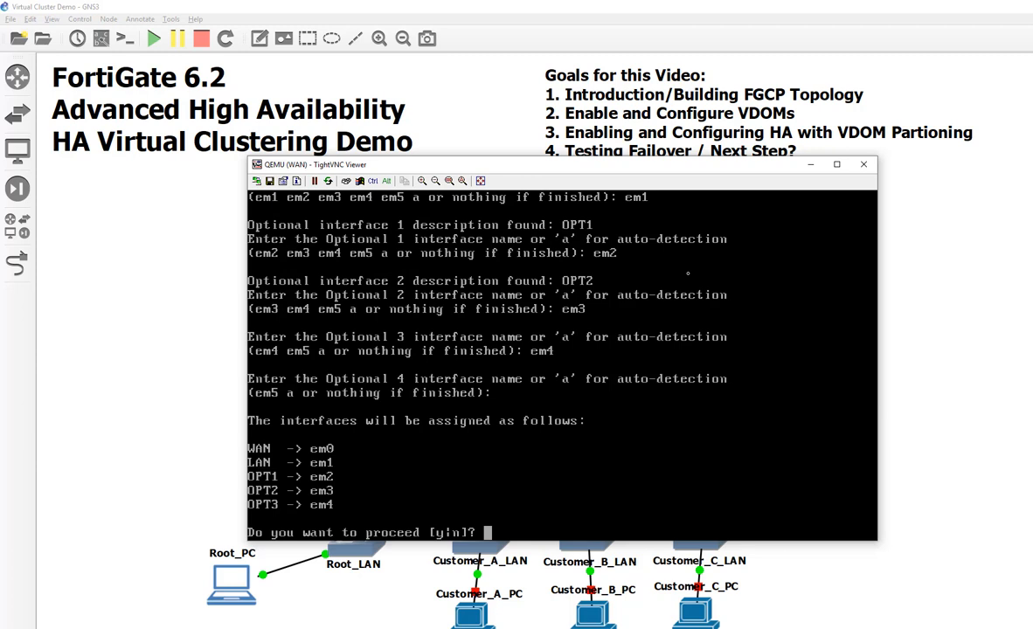
text(y)
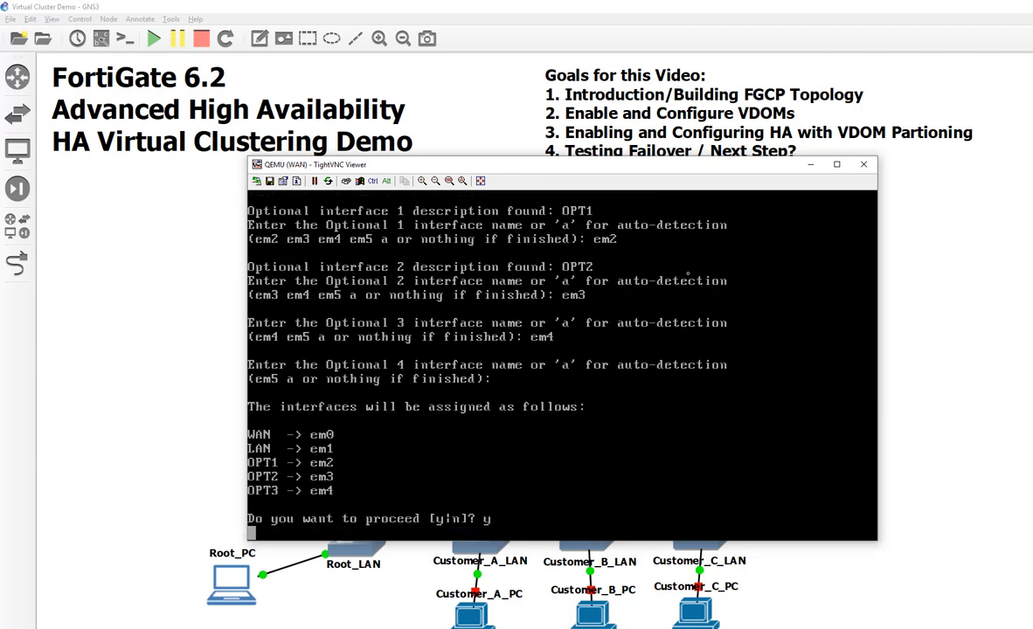
key(Return)
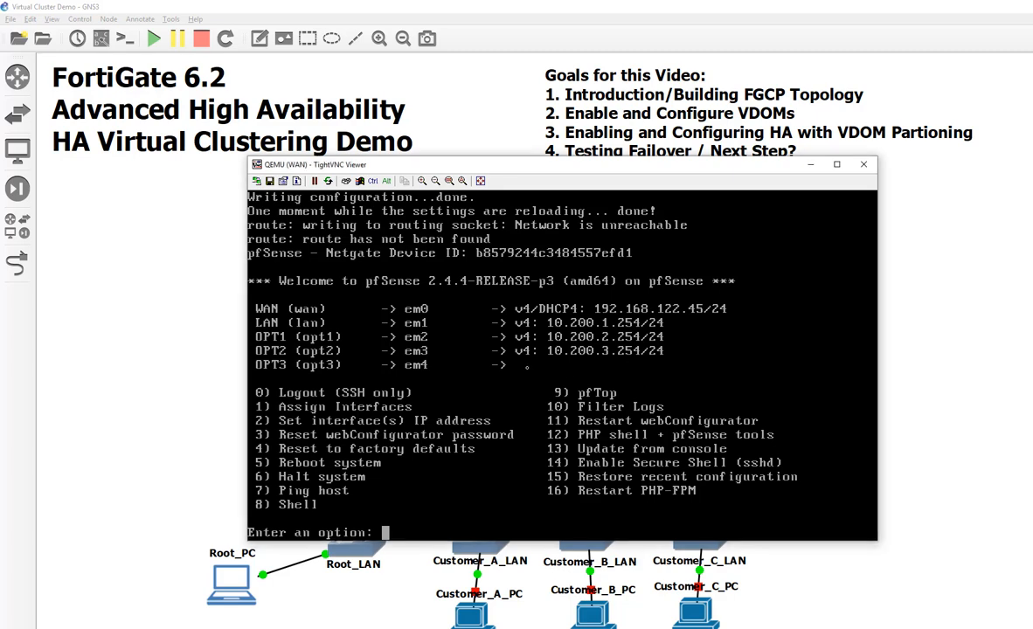
text(5)
text(10.200.4.254)
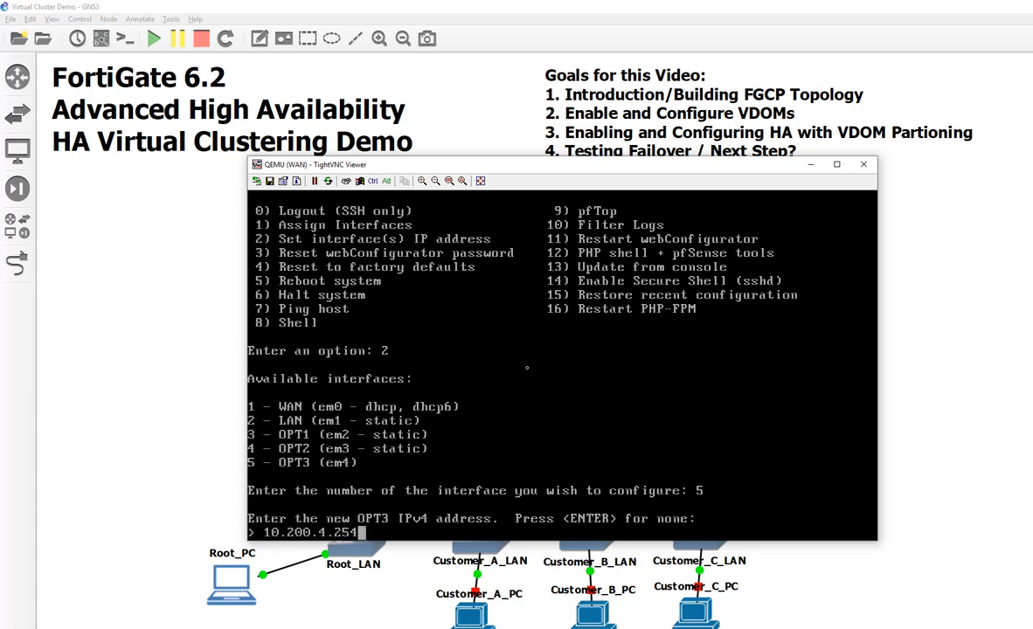
- Finish OPT3 as 10.200.4.254/24 without DHCP and close the pfSense console
key(Return)
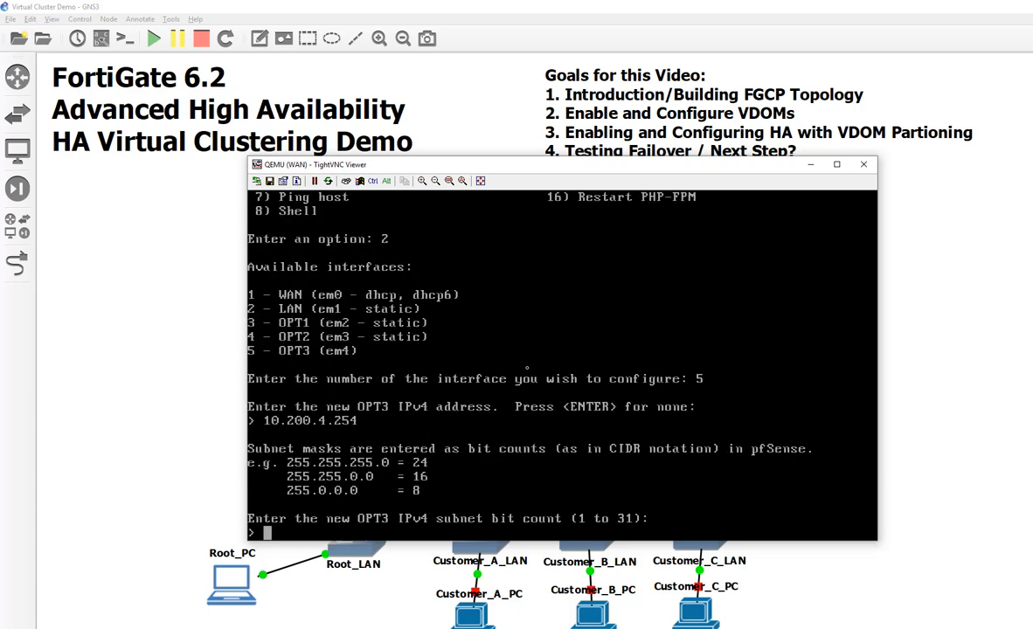
text(24)
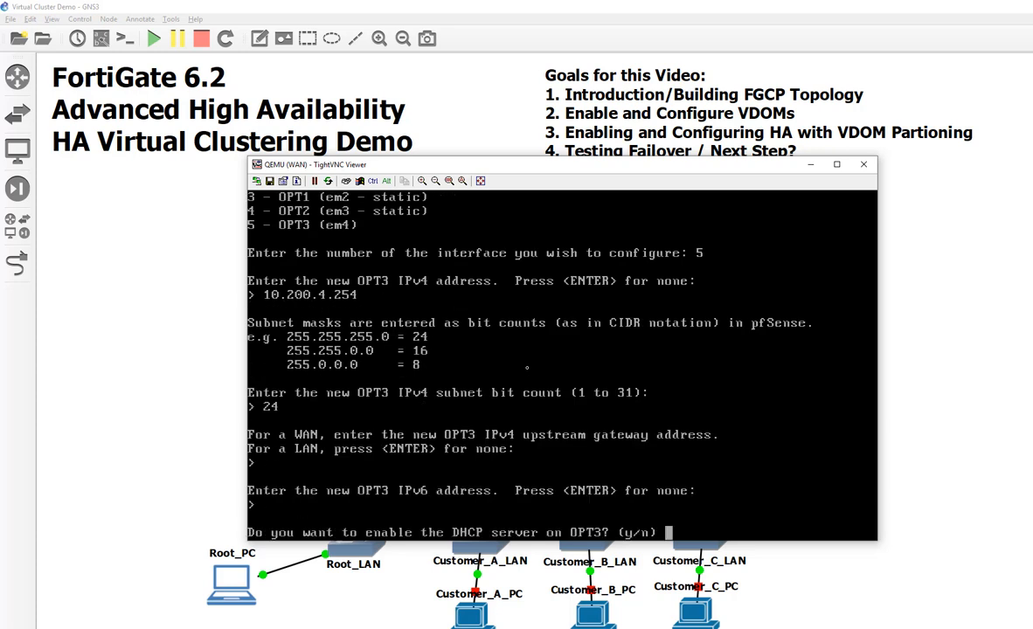
text(n)
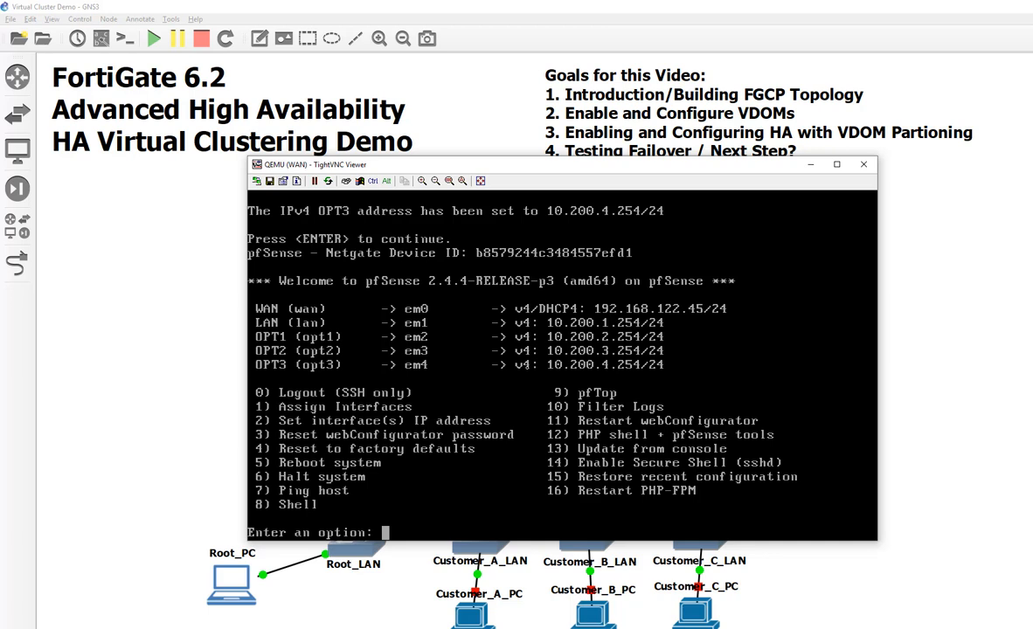
mouse_move(888, 184)
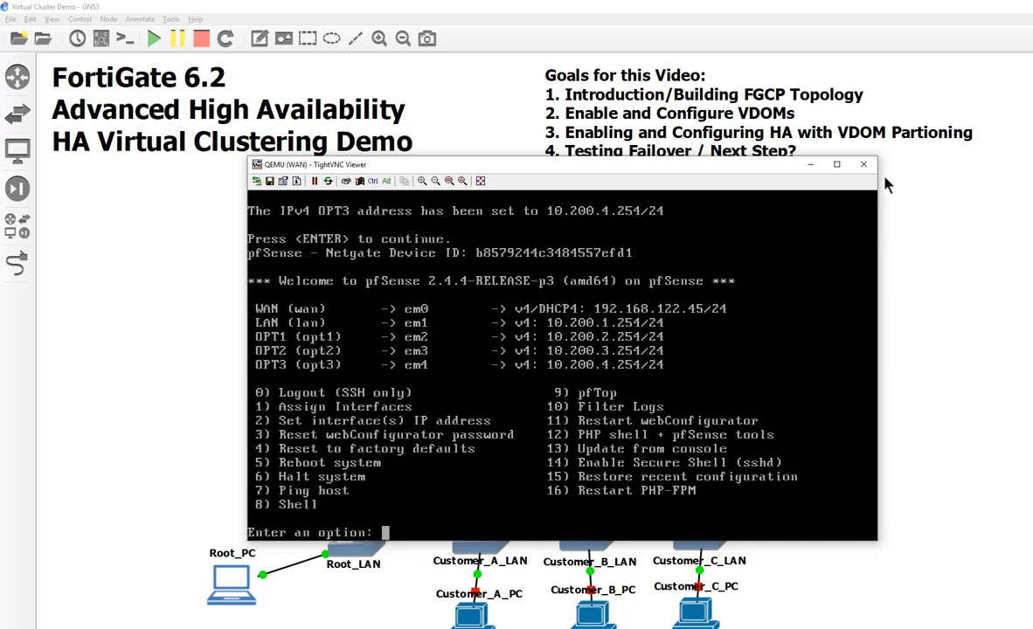
click(864, 164)
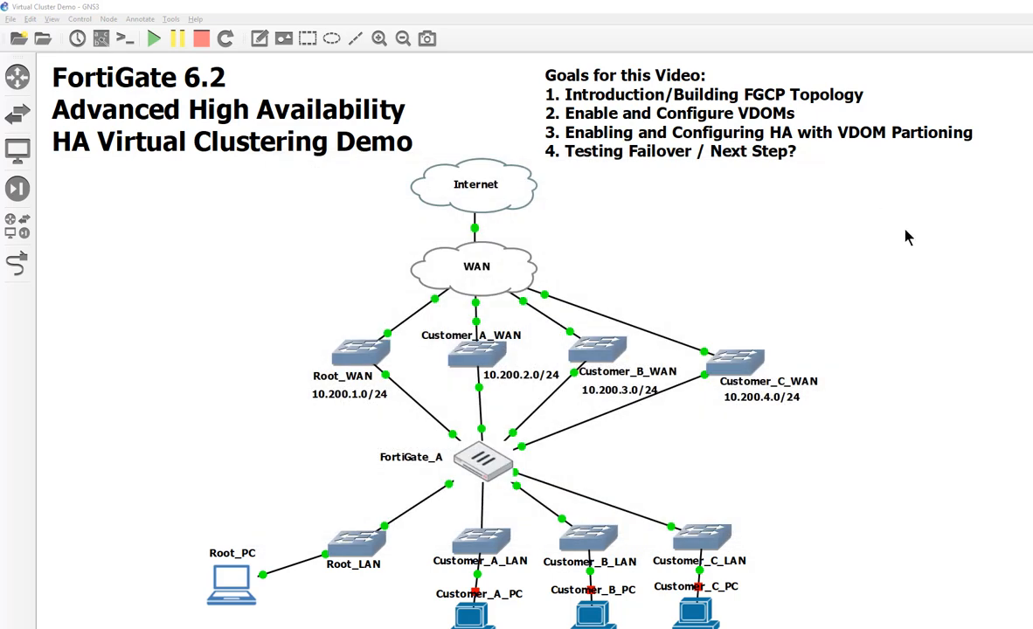
mouse_move(208, 577)
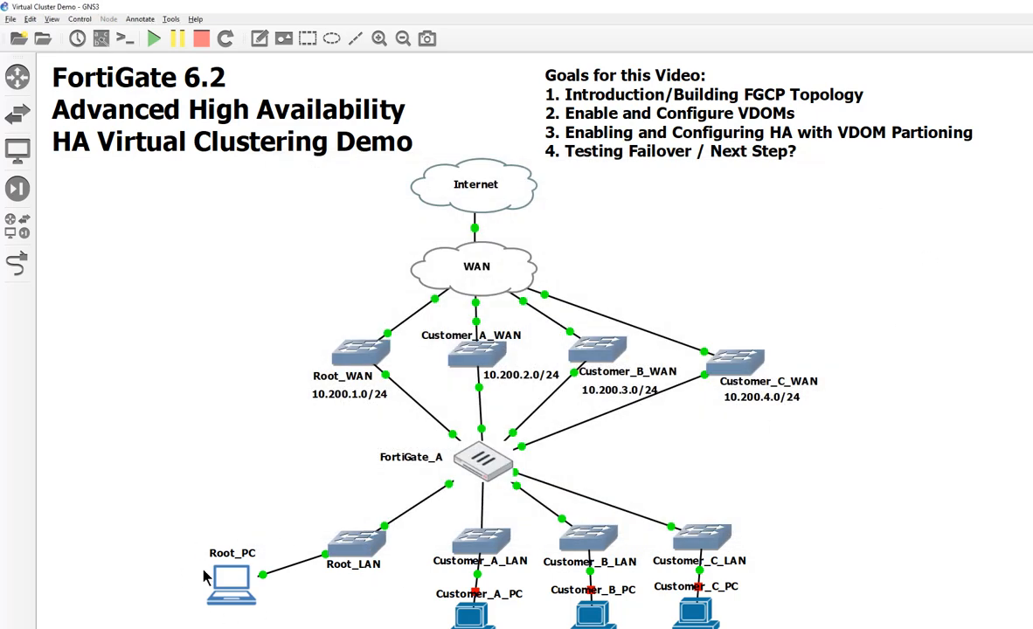
mouse_move(441, 492)
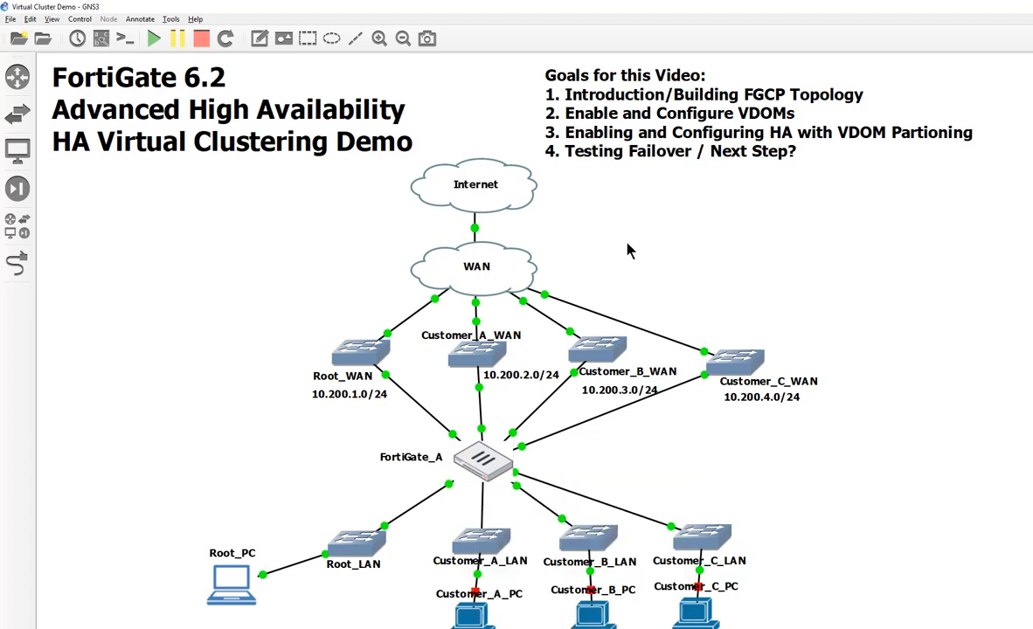
mouse_move(483, 459)
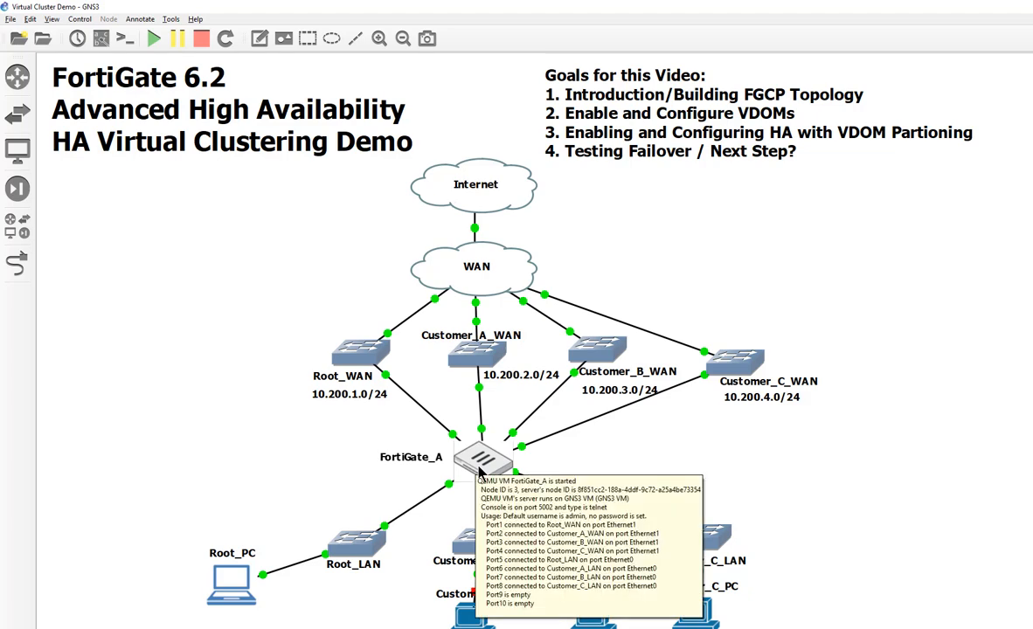
- Open FortiGate_A's console and enlarge its font through Change Settings
double_click(483, 457)
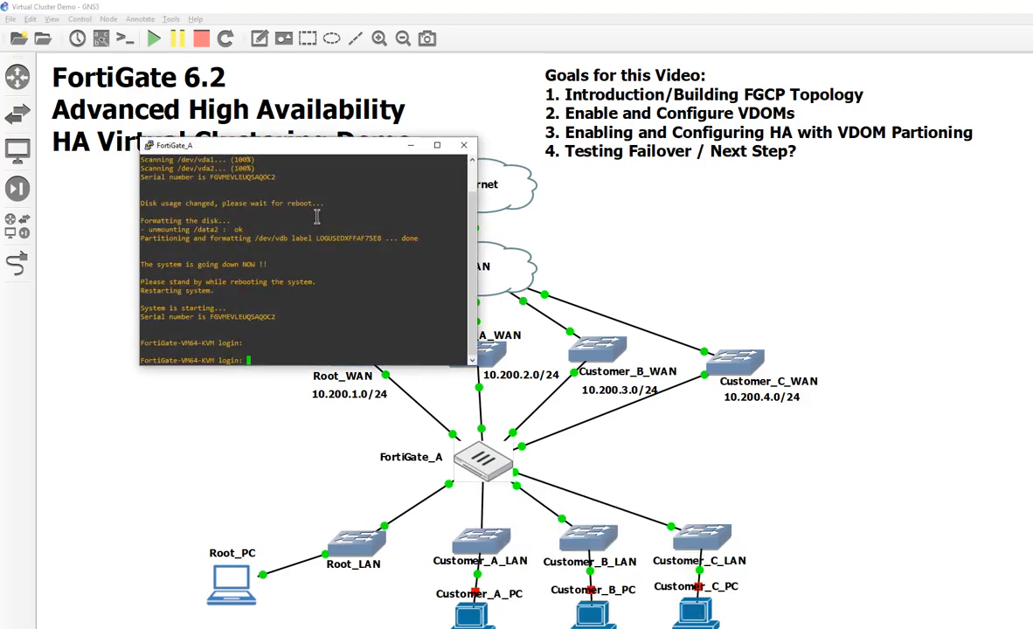
right_click(175, 145)
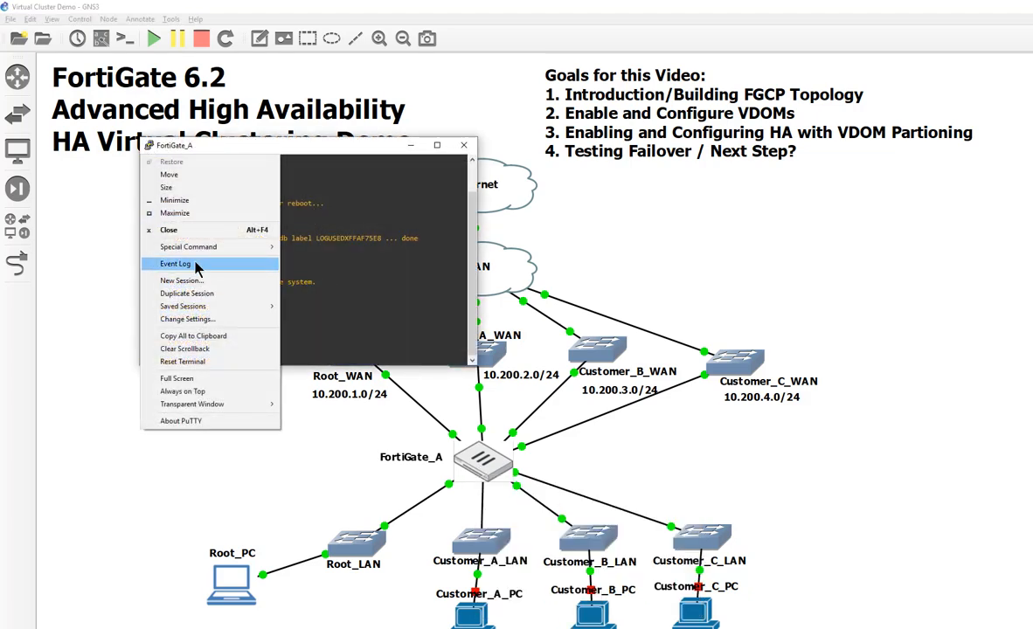
mouse_move(186, 319)
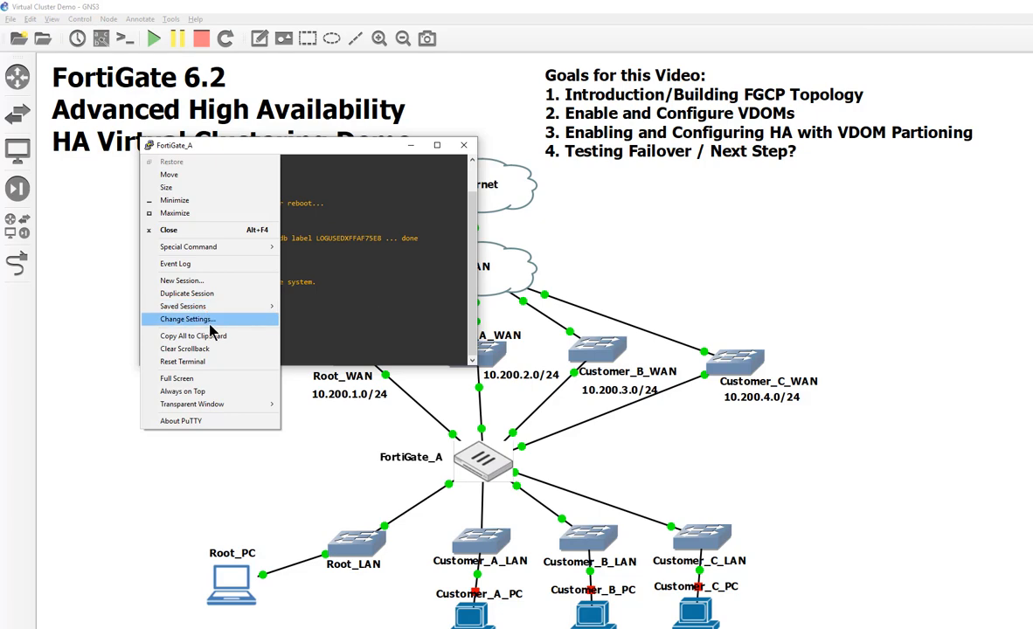
click(186, 319)
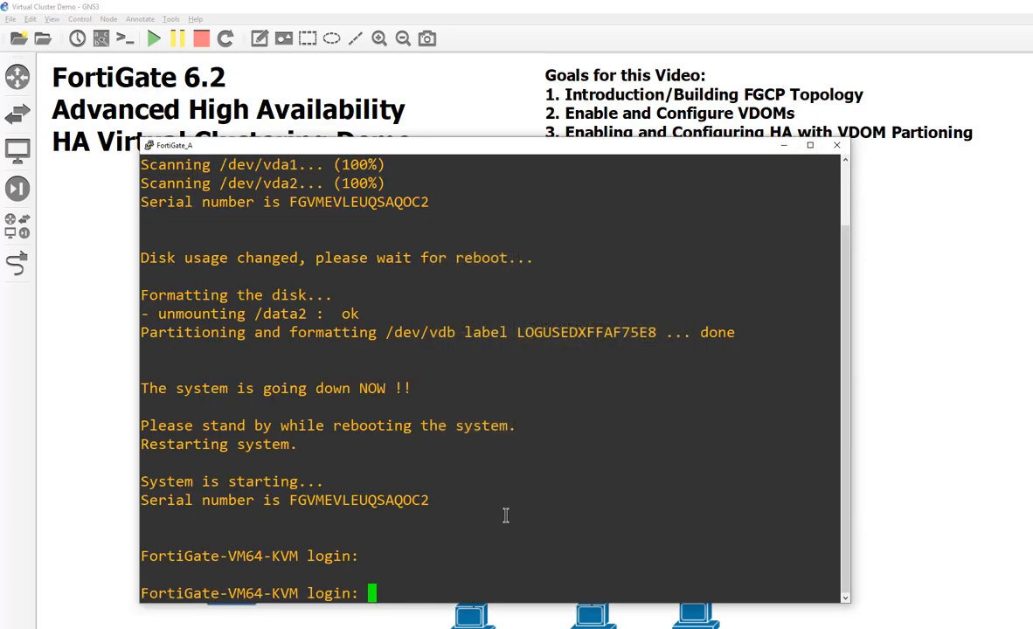
- Log in as admin and begin editing a system interface port
text(admin)
text(config sys int)
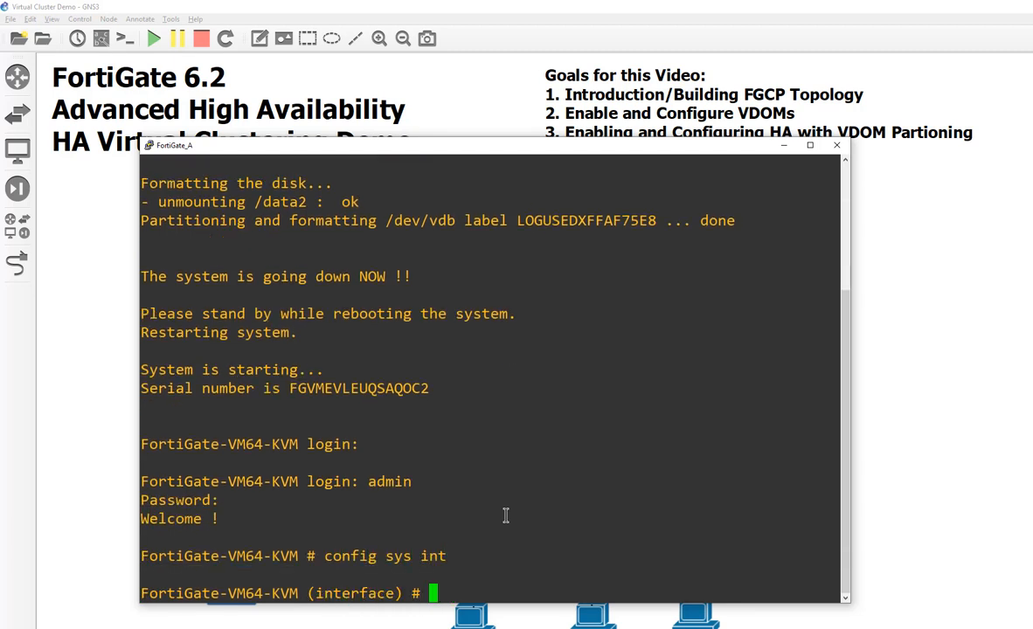
text(edit port)
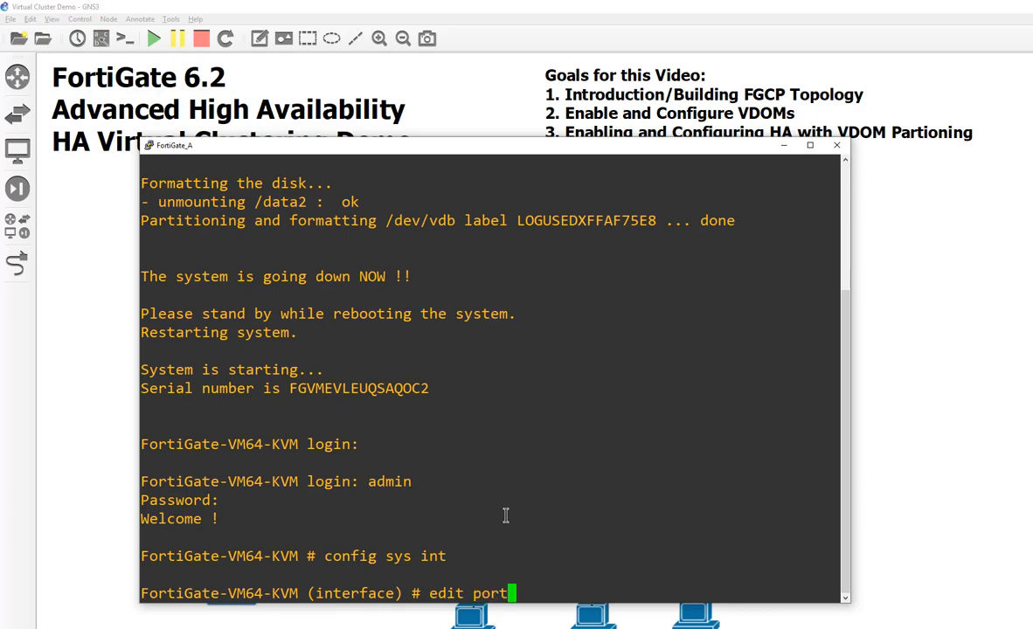
text(1)
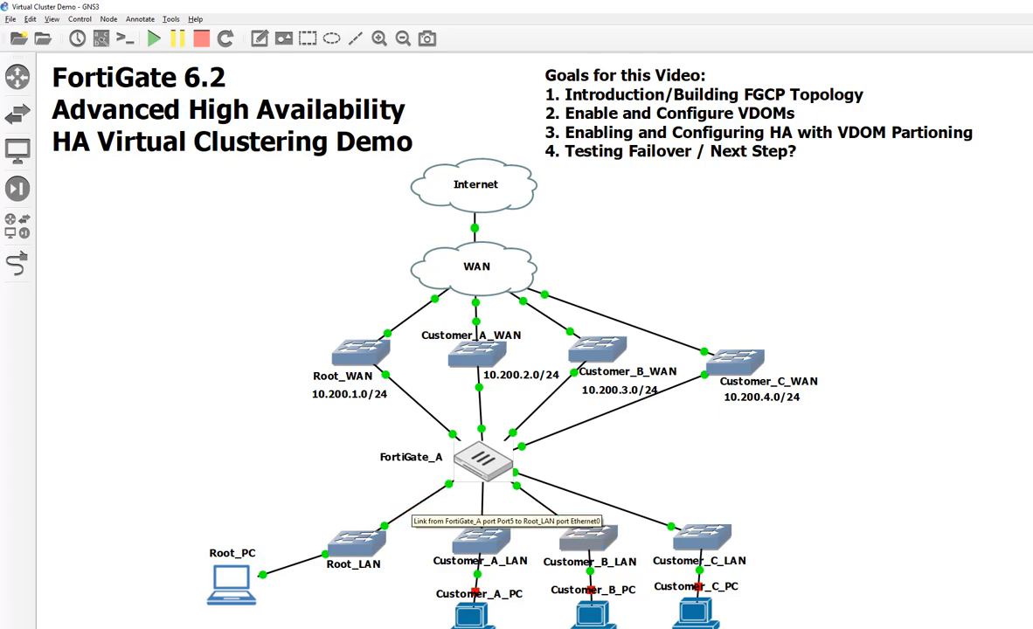
- Set FortiGate_A port5 to 10.10.1.254/24 with ping/HTTP/HTTPS/SSH/Telnet, then show Root_PC's Firefox
double_click(481, 457)
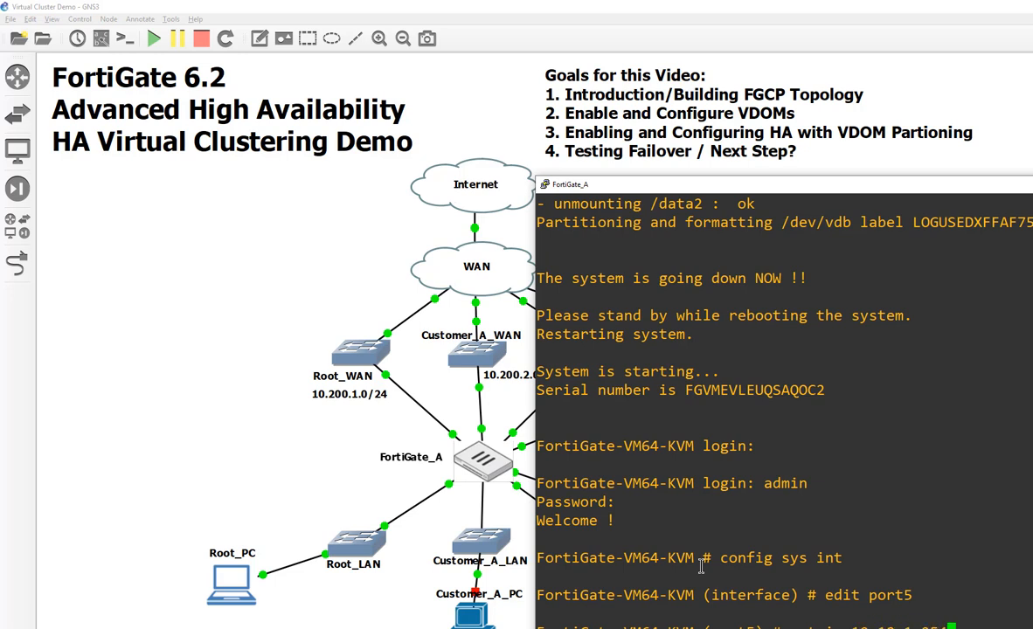
mouse_move(455, 502)
text(set allowaccess ping http https ssh telnet)
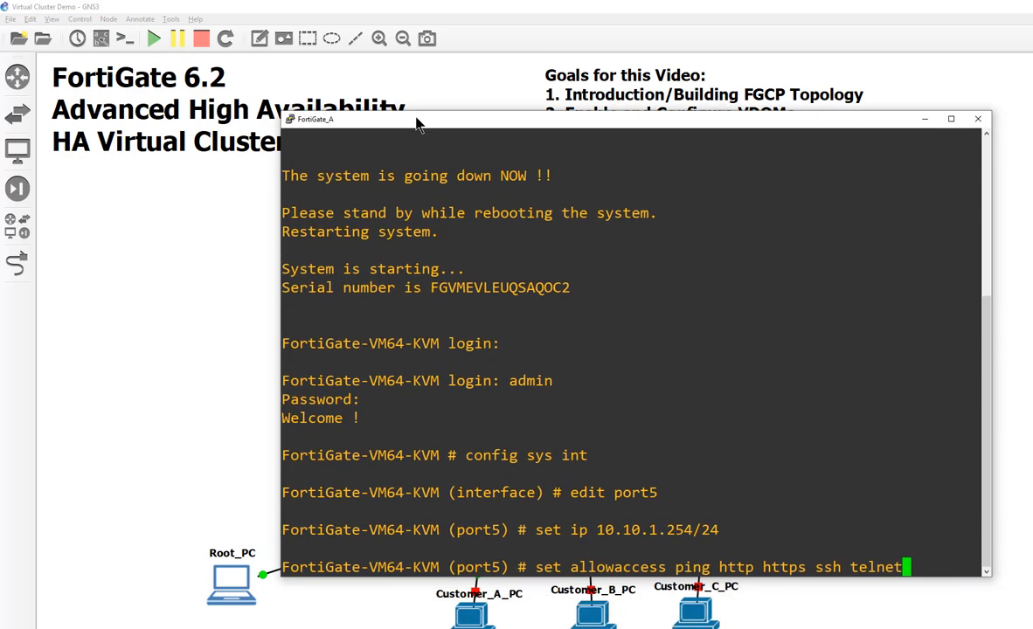
mouse_move(815, 567)
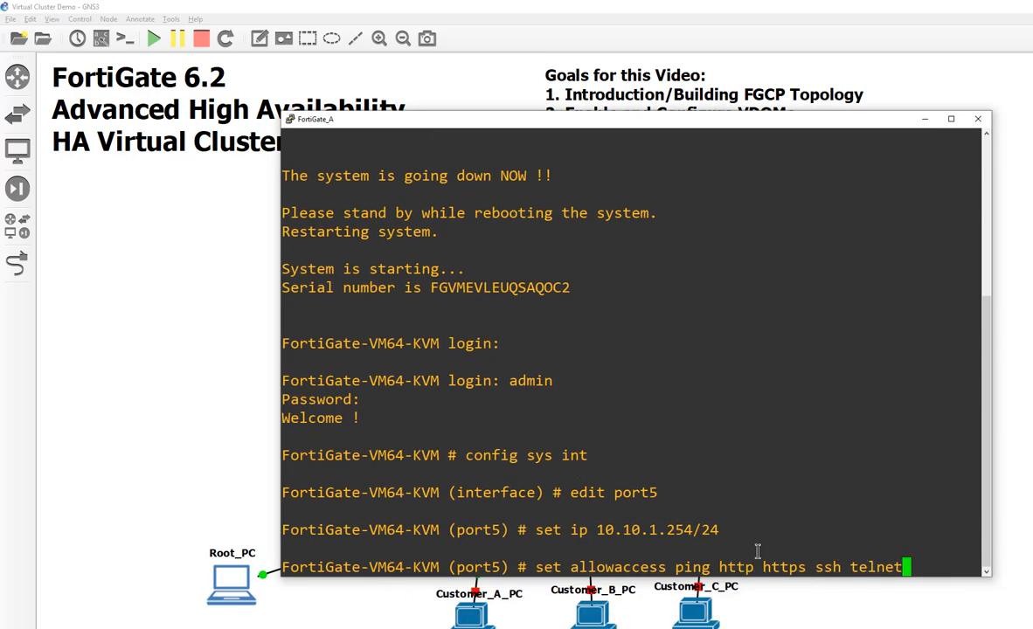
mouse_move(820, 430)
text(end)
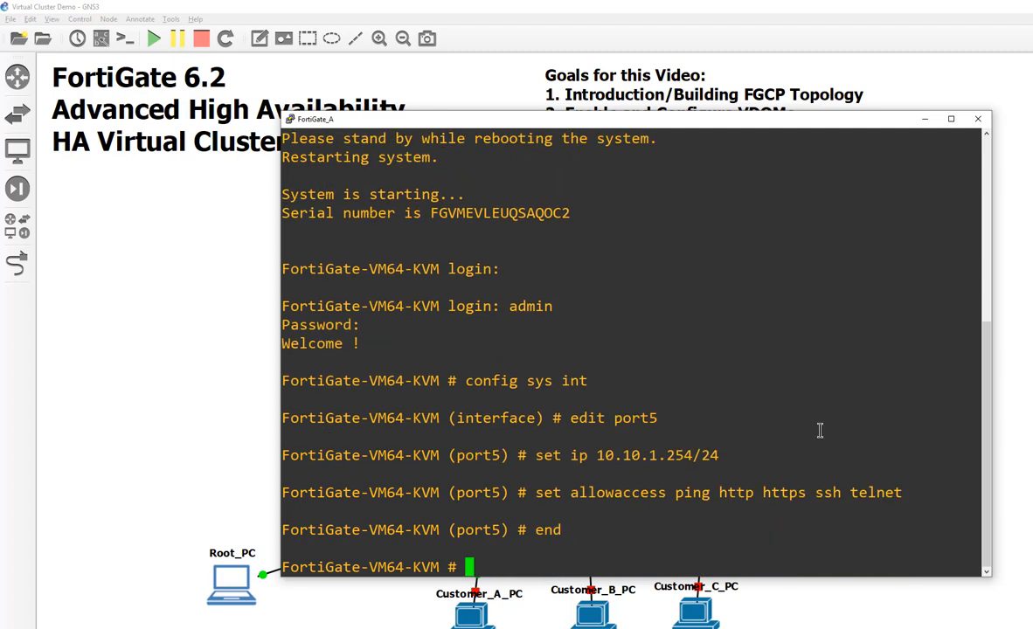
click(977, 118)
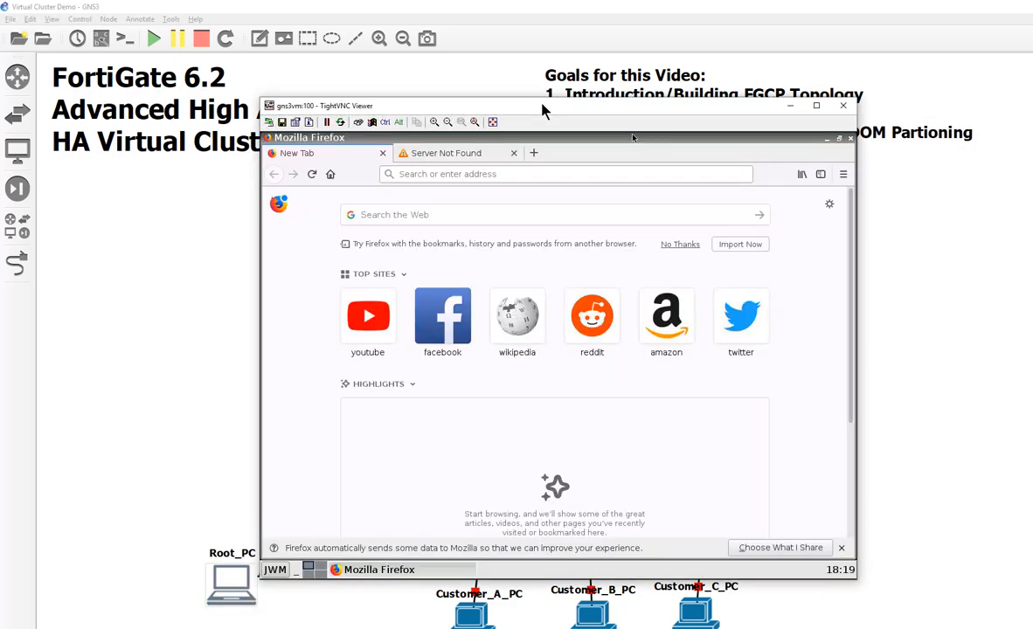
- Browse to 10.10.1.254 and log in to the FortiGate web GUI
click(564, 174)
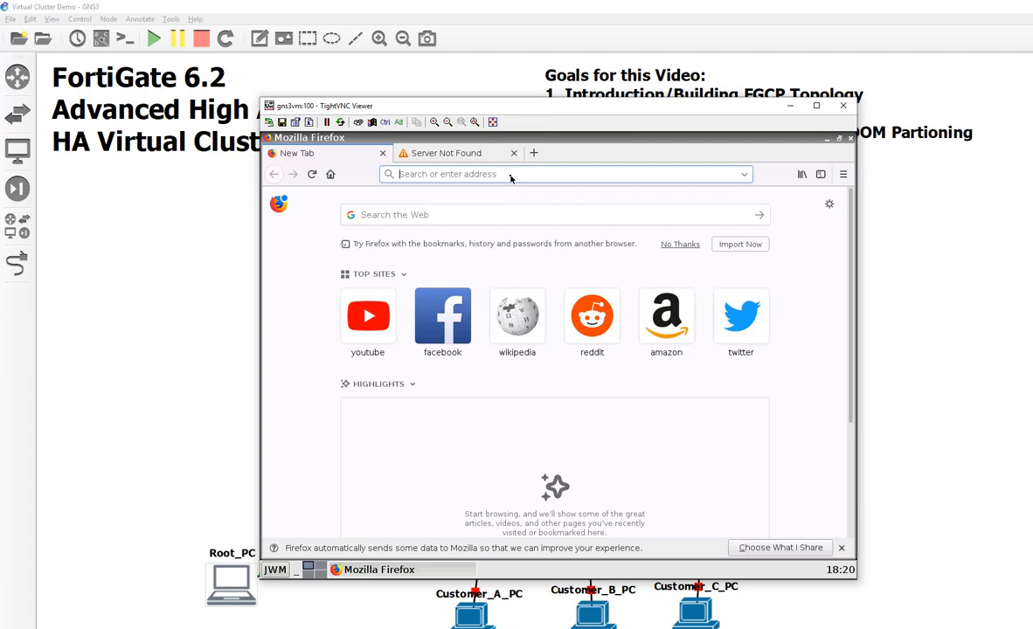
text(10.10.1.254/login?redir=%2Fng)
text(admin)
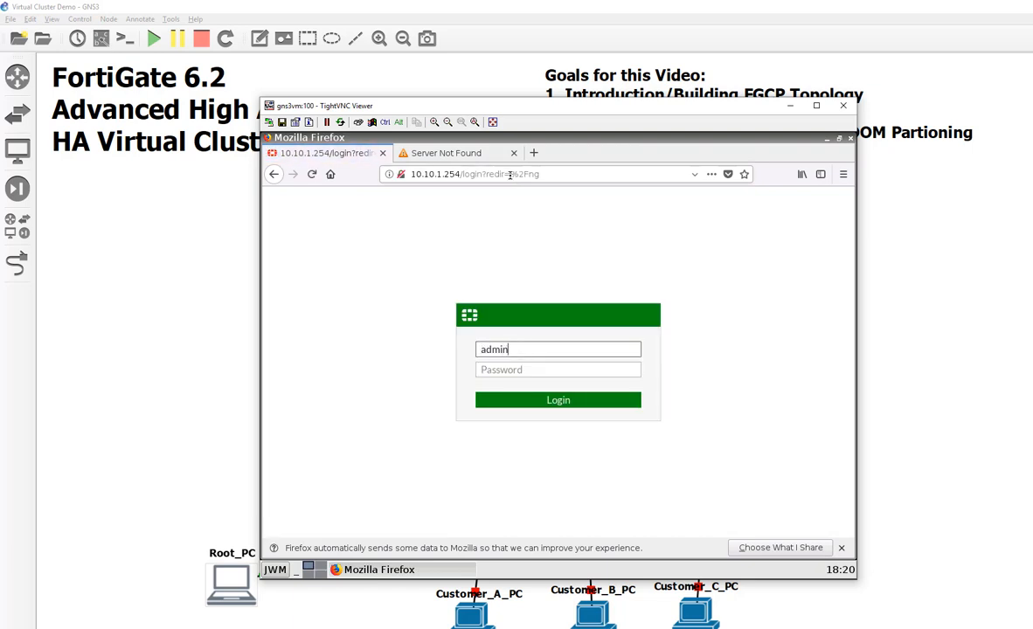
click(558, 399)
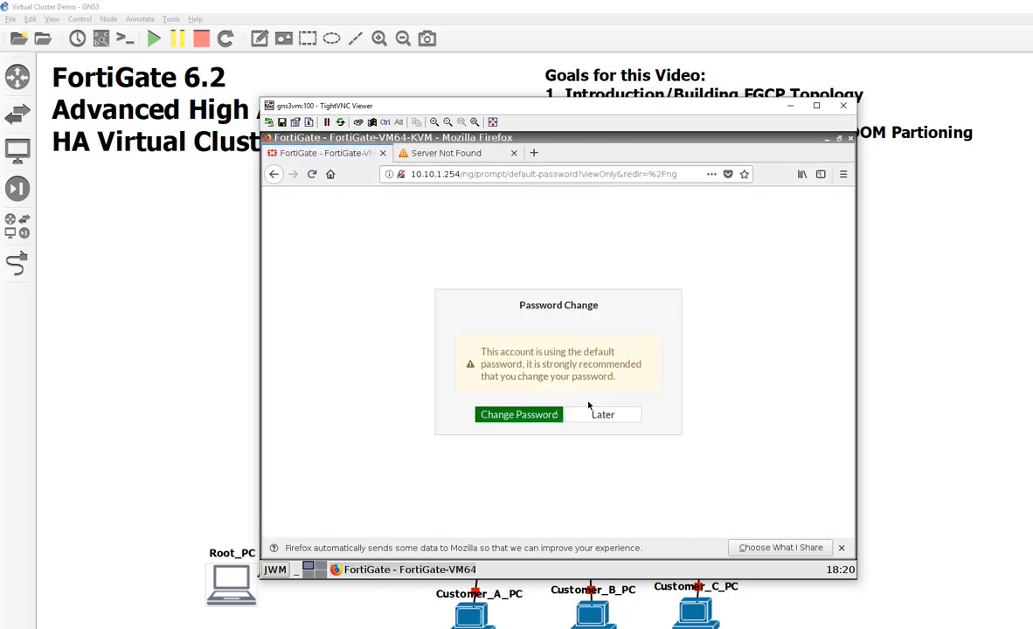
- Change the default admin password, decline saving the login, and close the viewer
click(519, 415)
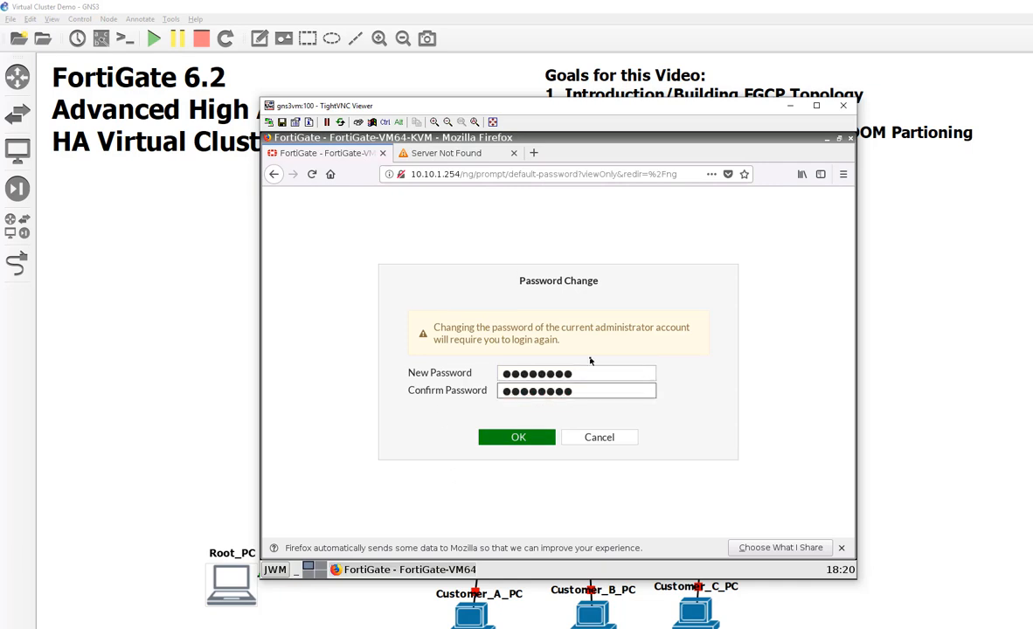
click(516, 437)
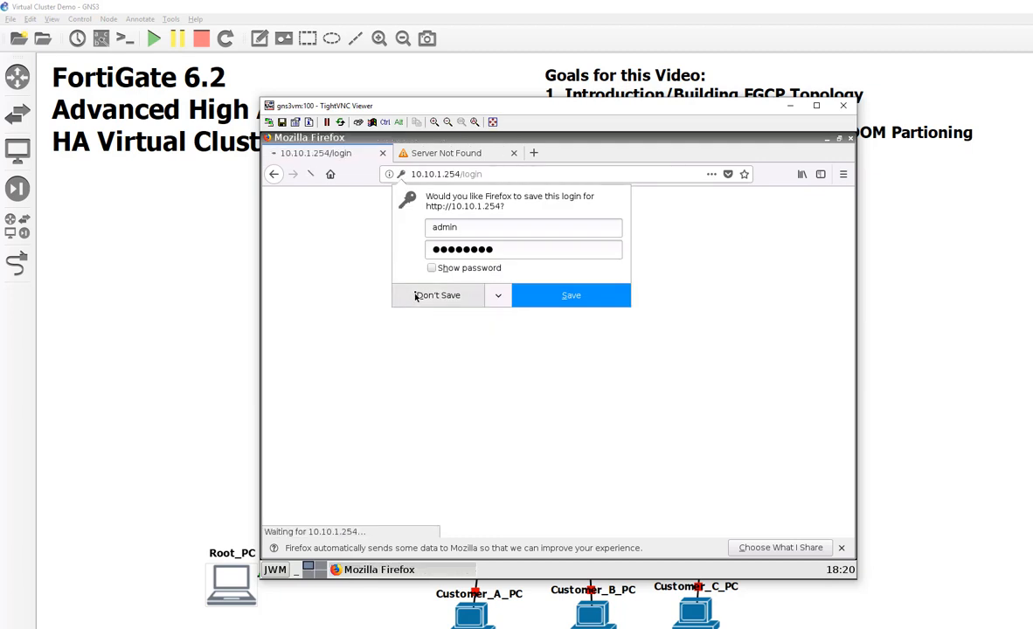
click(437, 295)
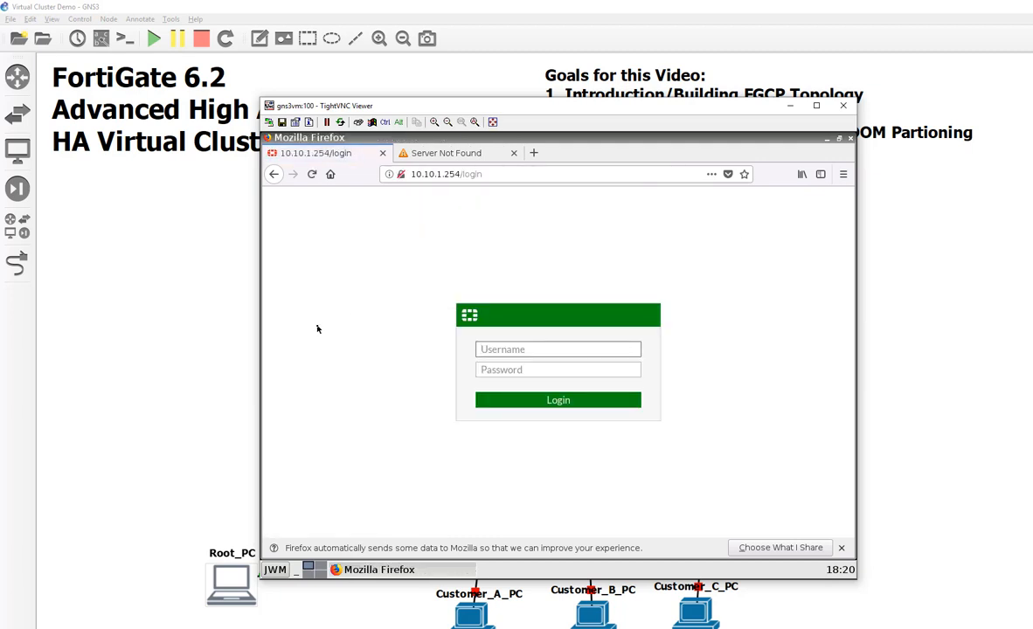
click(558, 349)
text(adm)
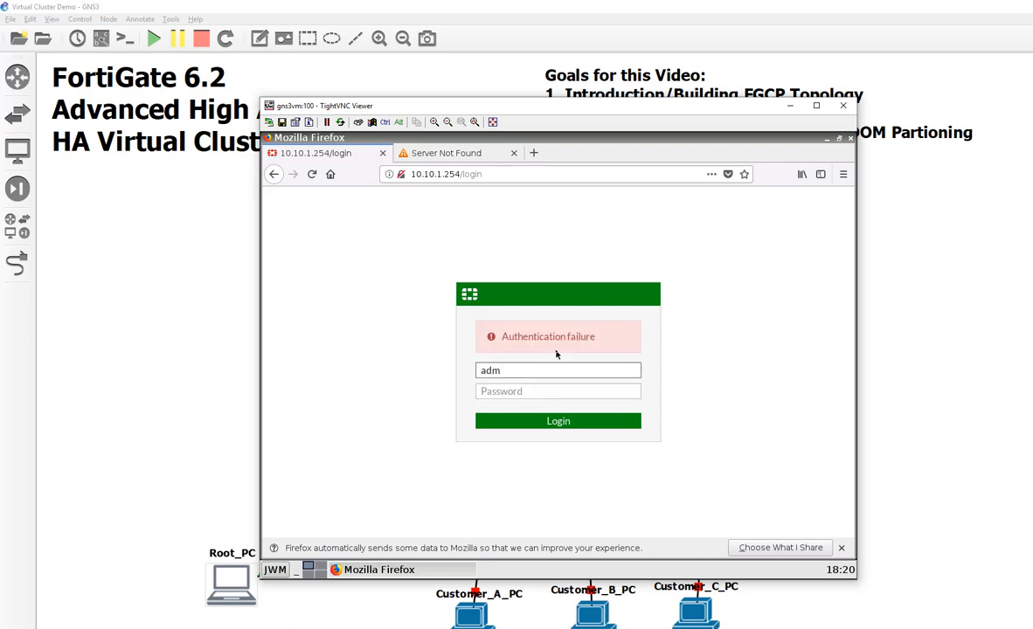
click(558, 420)
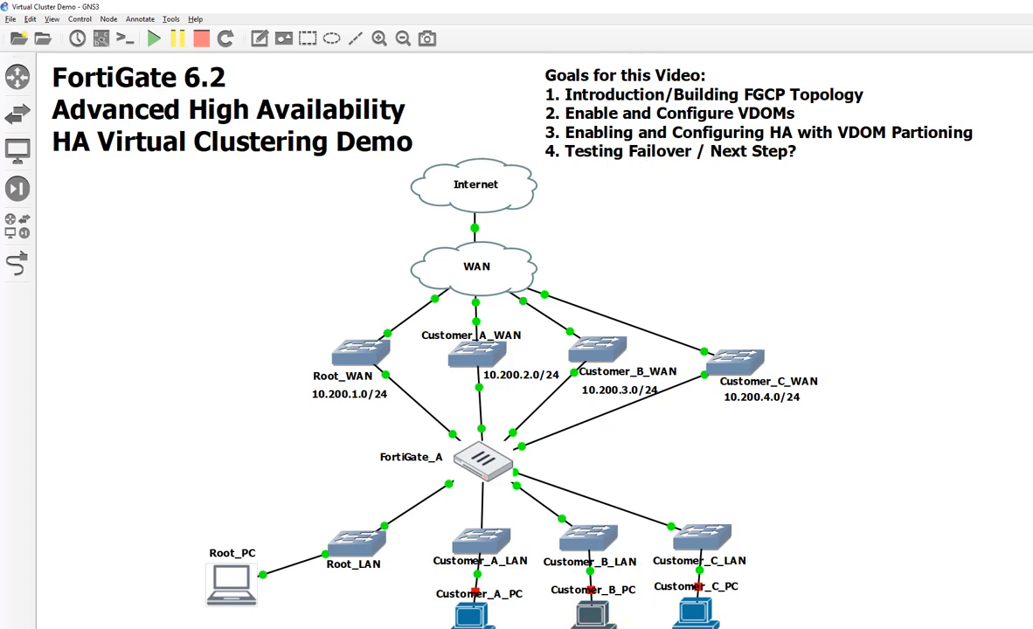
mouse_move(778, 617)
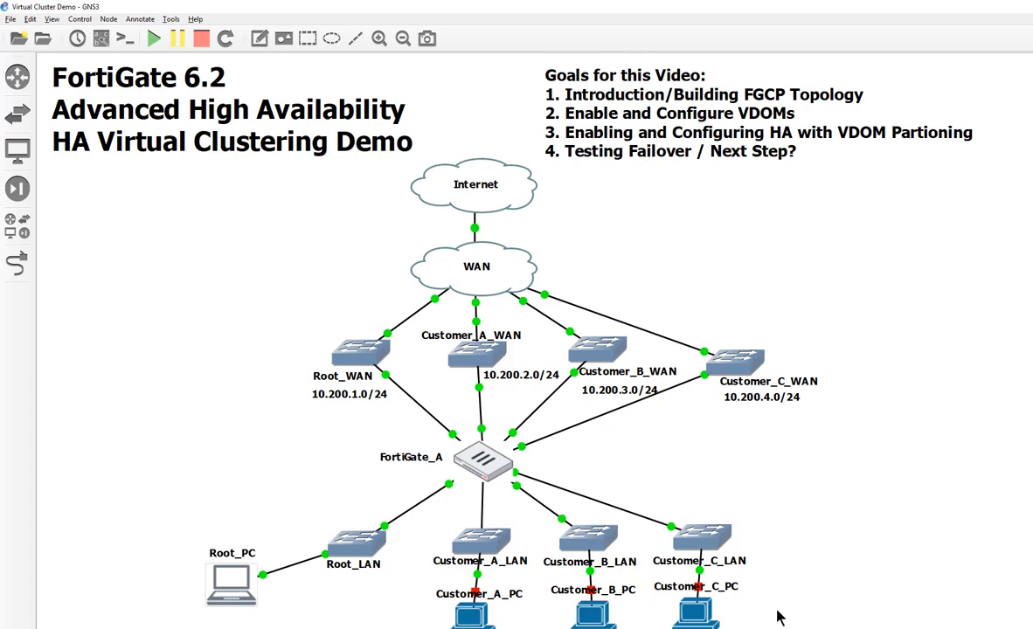
mouse_move(323, 572)
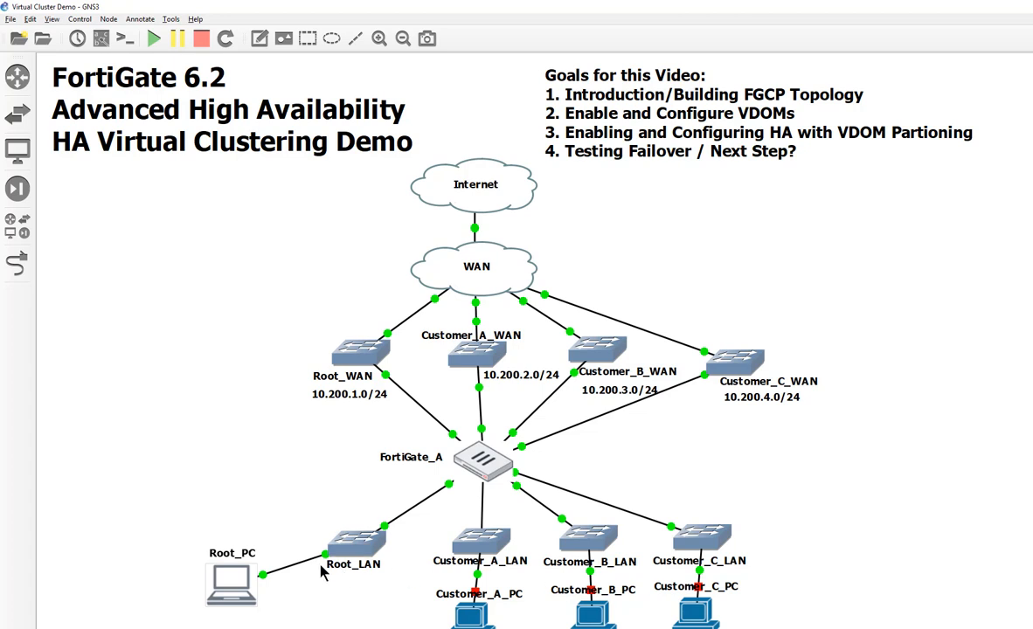
mouse_move(755, 577)
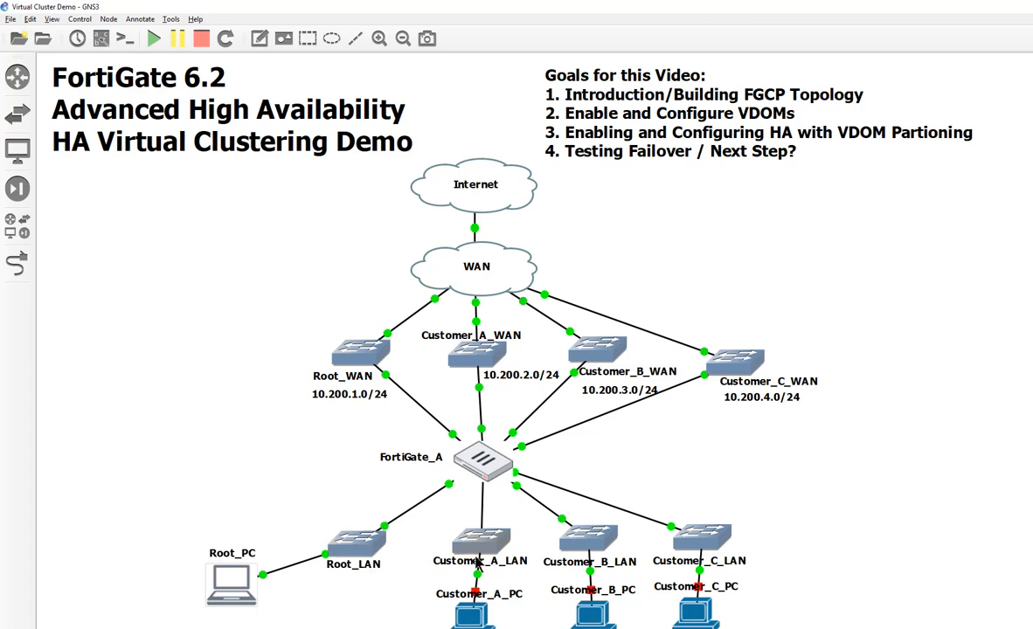
mouse_move(765, 481)
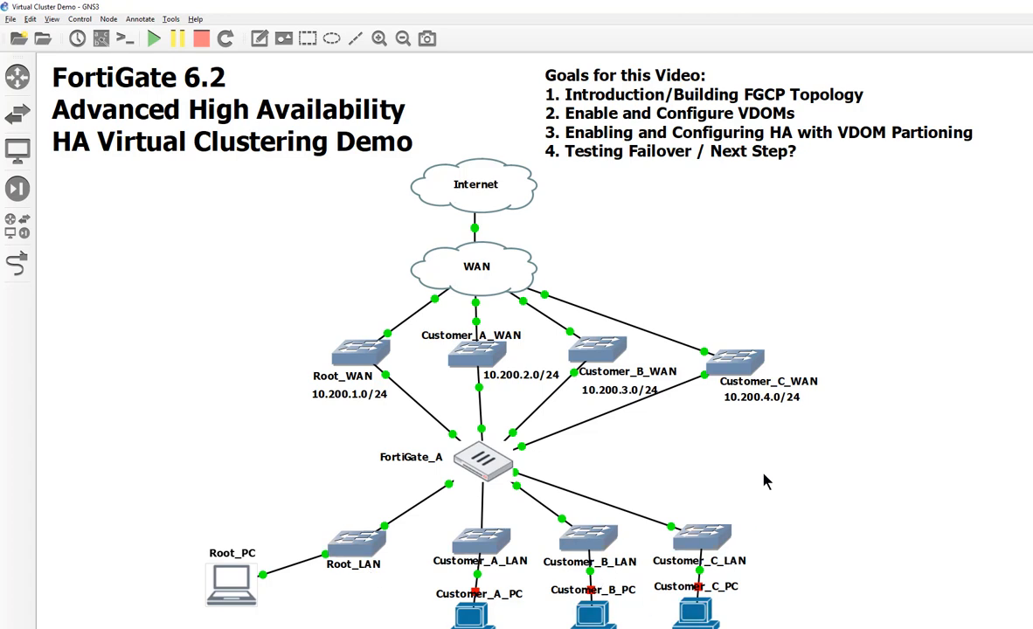
mouse_move(354, 391)
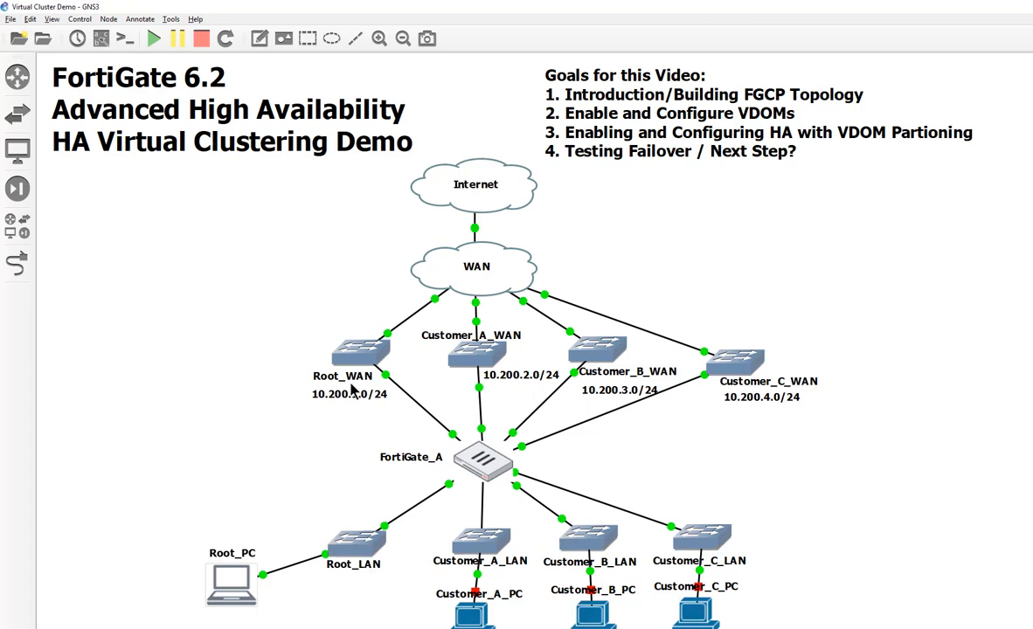
mouse_move(735, 514)
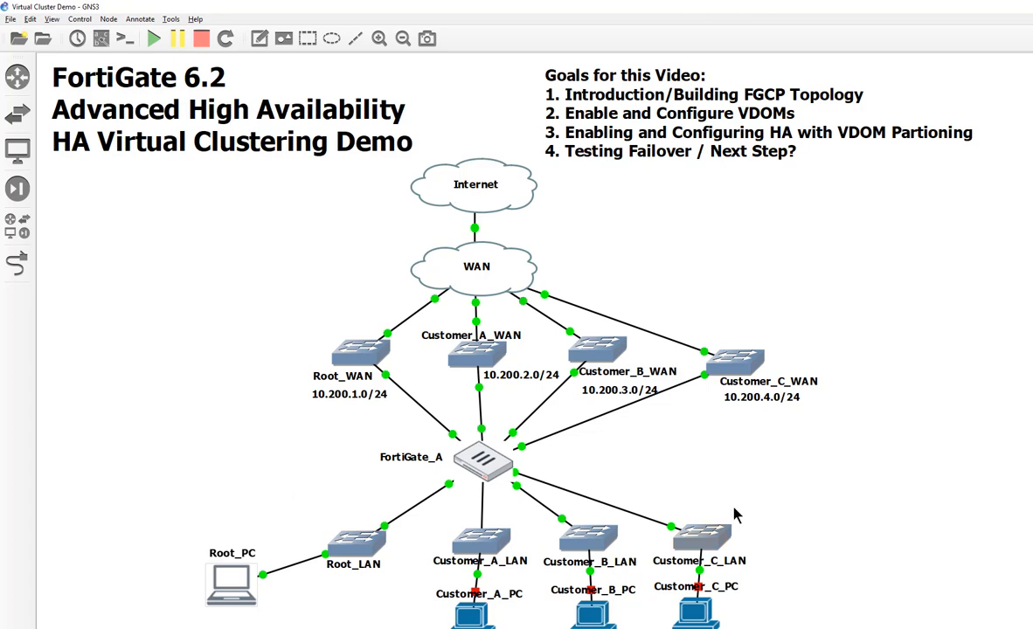
mouse_move(912, 201)
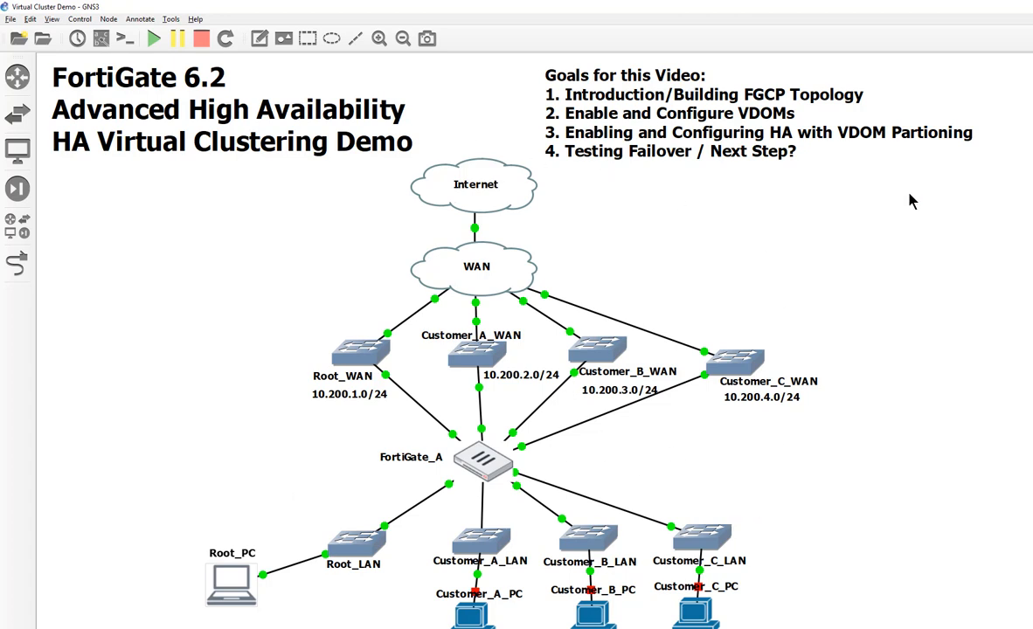
mouse_move(994, 125)
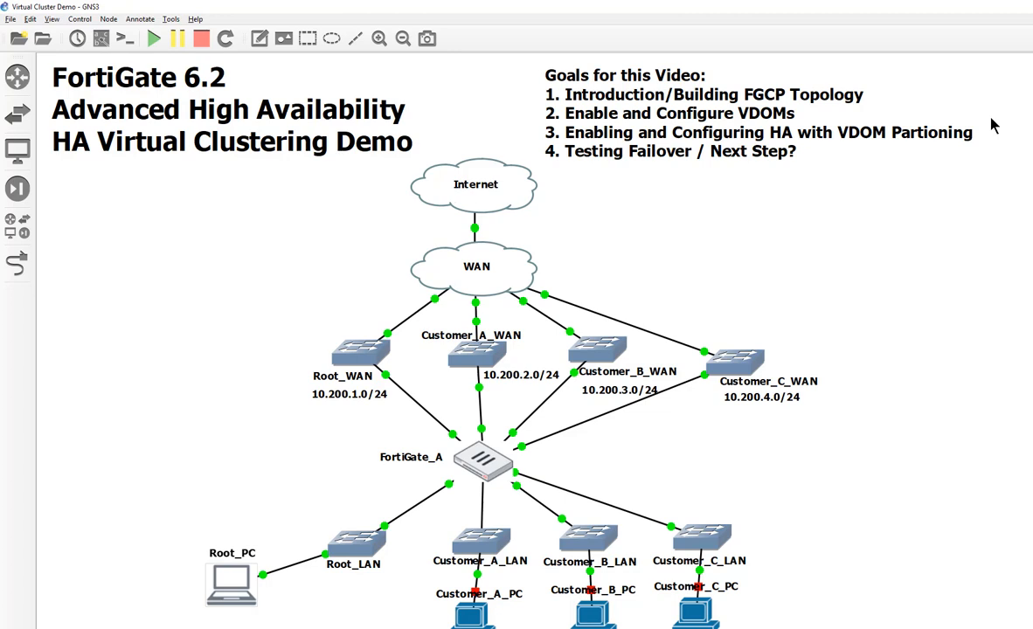
mouse_move(961, 212)
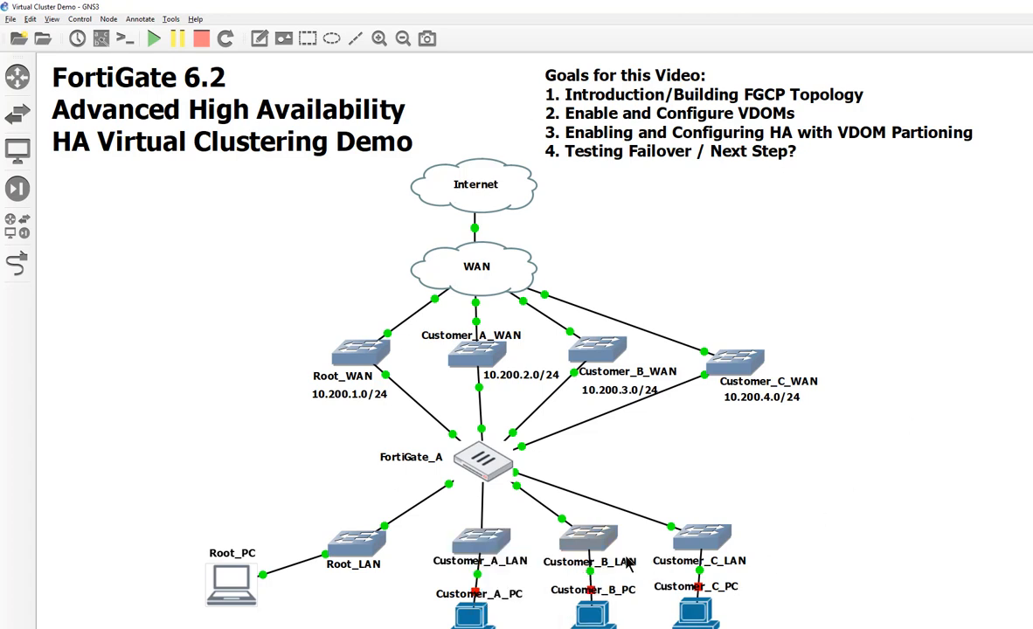
mouse_move(540, 150)
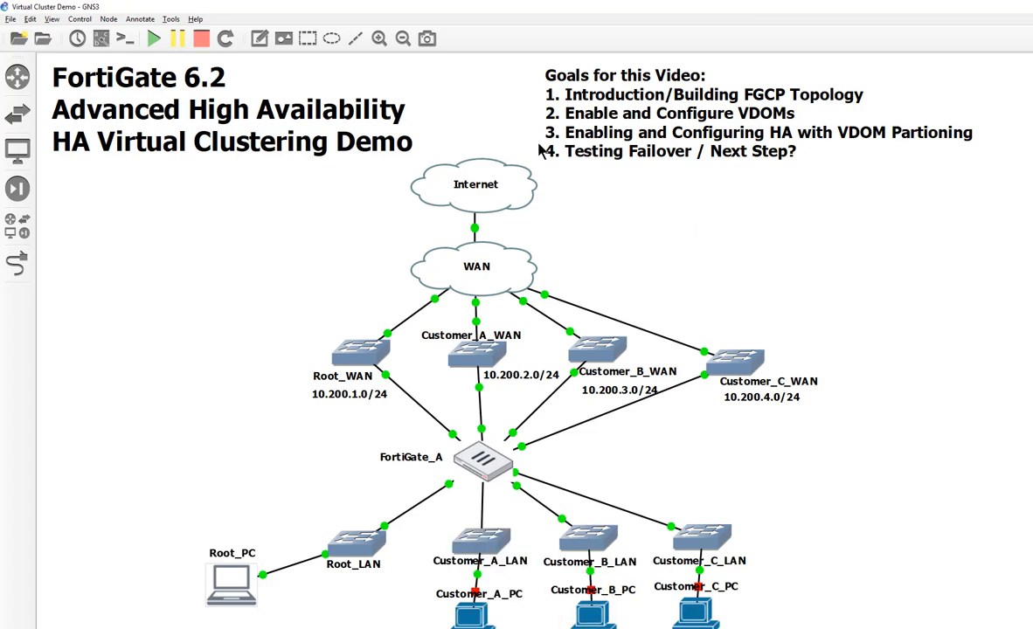
mouse_move(886, 152)
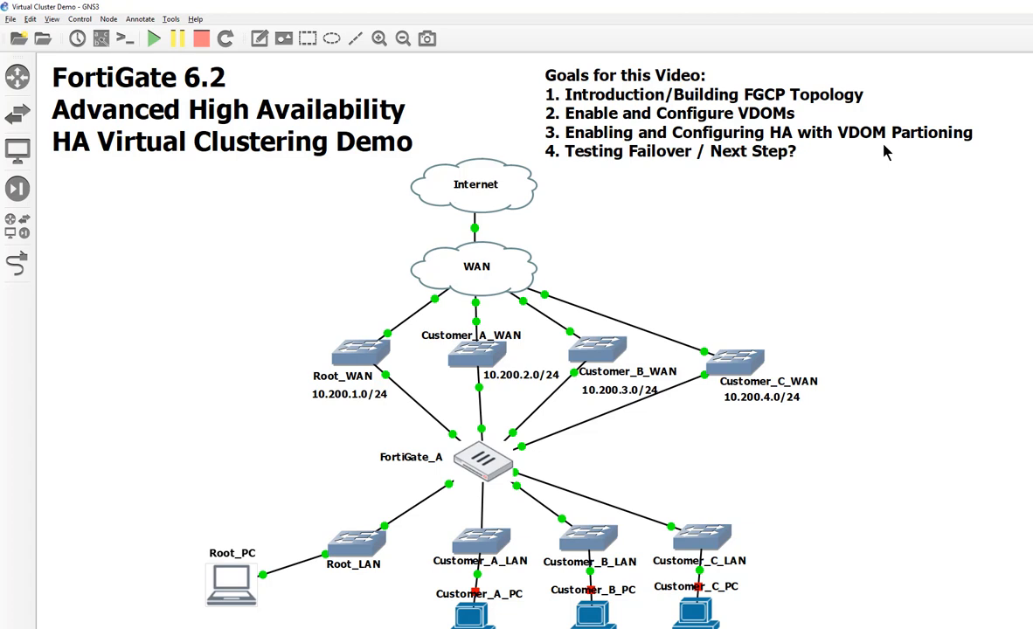
mouse_move(465, 430)
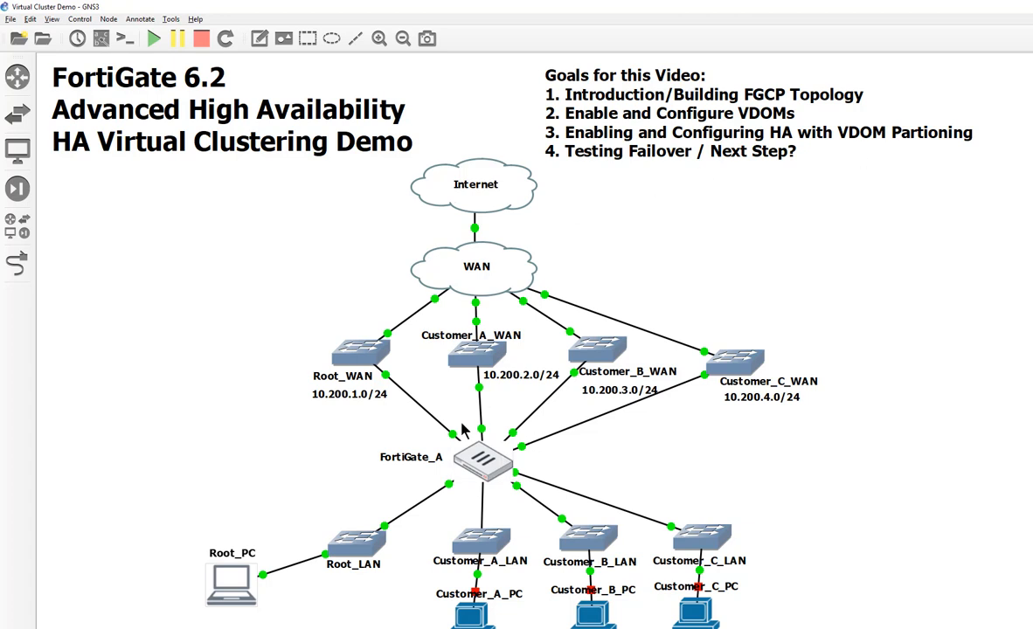
mouse_move(650, 441)
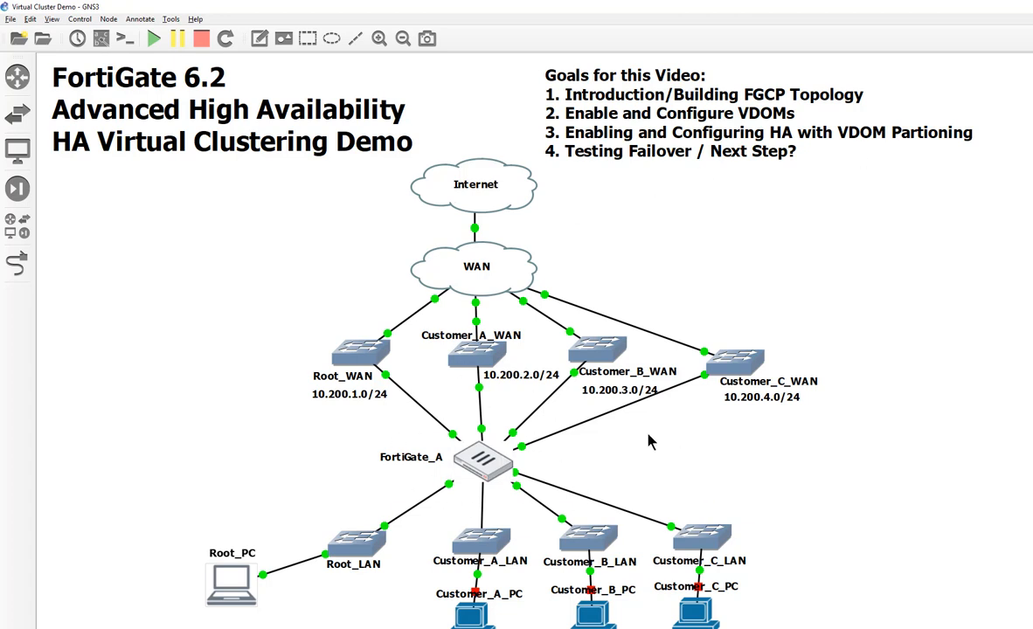
mouse_move(612, 520)
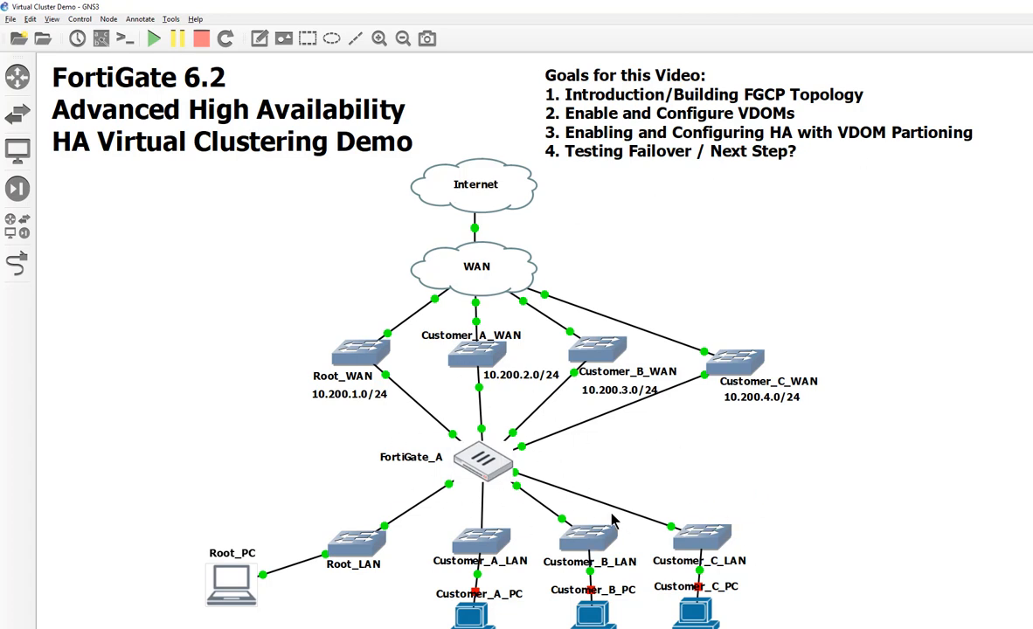
mouse_move(826, 165)
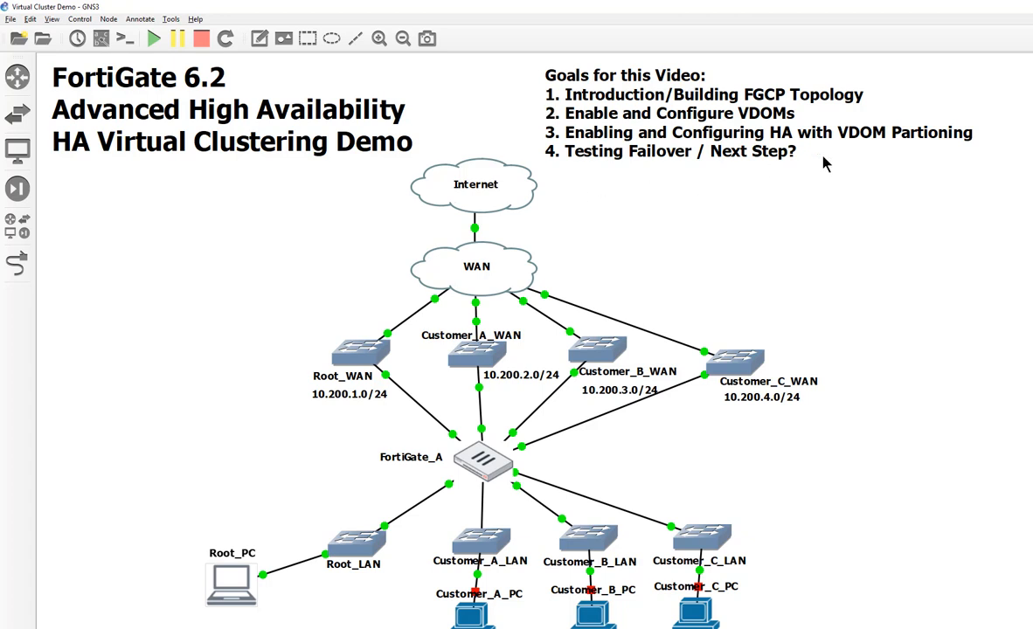
mouse_move(842, 512)
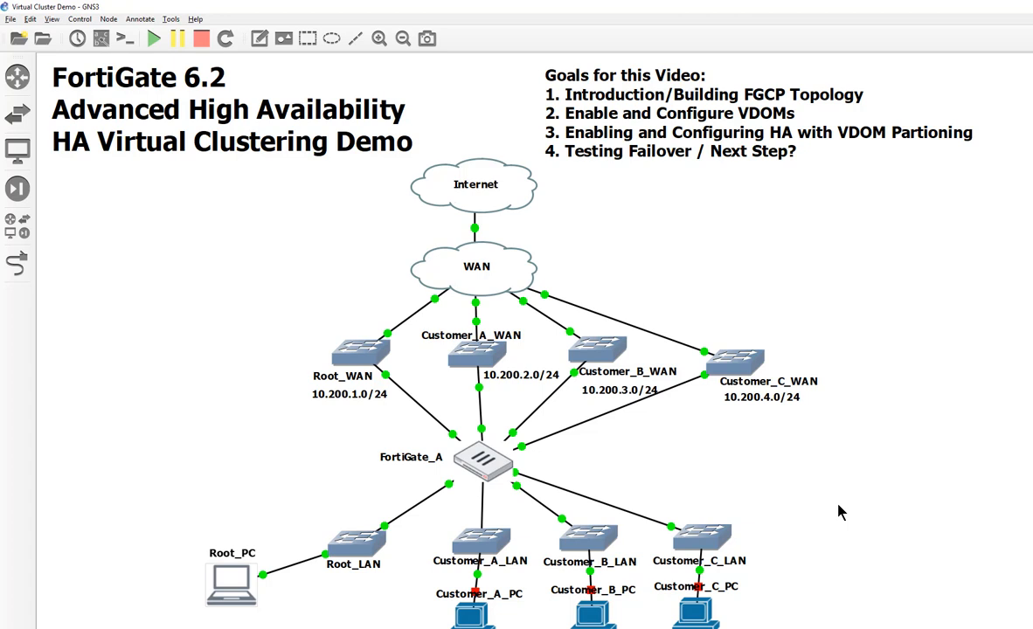
mouse_move(837, 512)
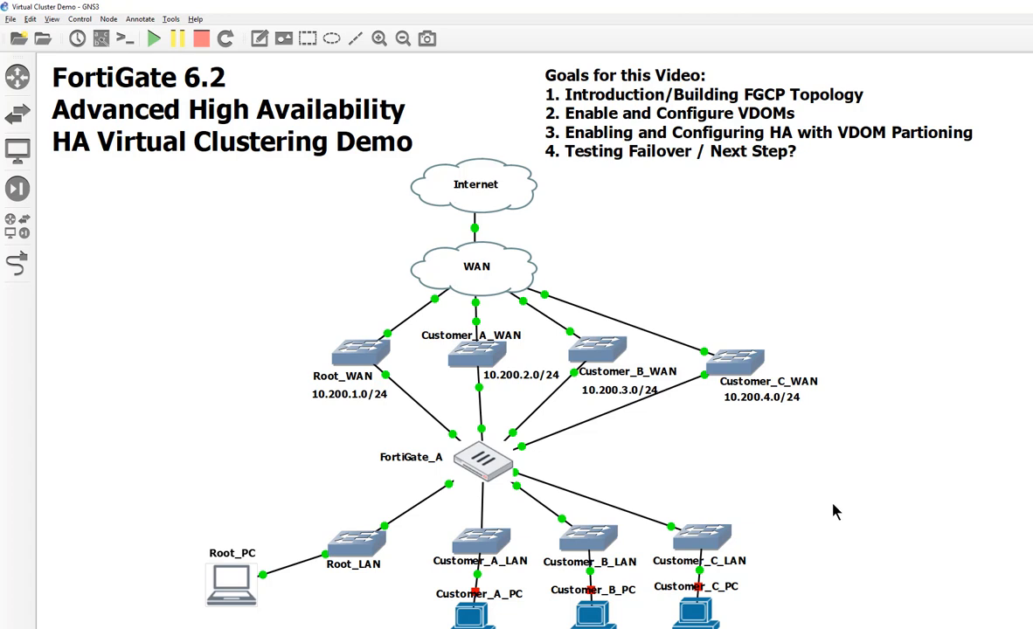
mouse_move(828, 169)
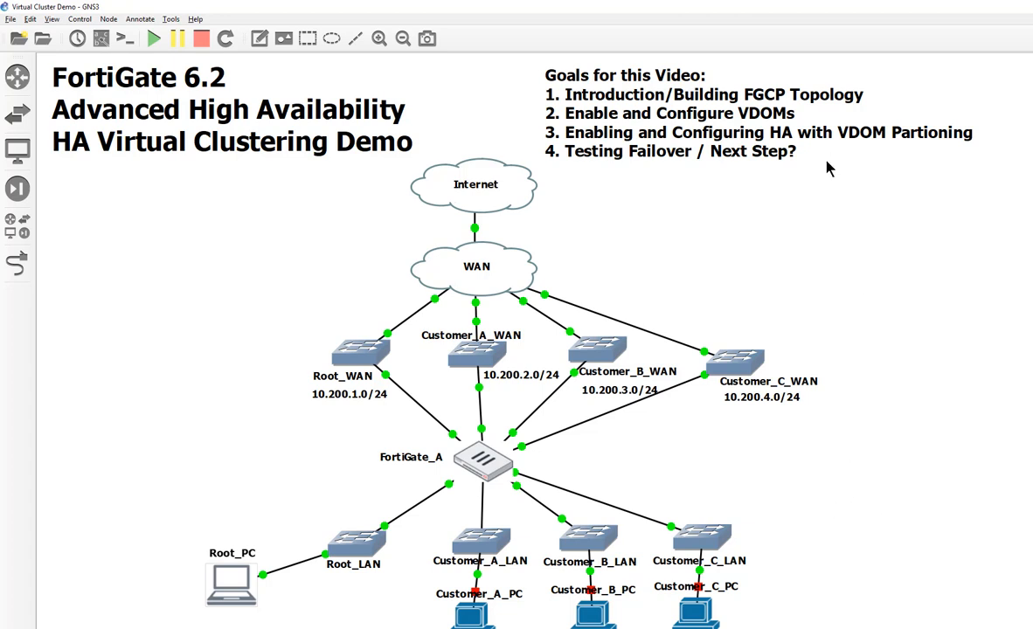
mouse_move(840, 296)
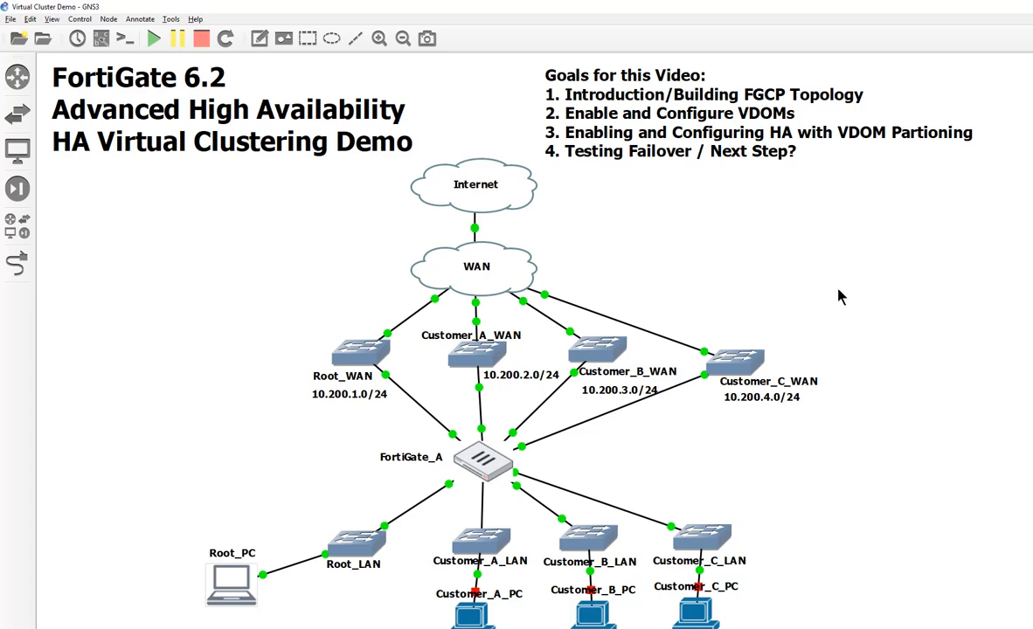
mouse_move(624, 156)
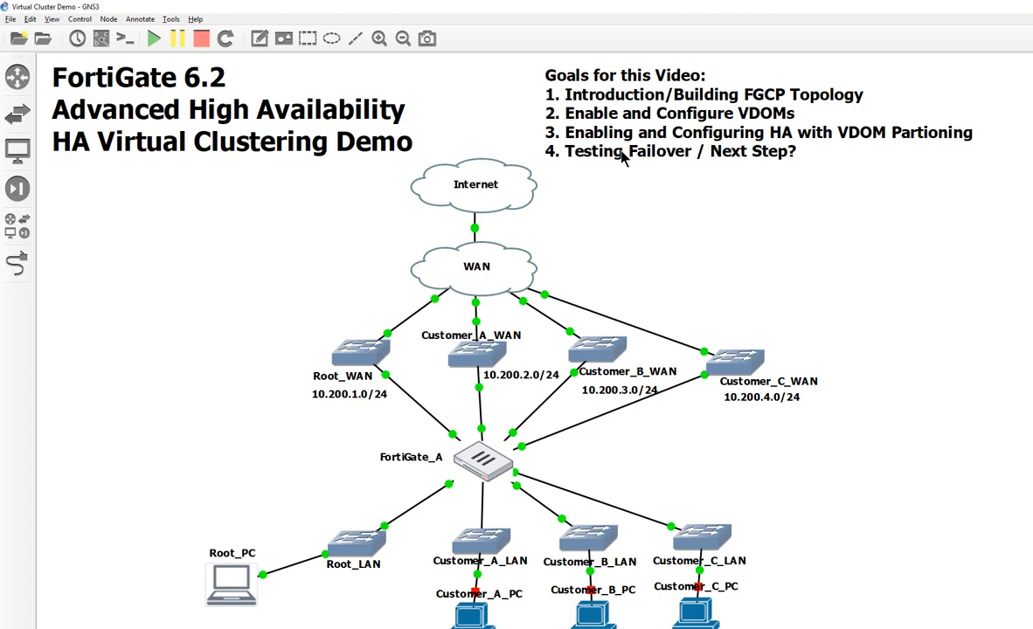
mouse_move(502, 146)
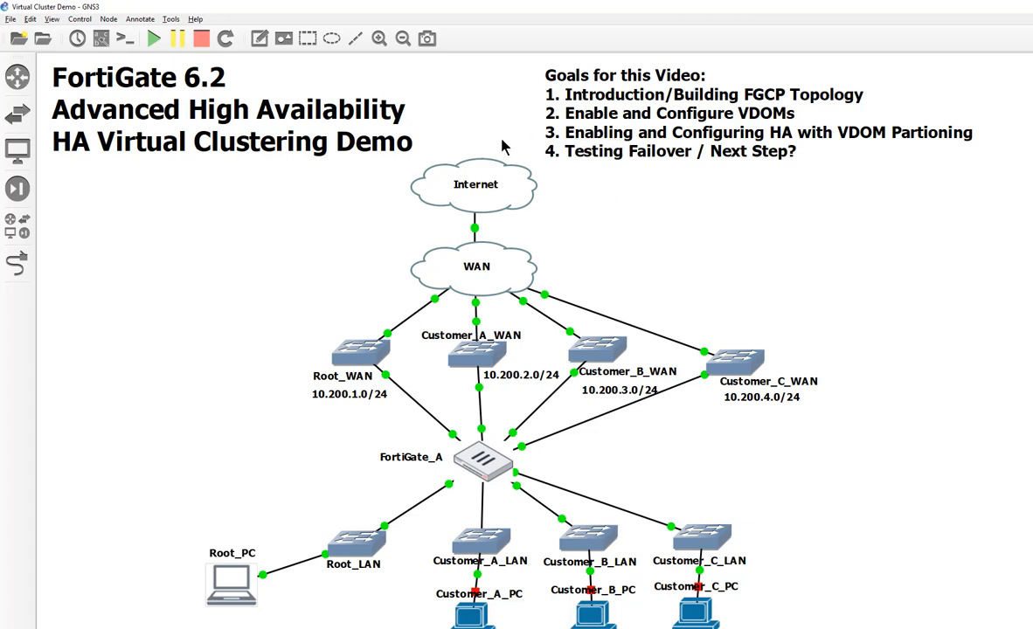
mouse_move(747, 270)
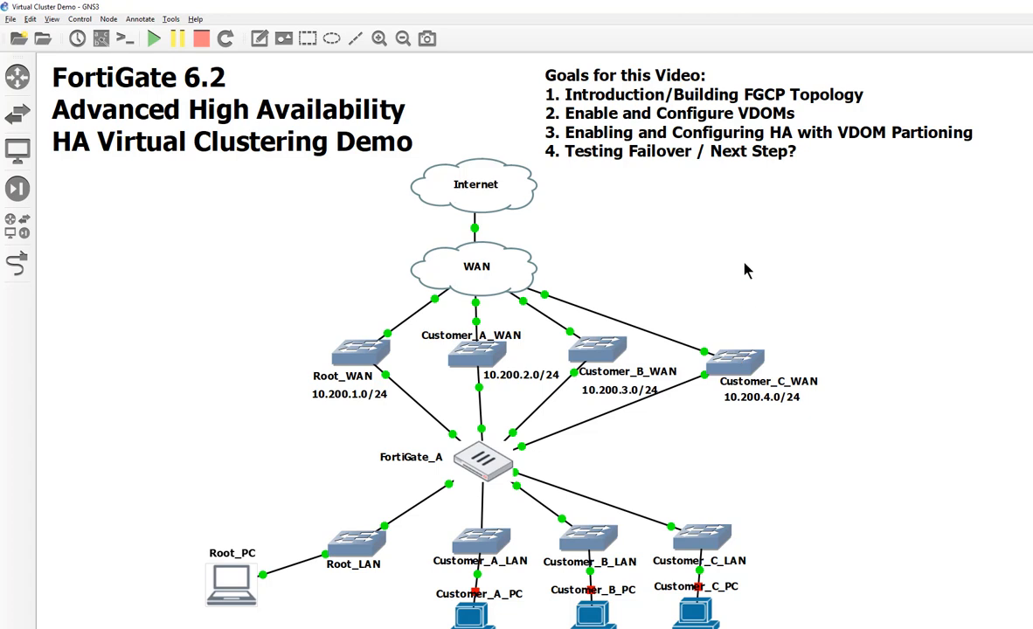
mouse_move(750, 109)
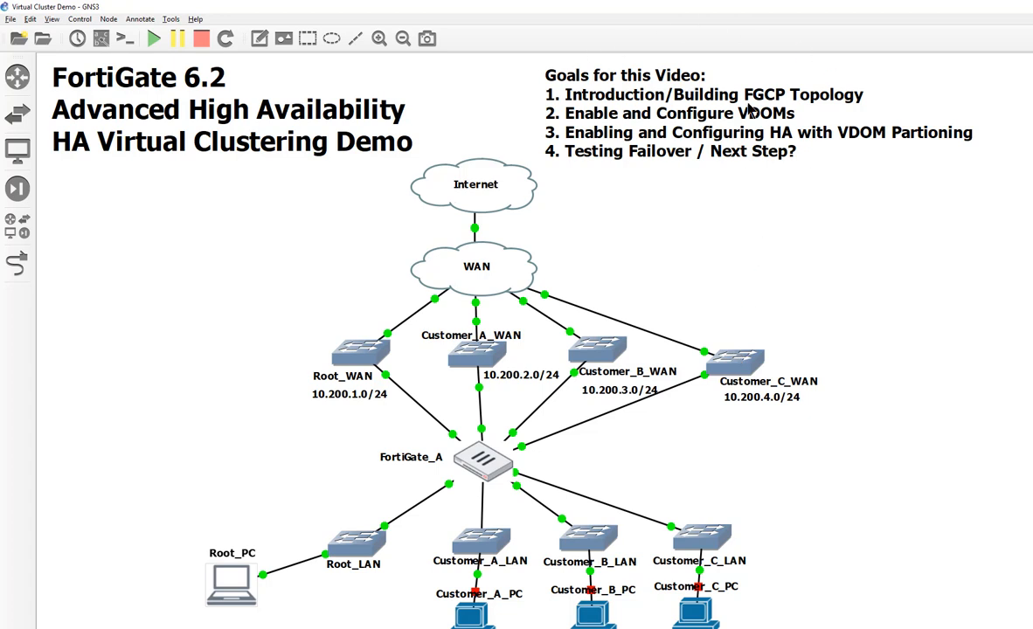
mouse_move(748, 197)
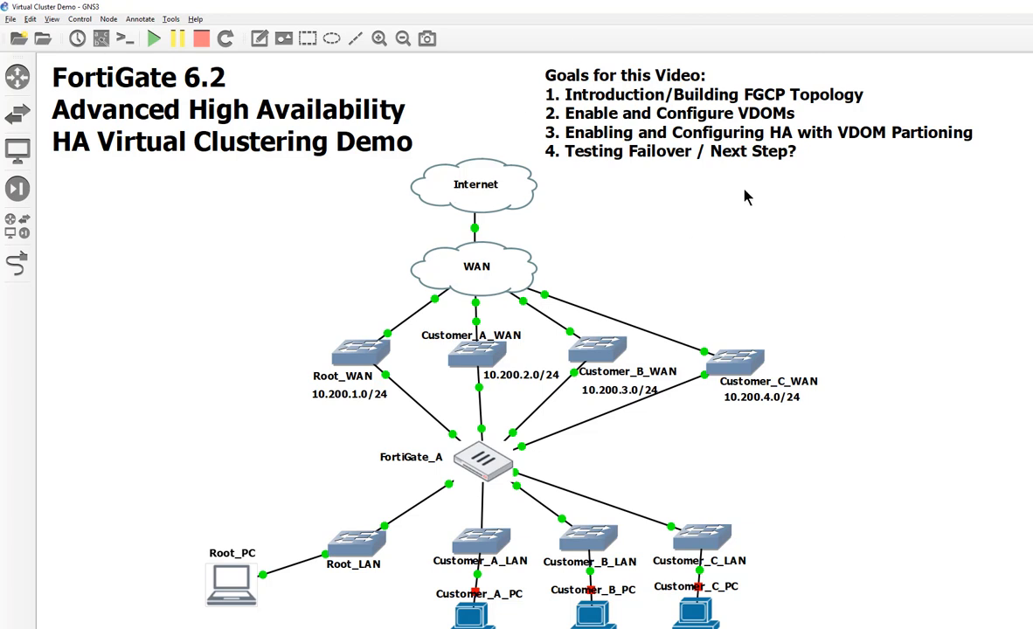